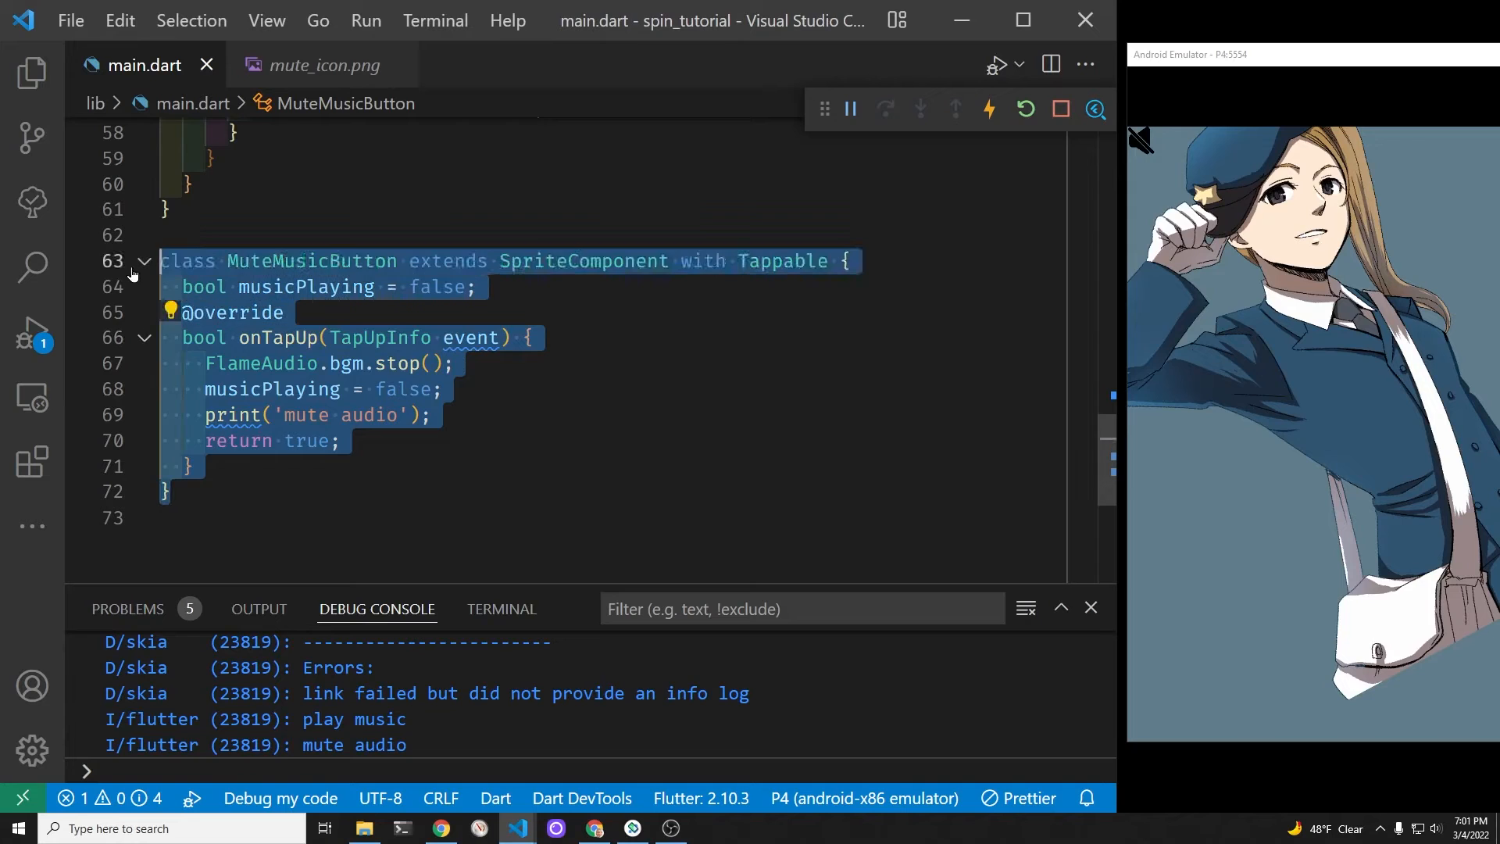
Paste a copy of MuteMusicButton, renaming it StartButton and musicPlaying to addWoman
{"action": "left_click", "coordinate": [289, 503]}
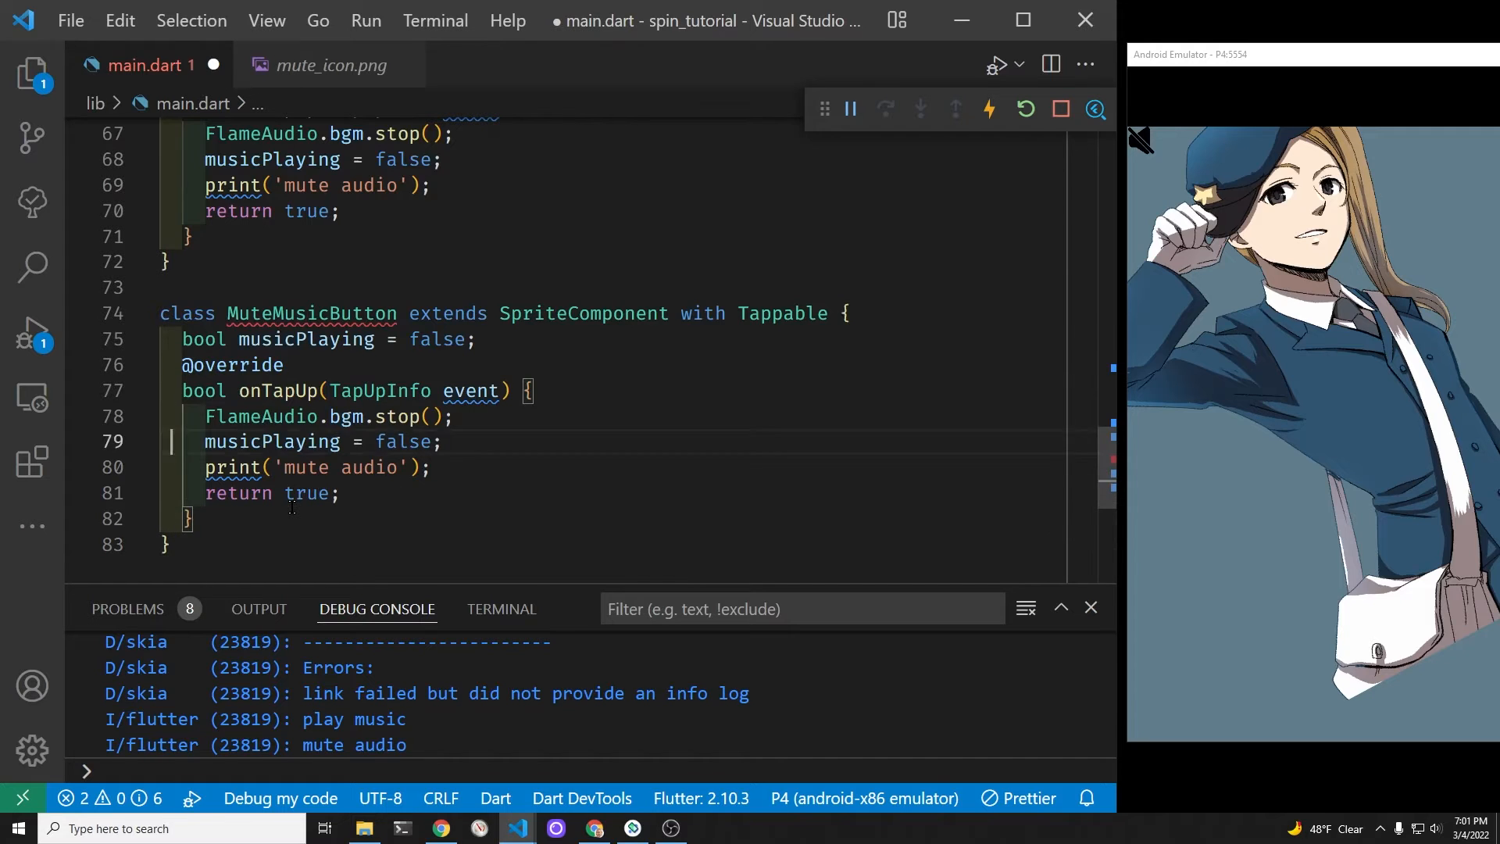
{"action": "left_click", "coordinate": [297, 313]}
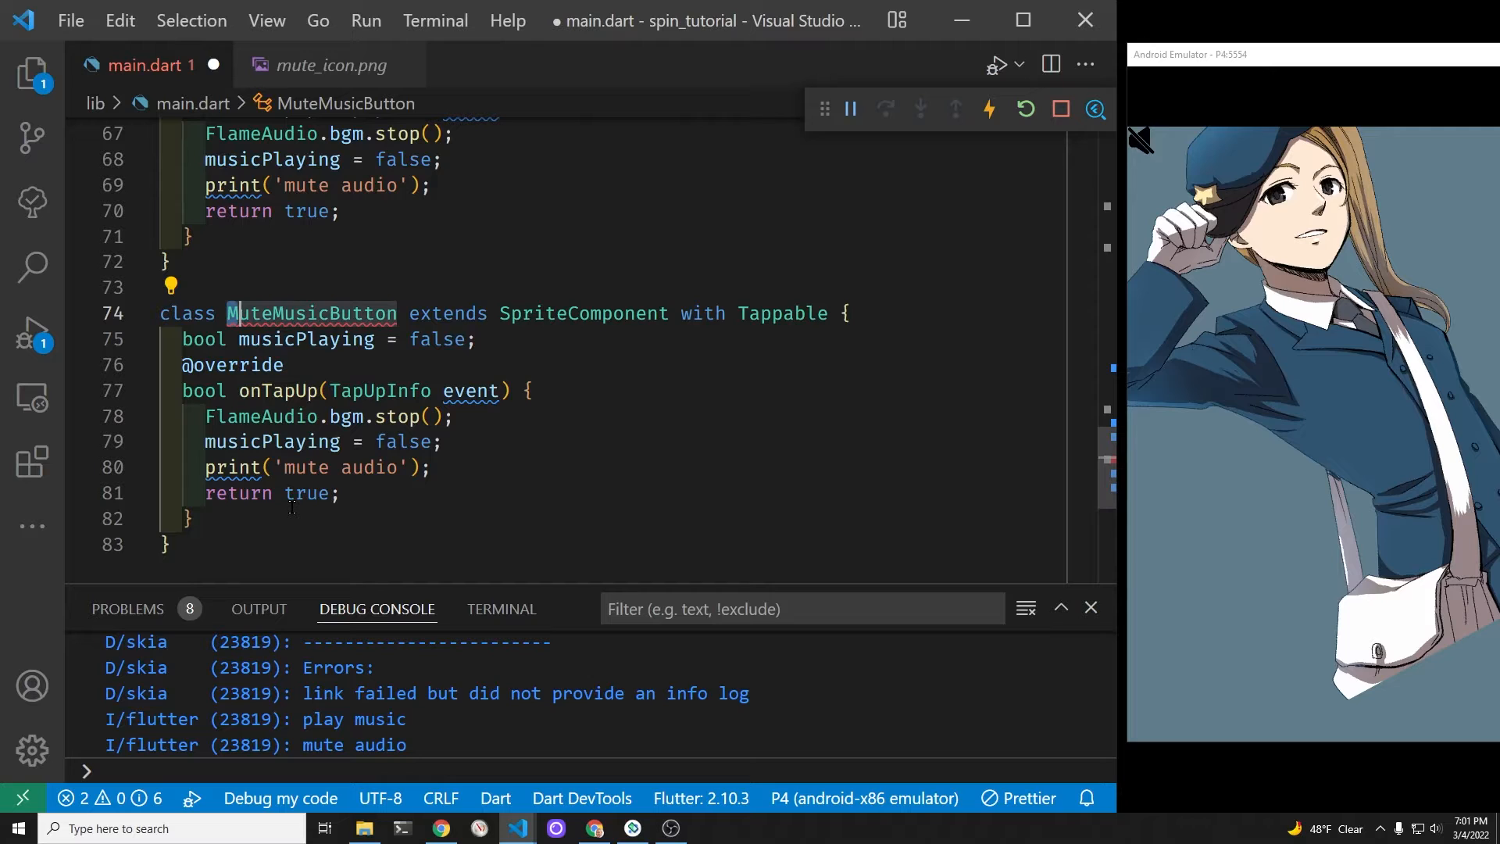
{"action": "double_click", "coordinate": [310, 313]}
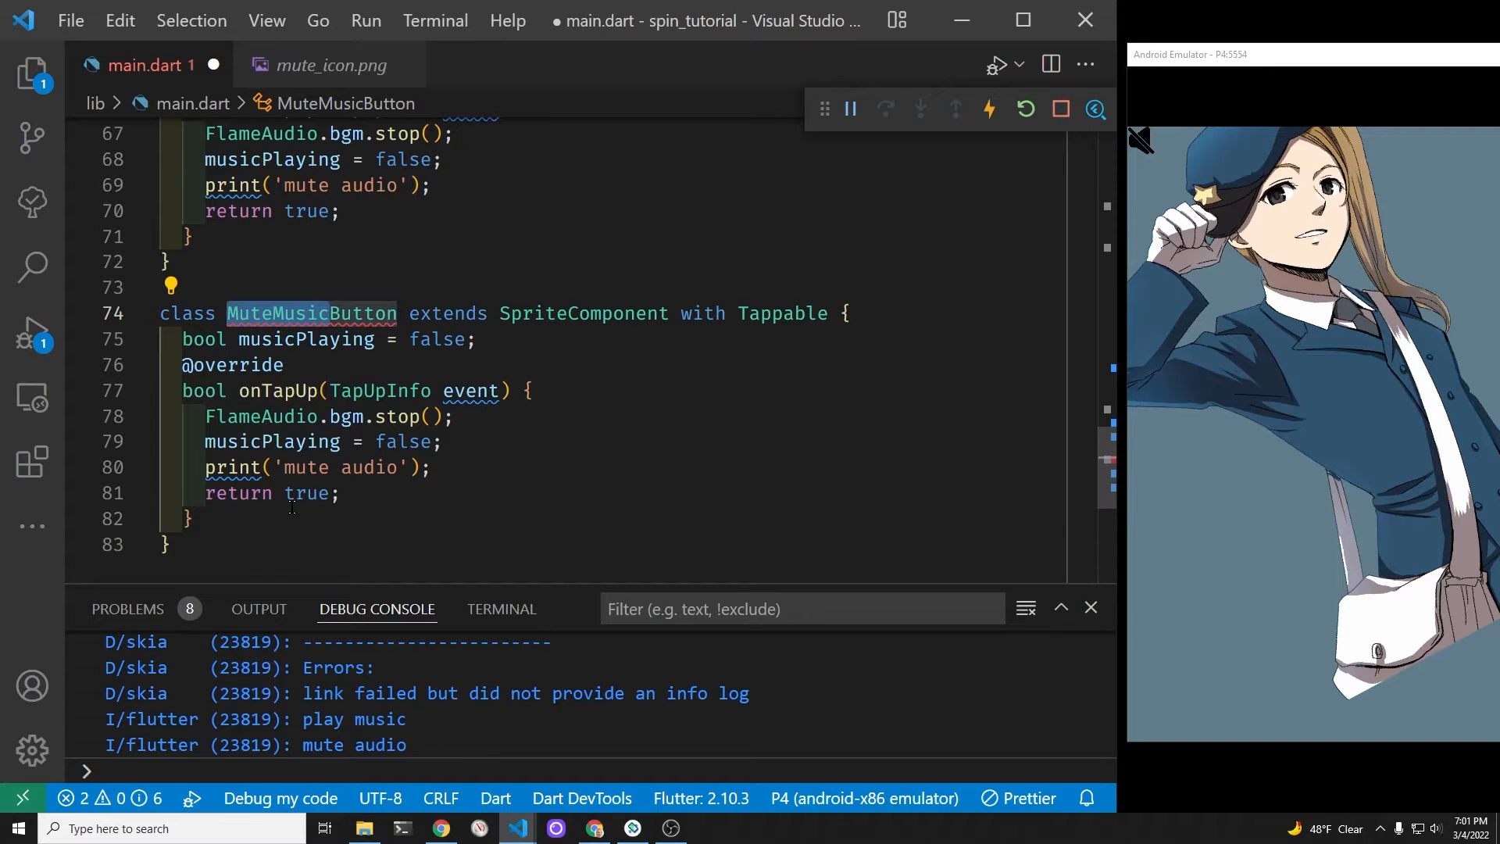
{"action": "type", "text": "StButton"}
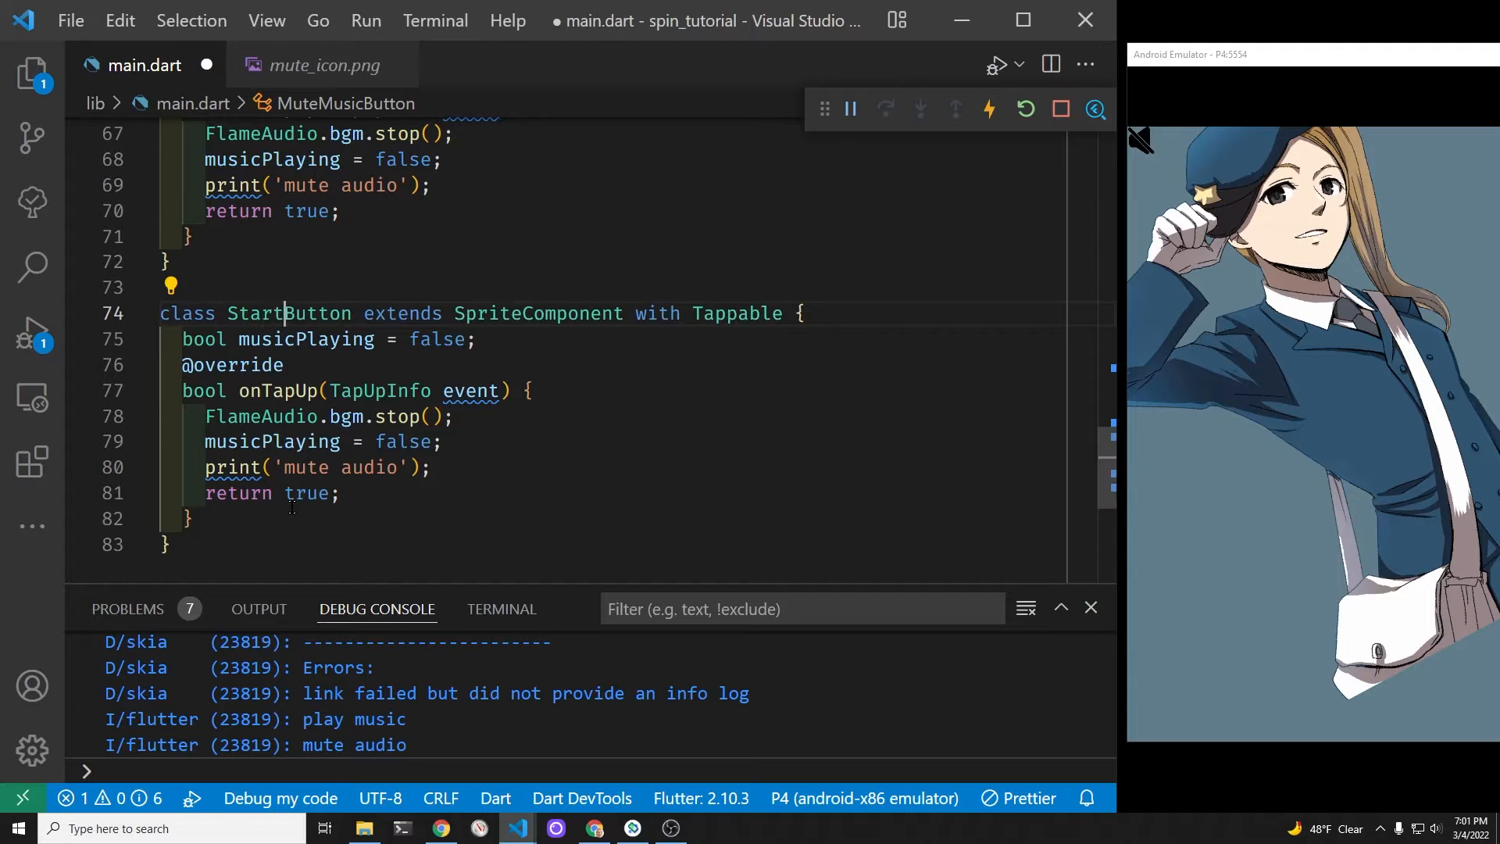
{"action": "left_click", "coordinate": [283, 312]}
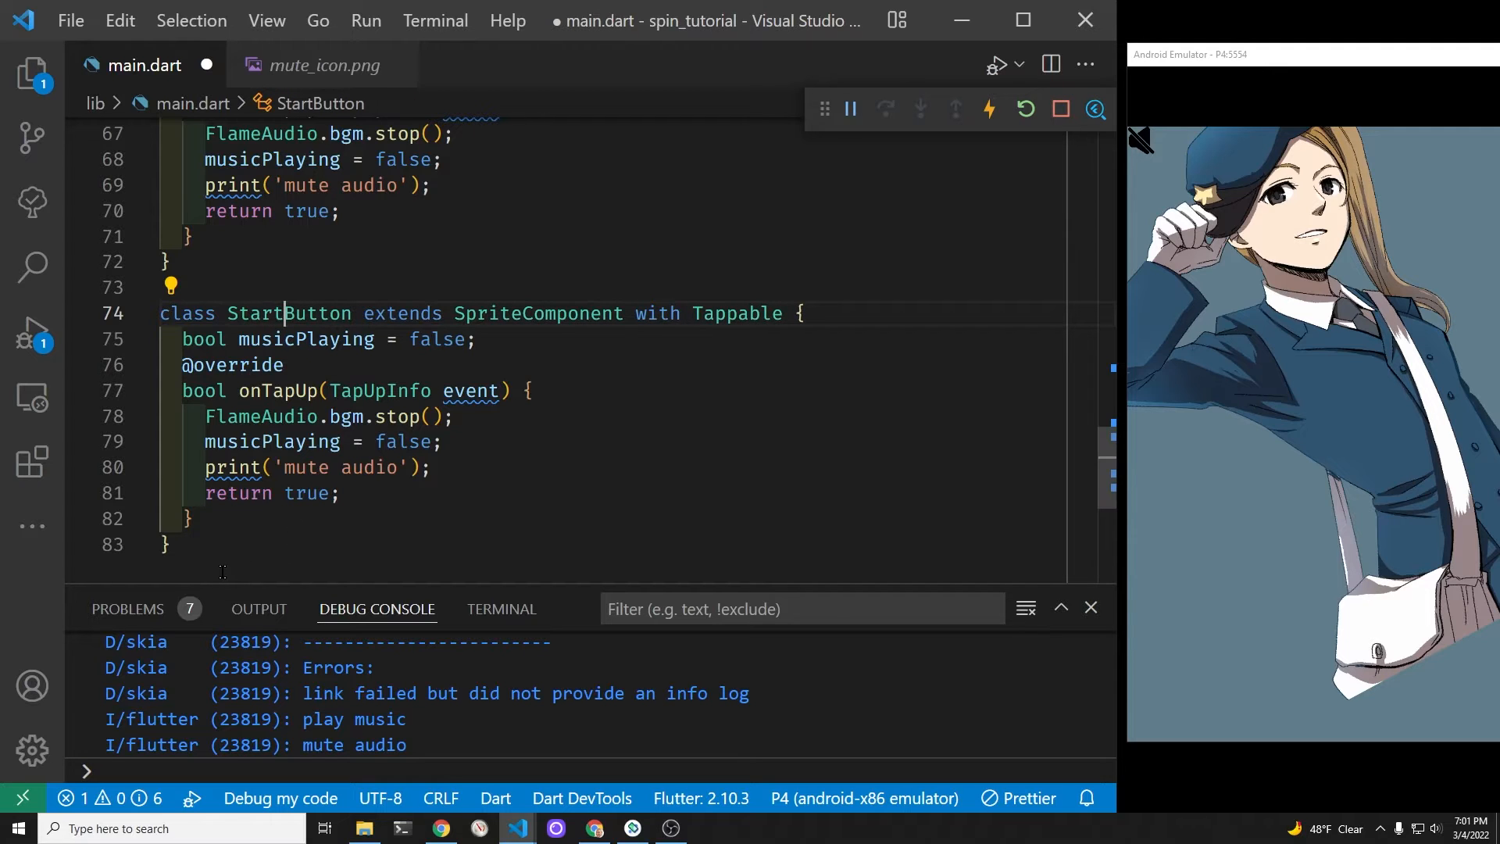
{"action": "double_click", "coordinate": [307, 338]}
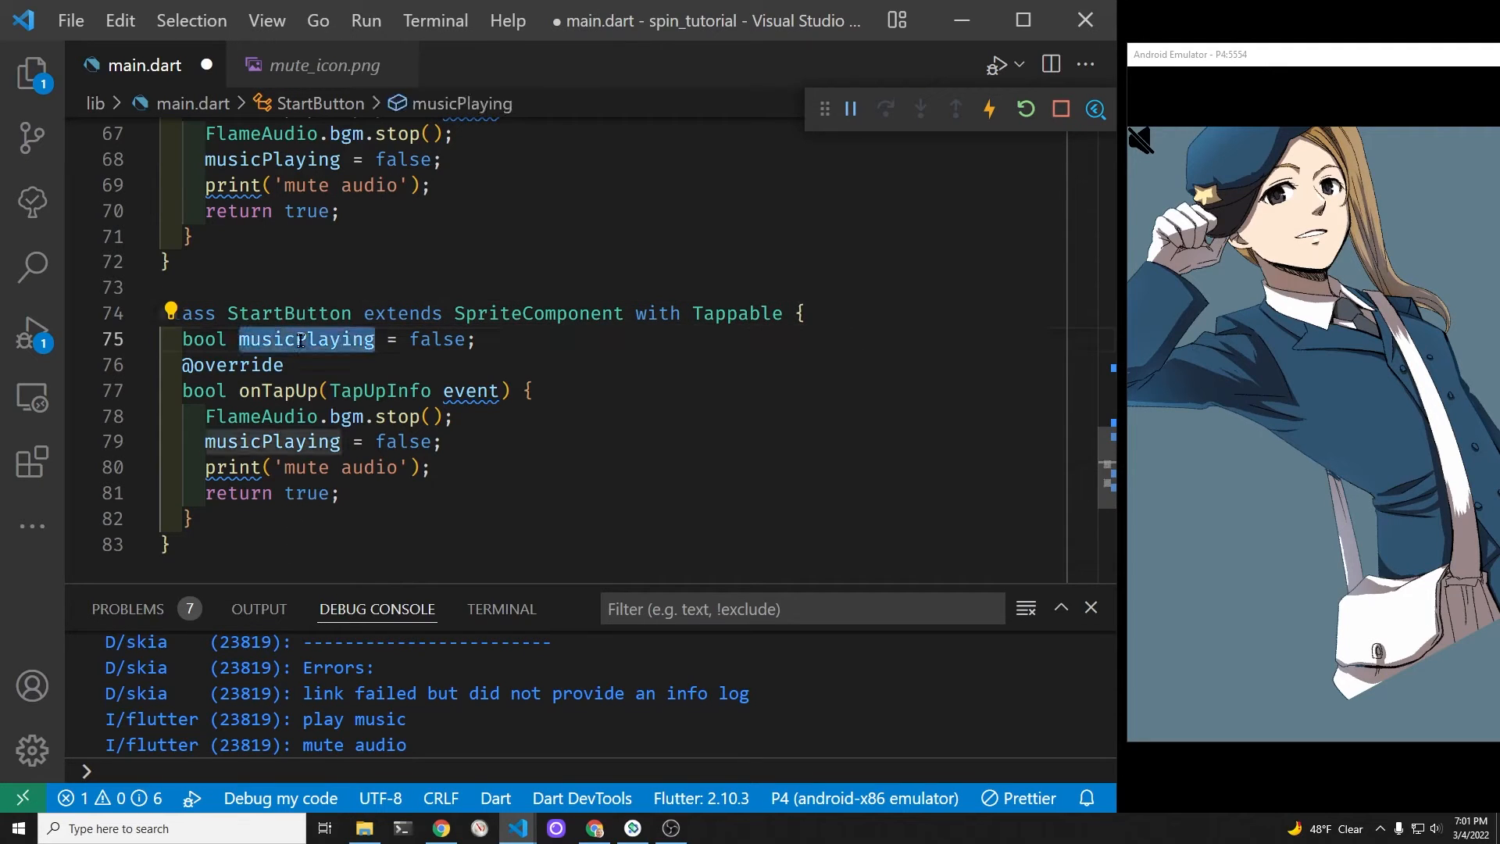
{"action": "type", "text": "addWo"}
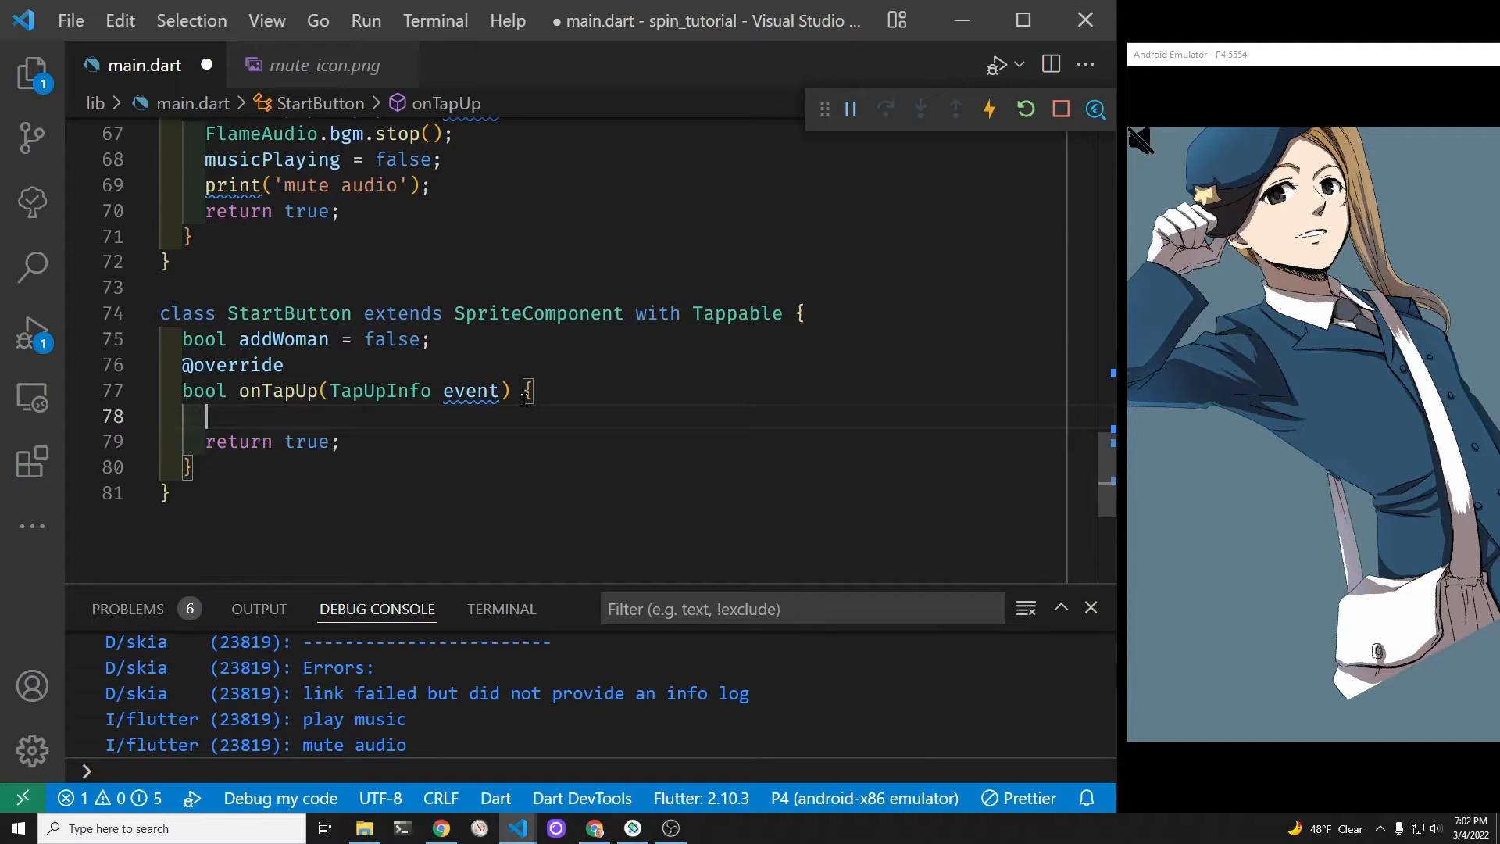
Set addWoman = true inside StartButton's onTapUp, then save to hot reload
{"action": "type", "text": "addWoman ="}
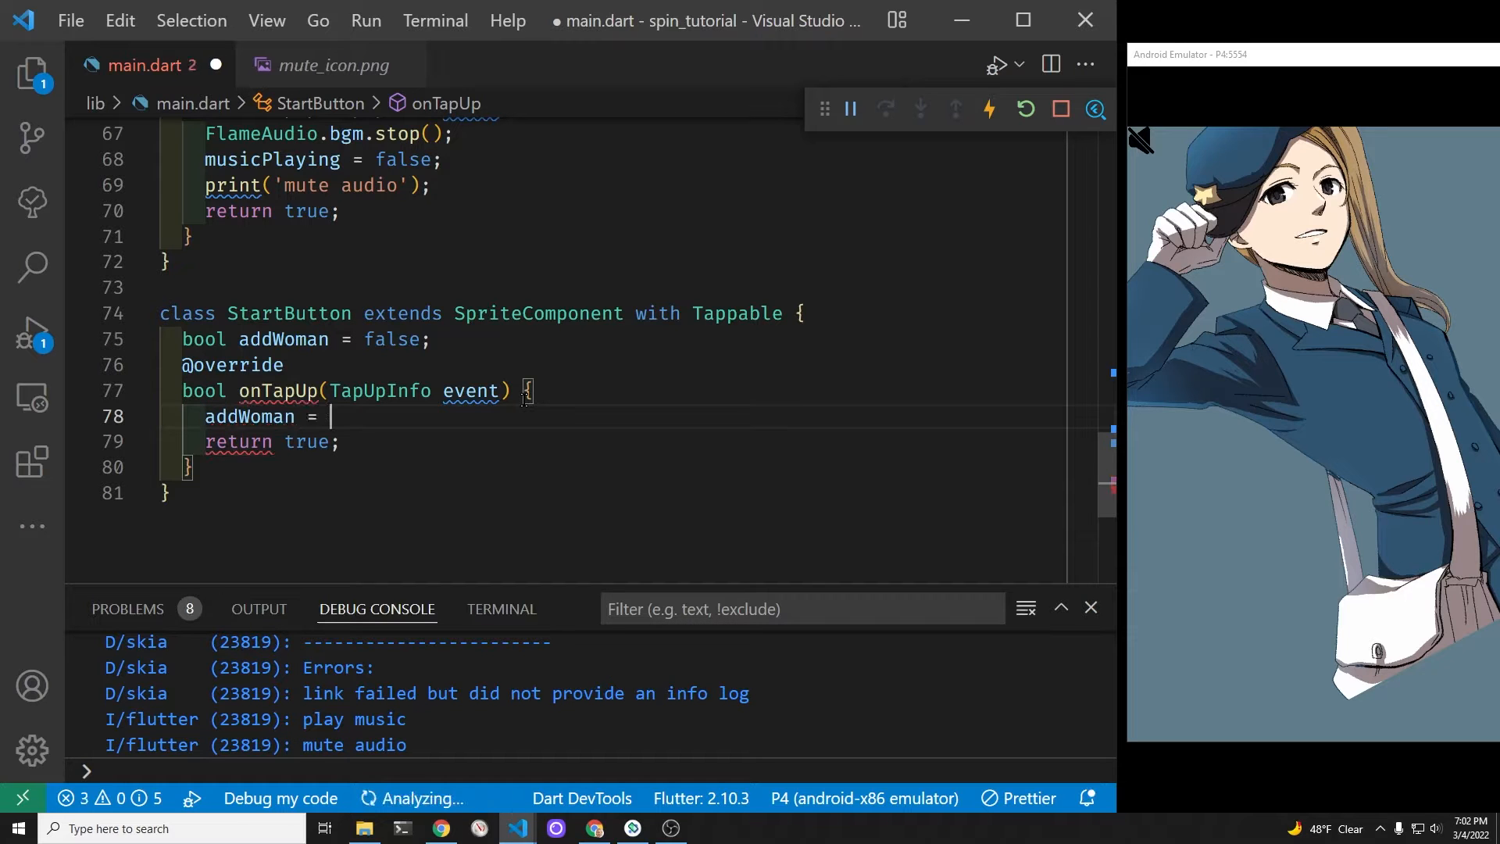
{"action": "type", "text": "true;"}
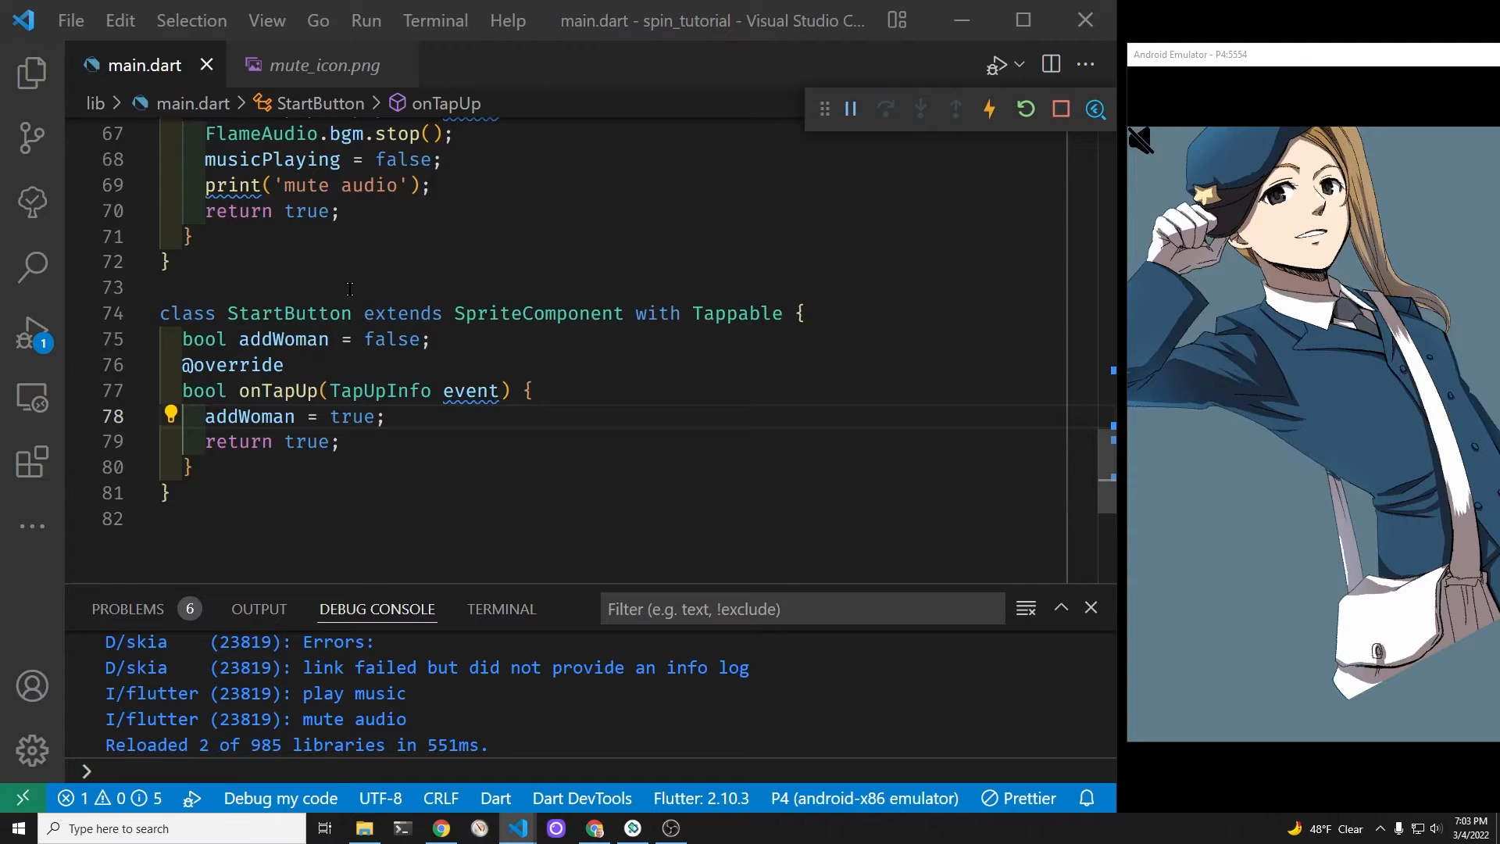
Declare late StartButton startButton; below the muteMusicButton field in MySpinGame
{"action": "scroll", "scroll_direction": "up", "scroll_amount": 3}
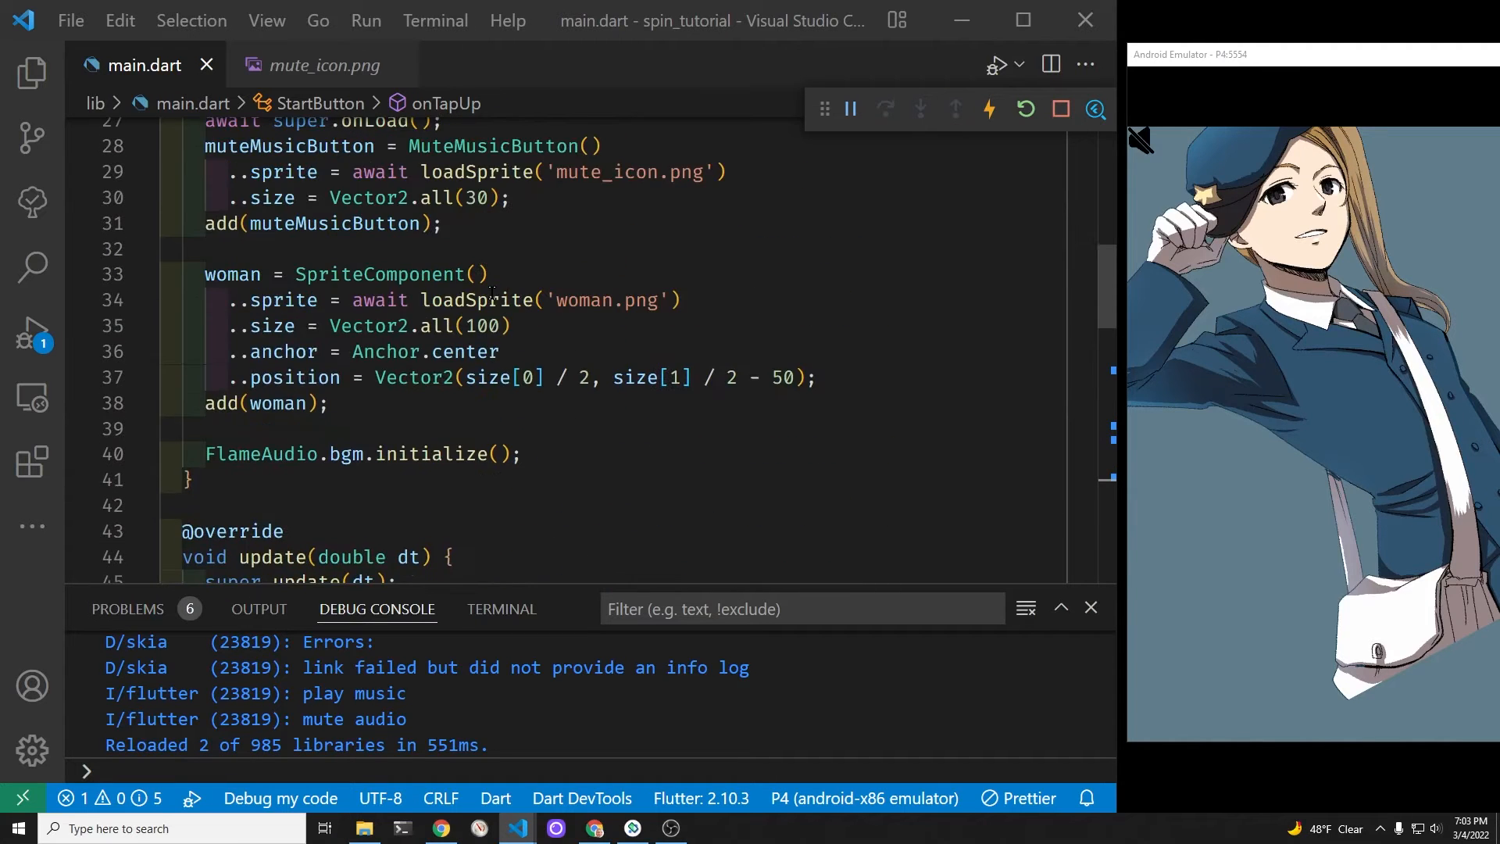
{"action": "scroll", "scroll_direction": "up", "scroll_amount": 3}
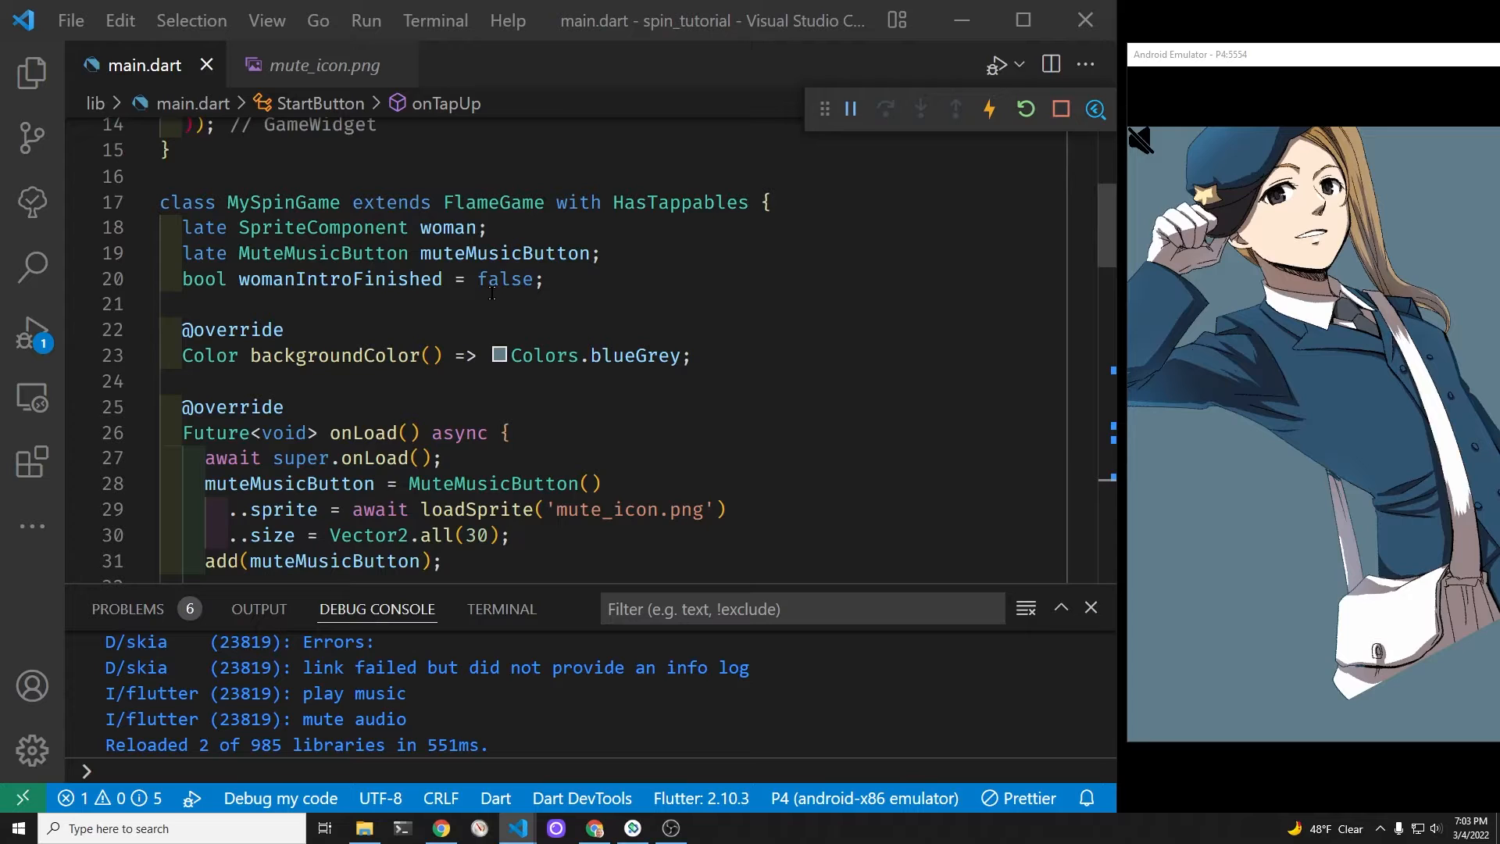
{"action": "left_click", "coordinate": [683, 253]}
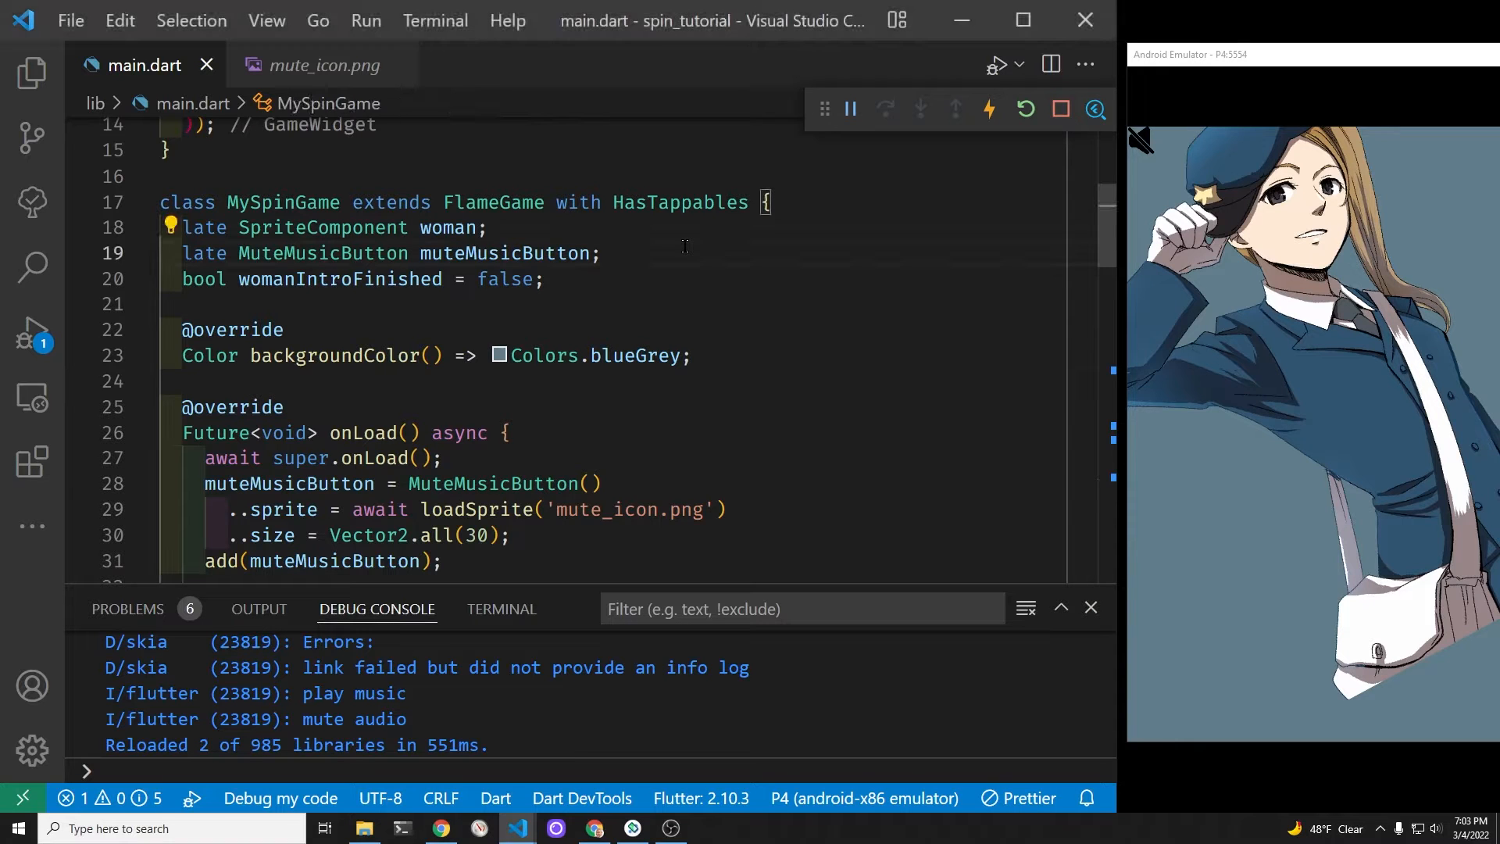
{"action": "key", "text": "Enter"}
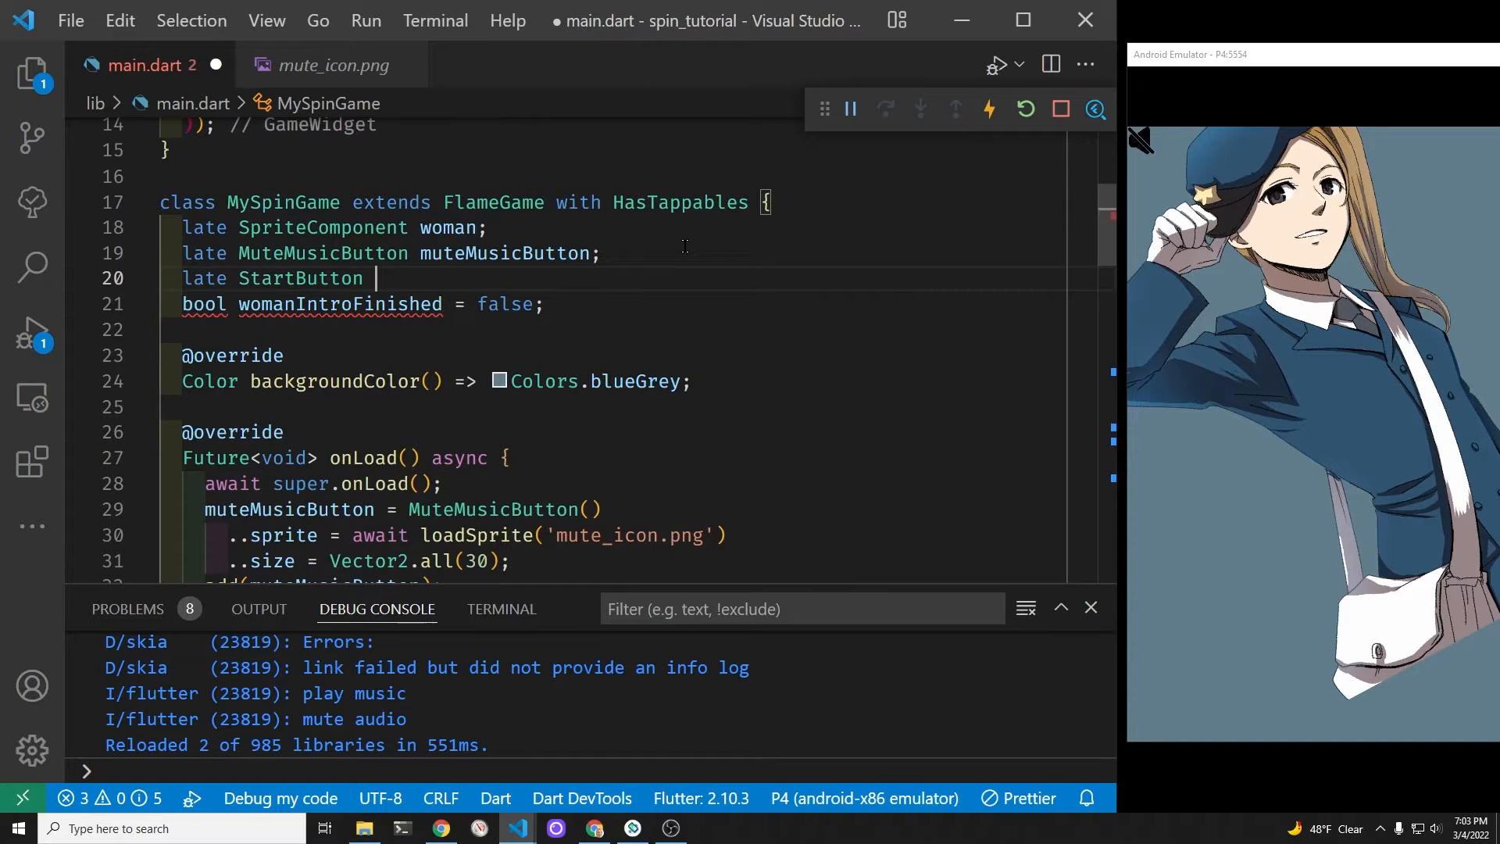
{"action": "type", "text": "startButton;"}
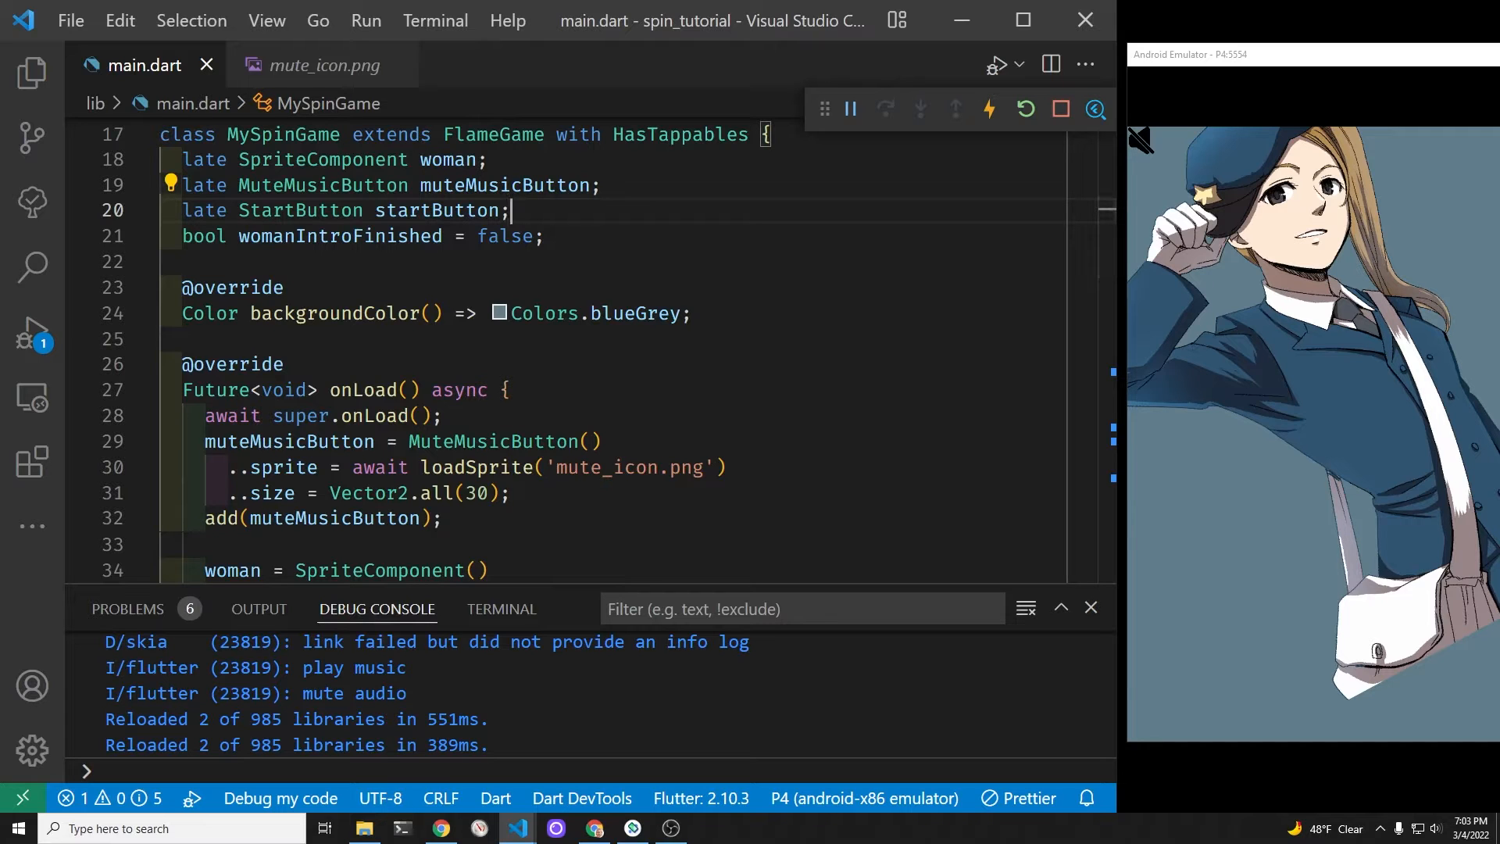
{"action": "mouse_move", "coordinate": [362, 389]}
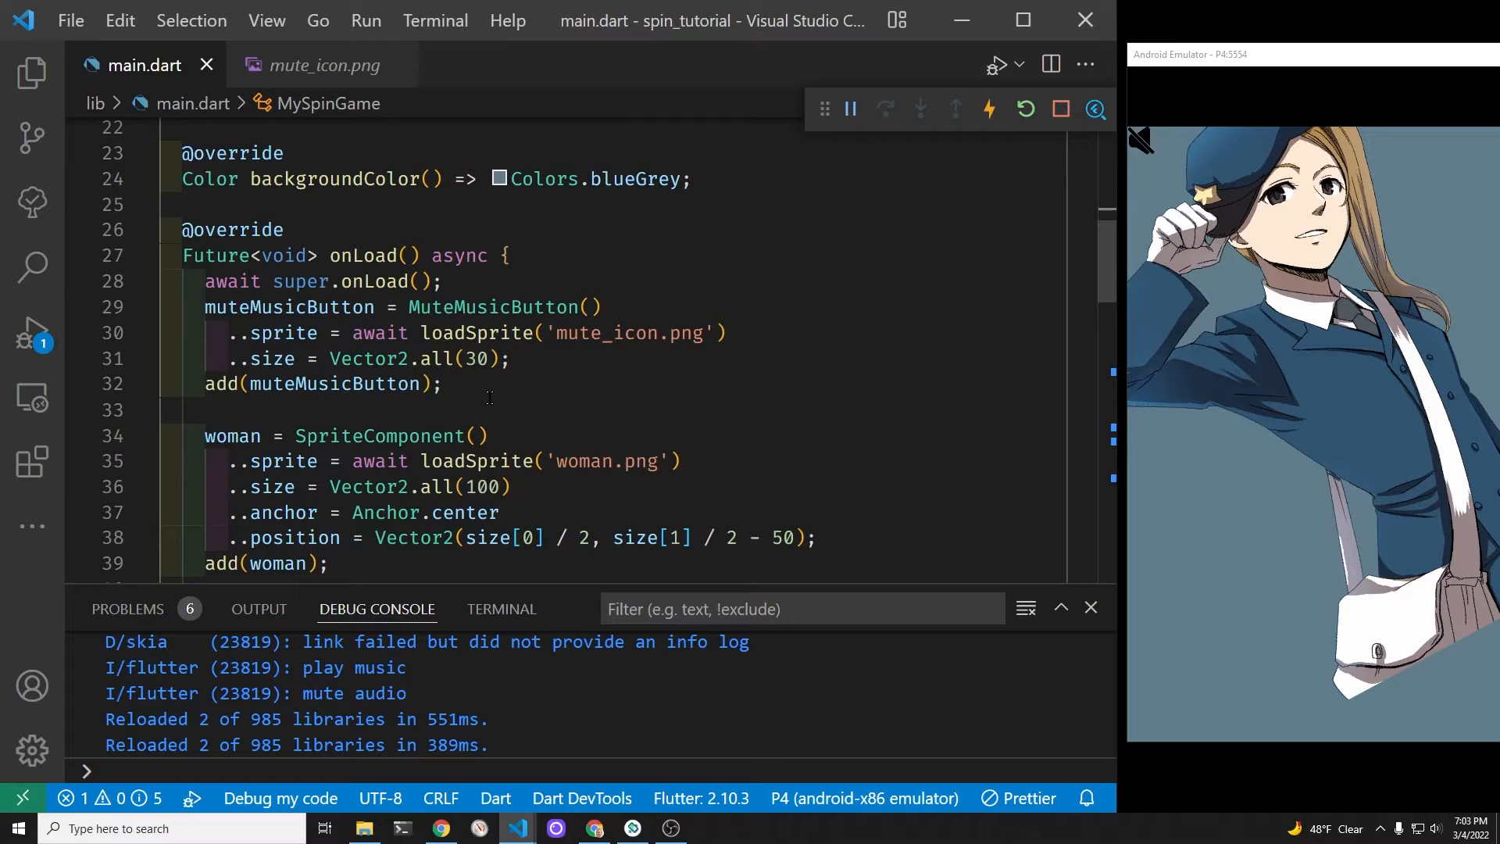
Create startButton in onLoad with the start.png sprite and size Vector2.all(300)
{"action": "scroll", "scroll_direction": "down", "scroll_amount": 3}
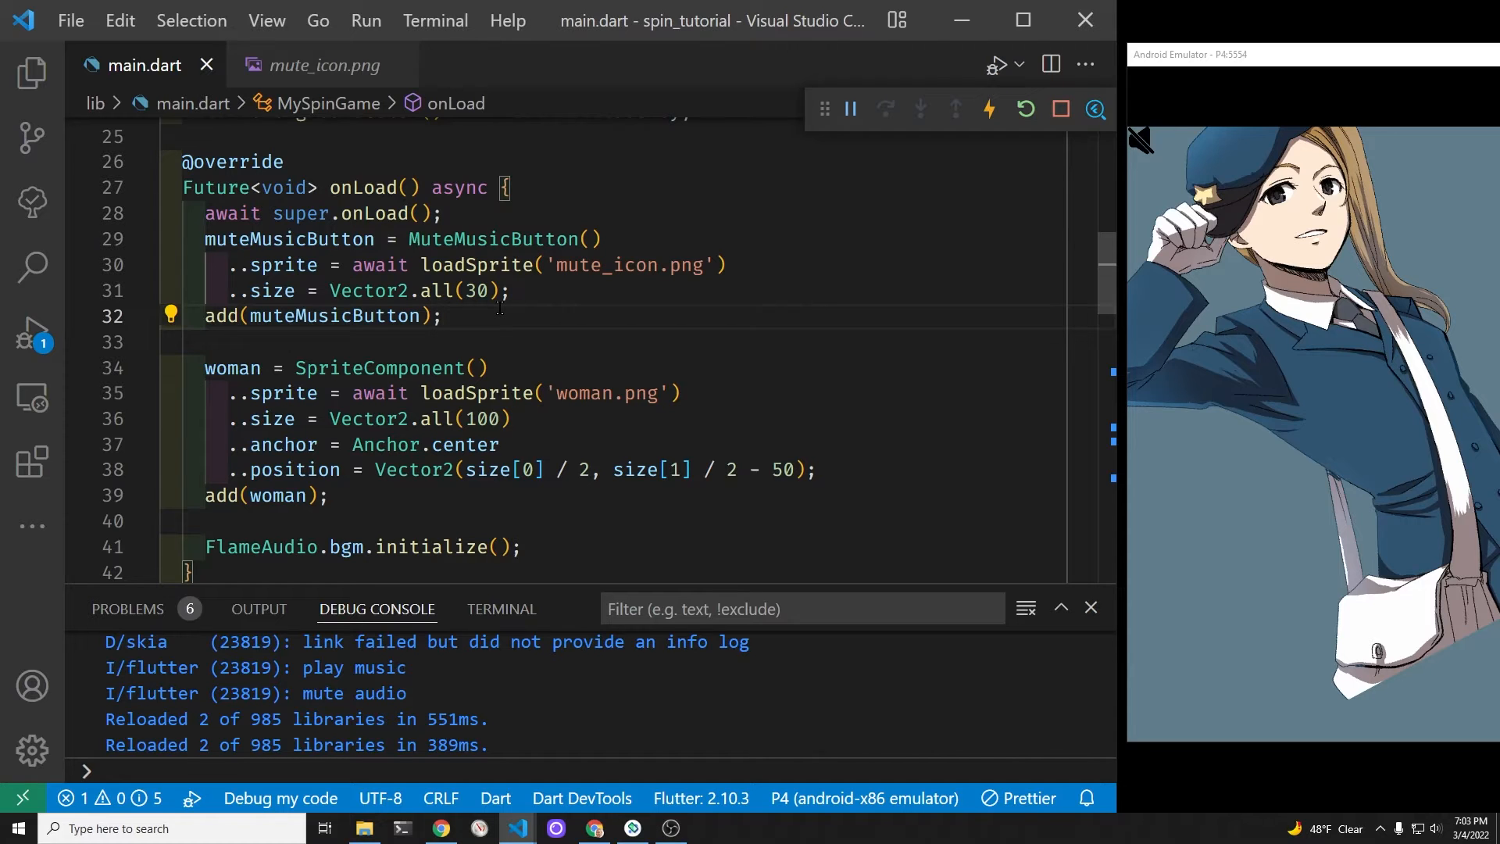
{"action": "key", "text": "Enter"}
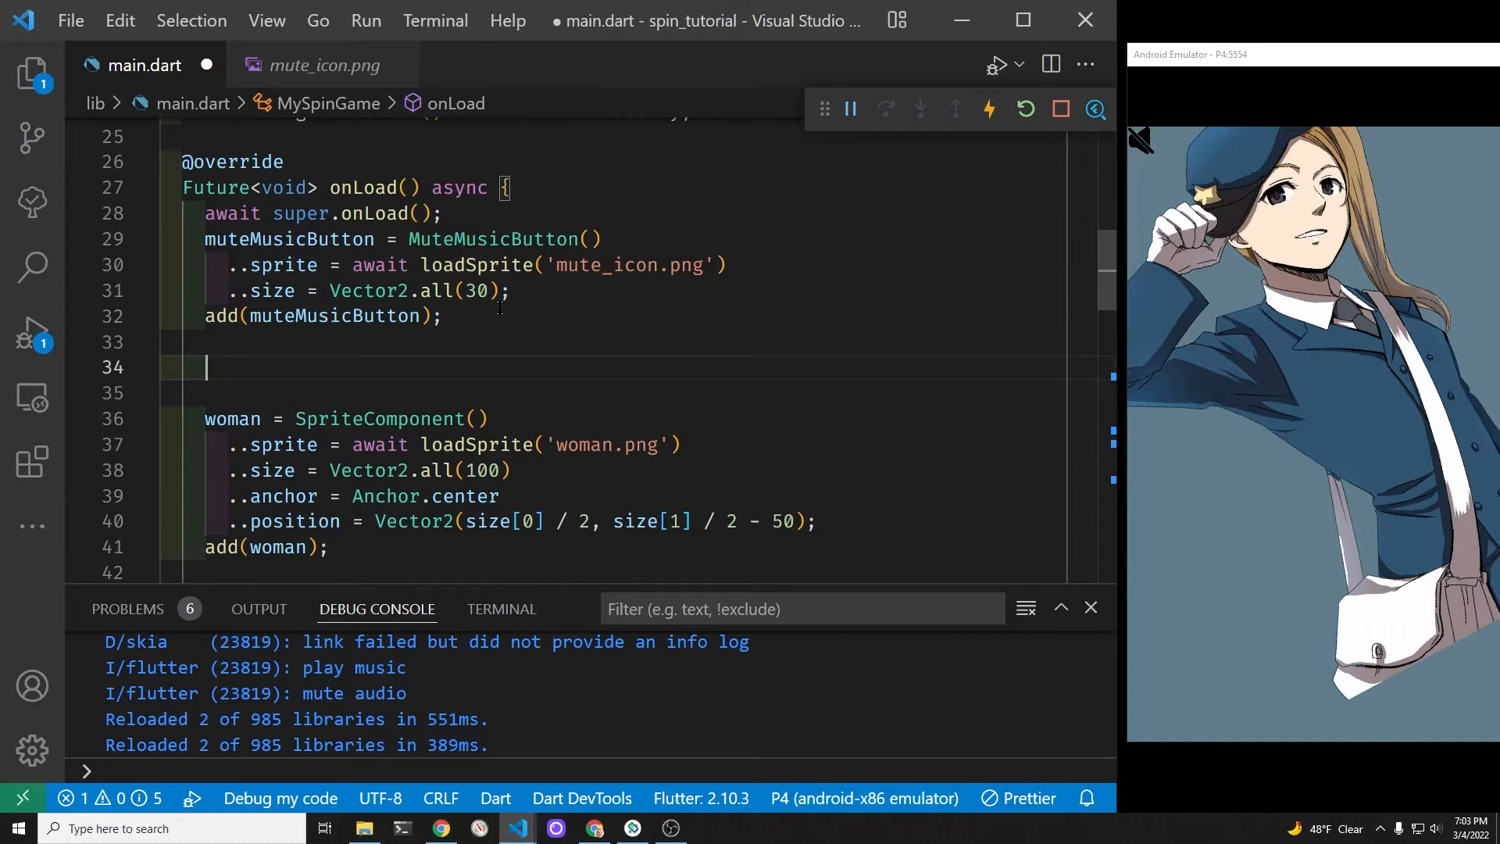
{"action": "type", "text": "start"}
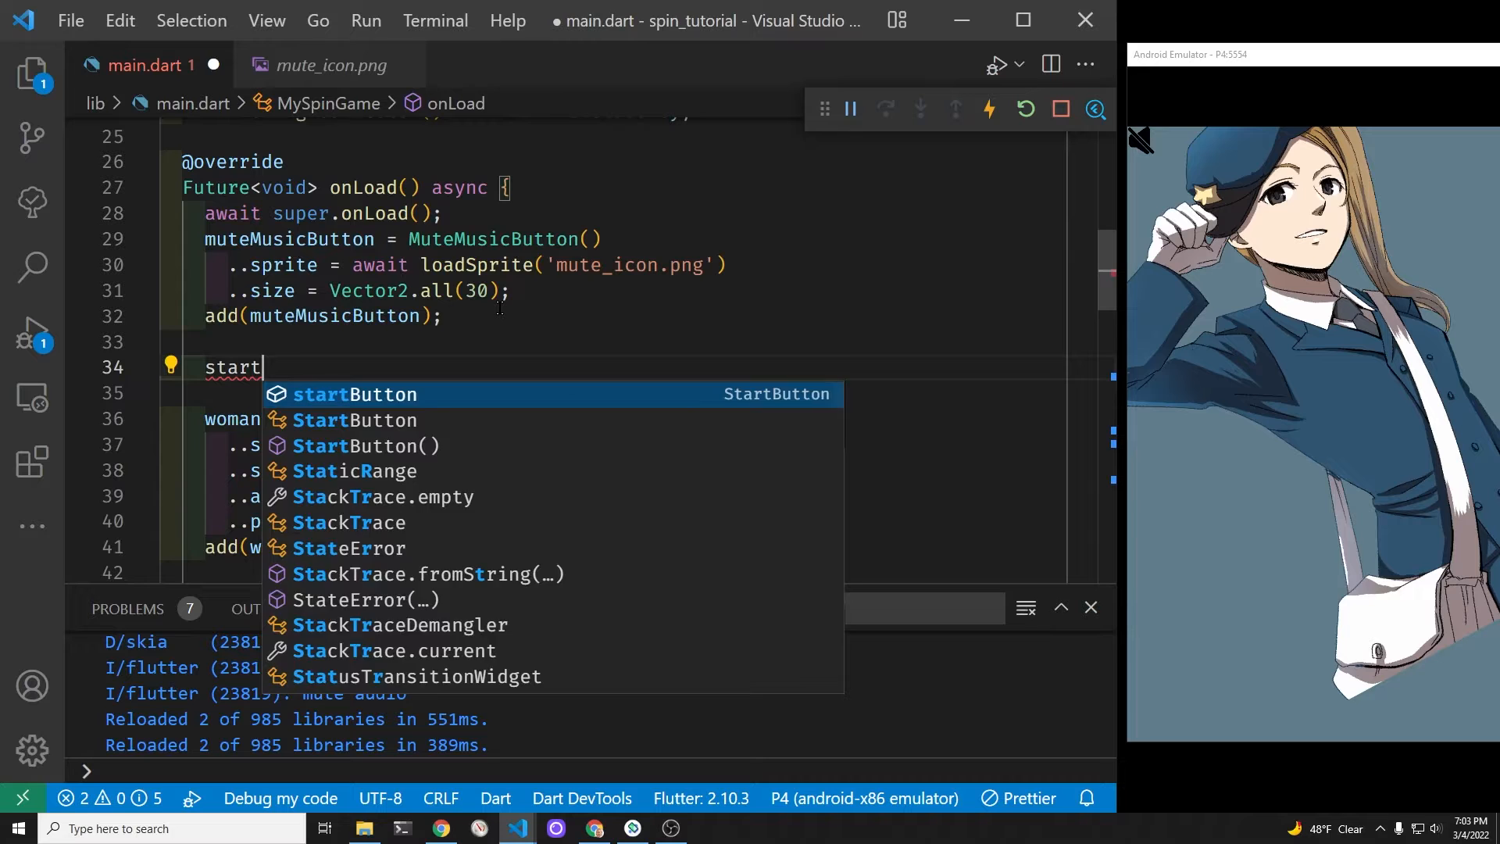
{"action": "type", "text": "Button = St"}
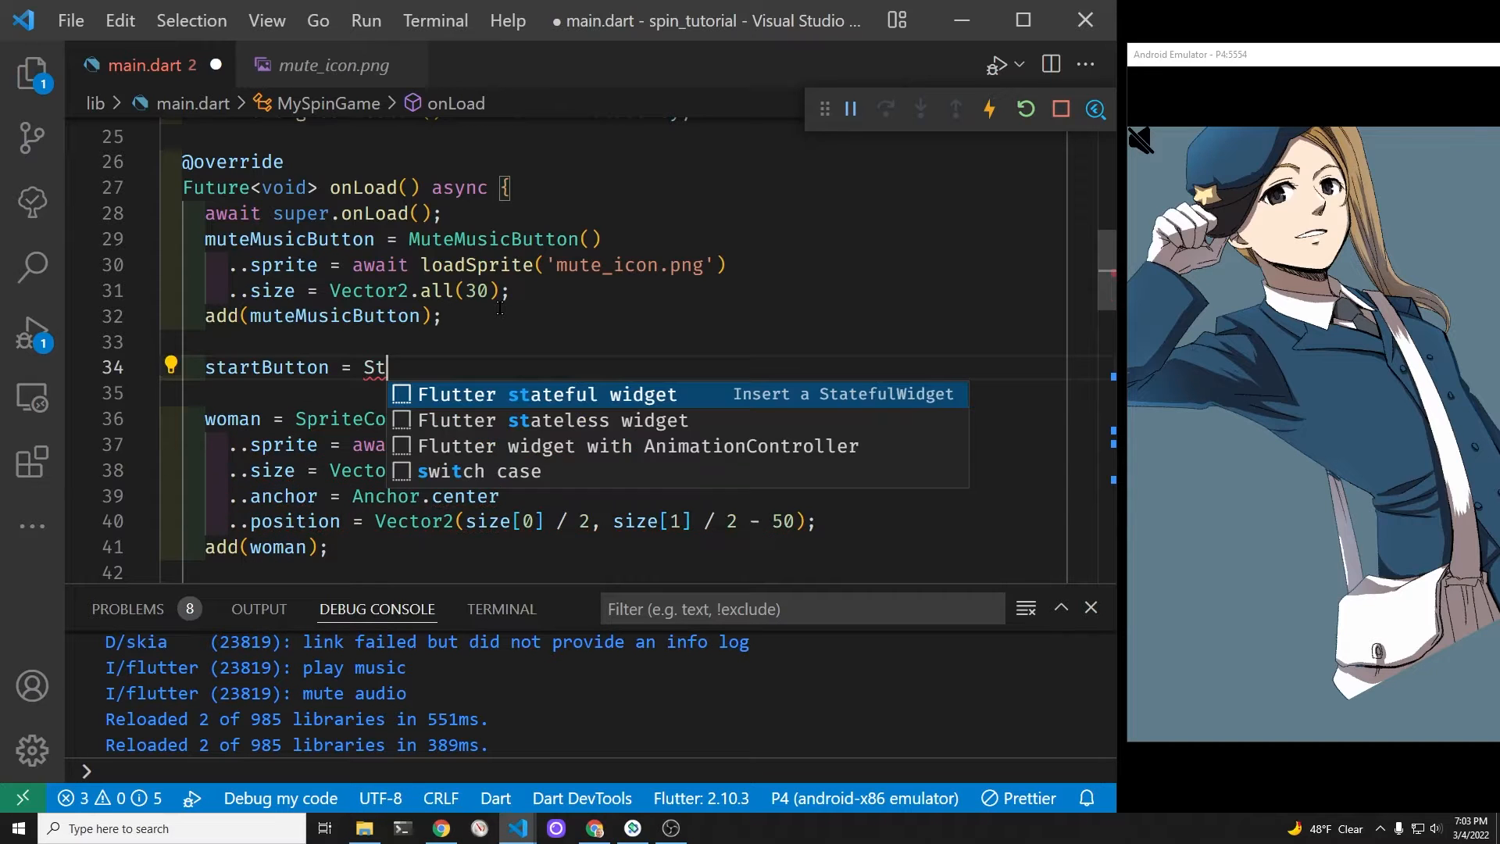
{"action": "type", "text": "artButton("}
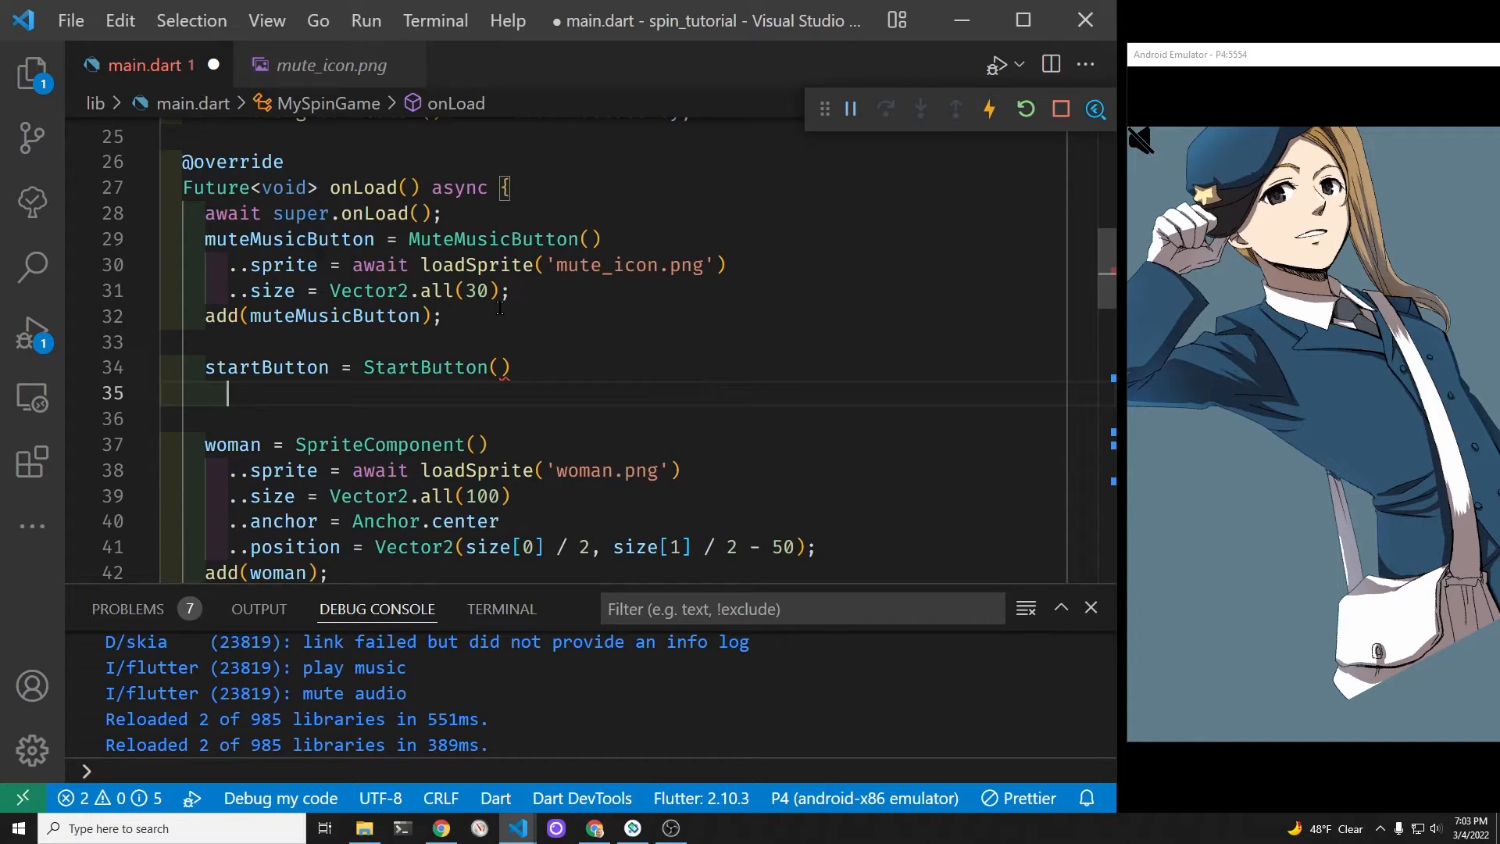
{"action": "type", "text": "..sprite"}
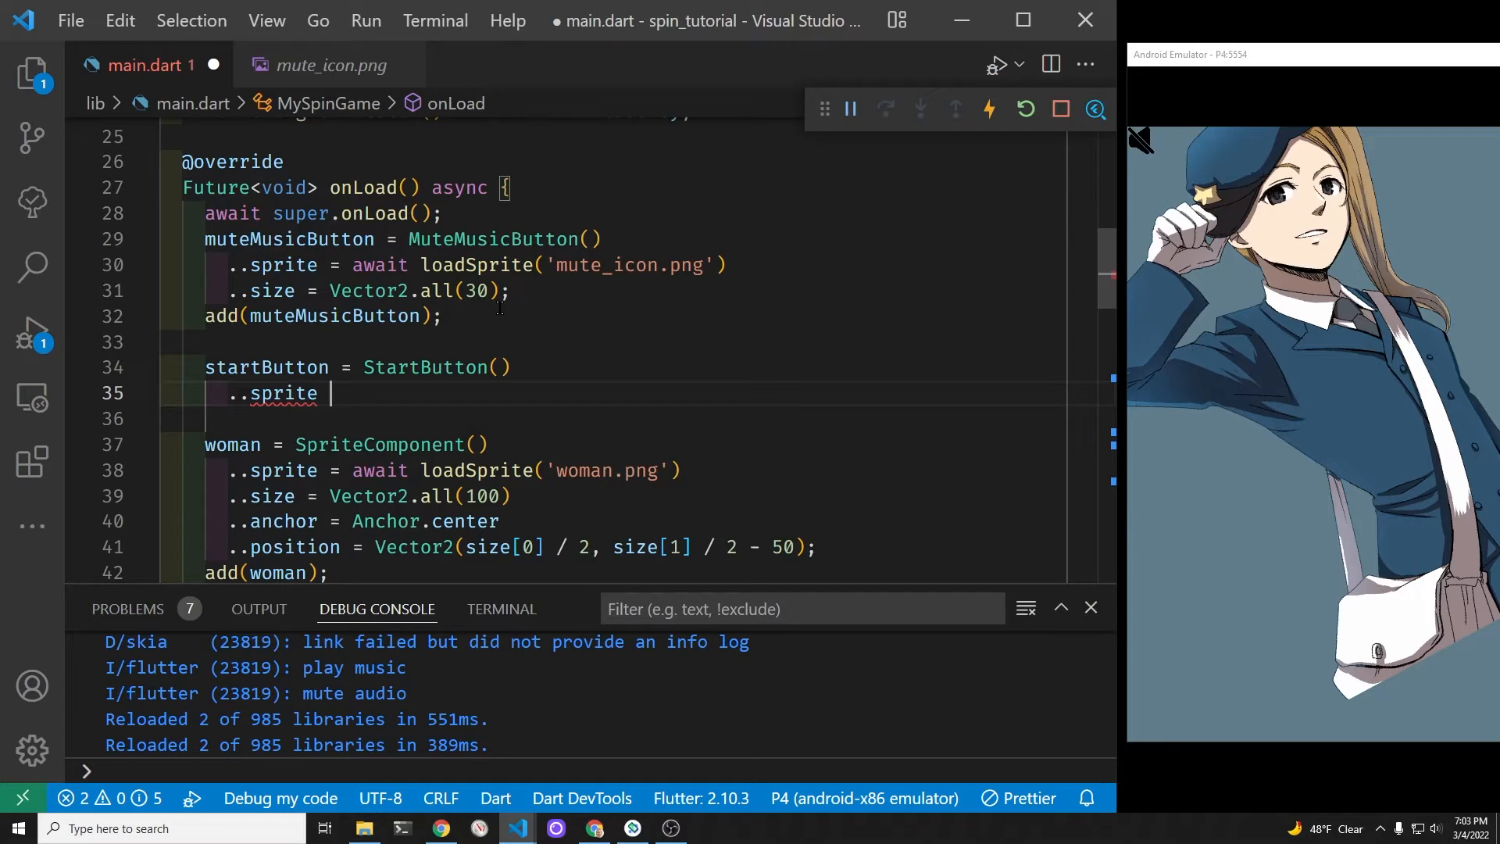
{"action": "type", "text": "= await loadSprite(path"}
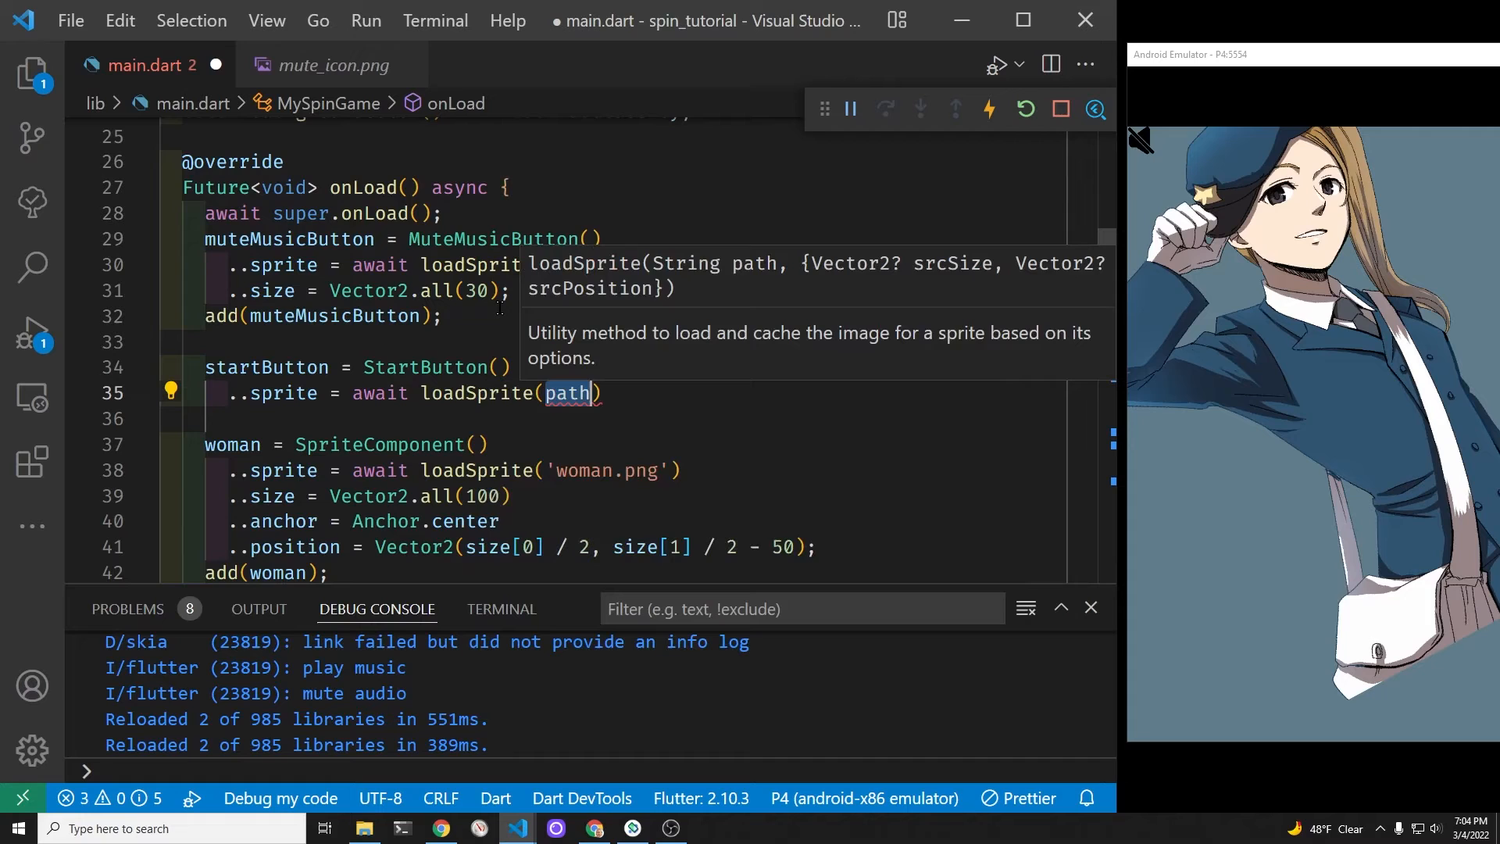
{"action": "type", "text": "'s'"}
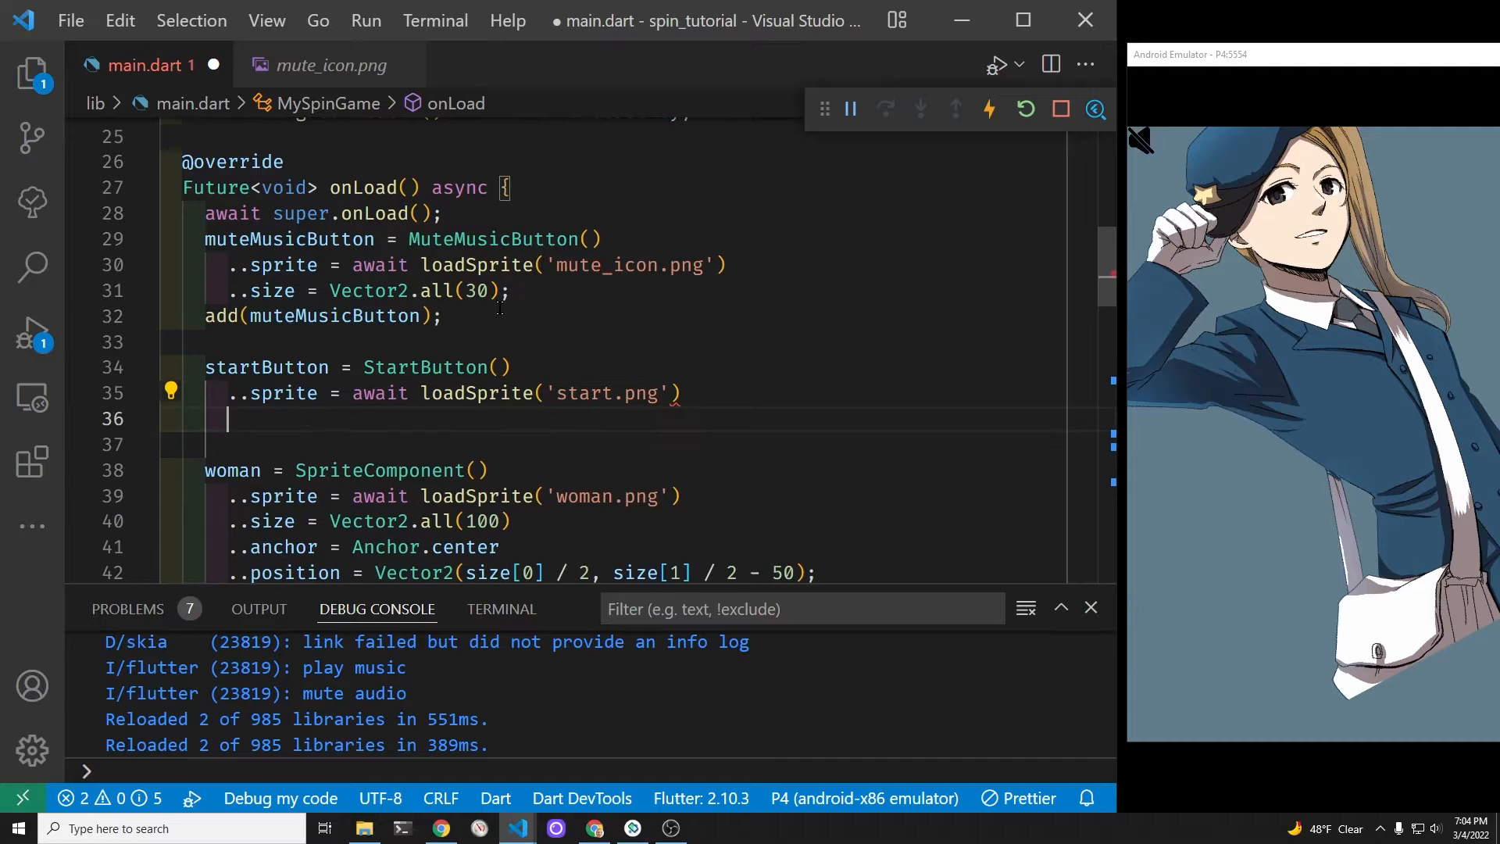
{"action": "type", "text": ".."}
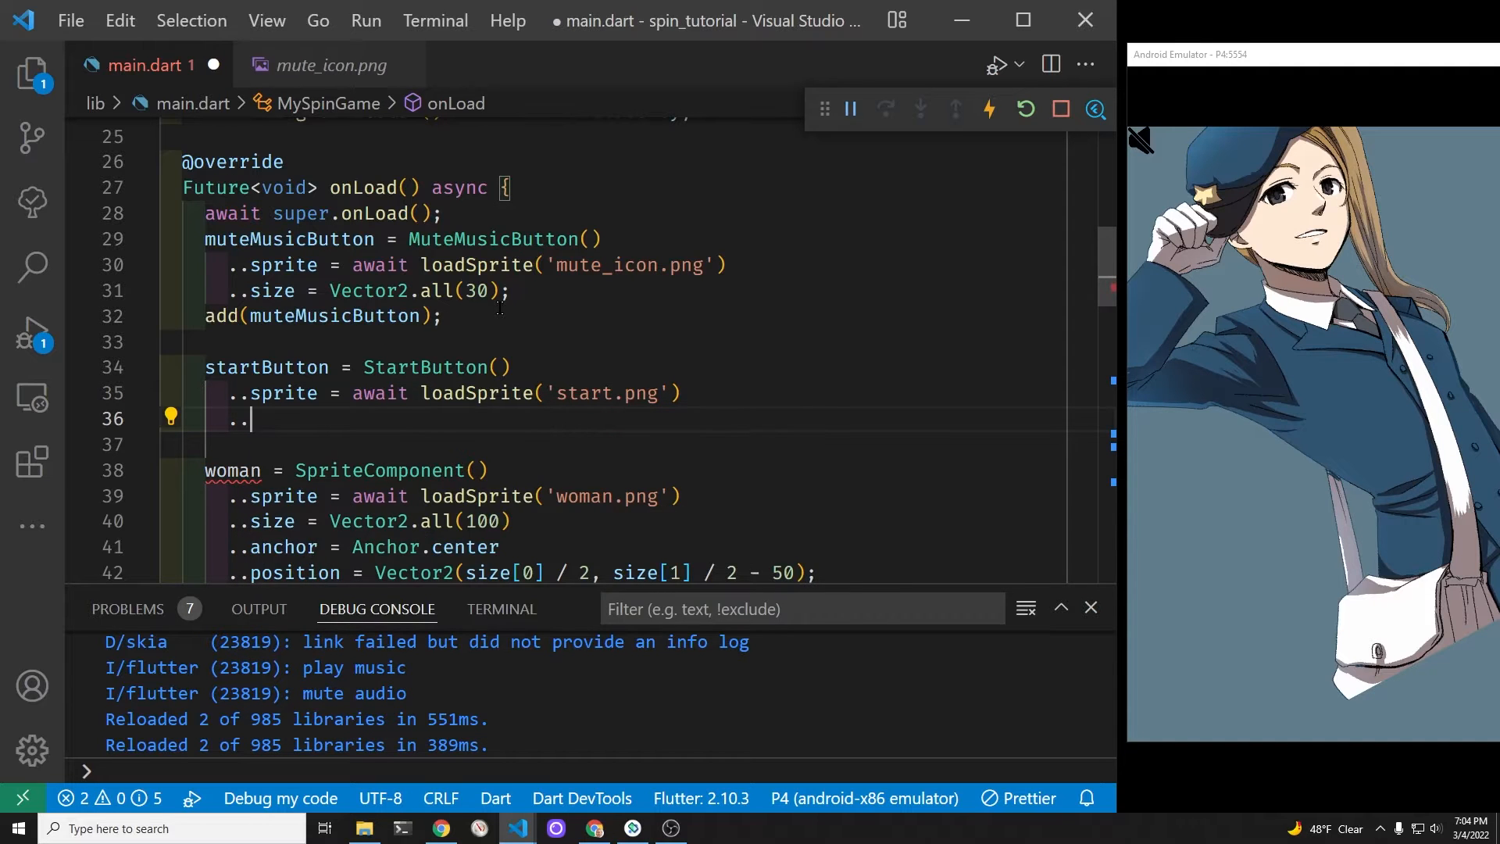
{"action": "type", "text": "size"}
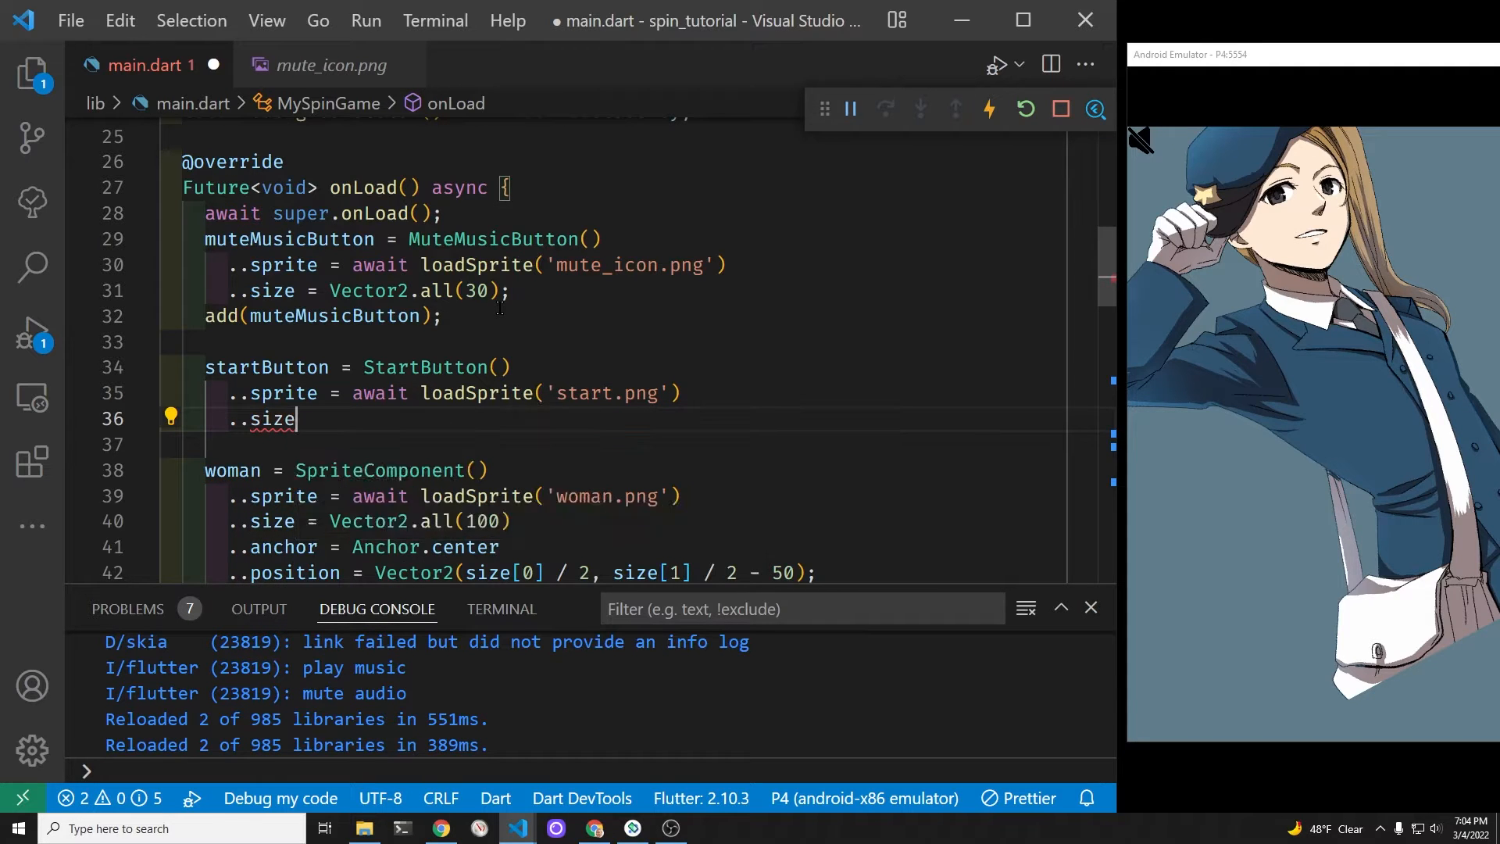
{"action": "type", "text": "="}
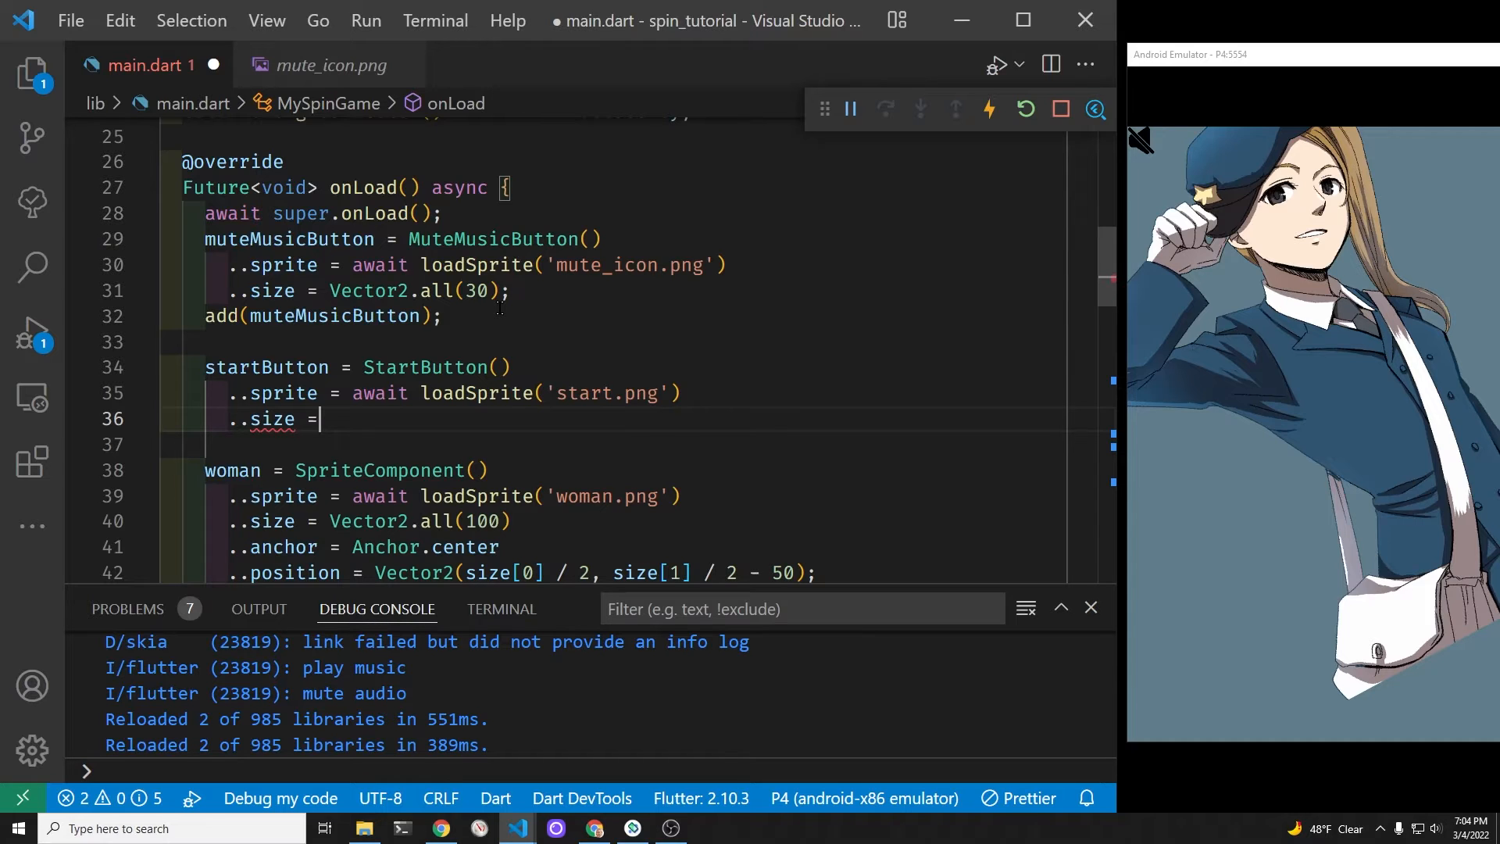
{"action": "type", "text": "Vector2"}
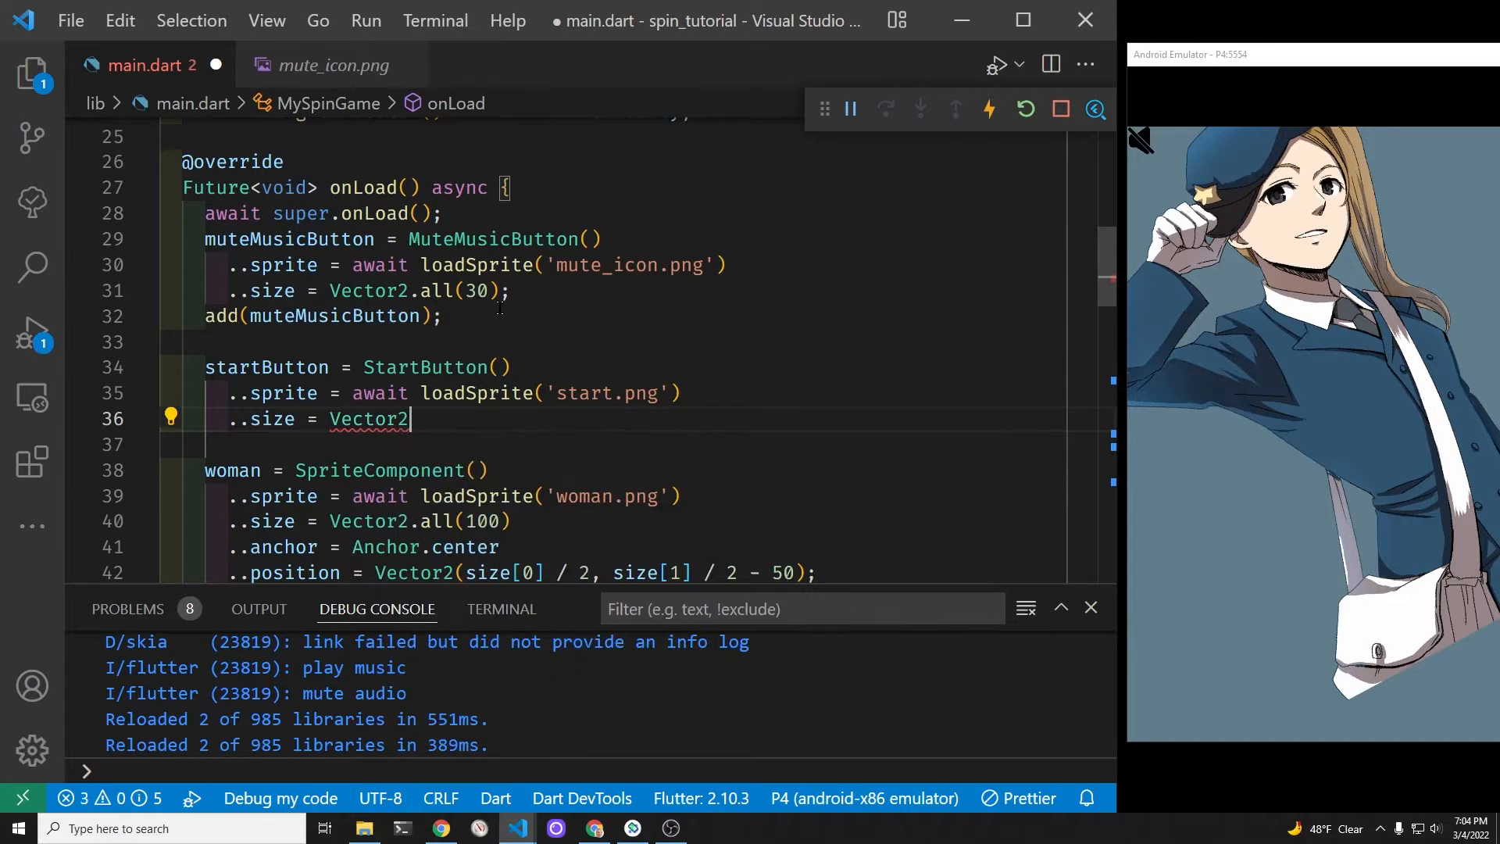
{"action": "type", "text": ".all"}
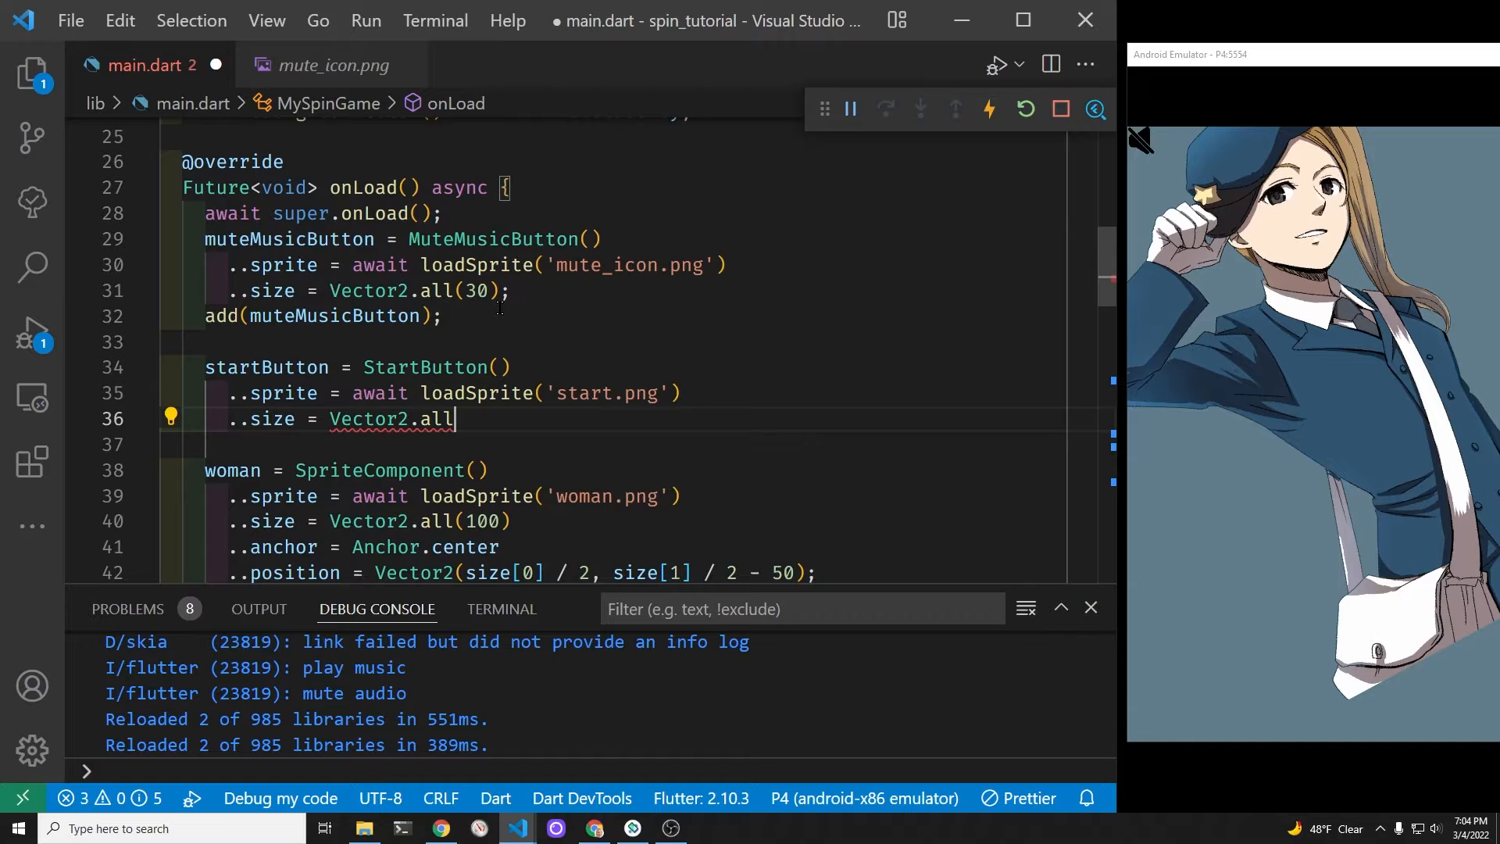
{"action": "type", "text": "(300)"}
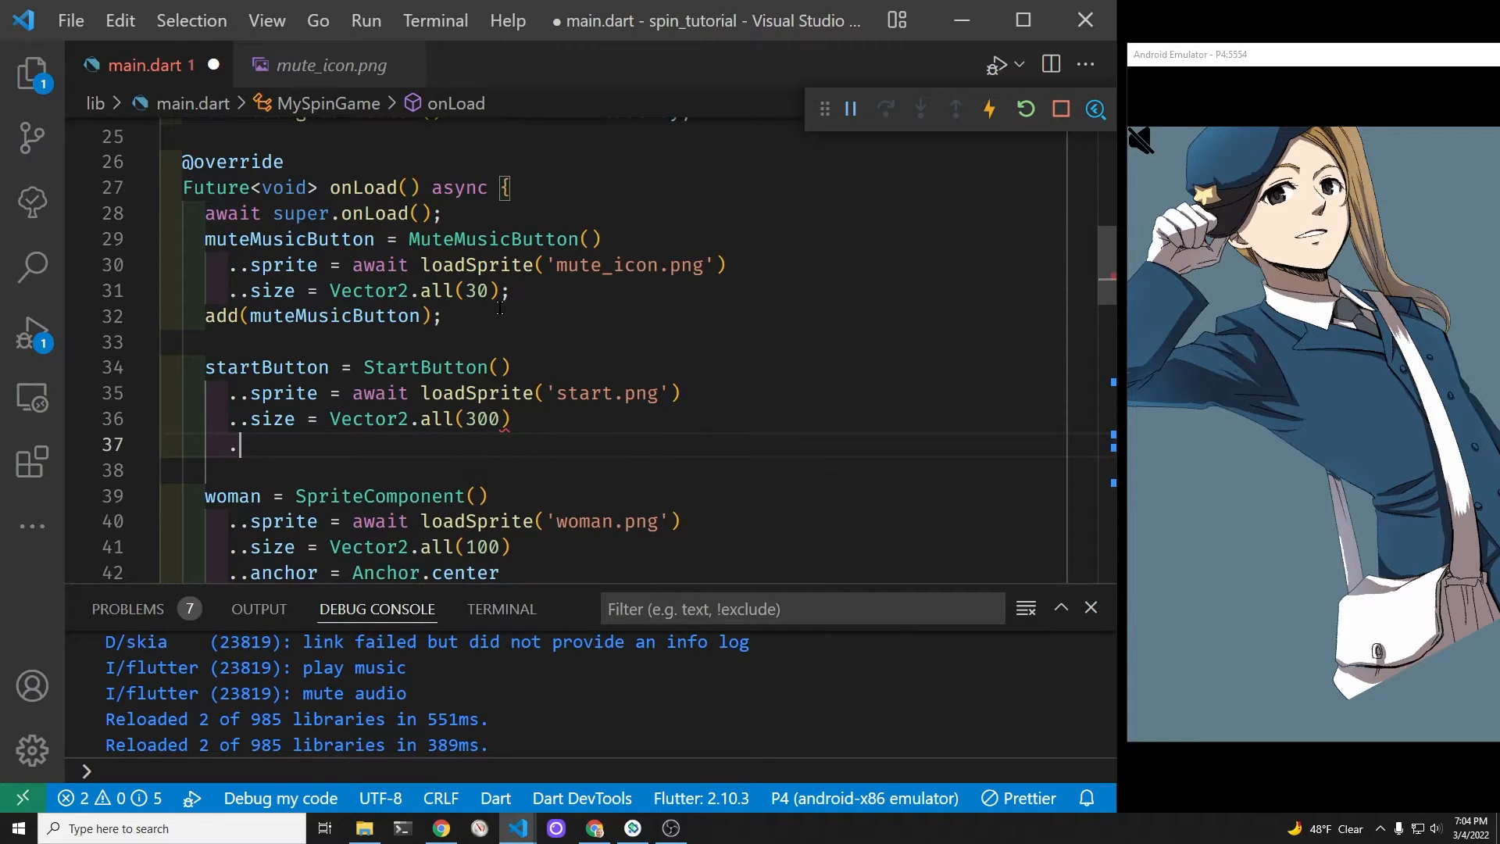
Set Anchor.center and position Vector2(size[0]/2, size[1]/2), then add(startButton)
{"action": "type", "text": "anchor ="}
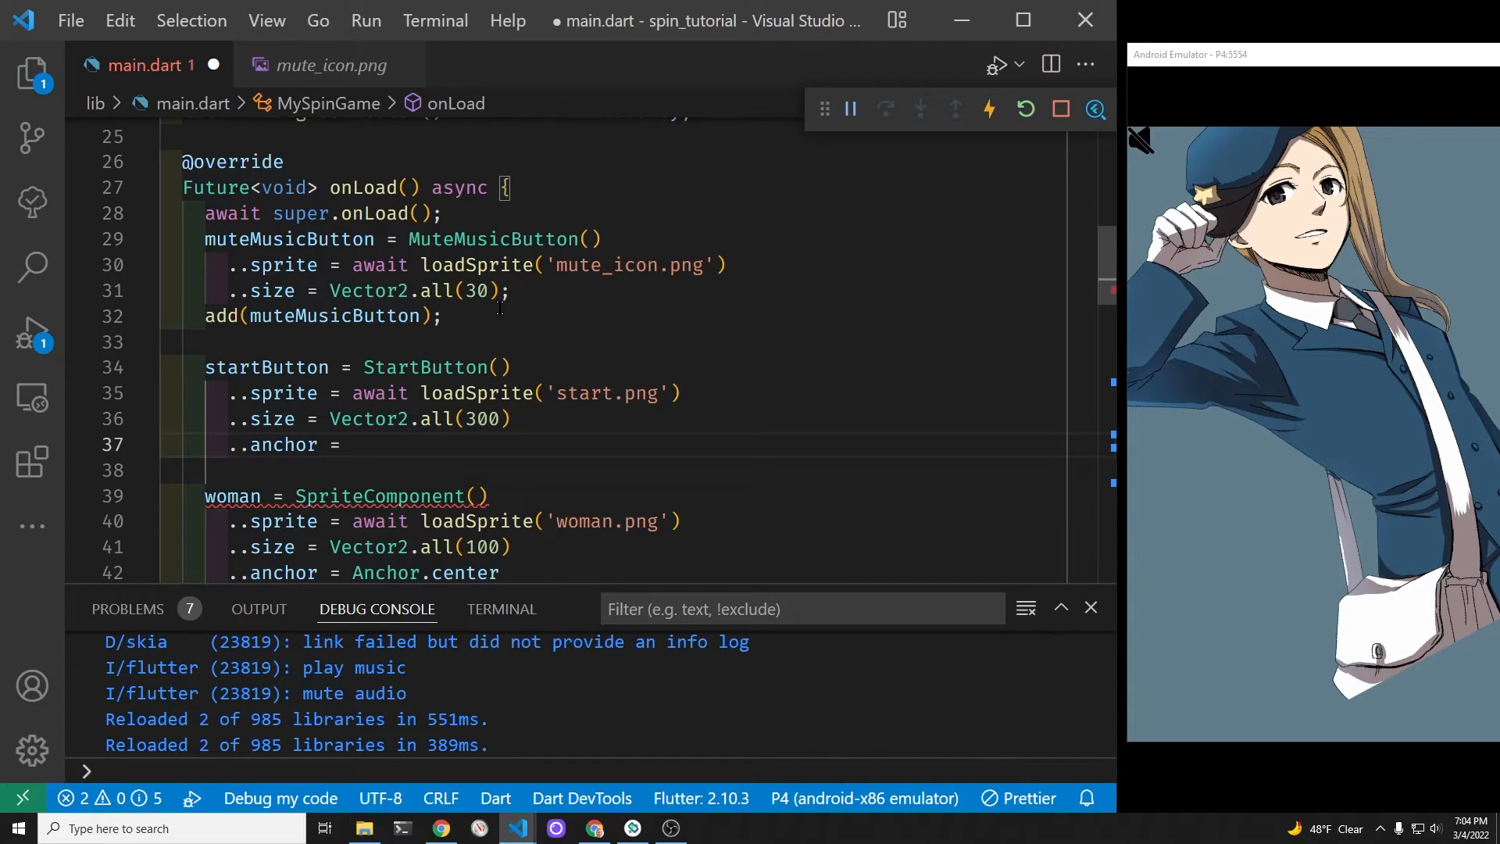
{"action": "type", "text": "Anc"}
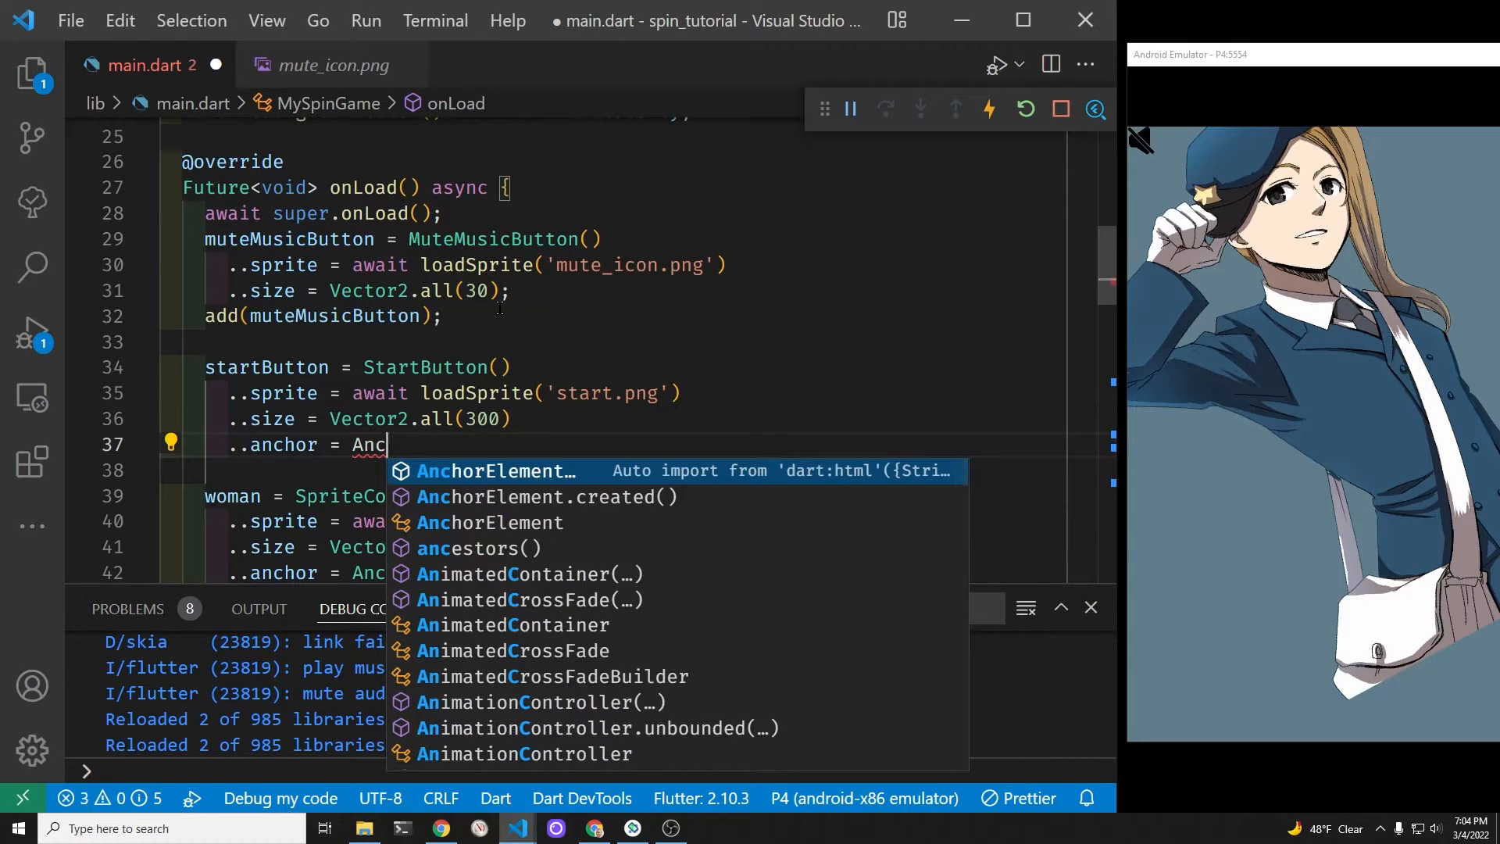
{"action": "type", "text": "hor.center"}
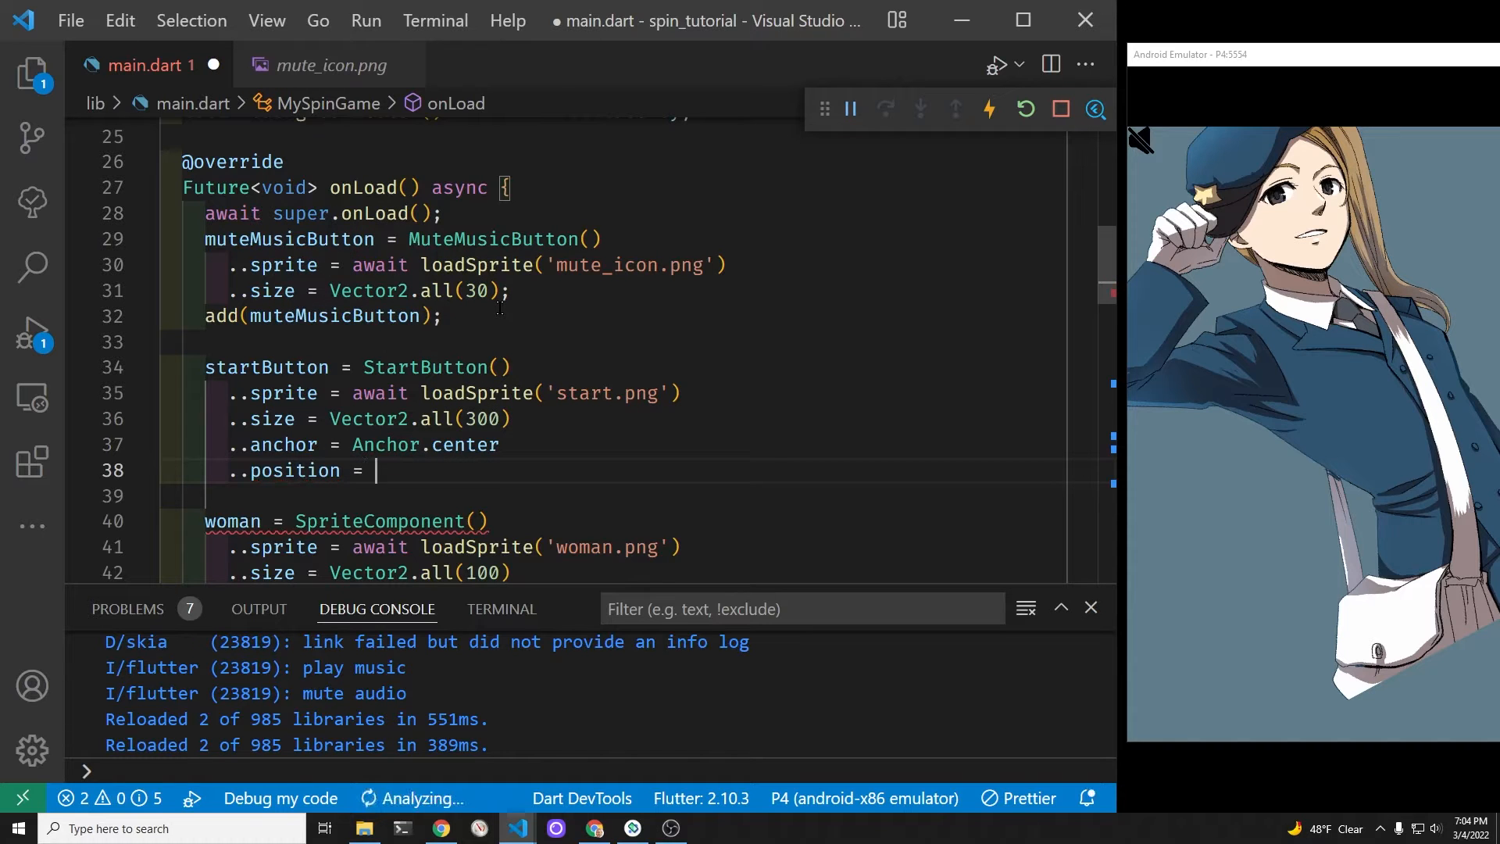
{"action": "type", "text": "V"}
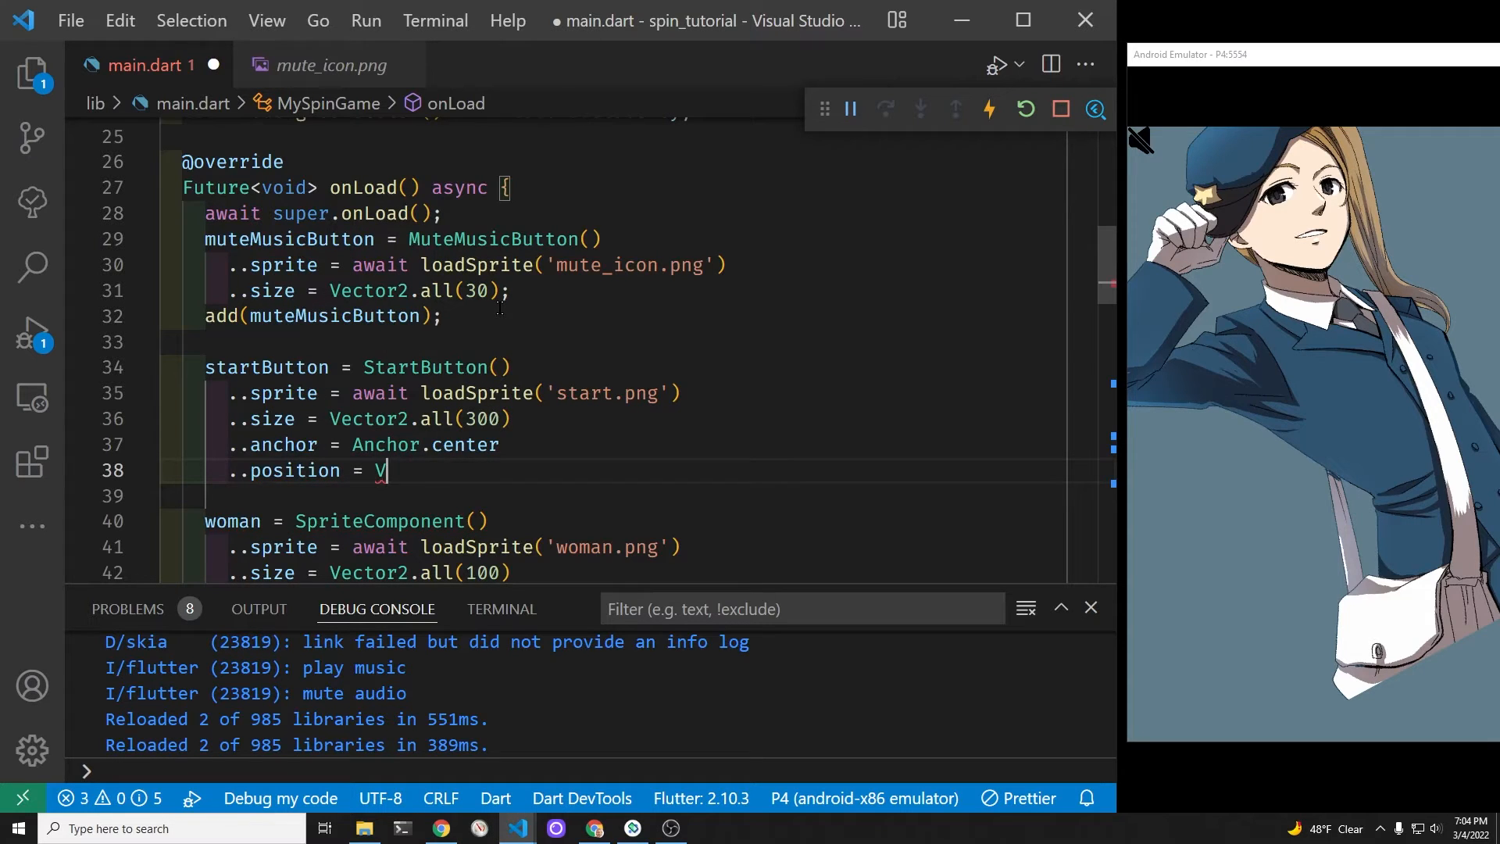
{"action": "type", "text": "ector2"}
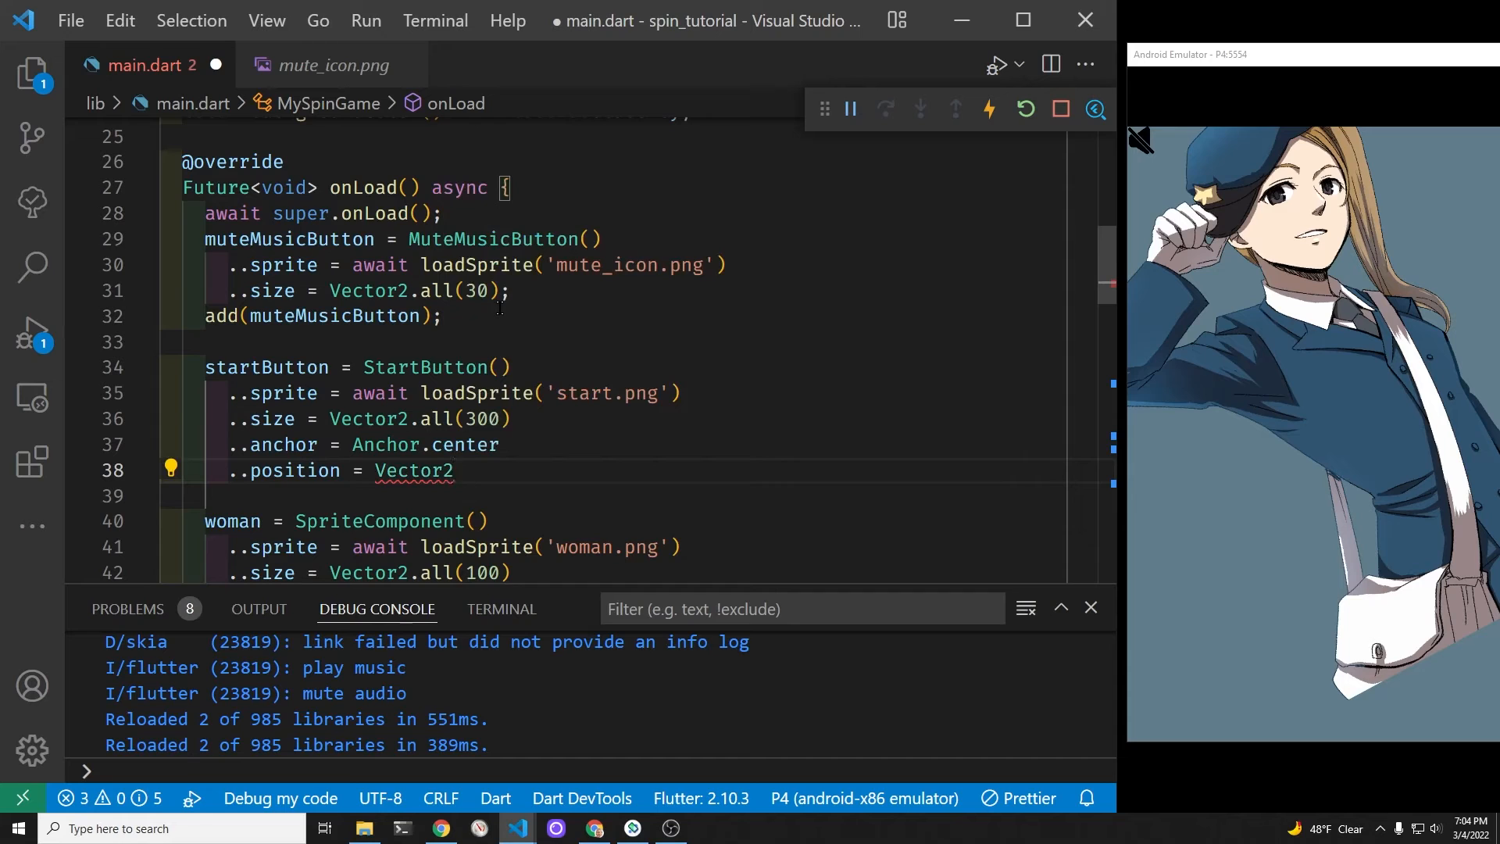
{"action": "type", "text": "()"}
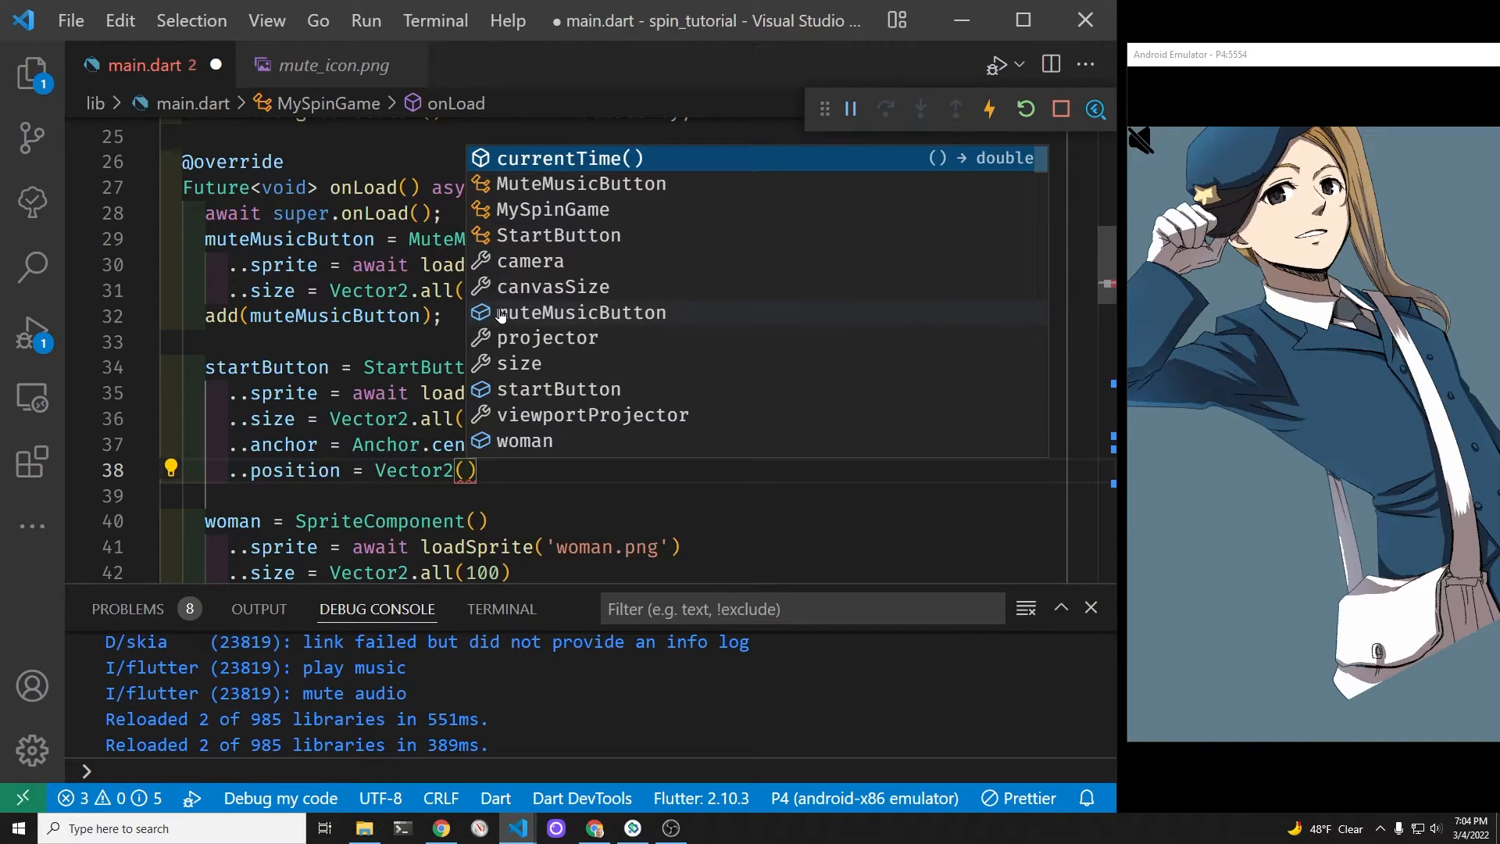
{"action": "type", "text": "size"}
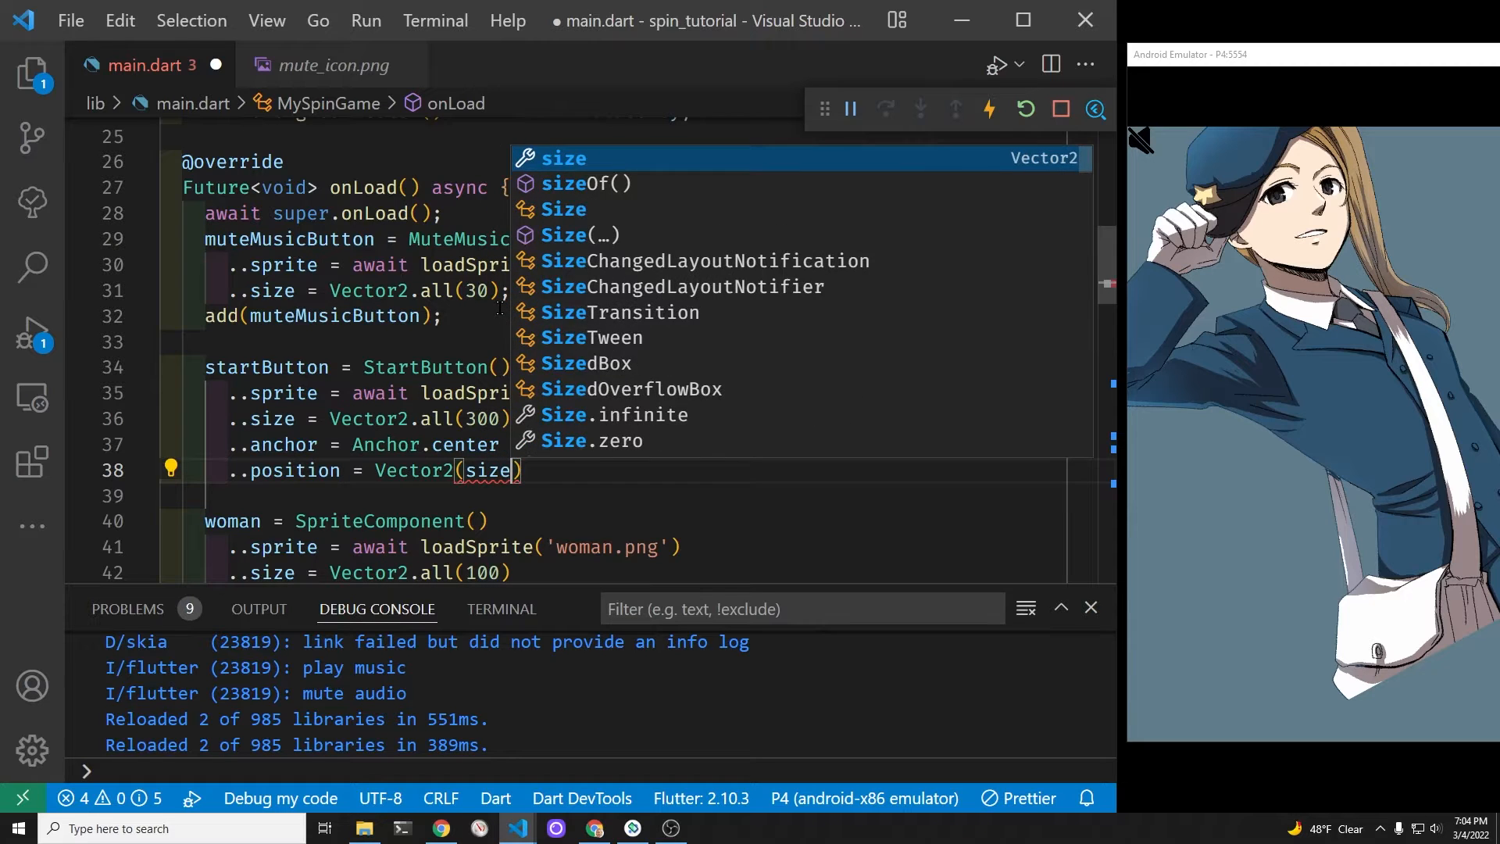
{"action": "type", "text": "[0]"}
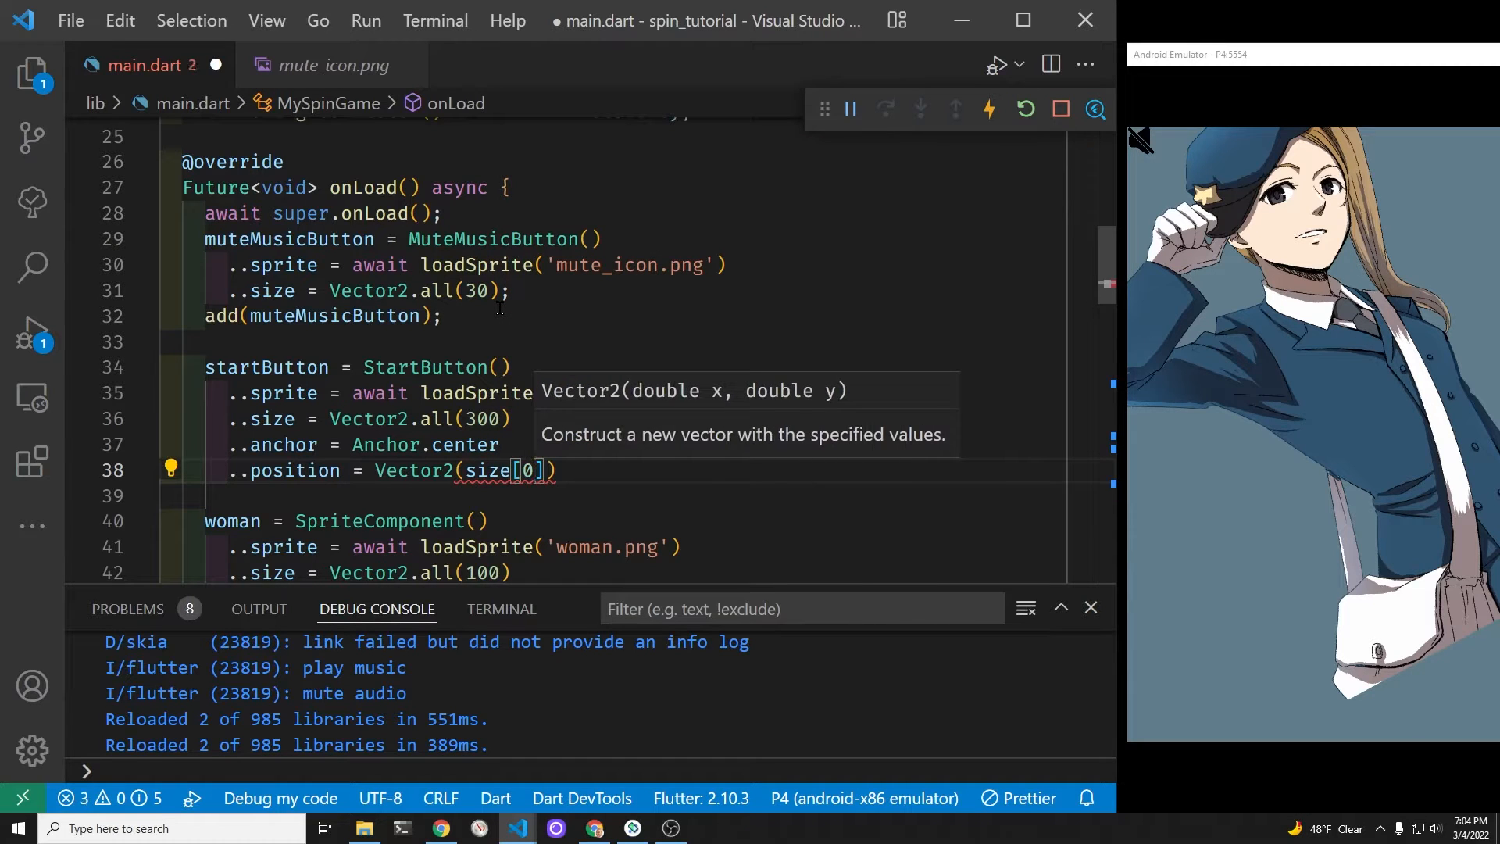
{"action": "type", "text": "/2,"}
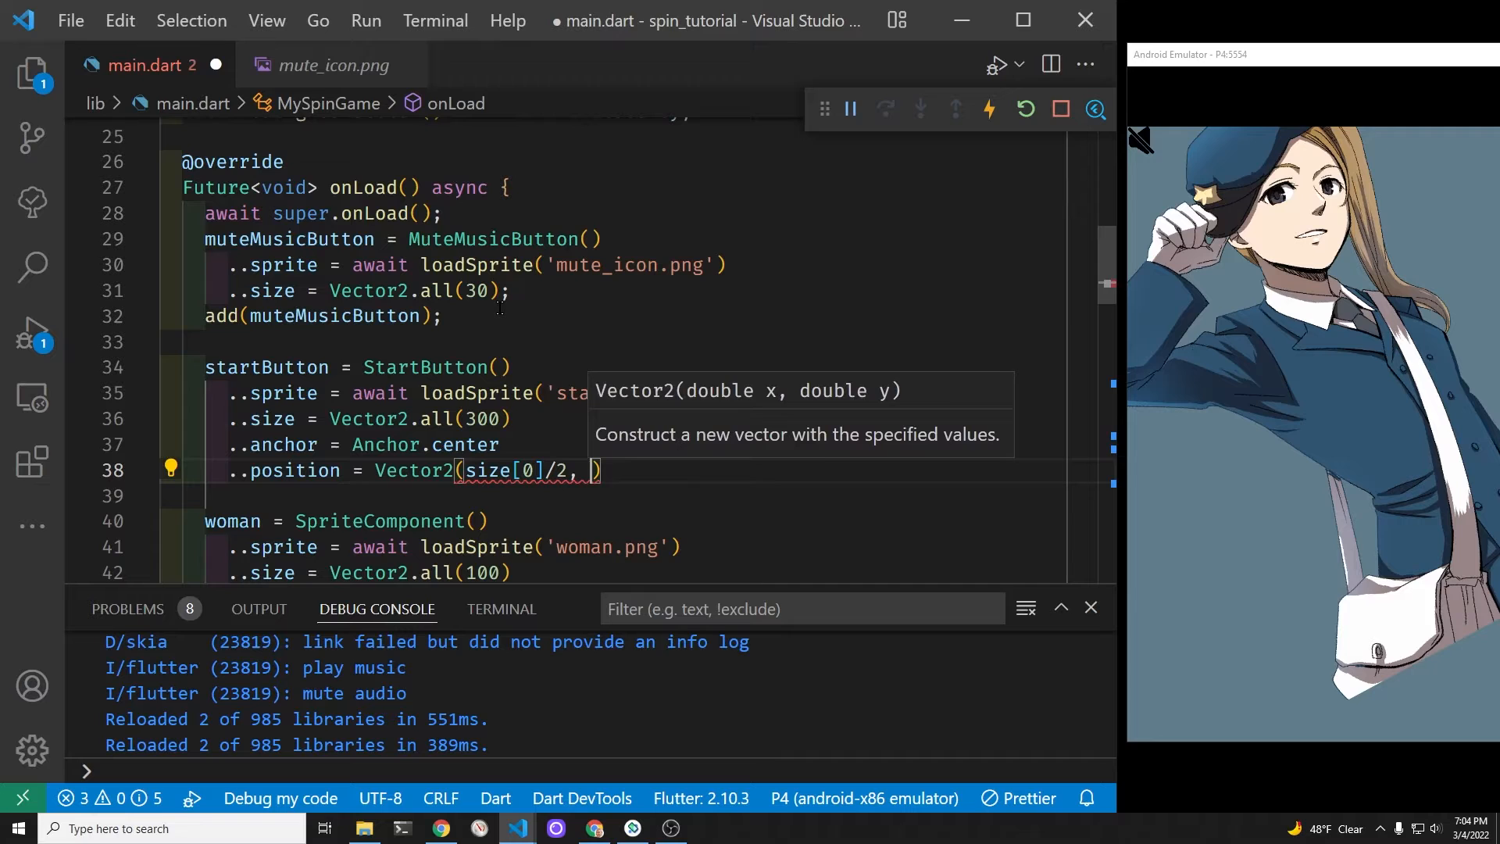
{"action": "type", "text": "size"}
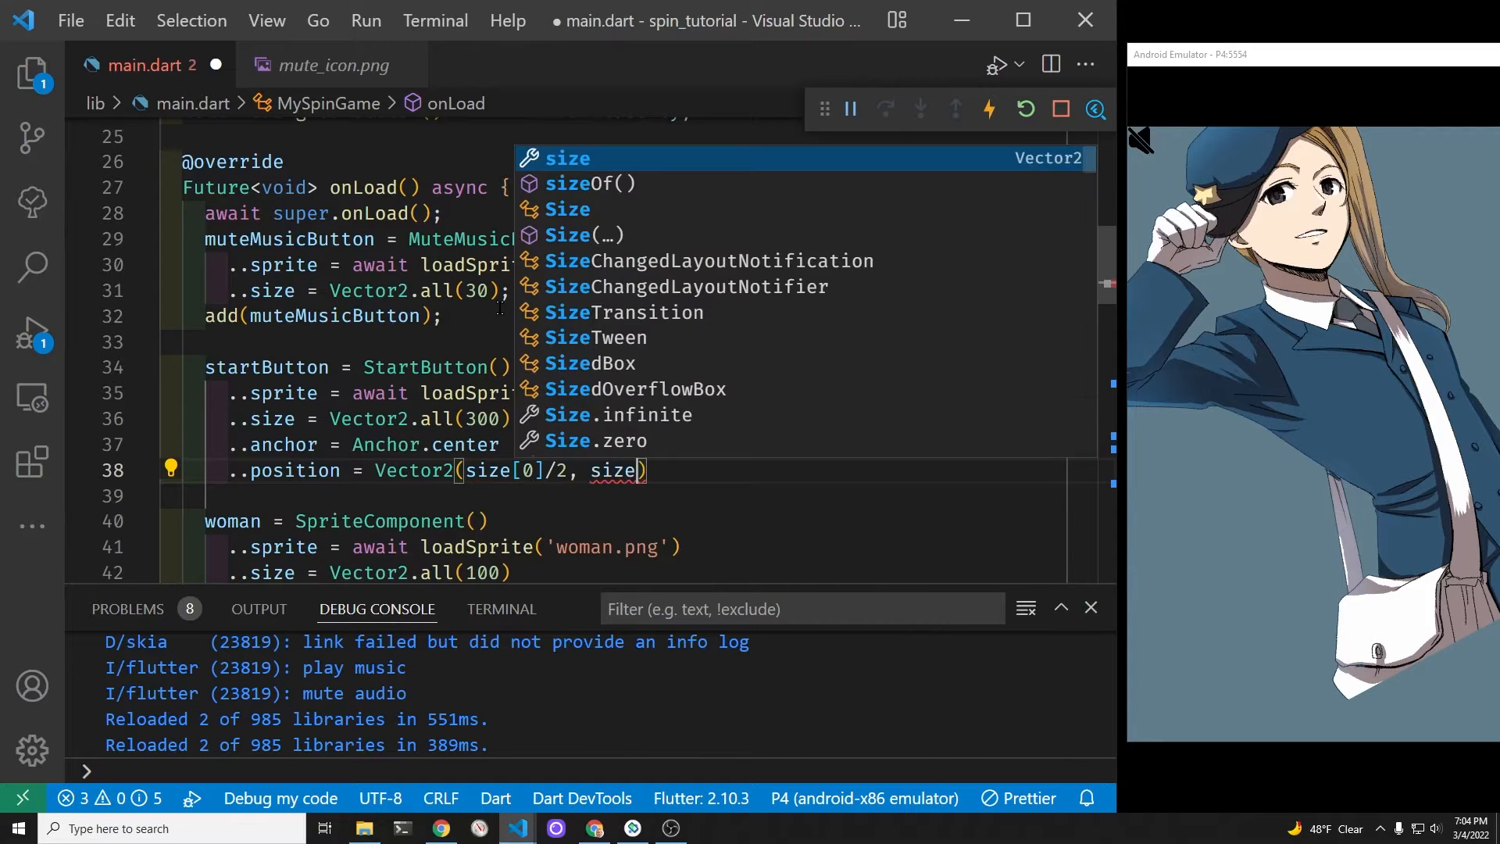
{"action": "type", "text": "[1]/"}
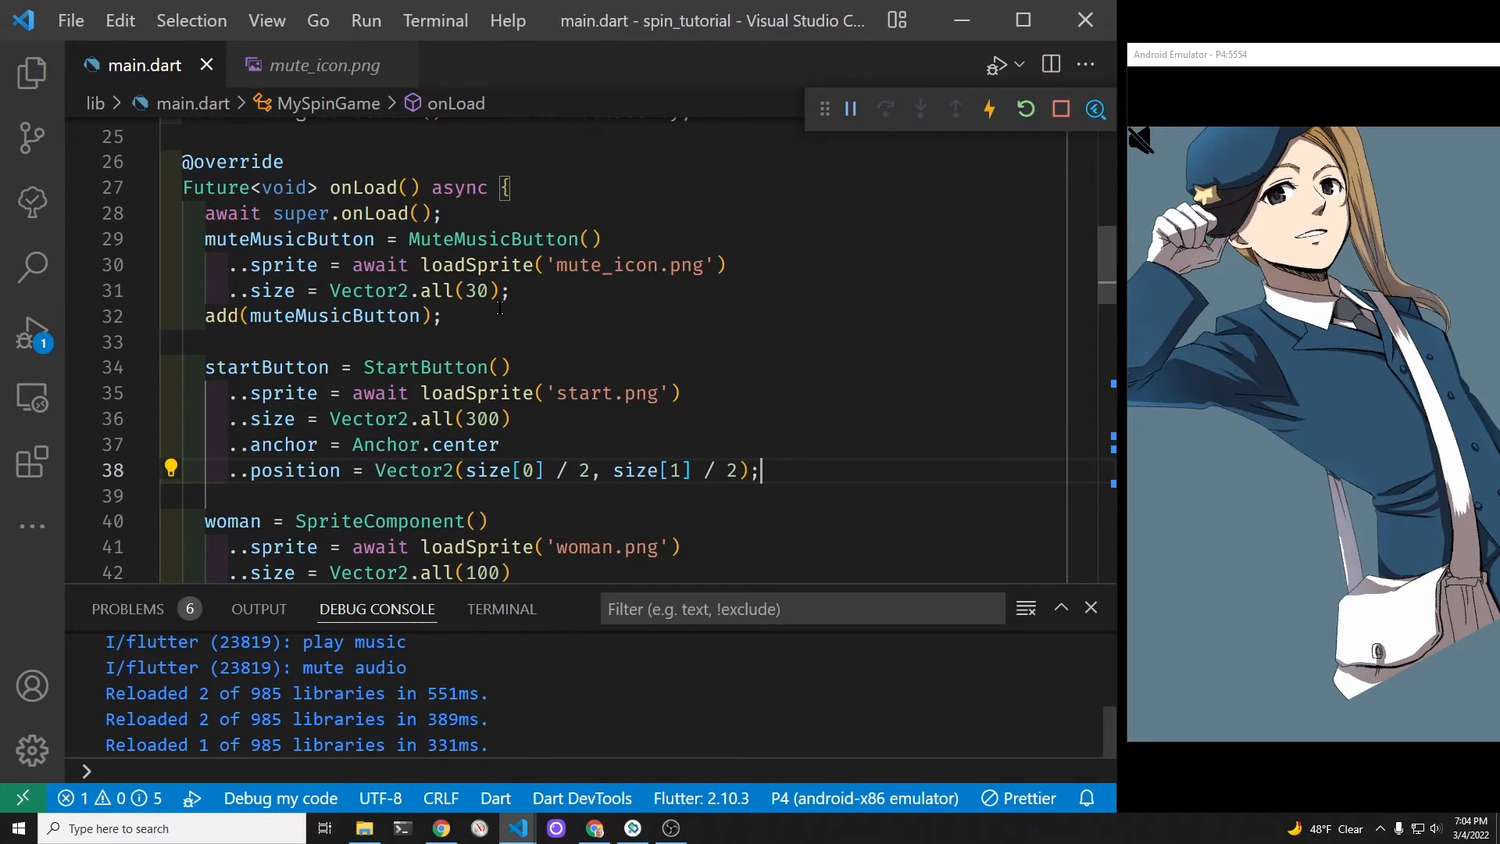
{"action": "type", "text": "add(startButton);"}
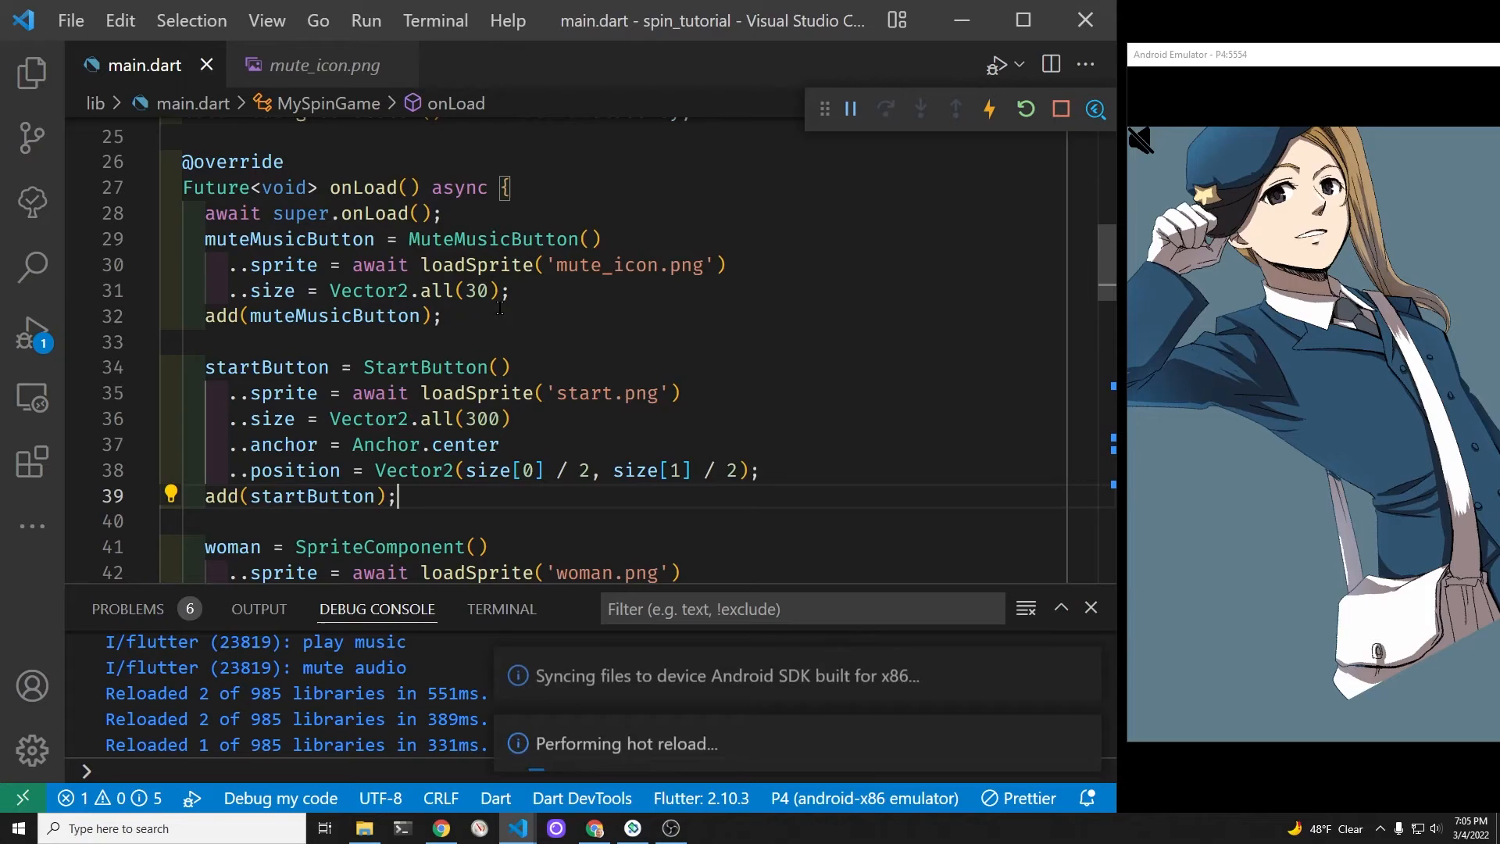
Open an if (startButton.addWoman) { block around the update logic
{"action": "scroll", "scroll_direction": "down", "scroll_amount": 3}
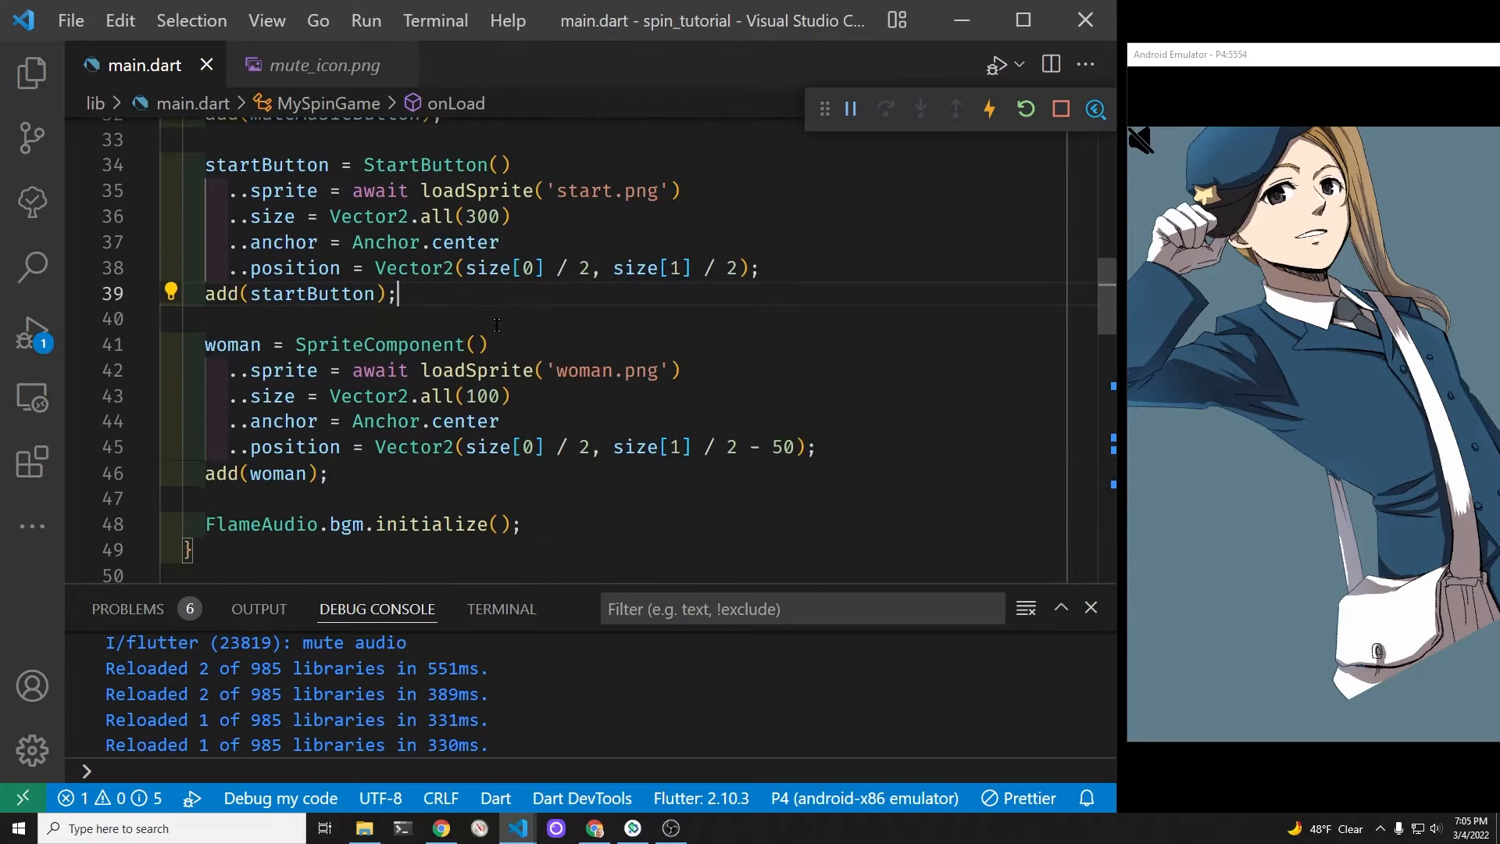
{"action": "scroll", "scroll_direction": "down", "scroll_amount": 3}
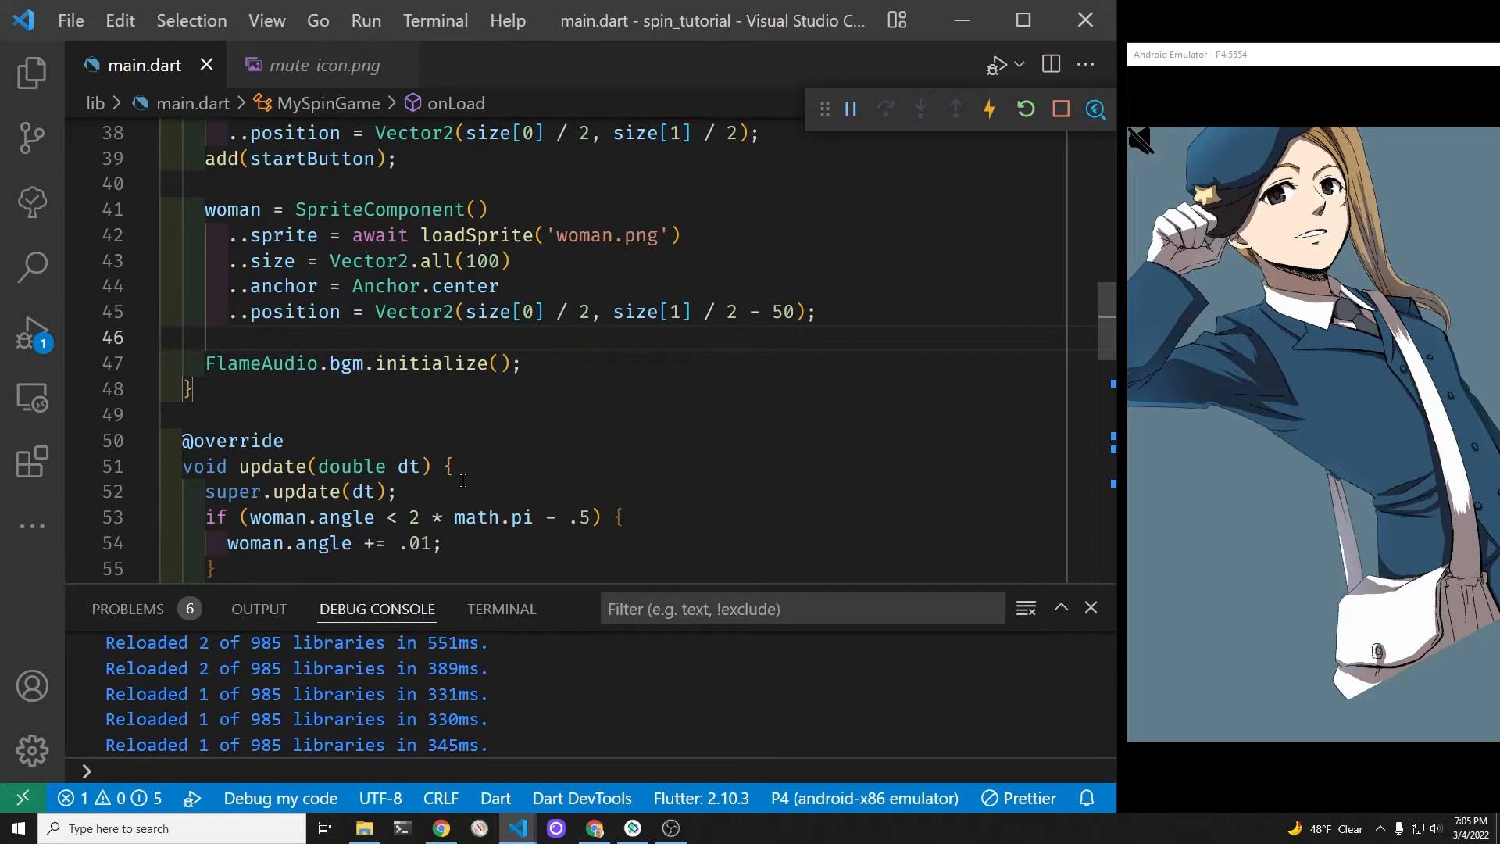
{"action": "scroll", "scroll_direction": "down", "scroll_amount": 3}
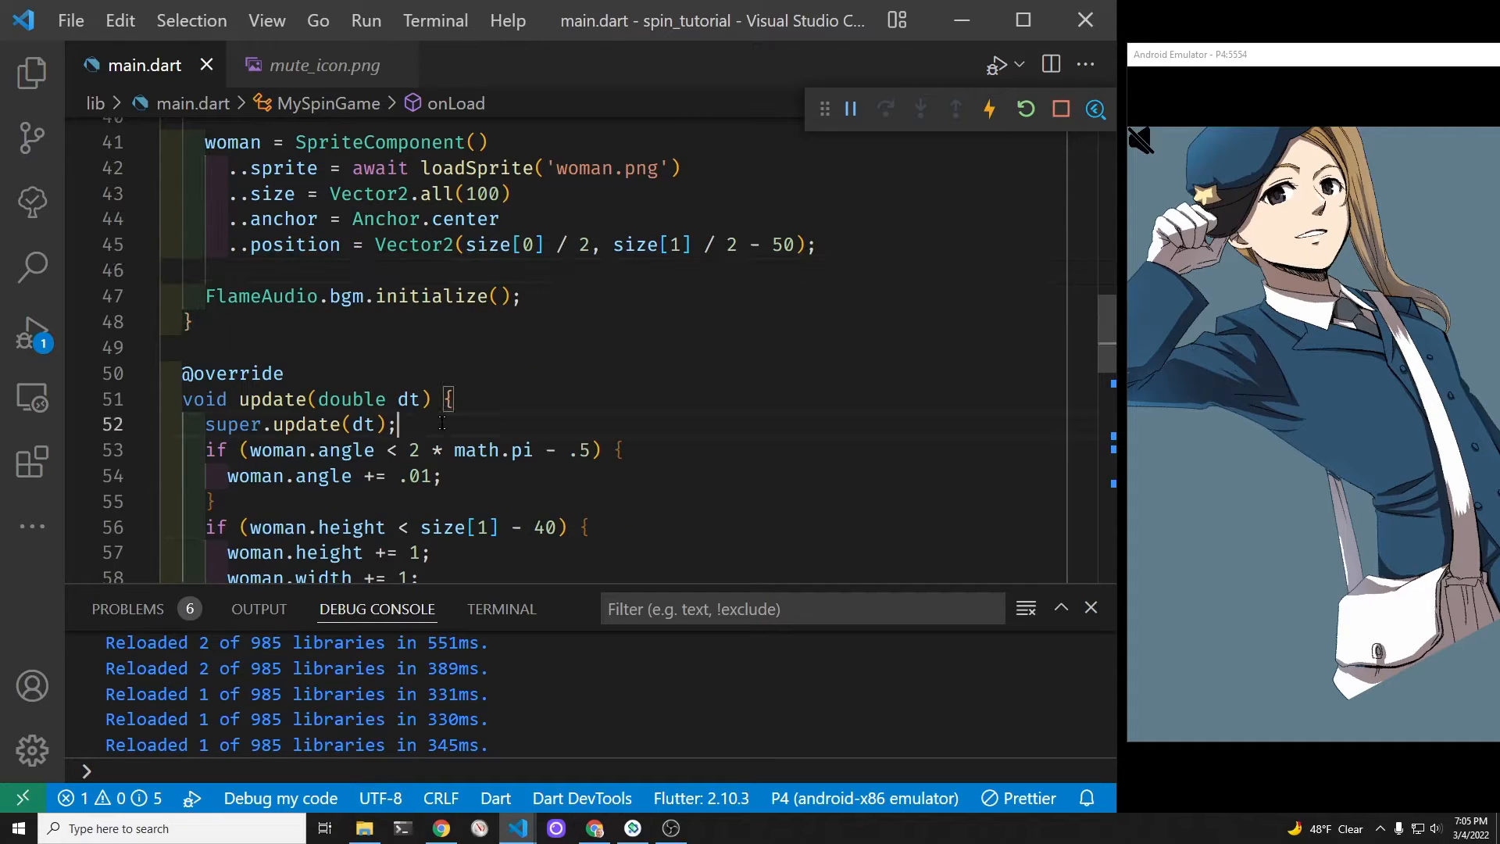
{"action": "key", "text": "Enter"}
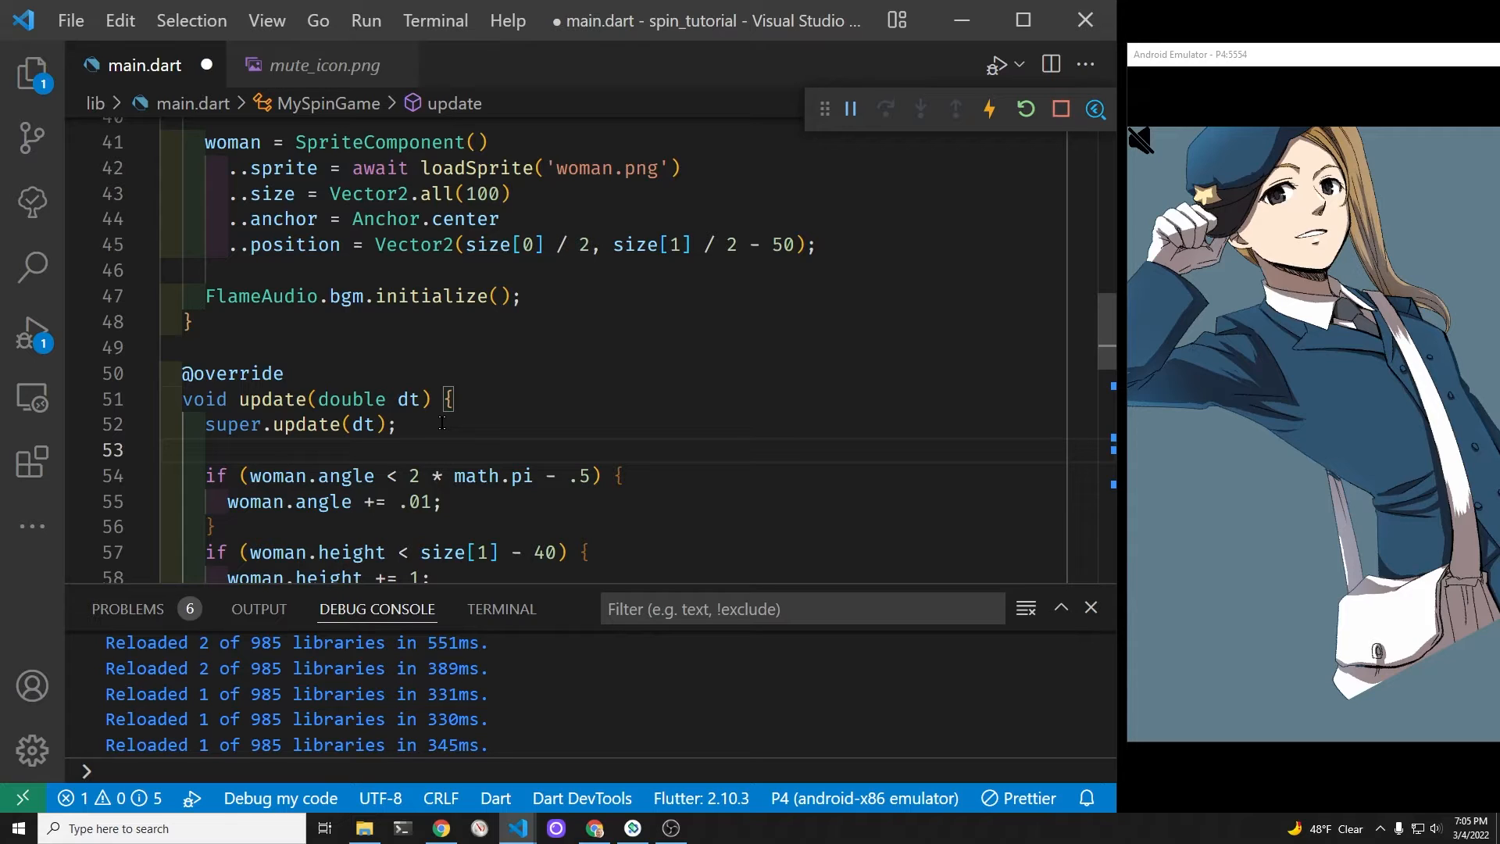
{"action": "type", "text": "if"}
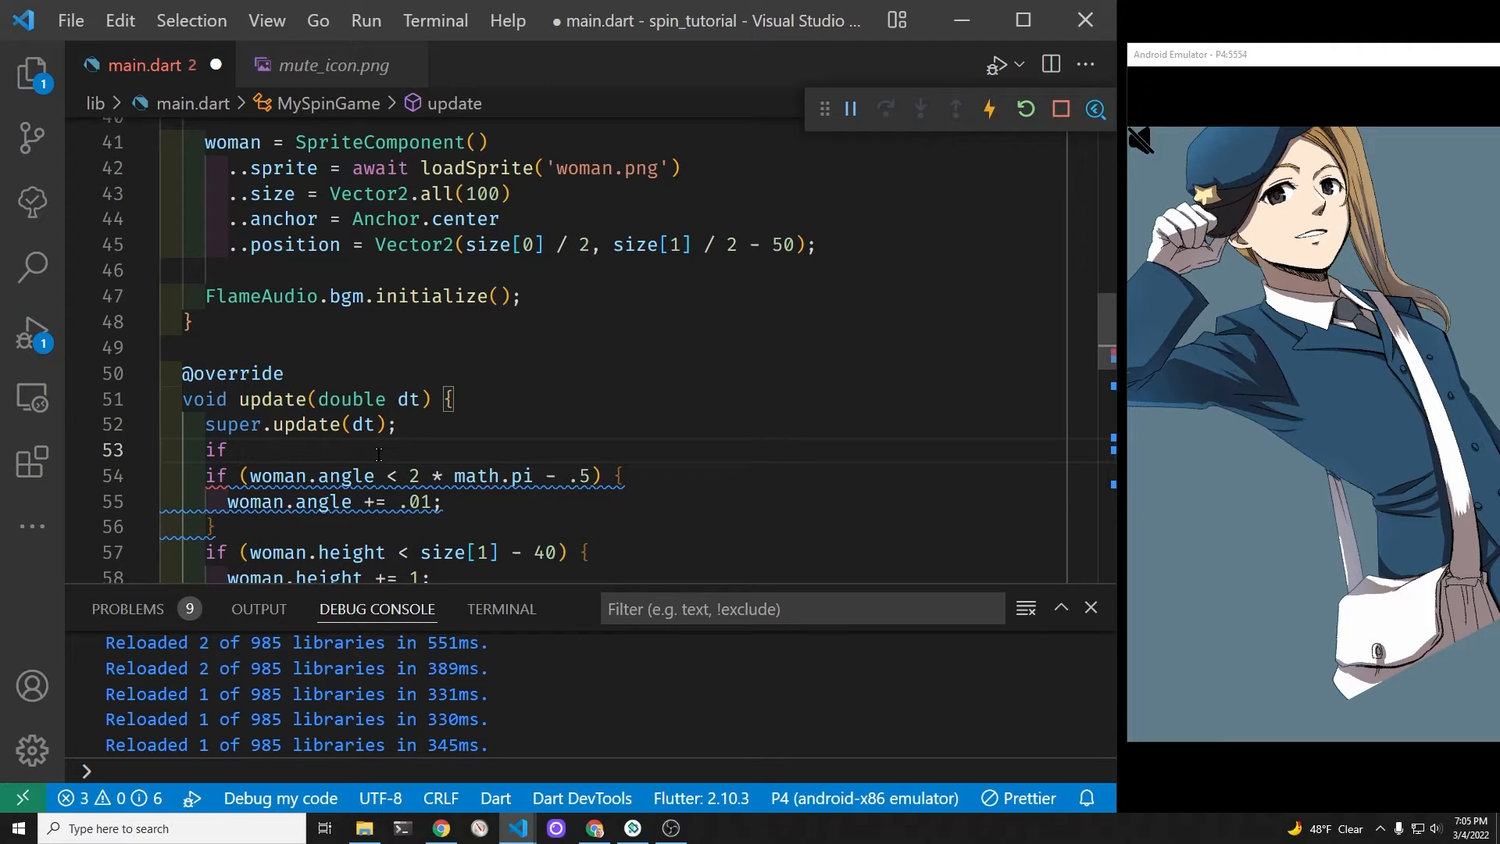
{"action": "type", "text": "startButton.addWoman)"}
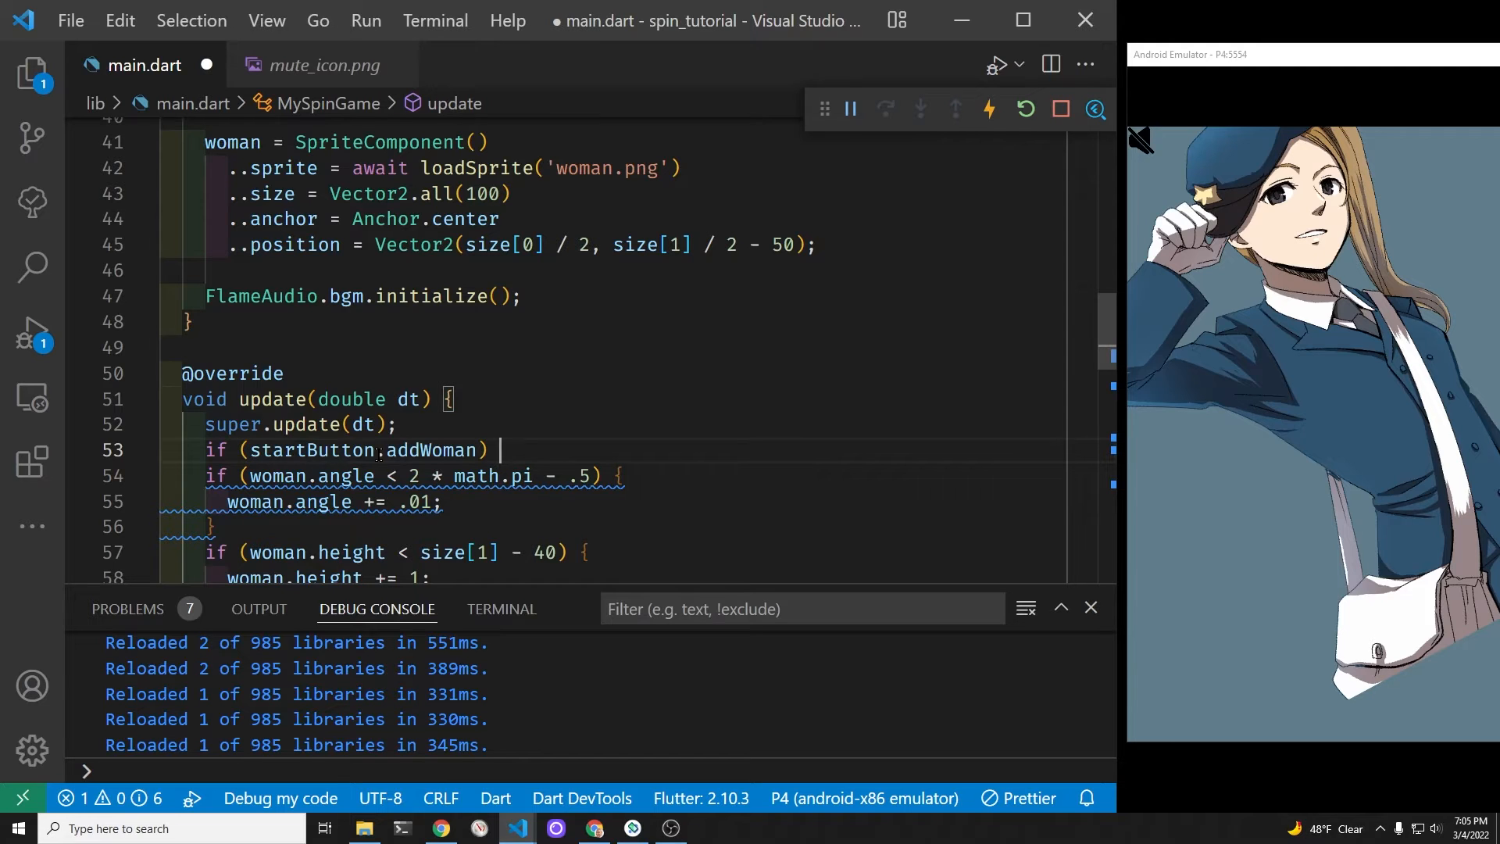
{"action": "type", "text": "{"}
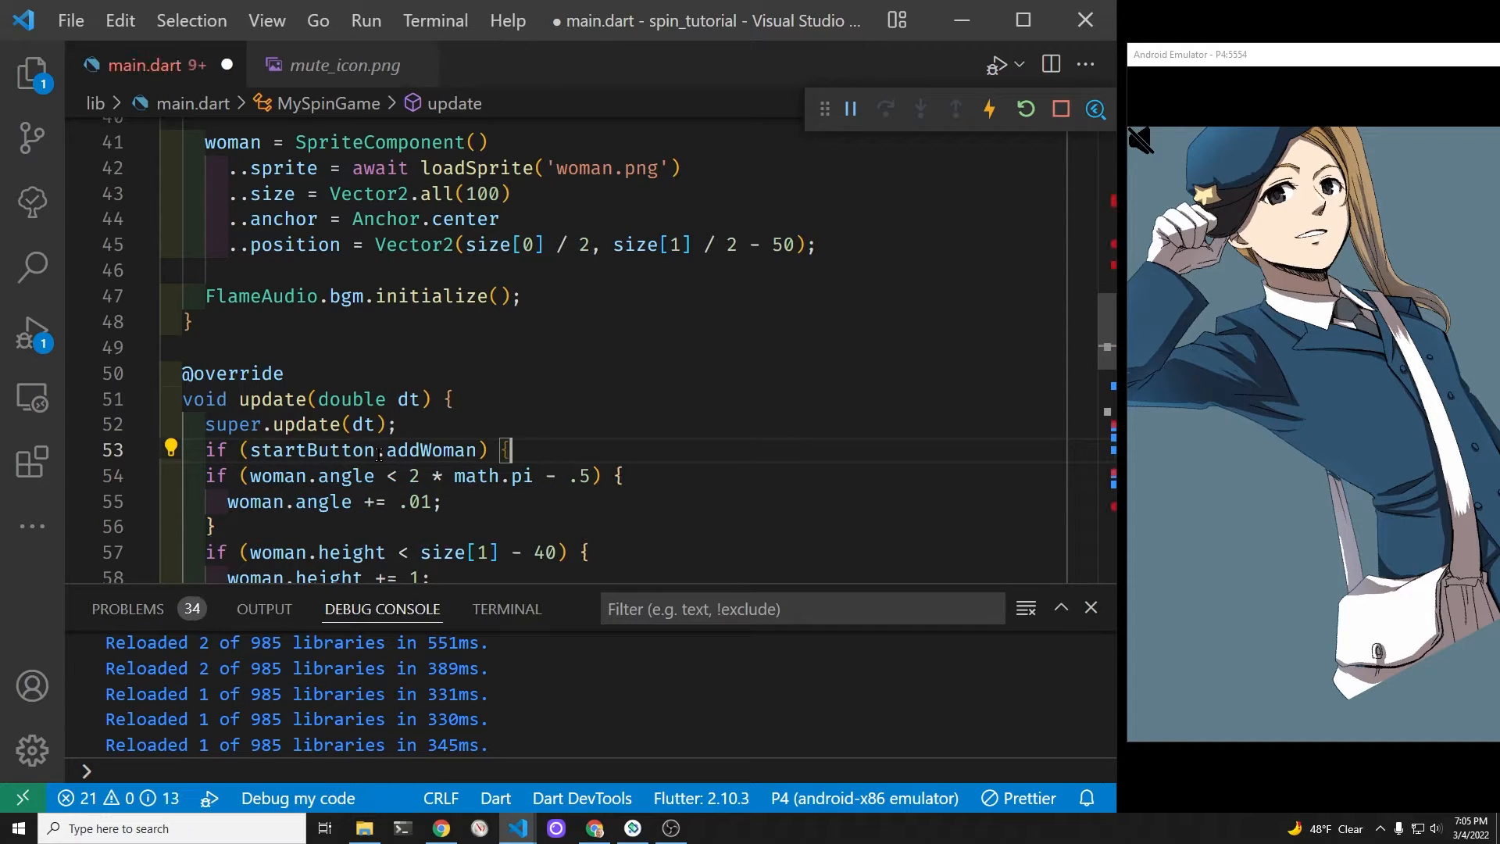
Check the wrapped rotation, growth and music logic, and save to hot reload
{"action": "scroll", "scroll_direction": "down", "scroll_amount": 3}
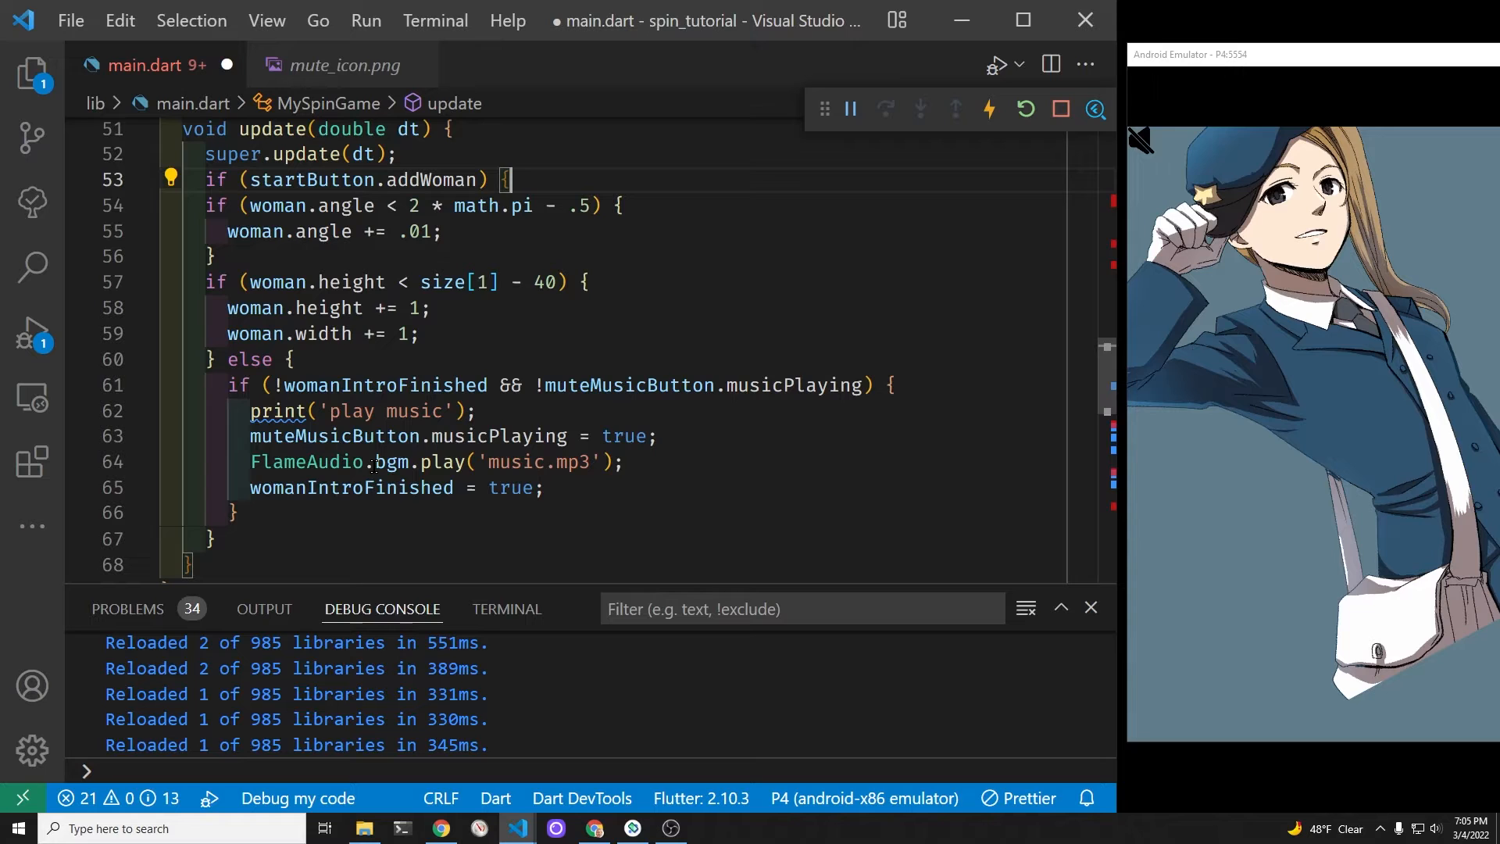
{"action": "scroll", "scroll_direction": "down", "scroll_amount": 3}
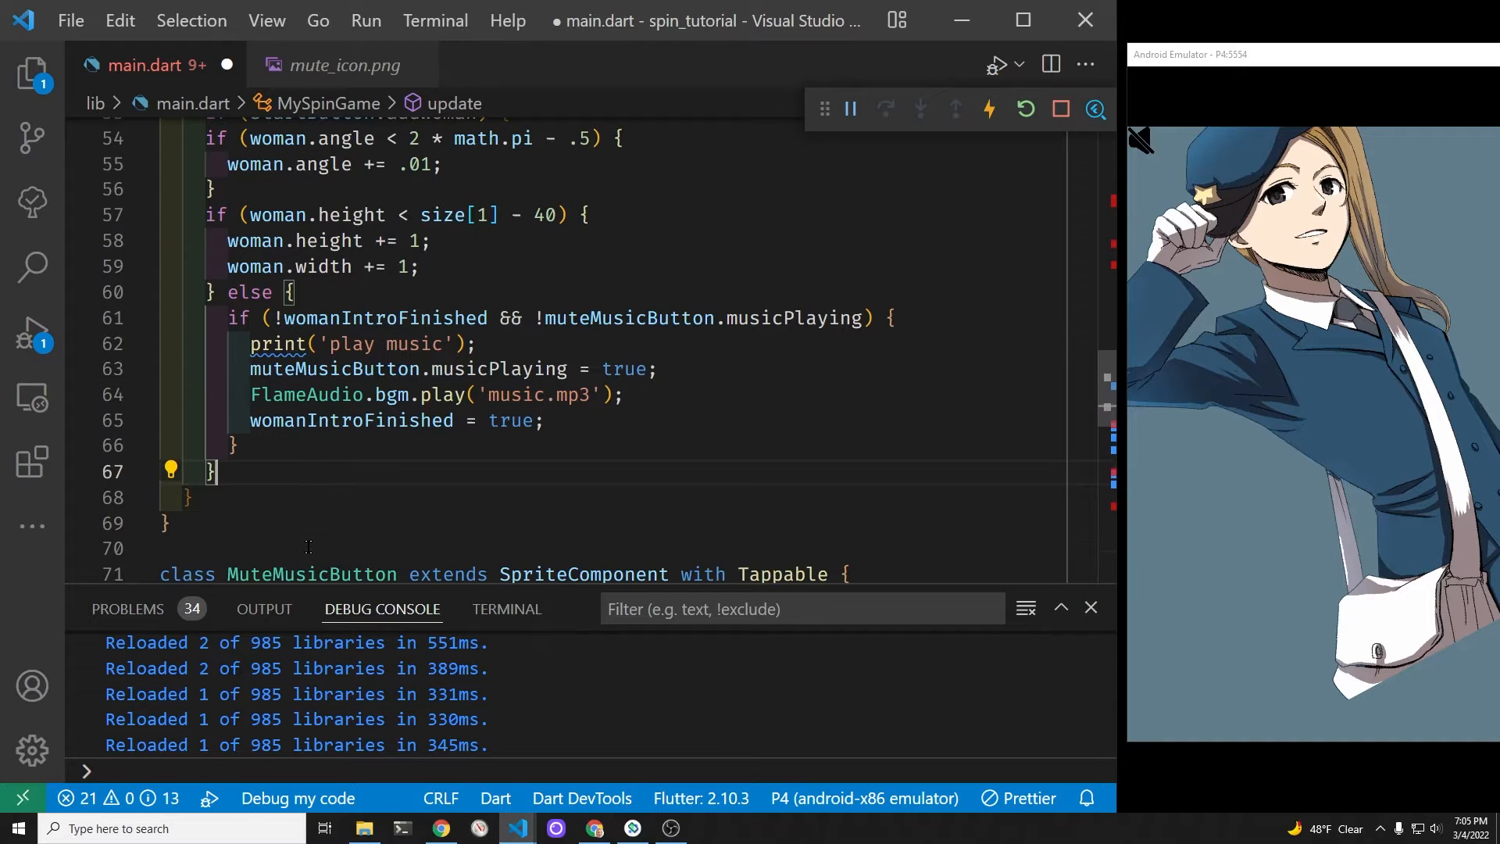
{"action": "scroll", "scroll_direction": "up", "scroll_amount": 3}
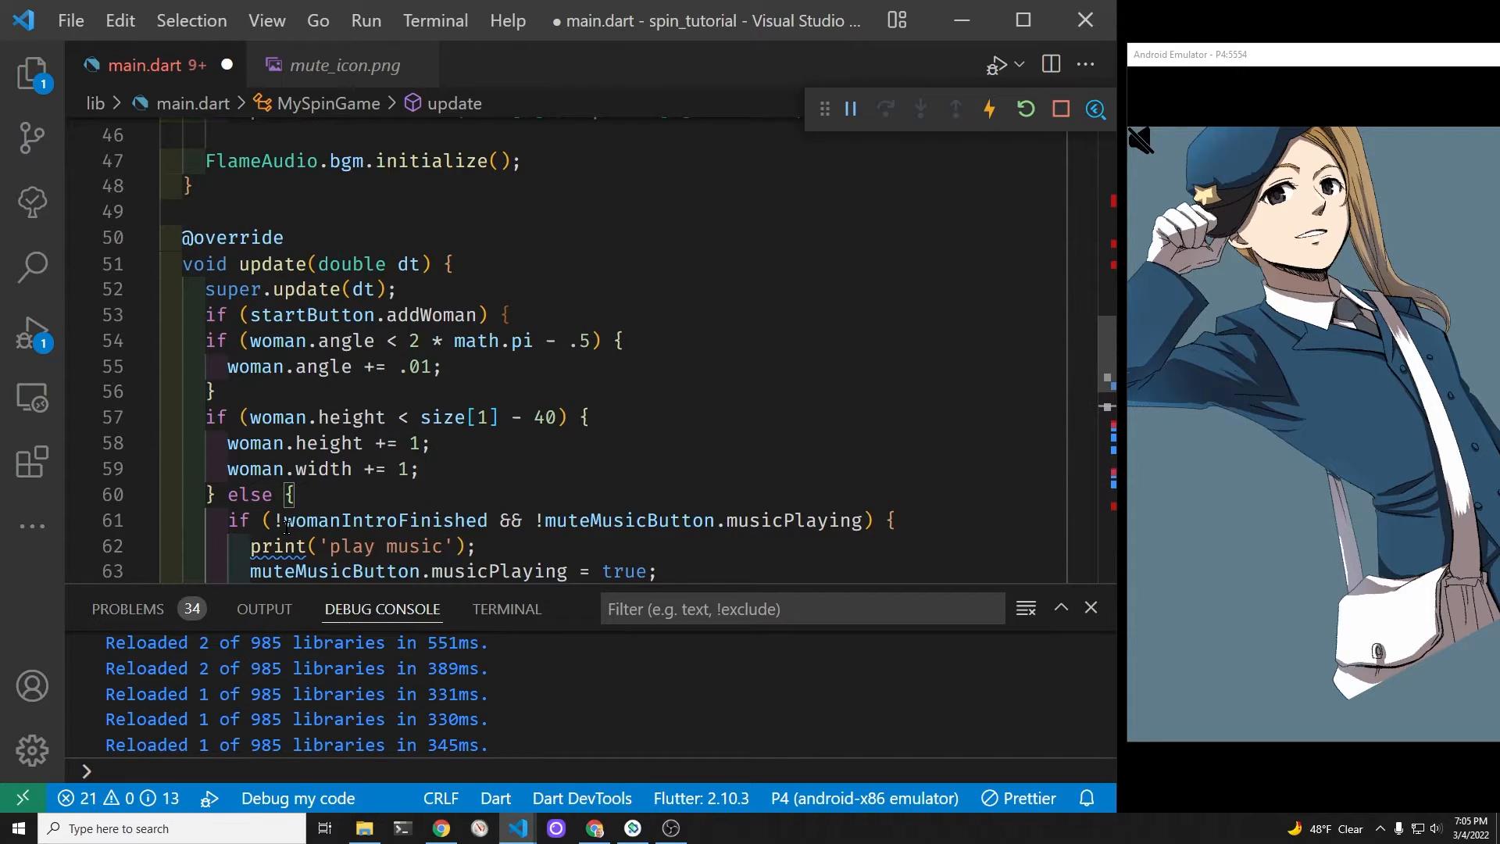
{"action": "scroll", "scroll_direction": "down", "scroll_amount": 3}
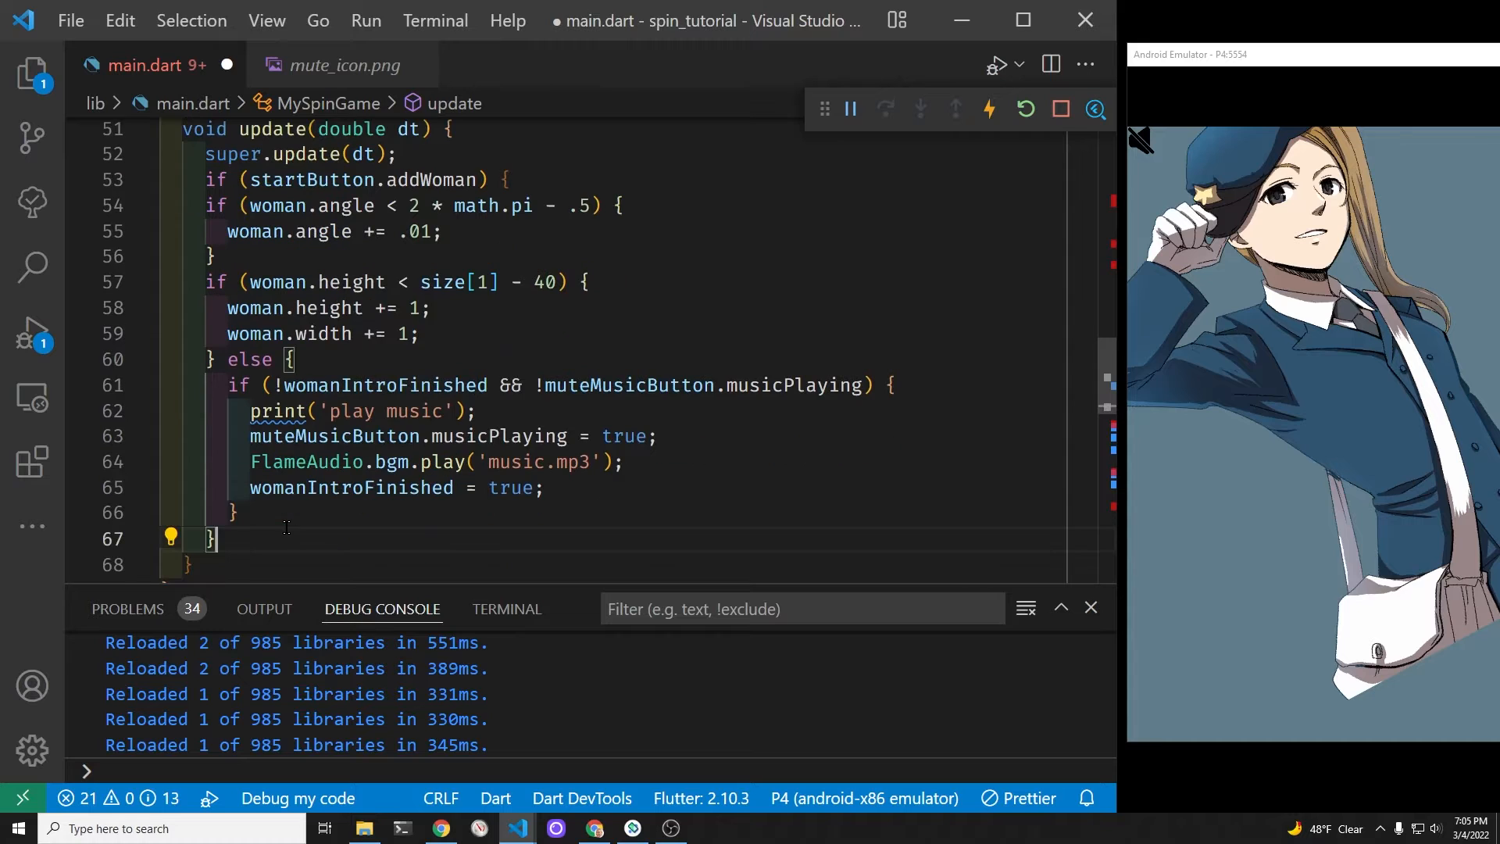
{"action": "scroll", "scroll_direction": "up", "scroll_amount": 3}
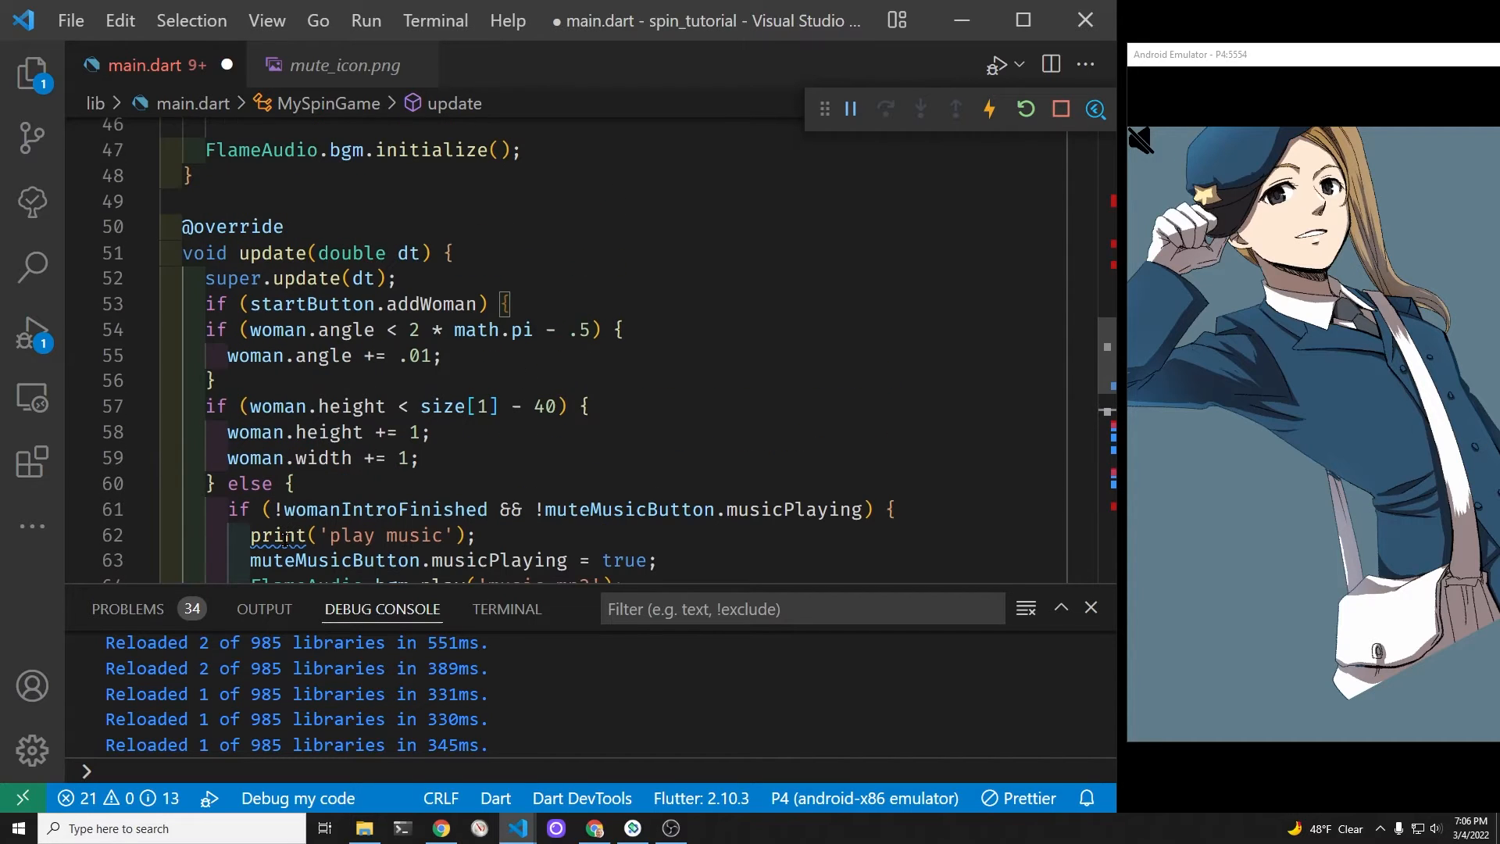
{"action": "scroll", "scroll_direction": "down", "scroll_amount": 3}
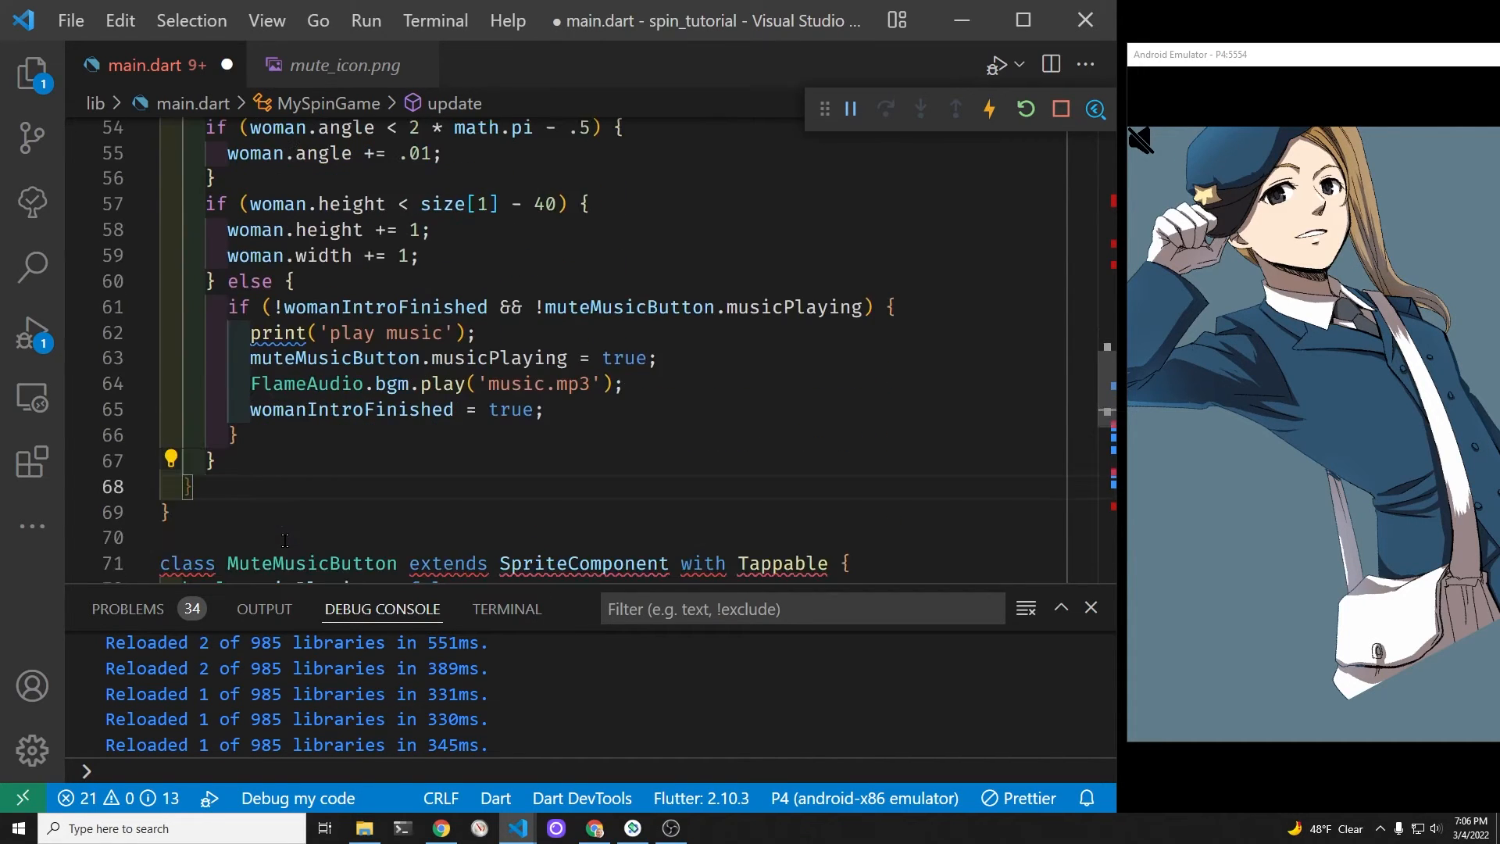
{"action": "scroll", "scroll_direction": "up", "scroll_amount": 3}
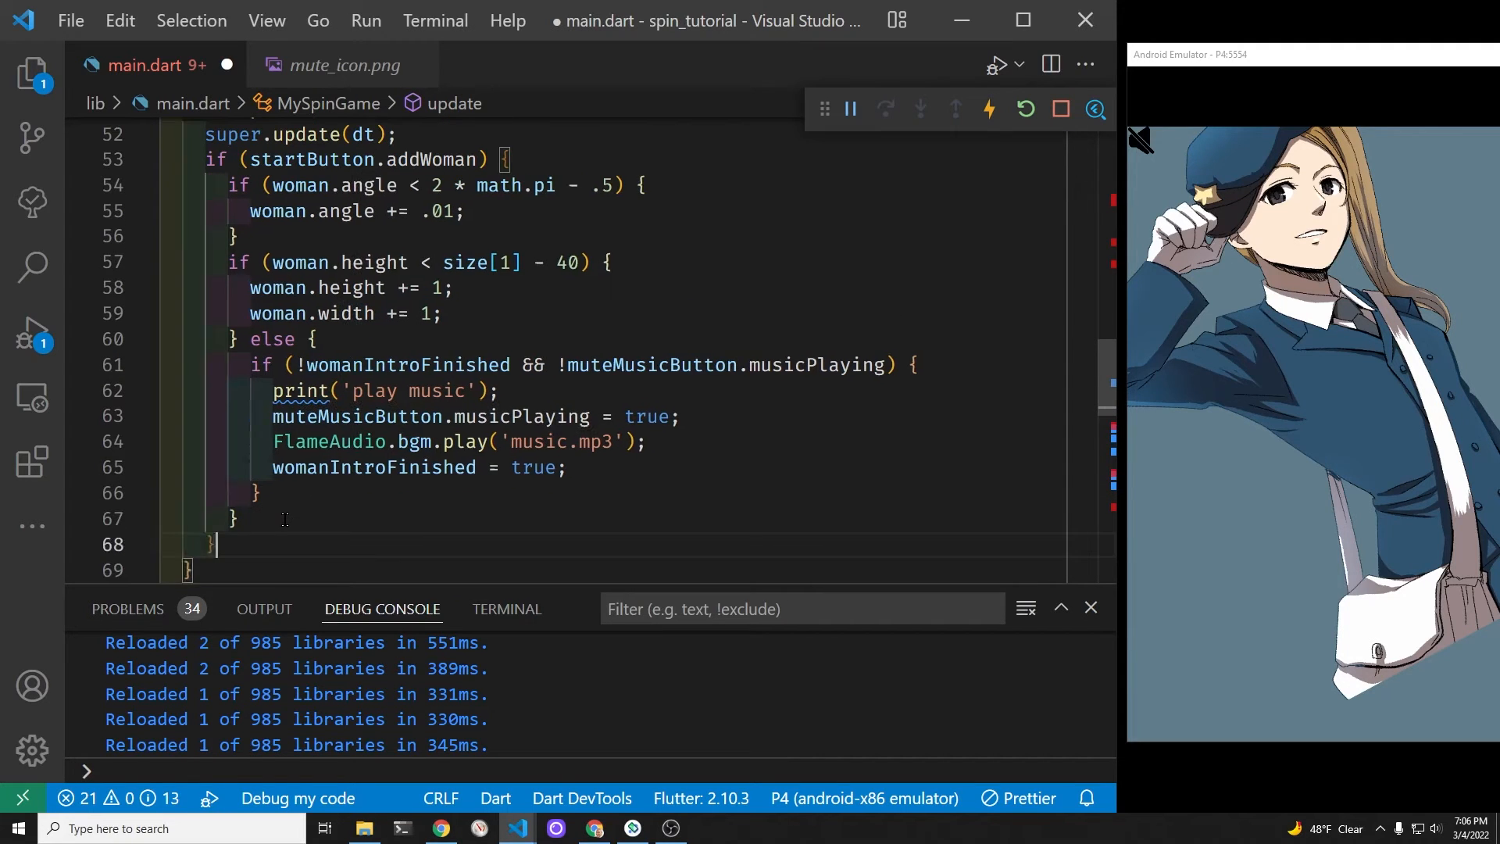
{"action": "key", "text": "ctrl+s"}
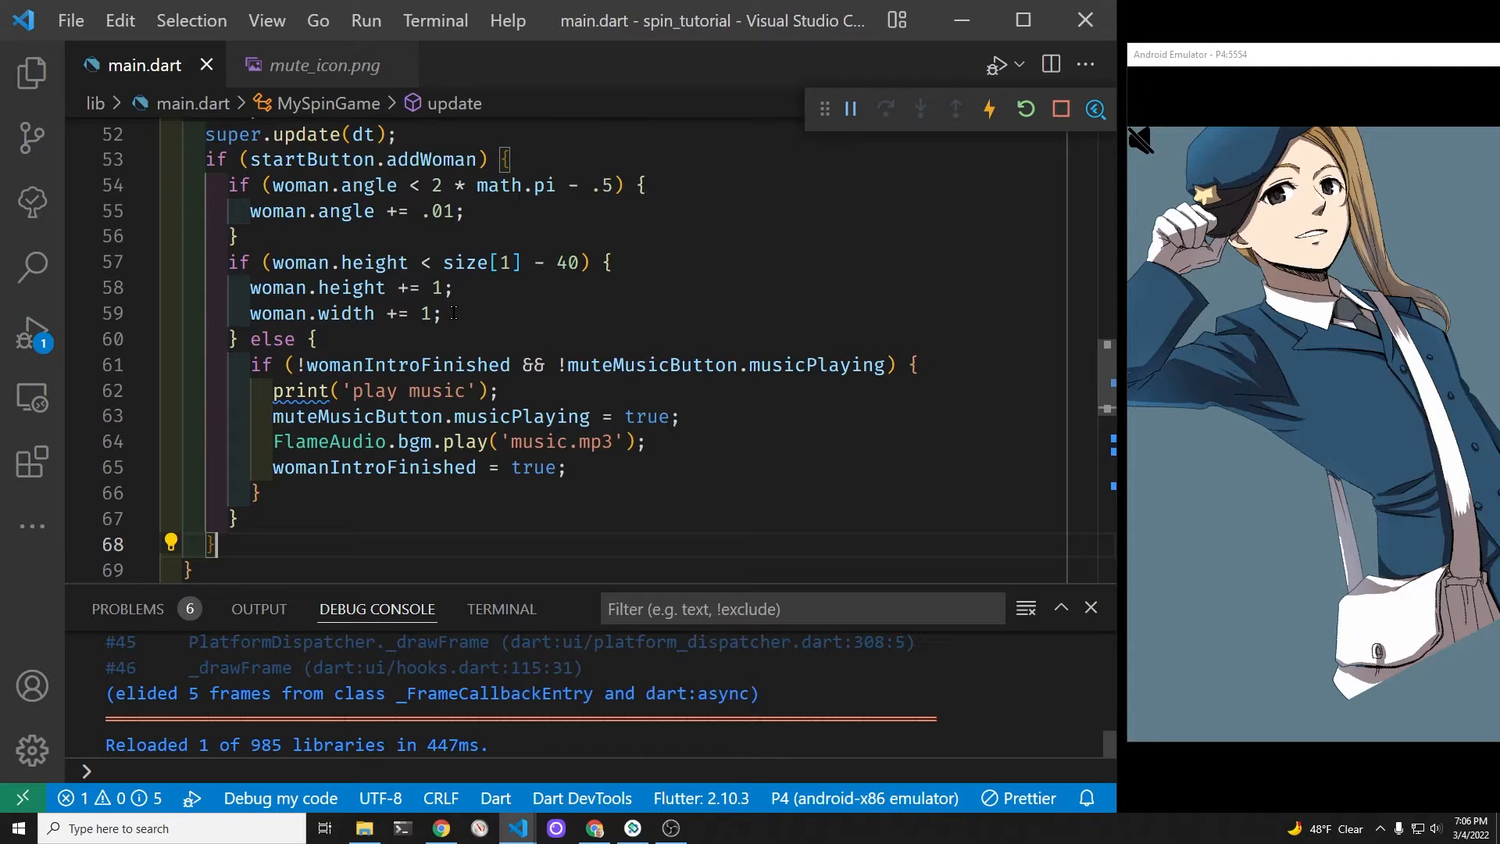
{"action": "scroll", "scroll_direction": "up", "scroll_amount": 3}
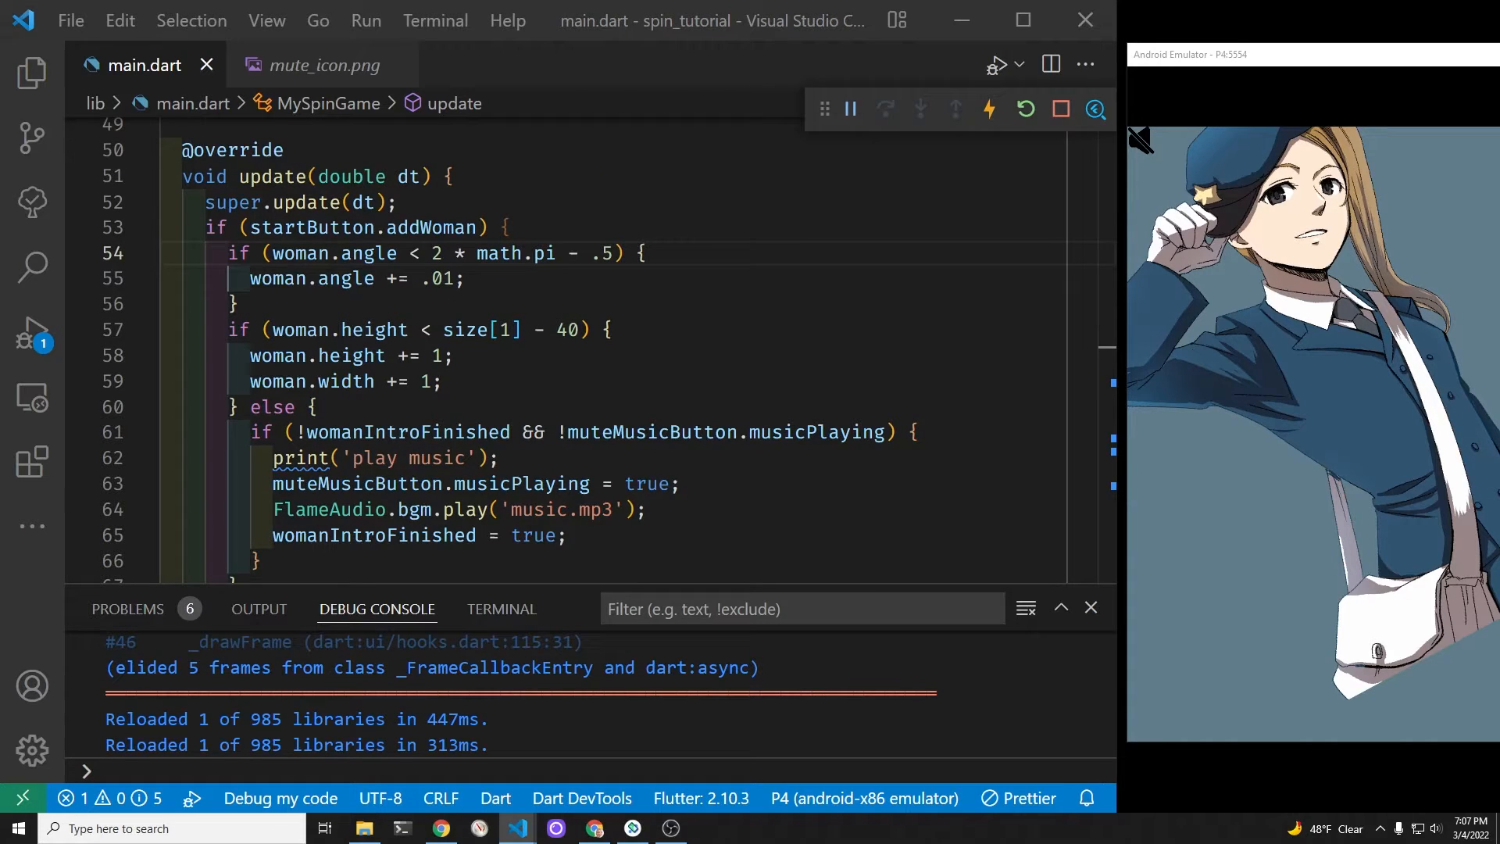
{"action": "scroll", "scroll_direction": "up", "scroll_amount": 3}
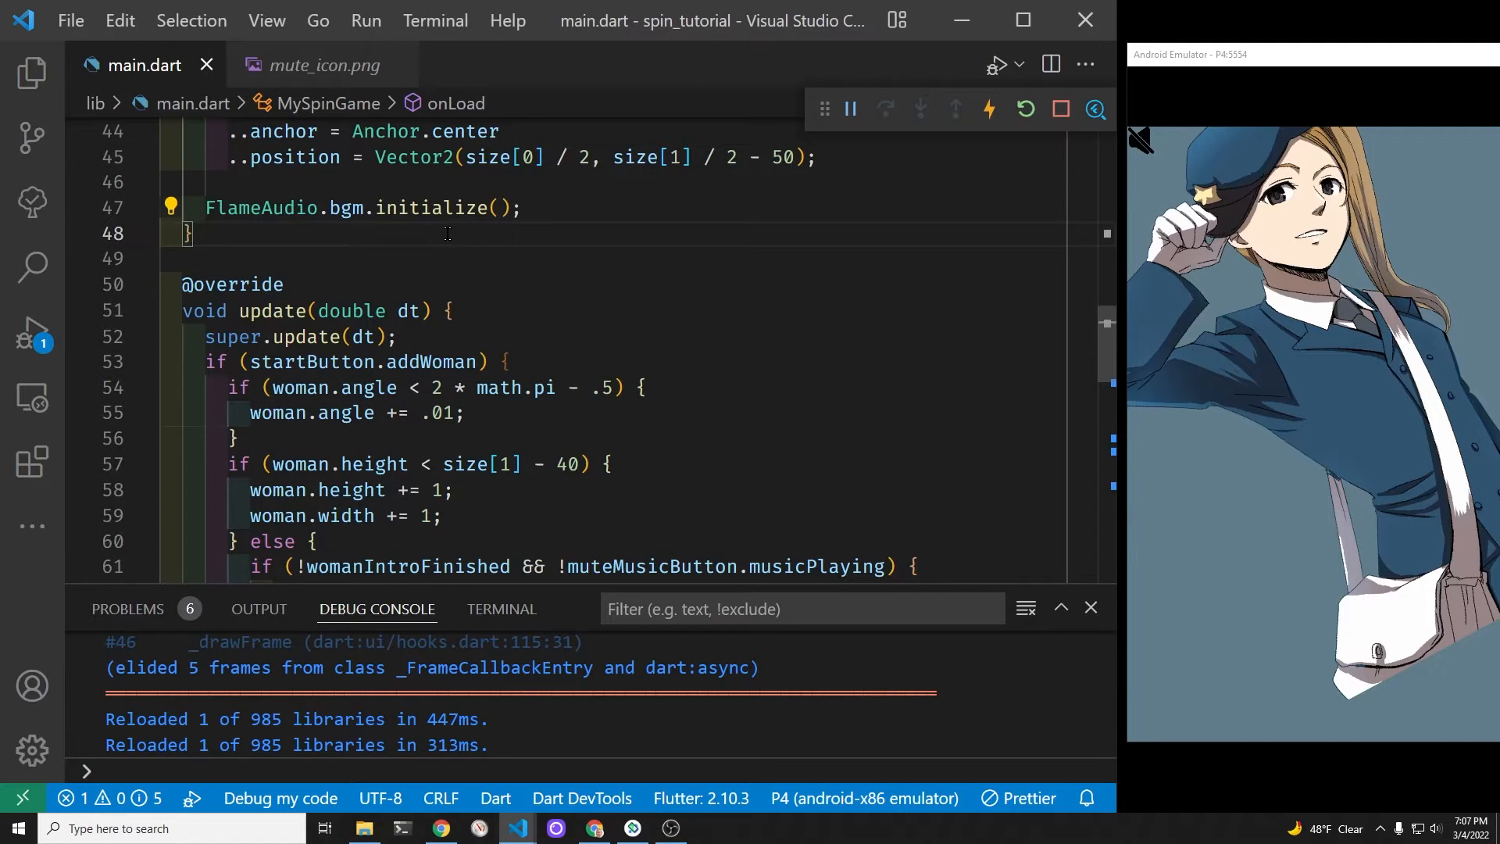
Override render(Canvas canvas) and call super.render(canvas)
{"action": "type", "text": "@override"}
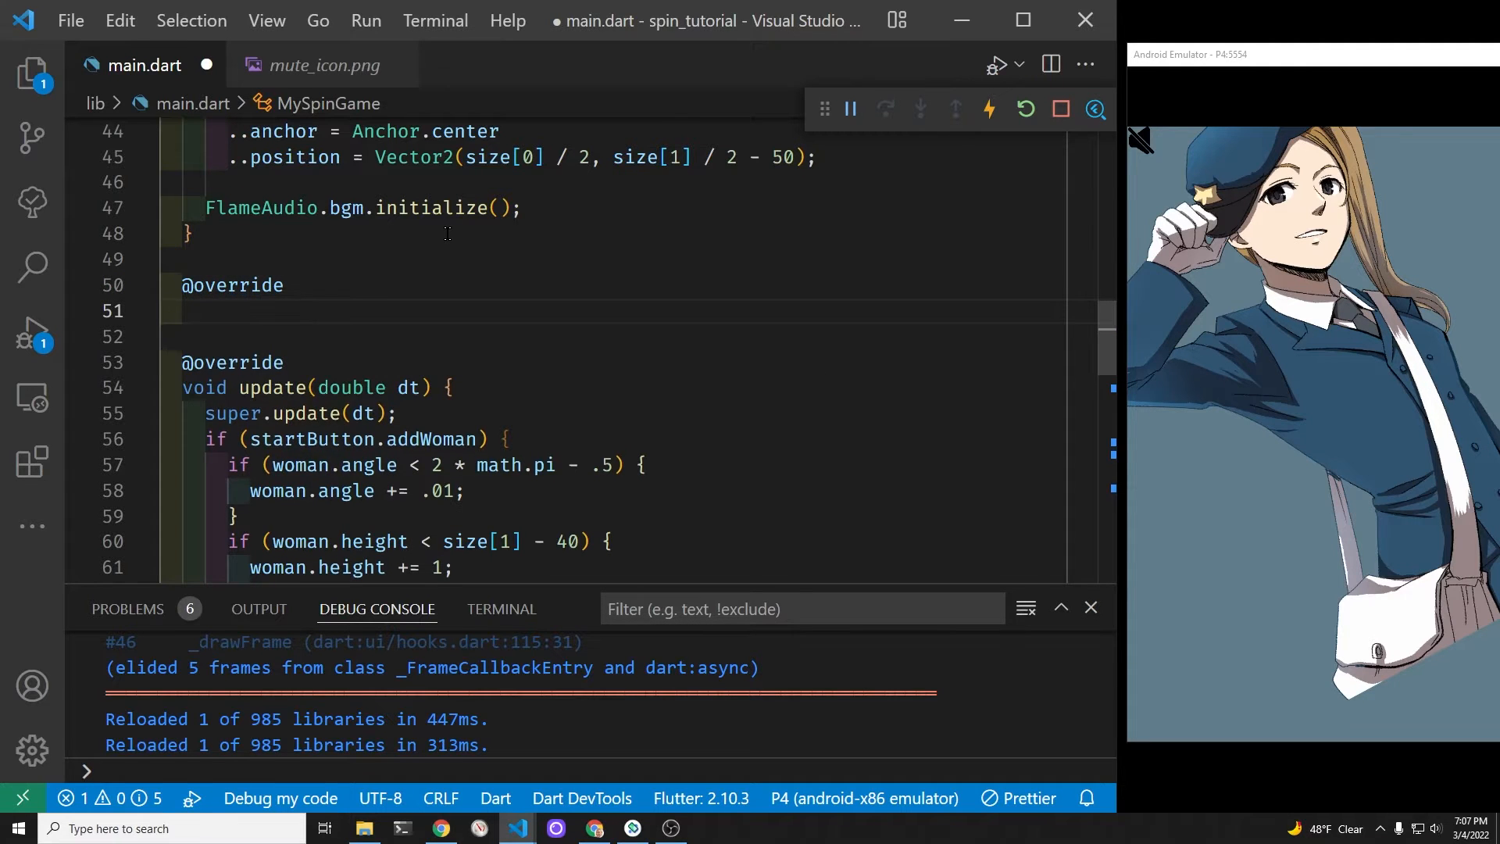
{"action": "type", "text": "void ren"}
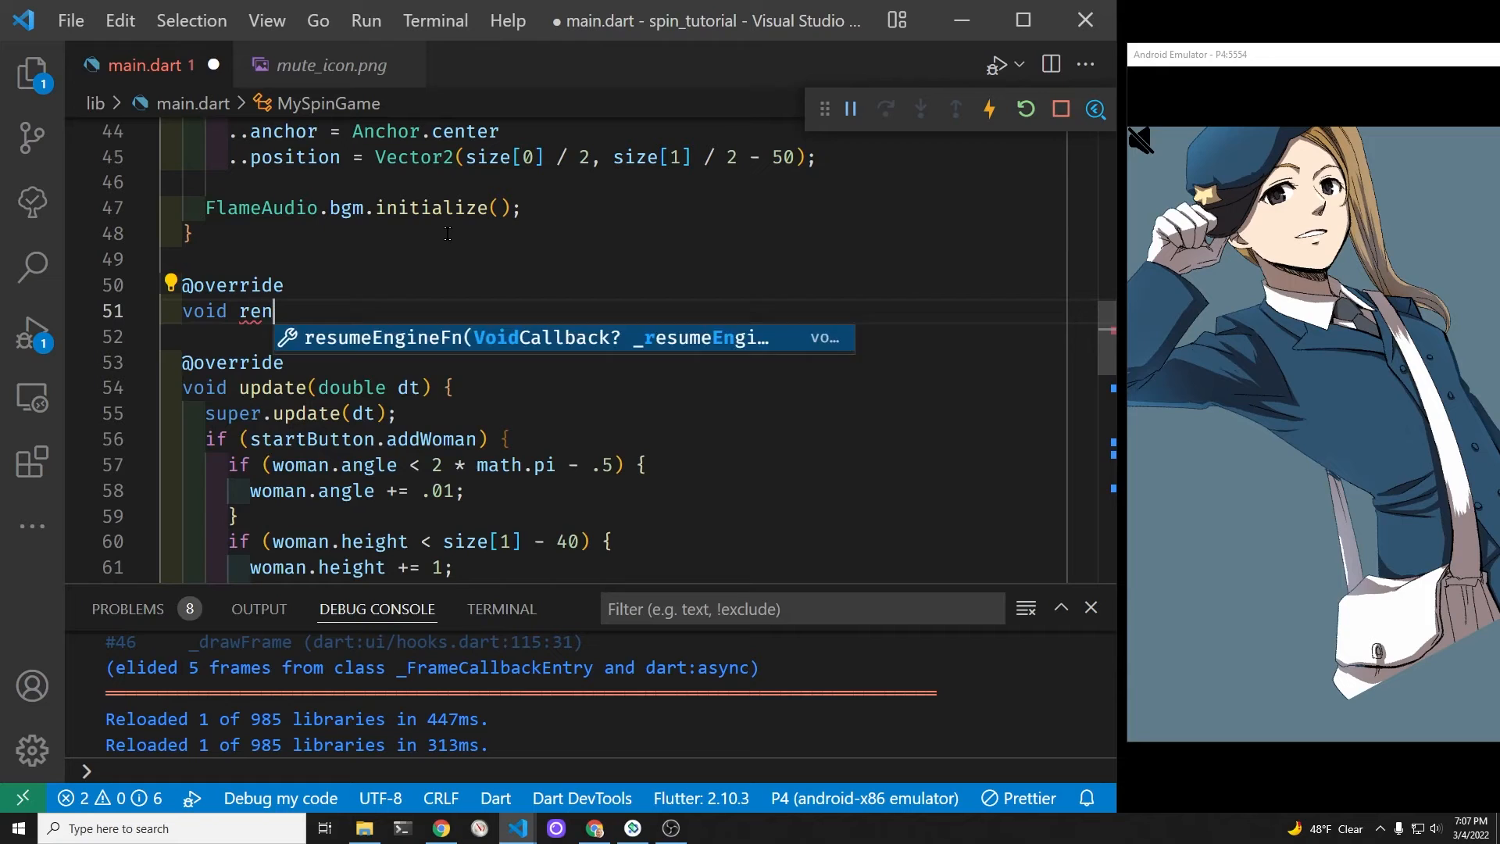
{"action": "type", "text": "der()"}
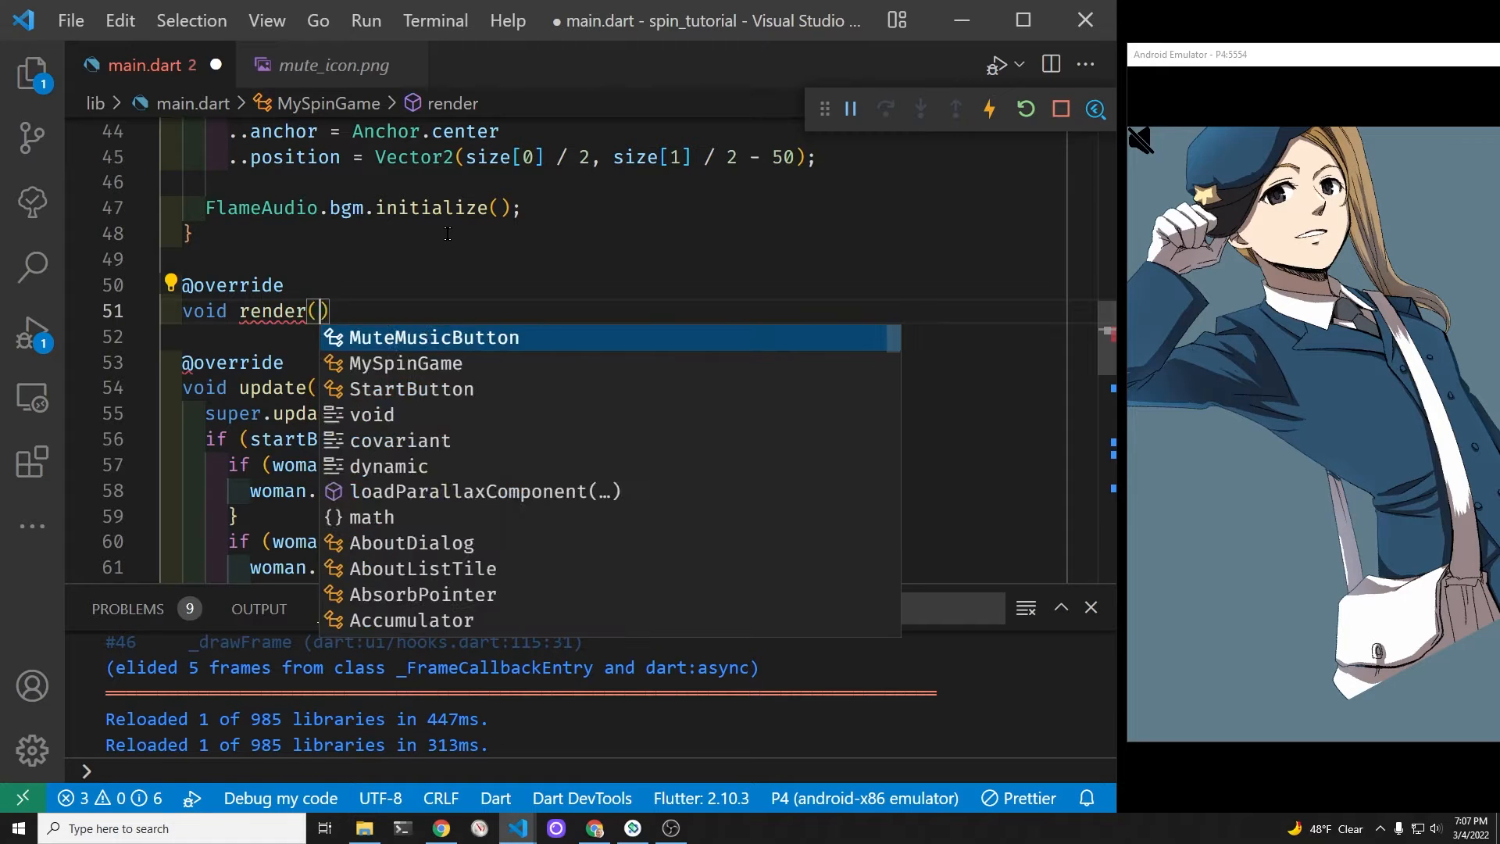
{"action": "type", "text": "Canvas canvas"}
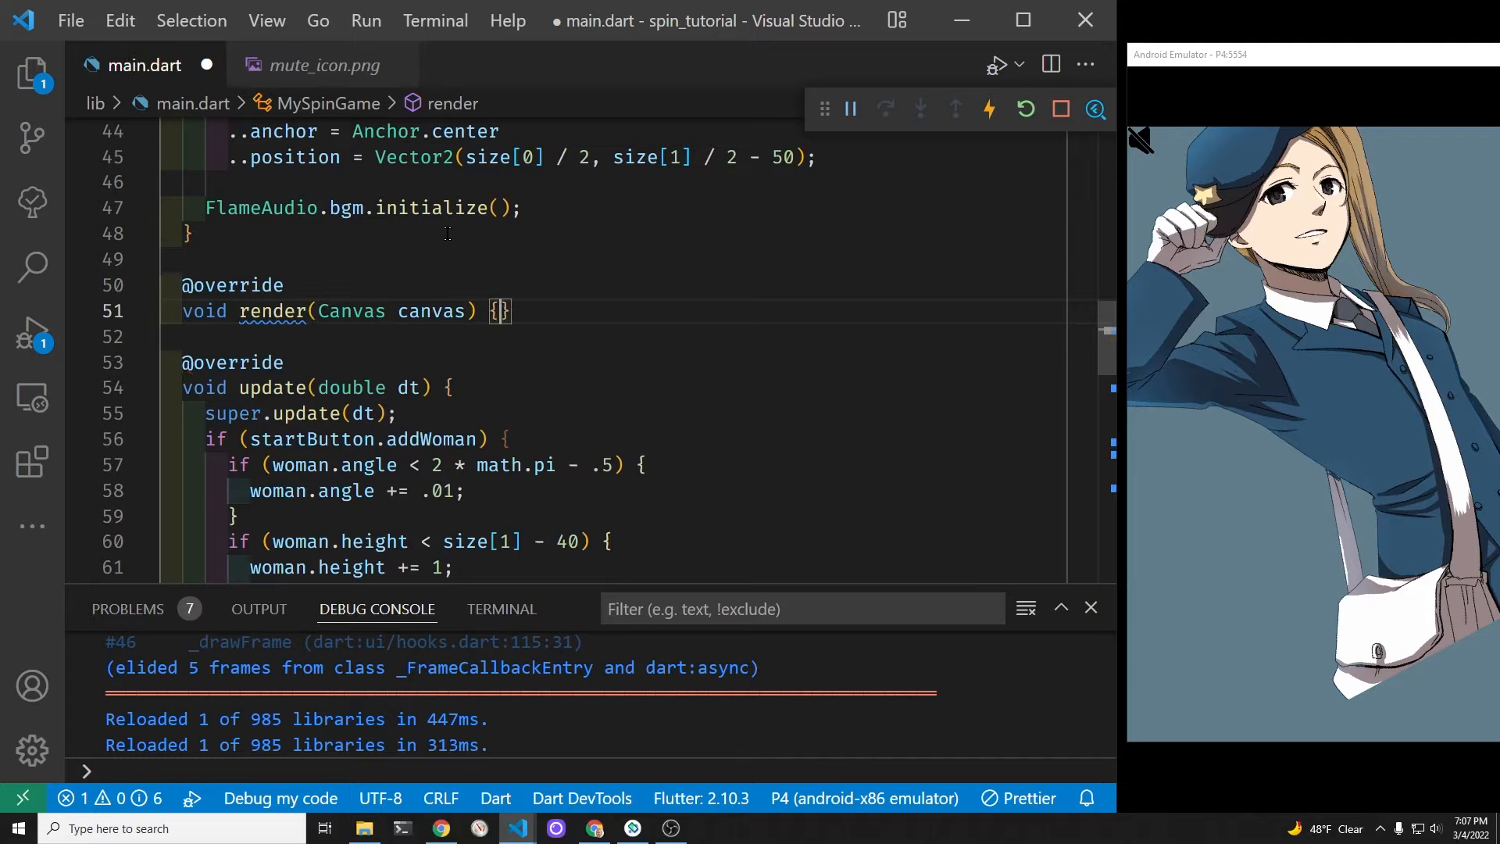
{"action": "key", "text": "Enter"}
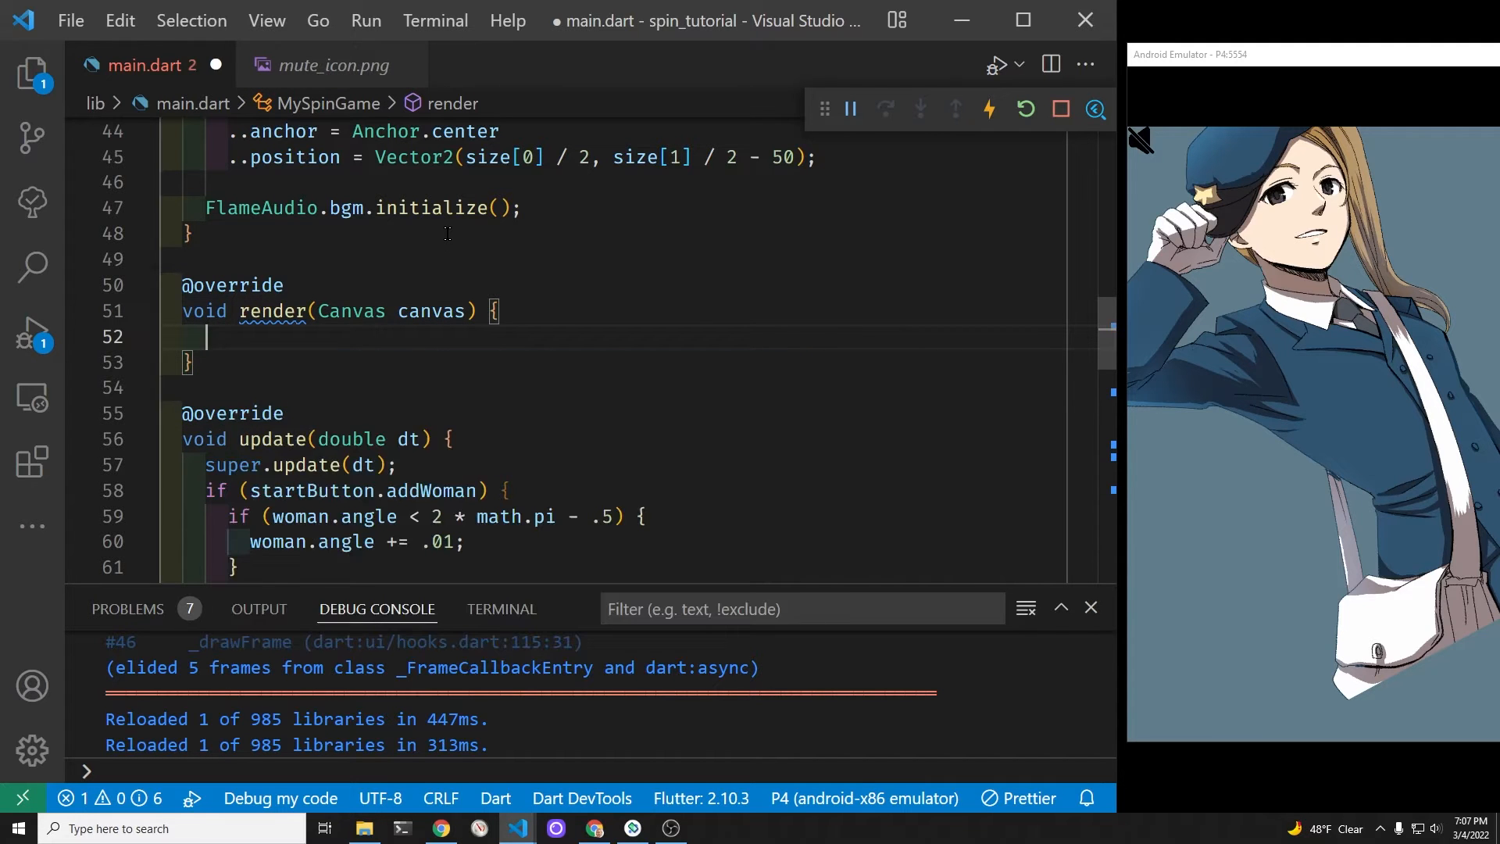
{"action": "type", "text": "super.render(canvas);"}
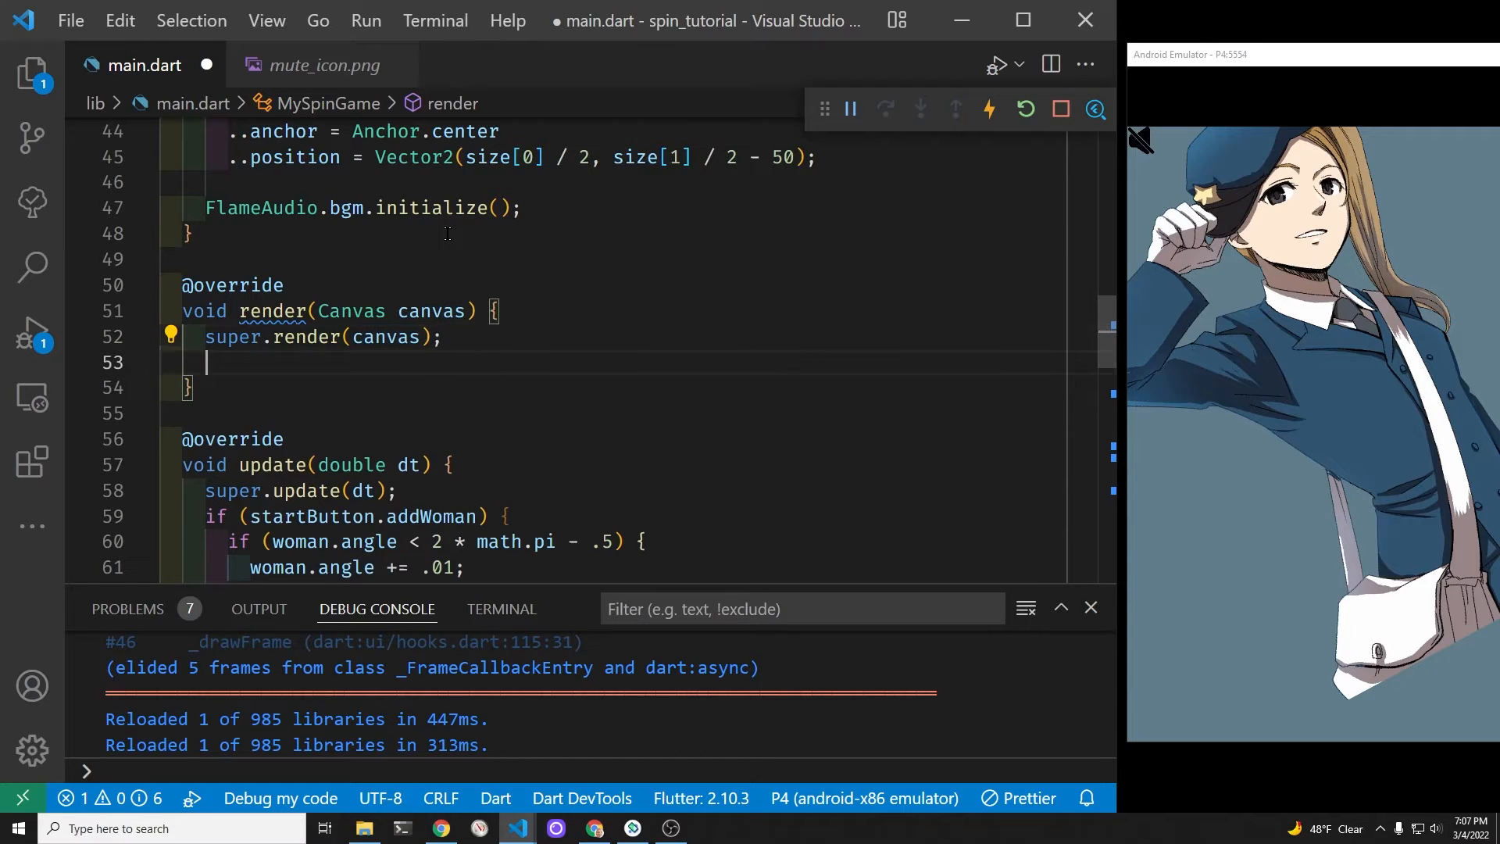
Add if (startButton.addWoman) that removes startButton and adds the woman
{"action": "type", "text": "if"}
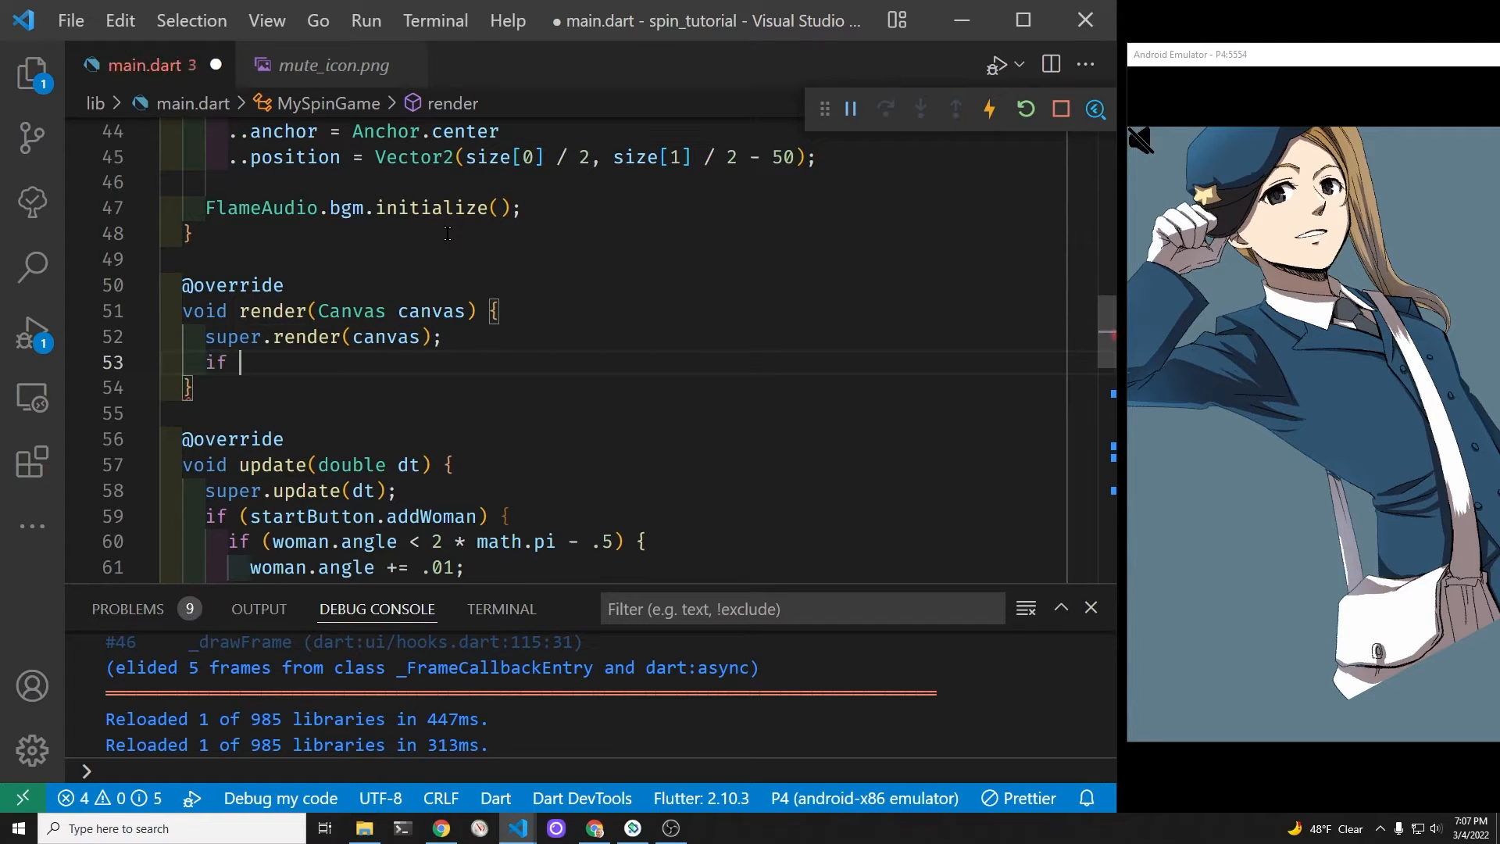
{"action": "type", "text": "(startButton)"}
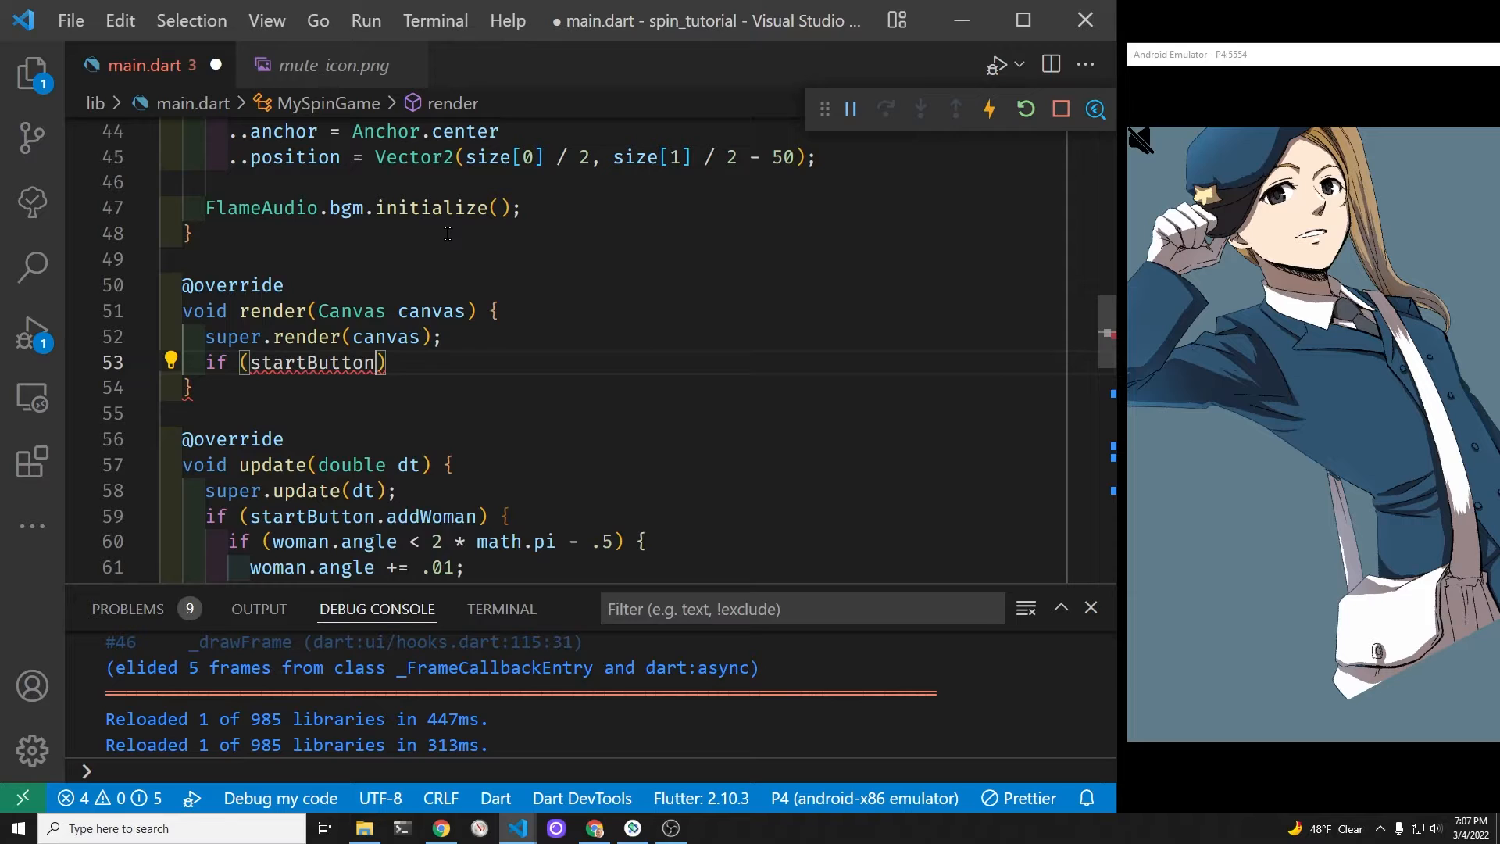
{"action": "type", "text": ".addWoman"}
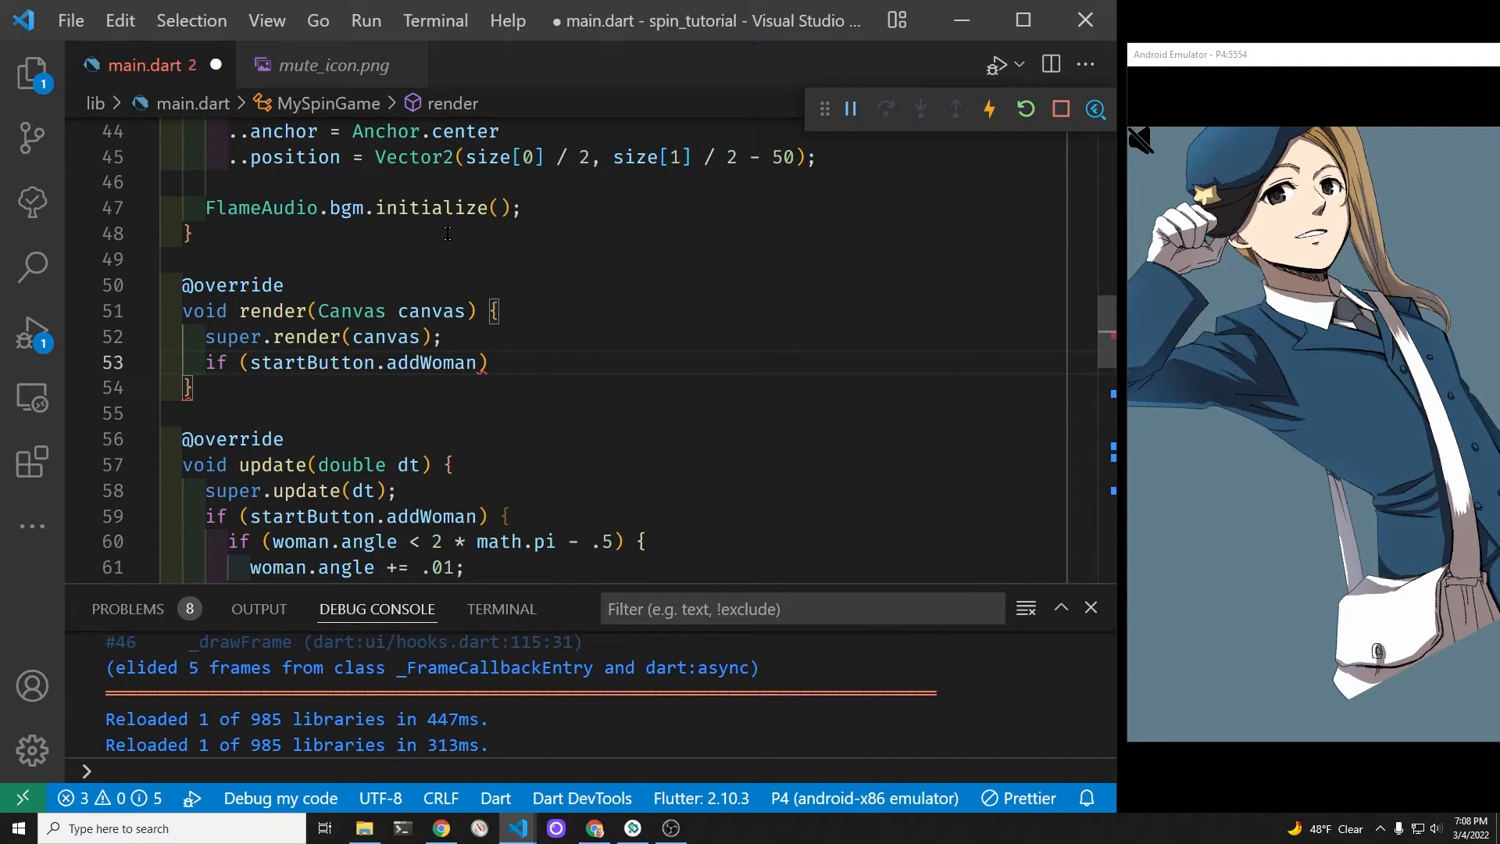
{"action": "type", "text": "remove(startButton"}
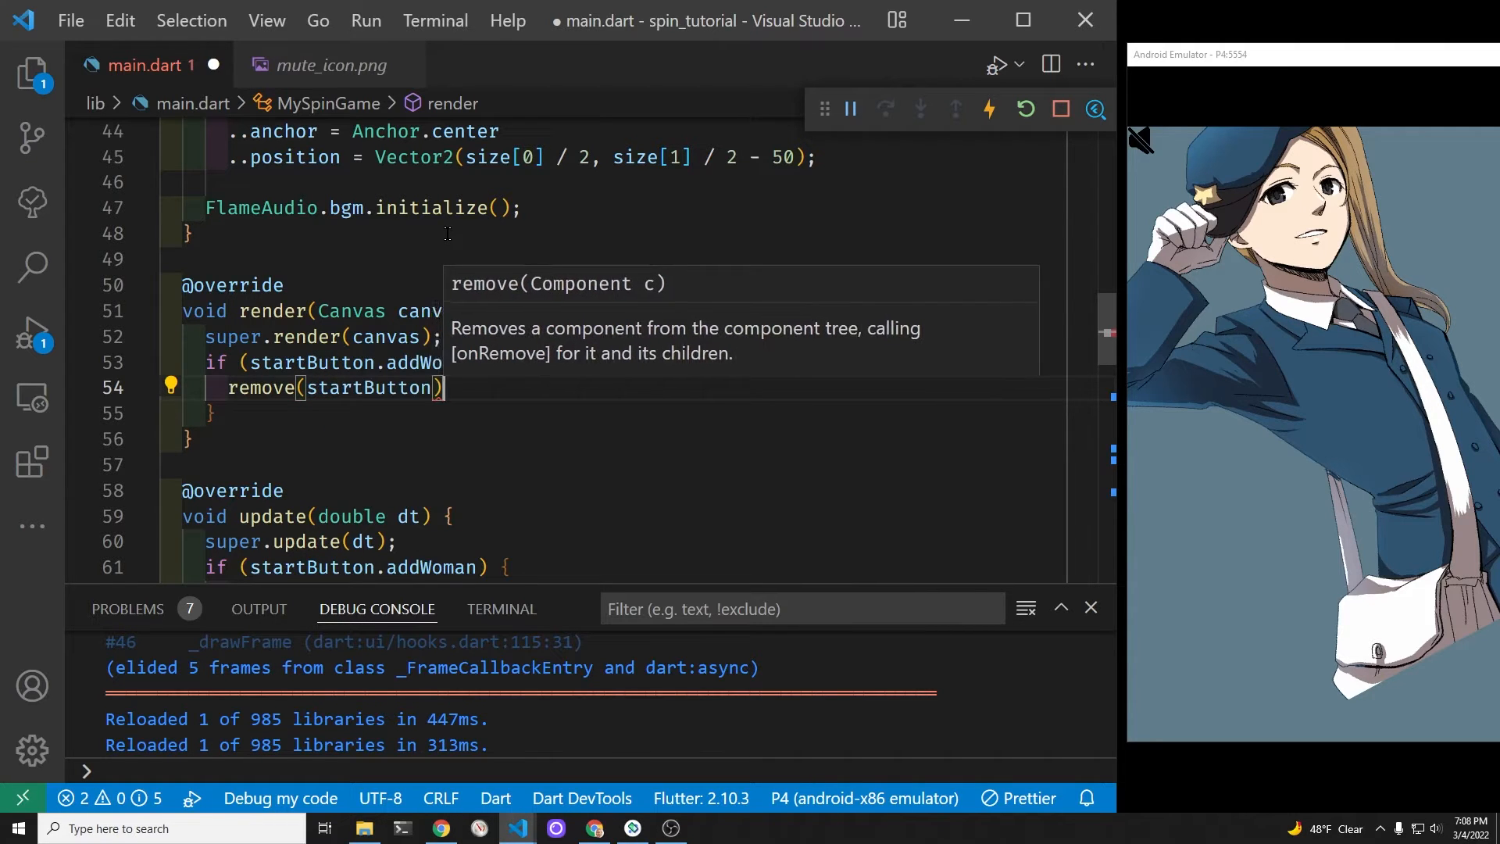
{"action": "type", "text": "add(woman);"}
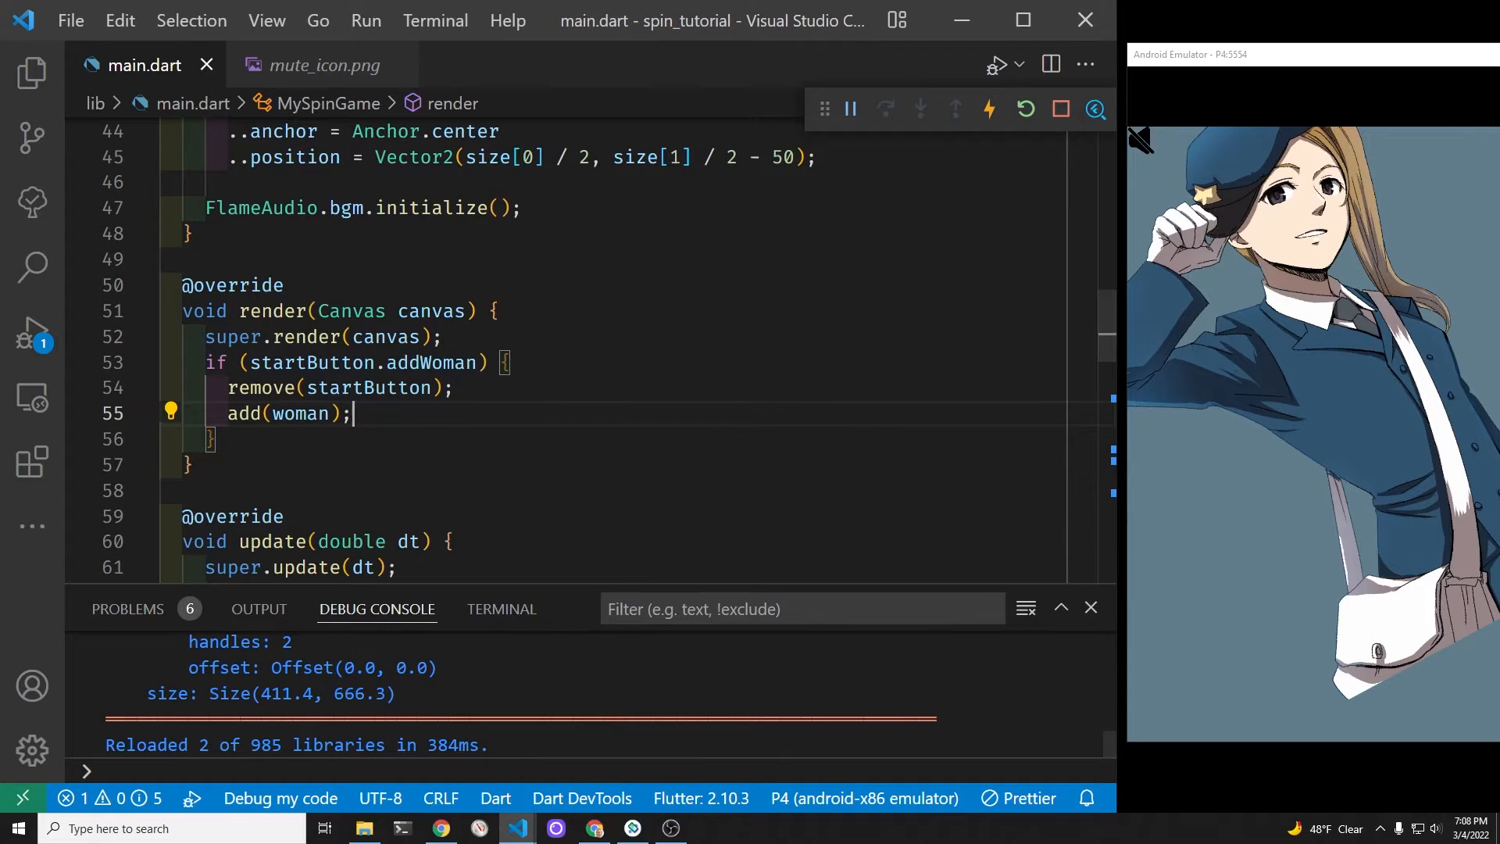
{"action": "mouse_move", "coordinate": [724, 432]}
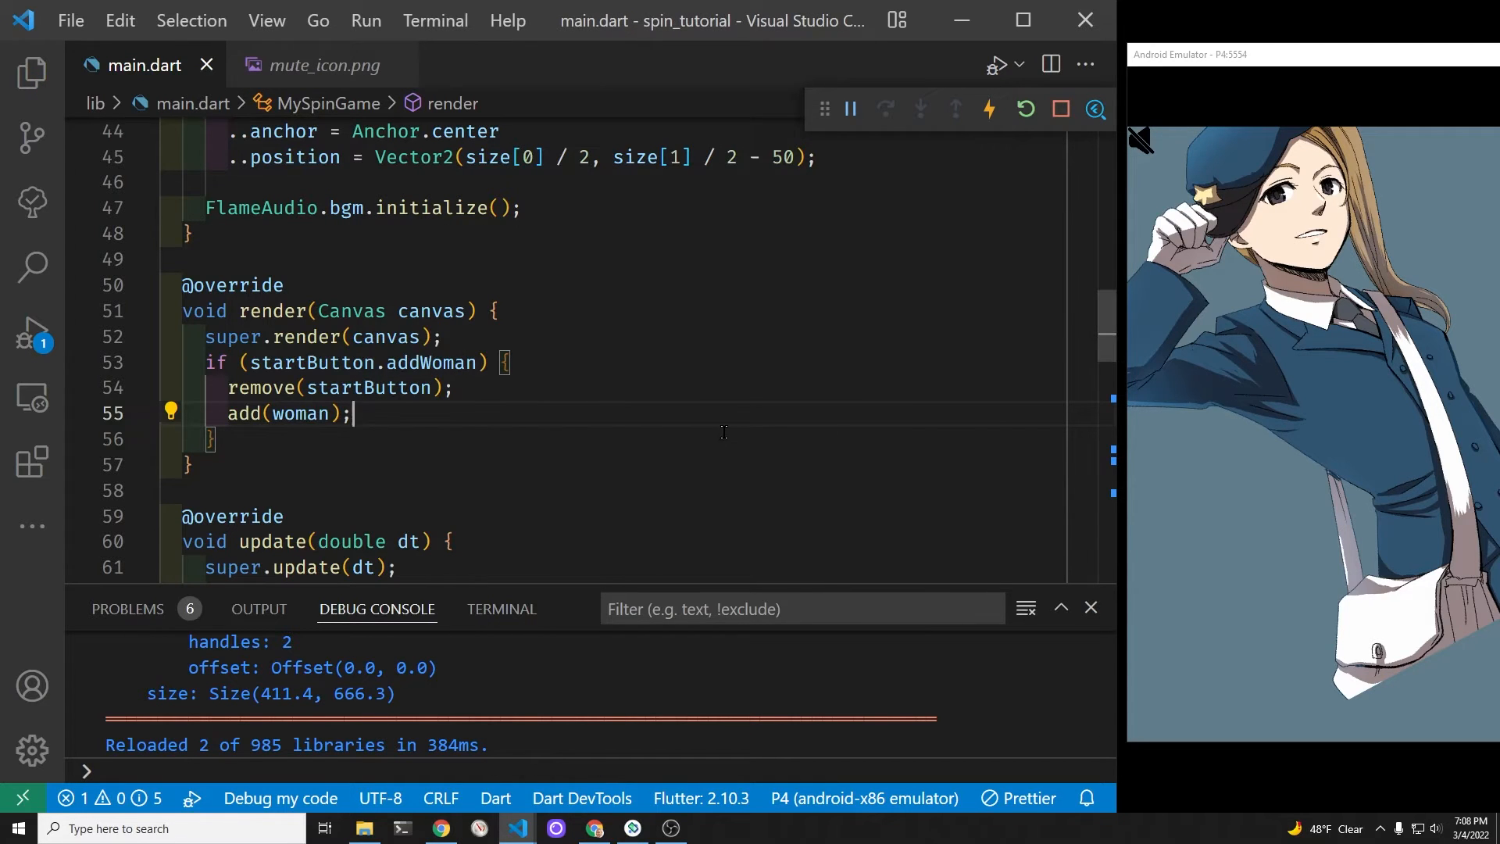
{"action": "scroll", "scroll_direction": "down", "scroll_amount": 3}
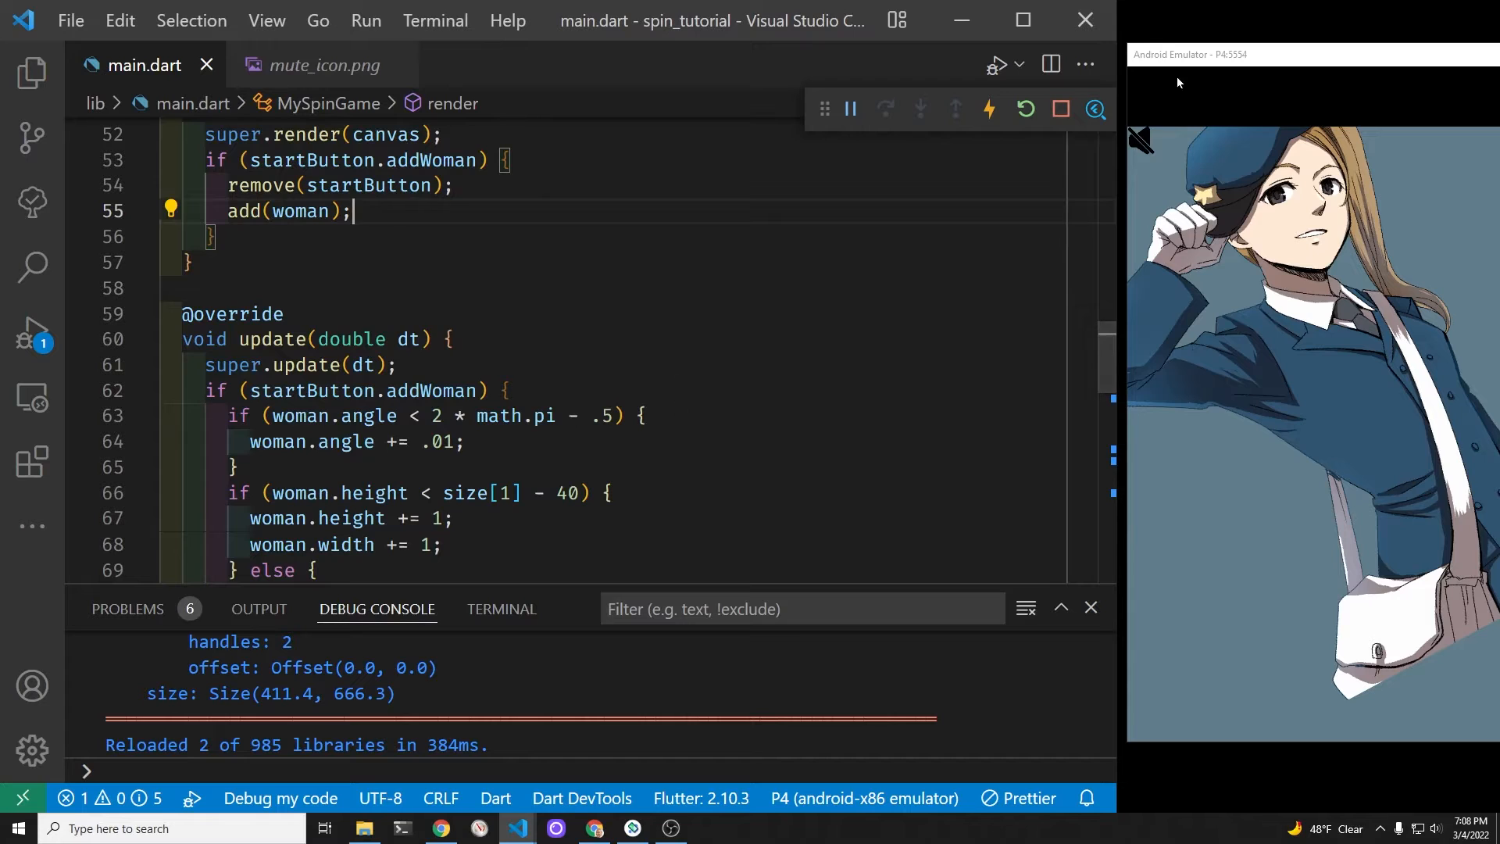
Restart the game, tap START to bring in the woman, then restart again
{"action": "left_click", "coordinate": [1025, 110]}
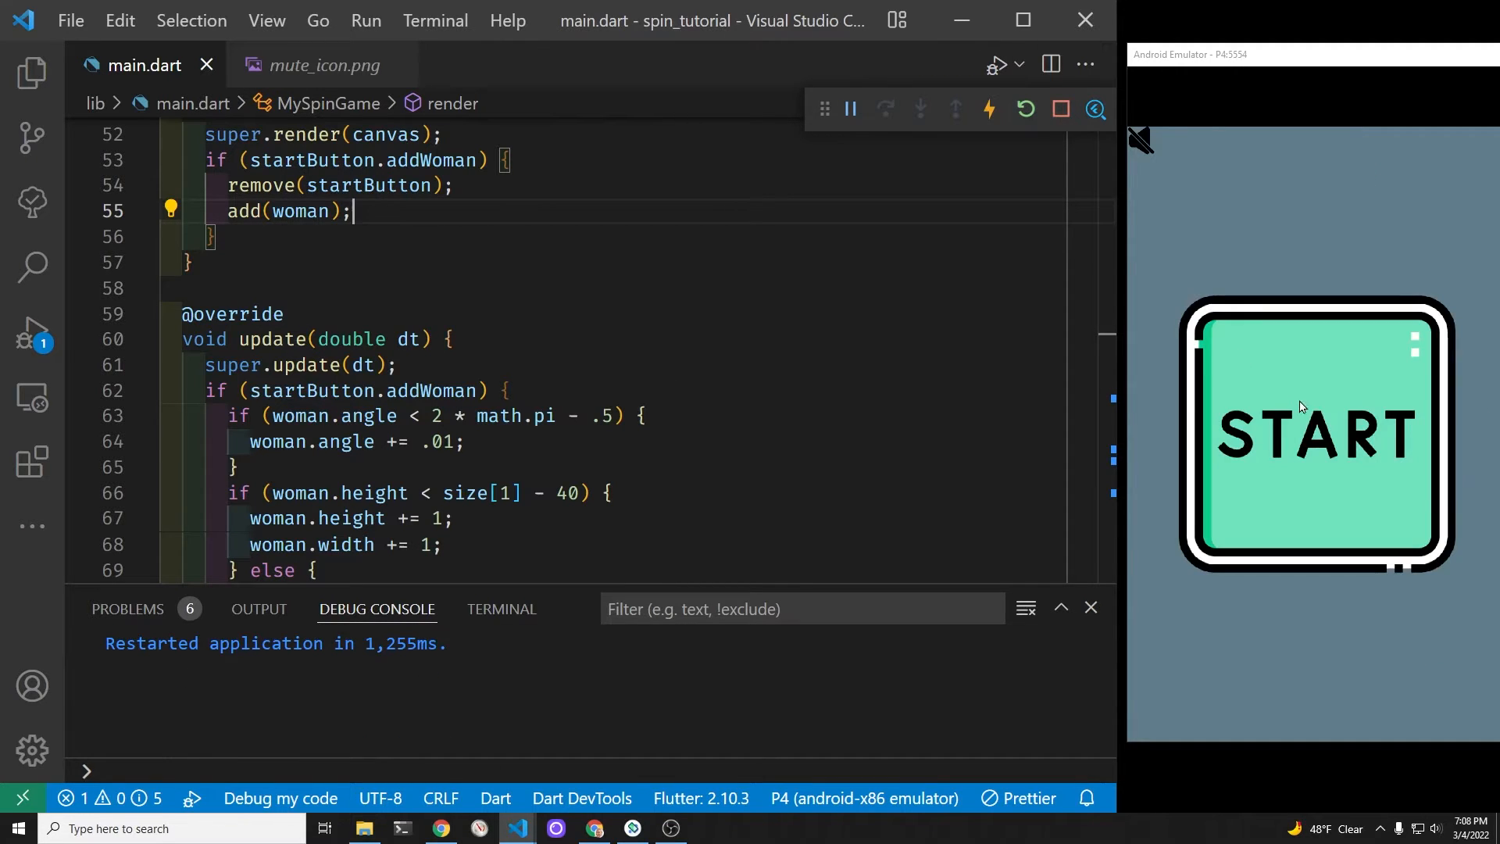
{"action": "left_click", "coordinate": [1315, 435]}
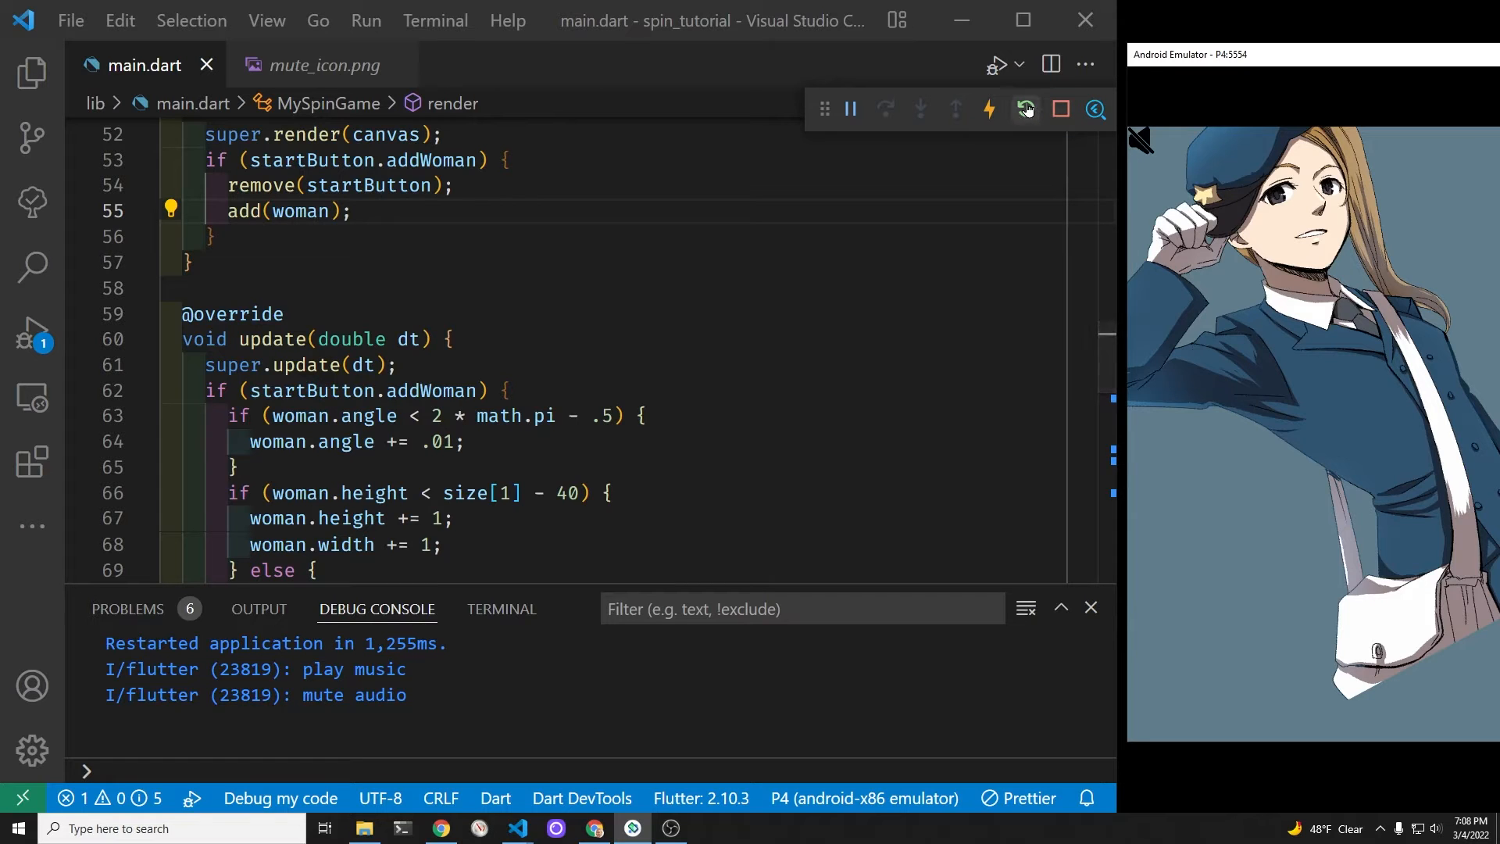
{"action": "left_click", "coordinate": [1025, 109]}
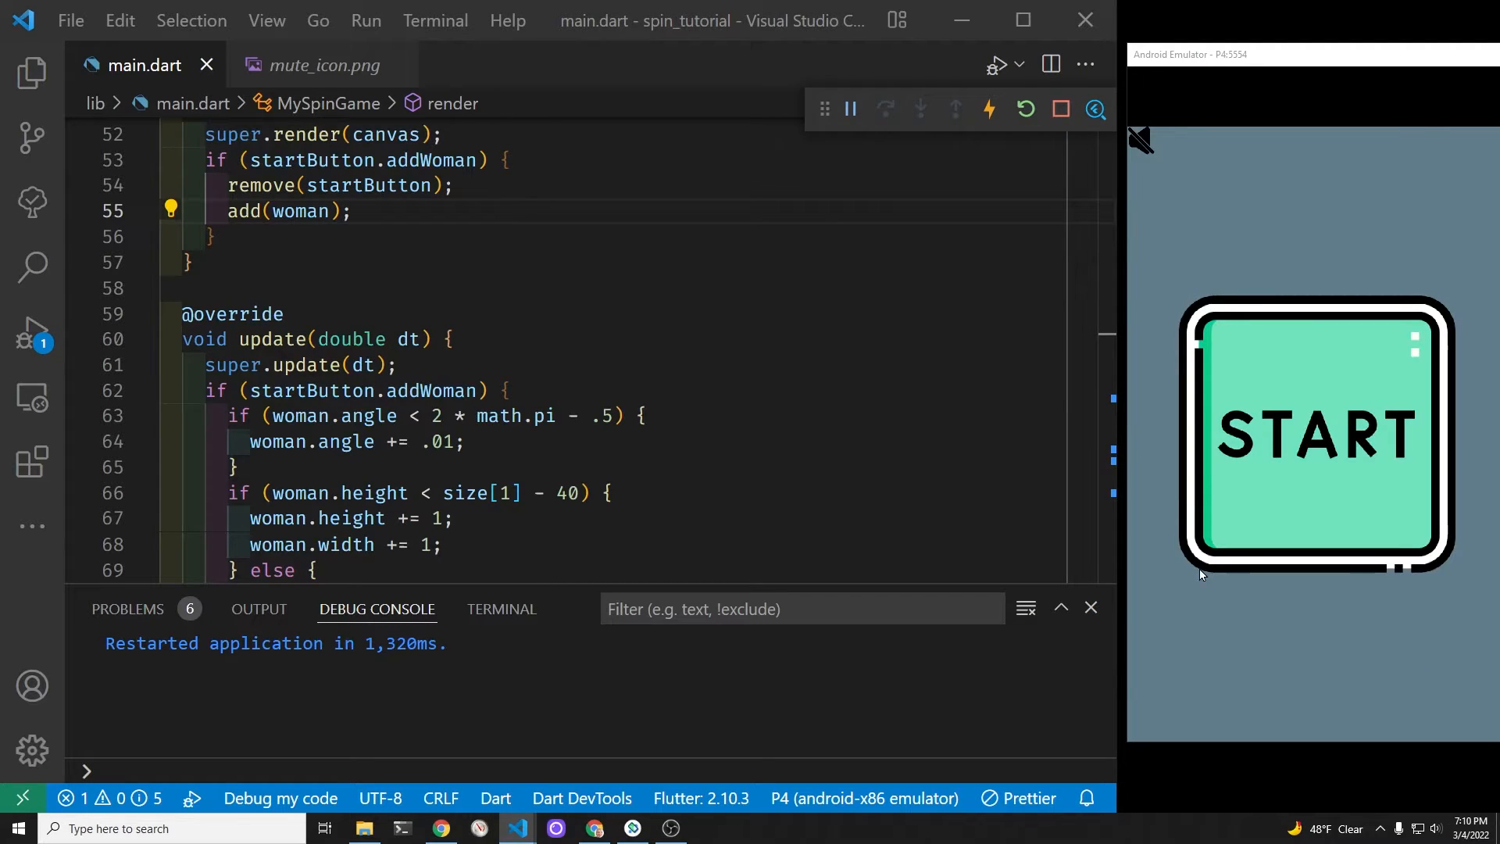
{"action": "scroll", "scroll_direction": "up", "scroll_amount": 3}
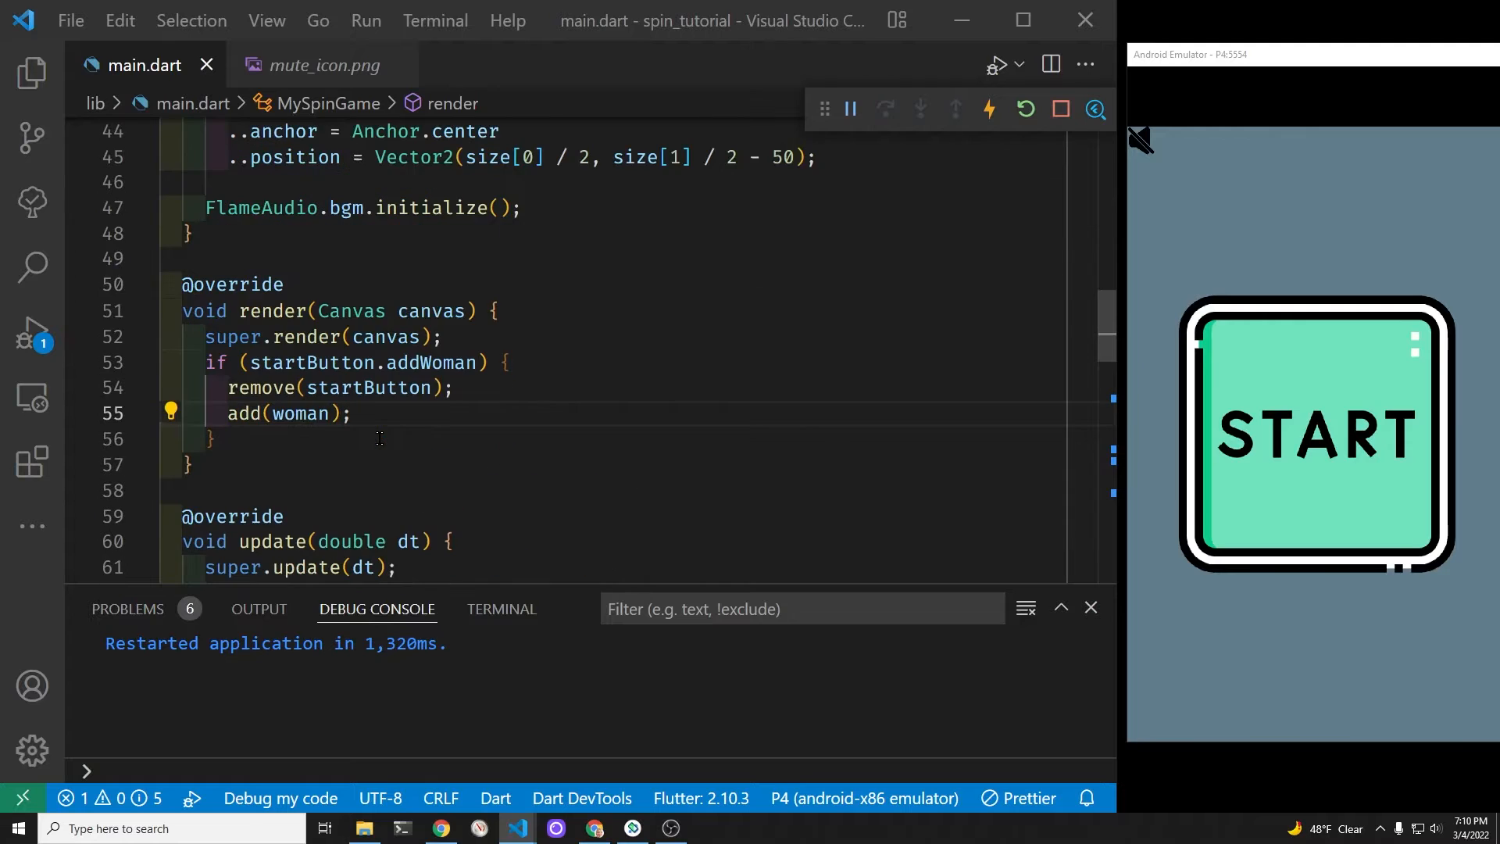
{"action": "scroll", "scroll_direction": "up", "scroll_amount": 3}
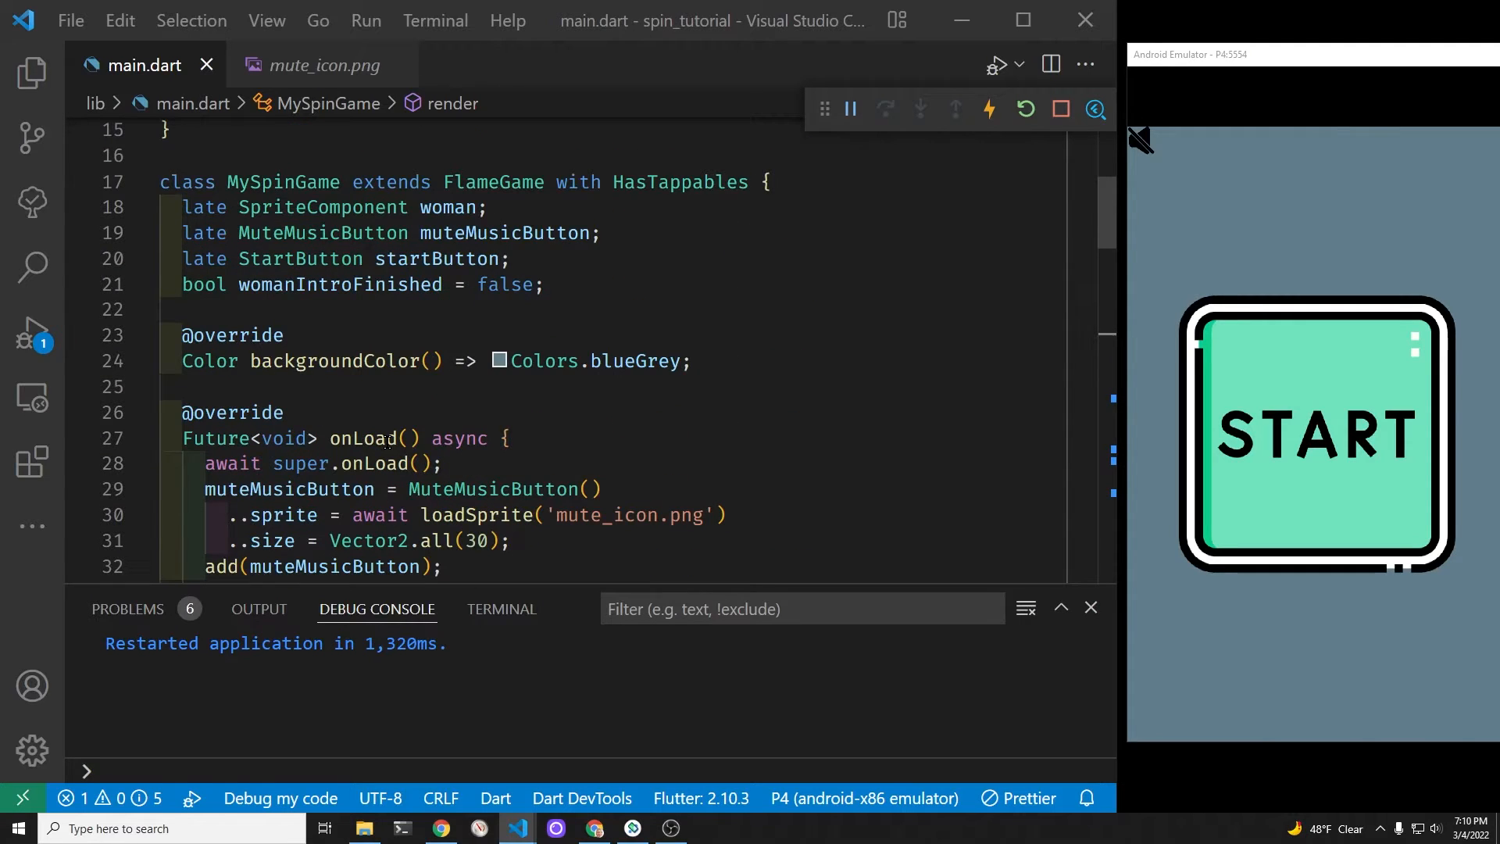
Declare String message = 'There is a darkness in the air. I fear the night. Please help me.'
{"action": "scroll", "scroll_direction": "up", "scroll_amount": 3}
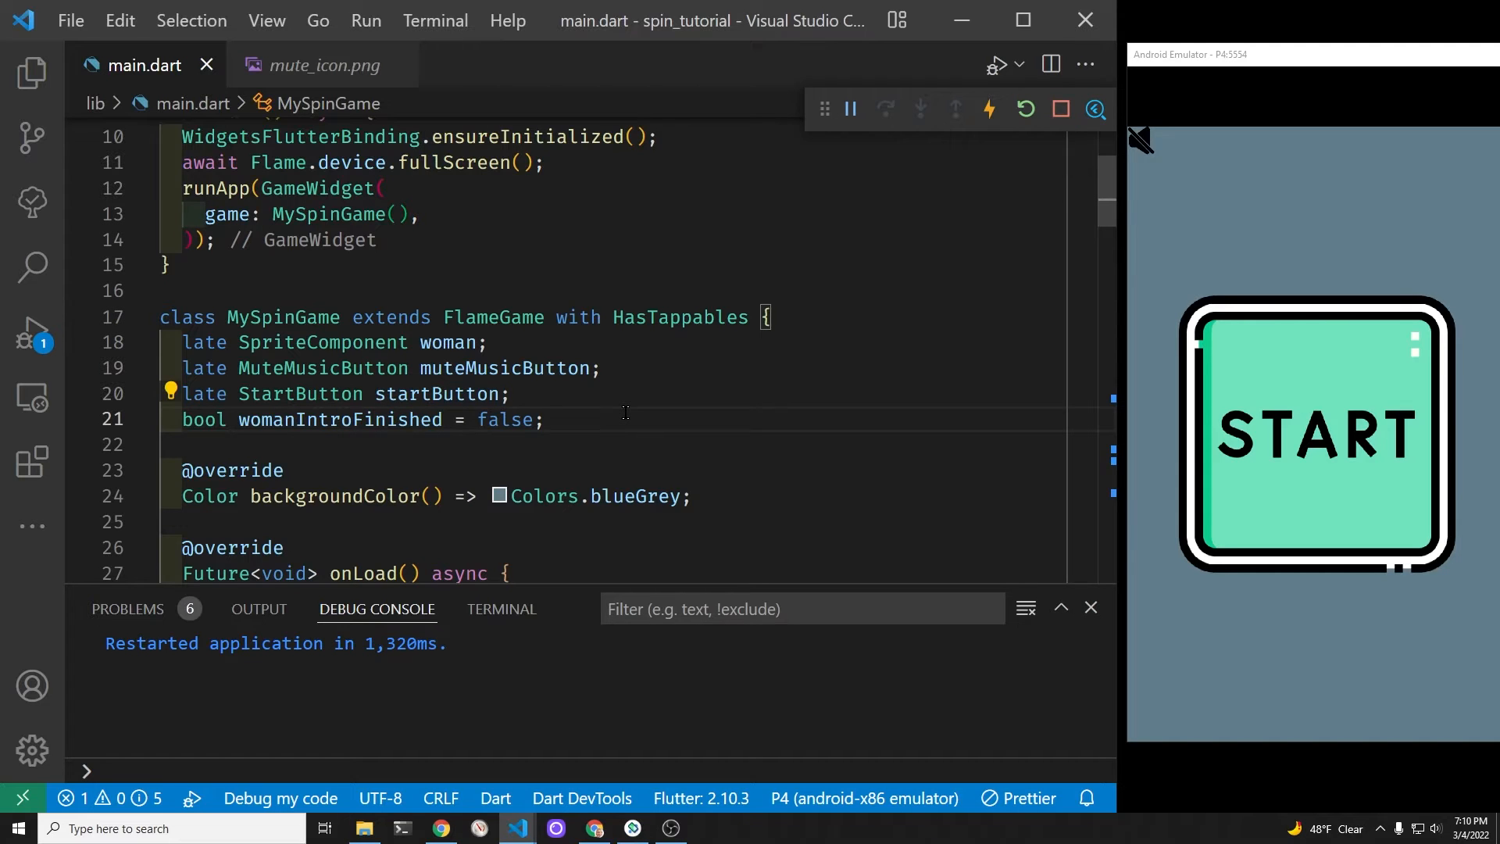
{"action": "type", "text": "Strin"}
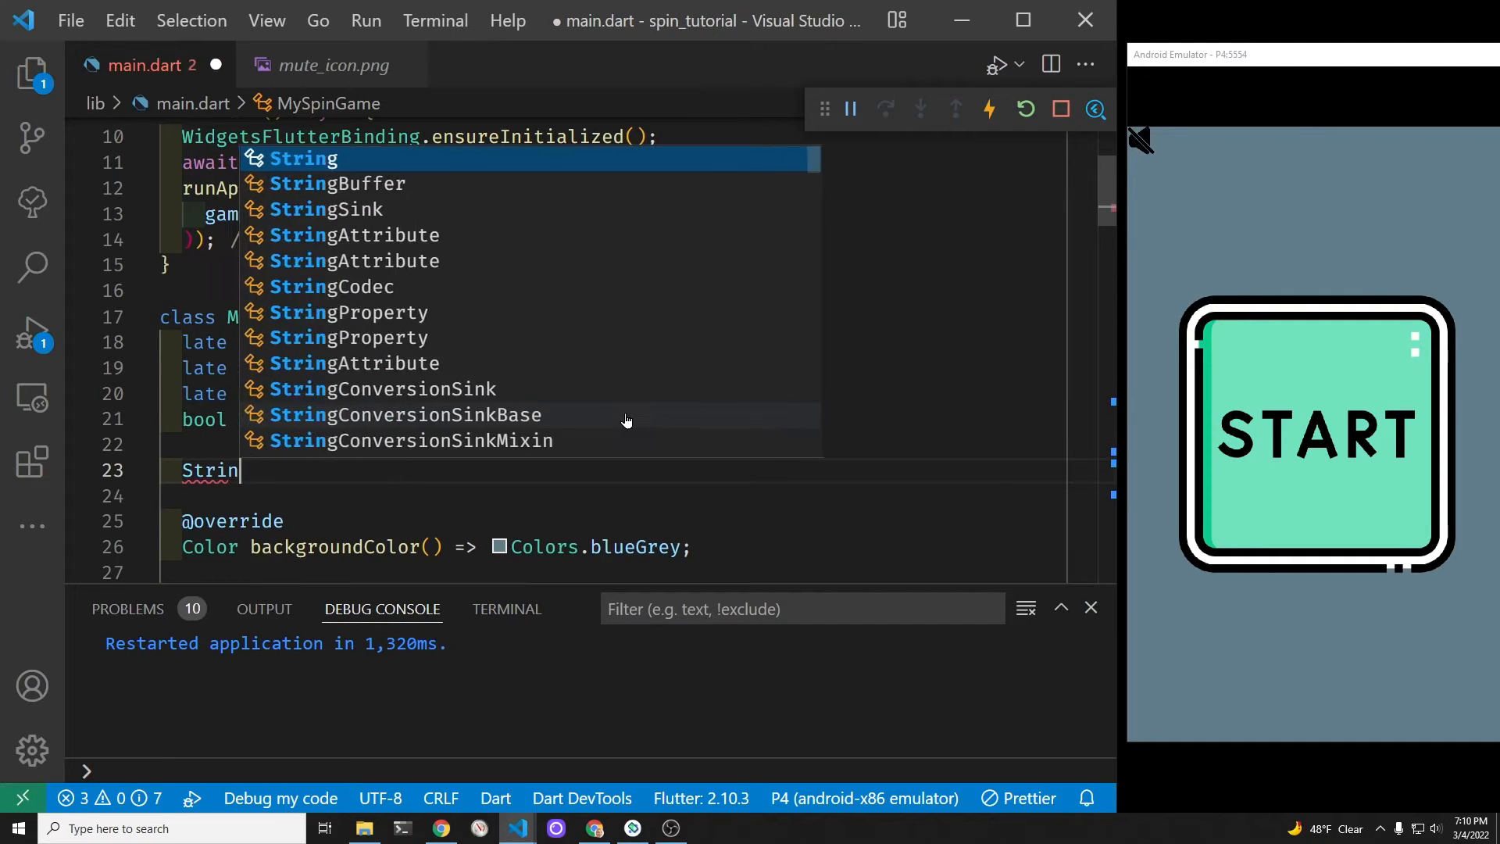
{"action": "type", "text": "messag"}
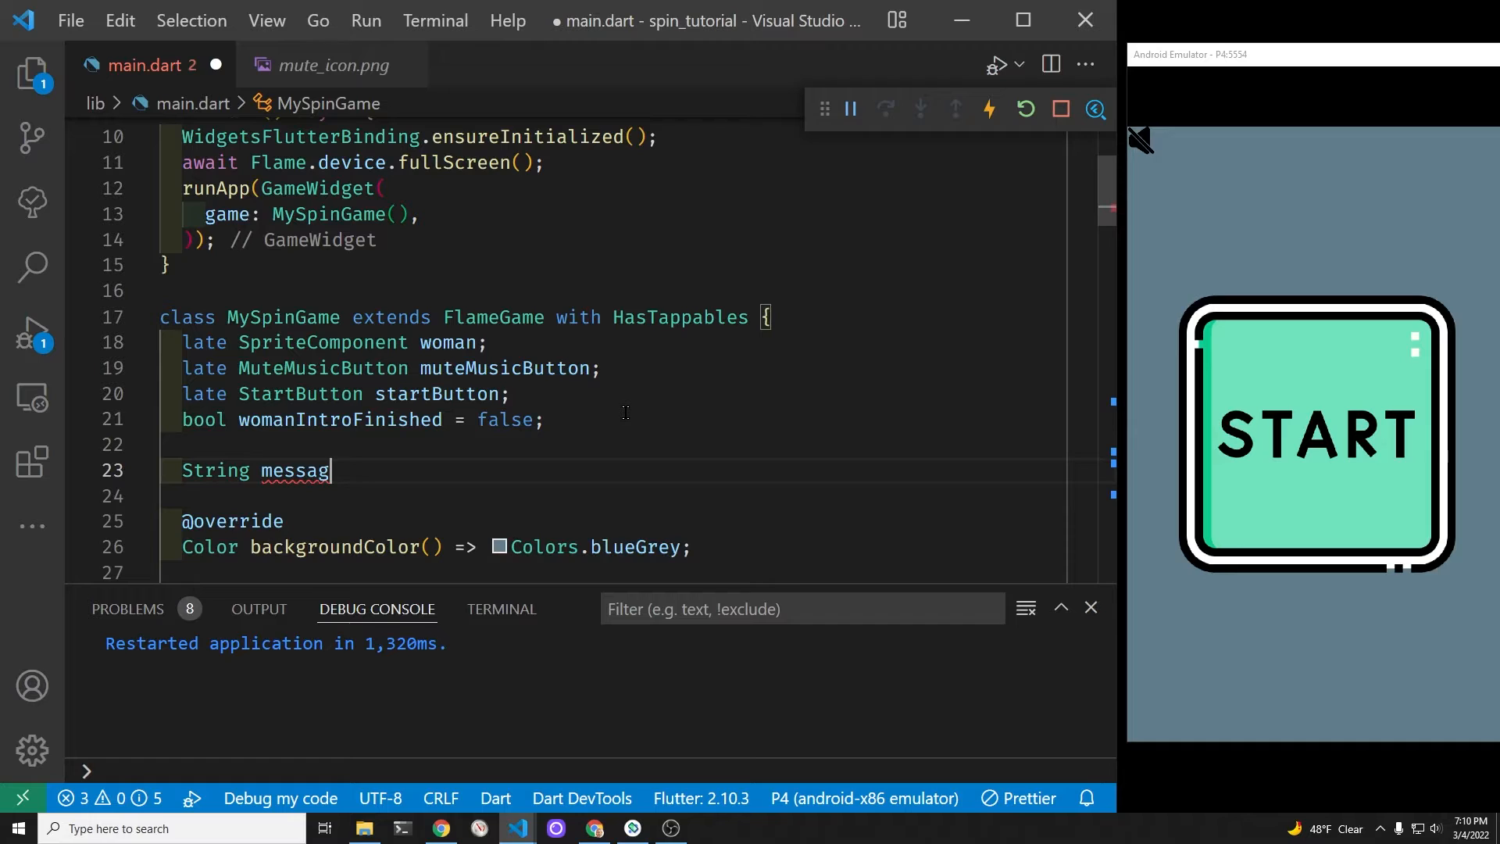
{"action": "type", "text": "e = 'th'"}
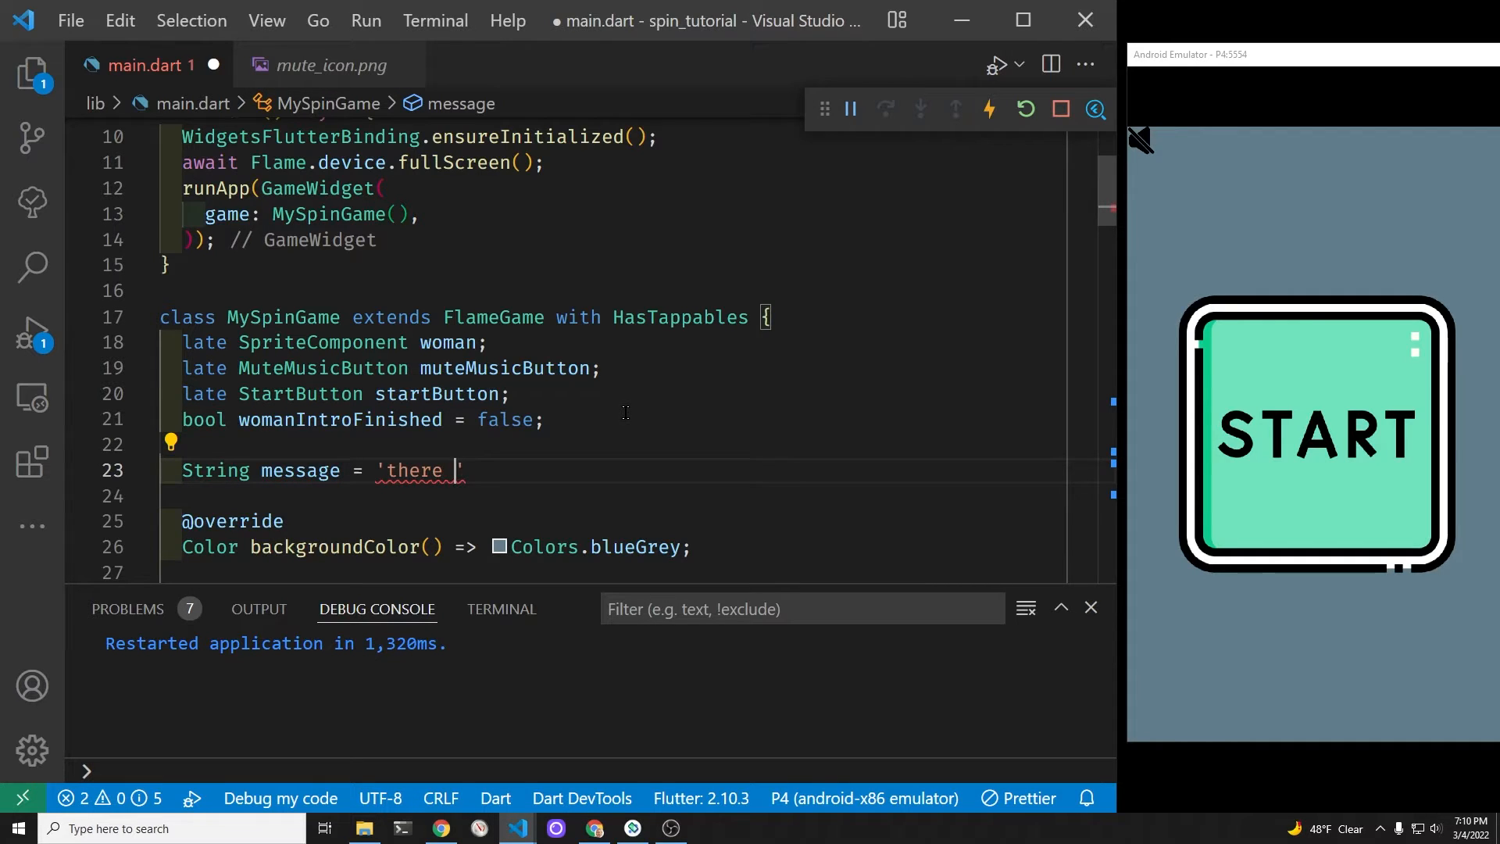
{"action": "type", "text": "is"}
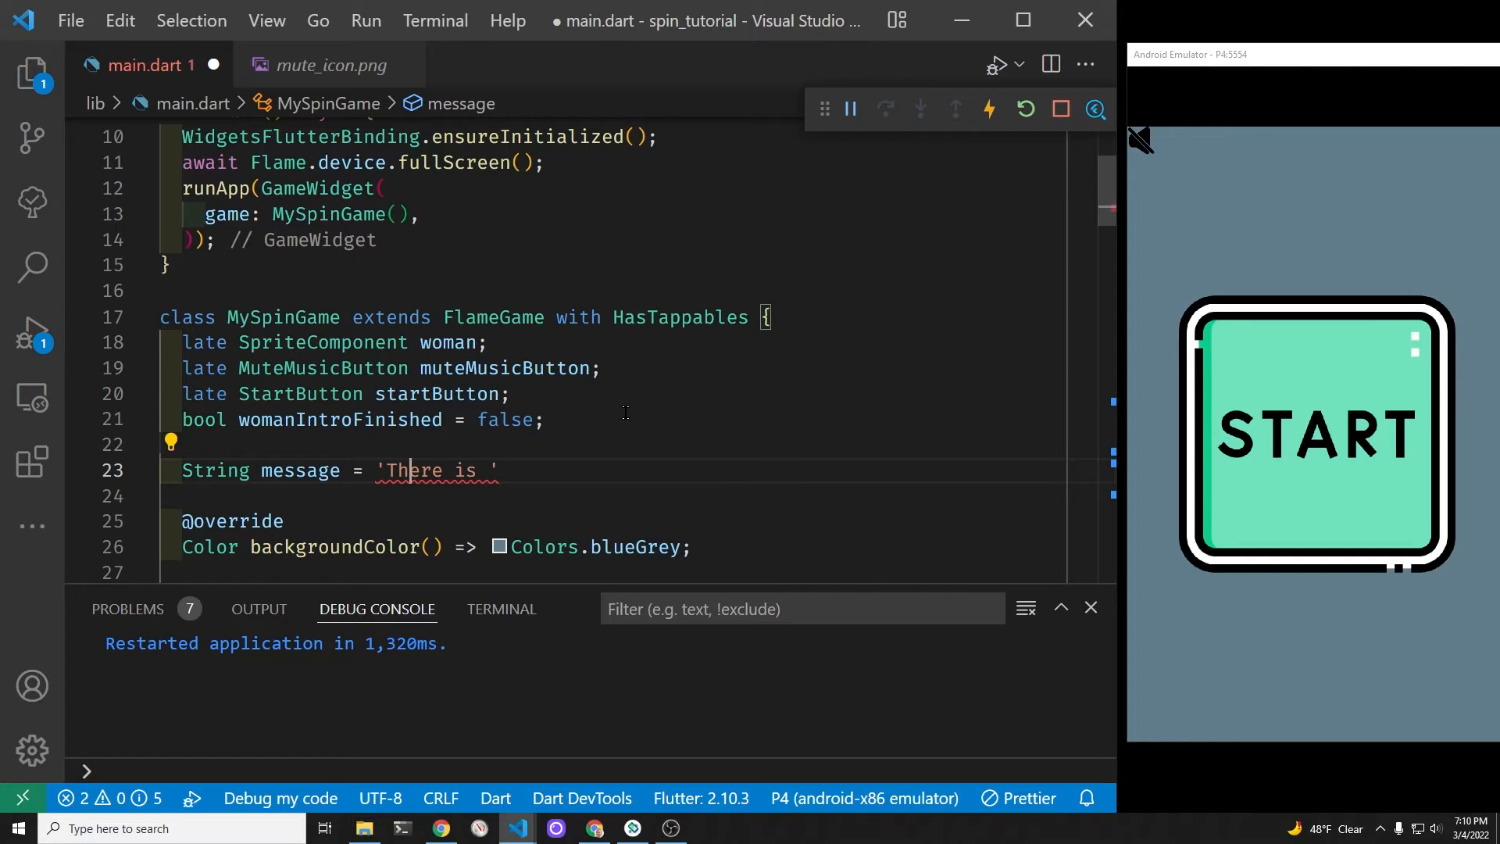
{"action": "type", "text": "a"}
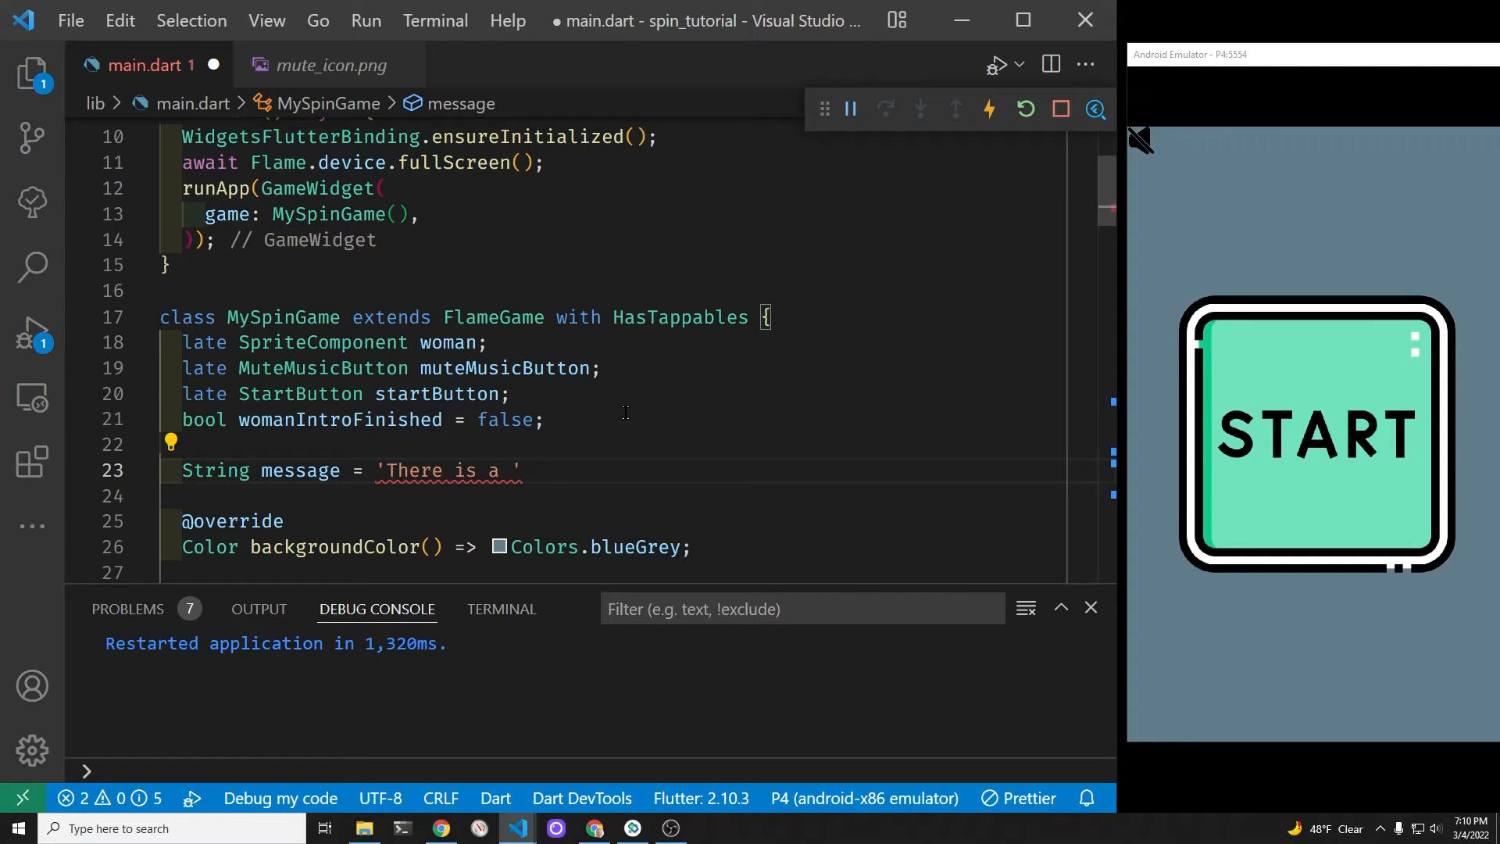
{"action": "type", "text": "darkness"}
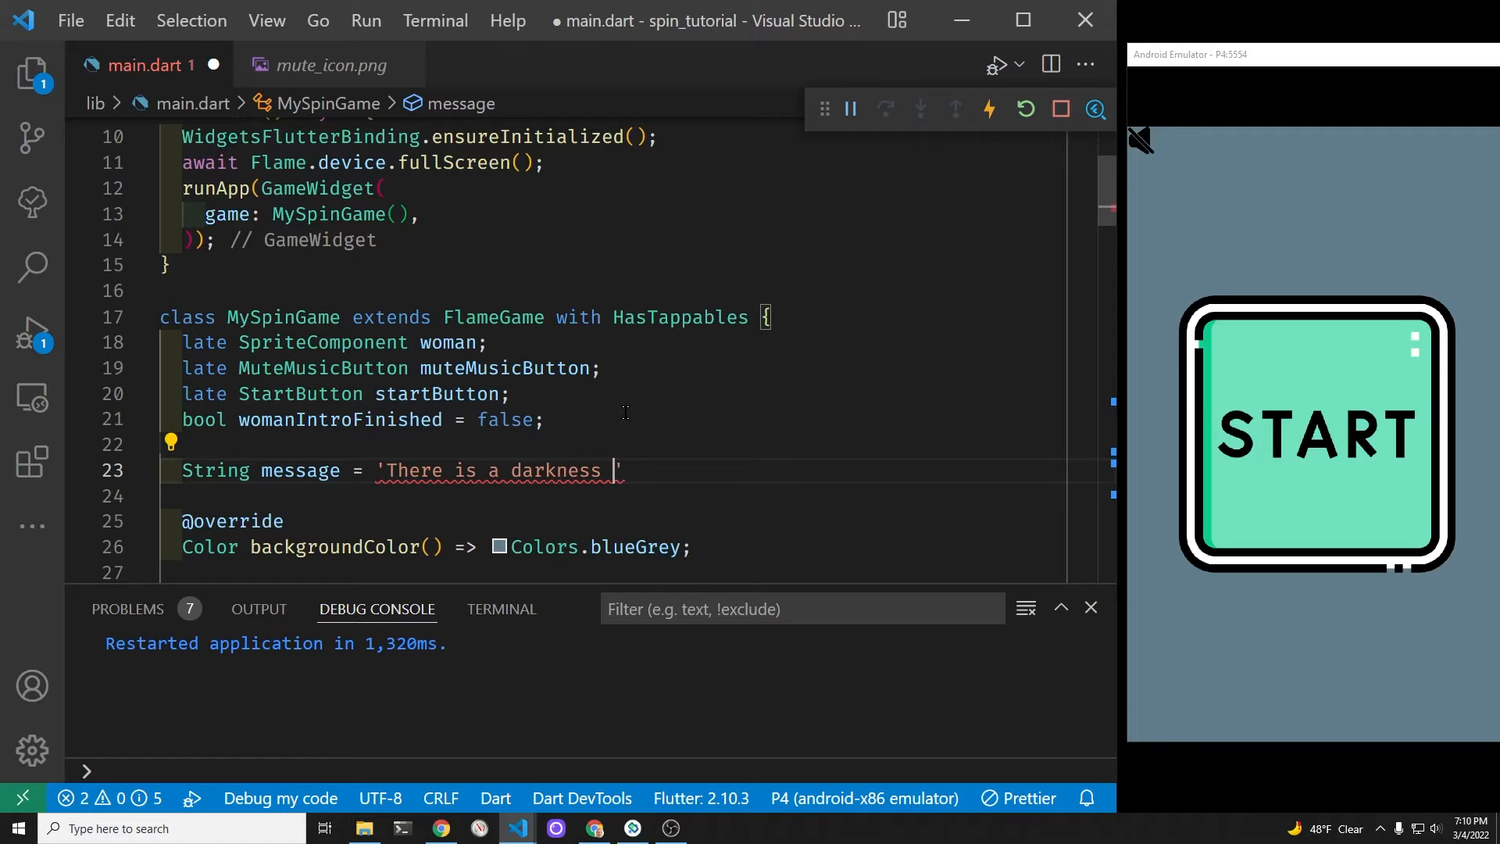
{"action": "type", "text": "in the air."}
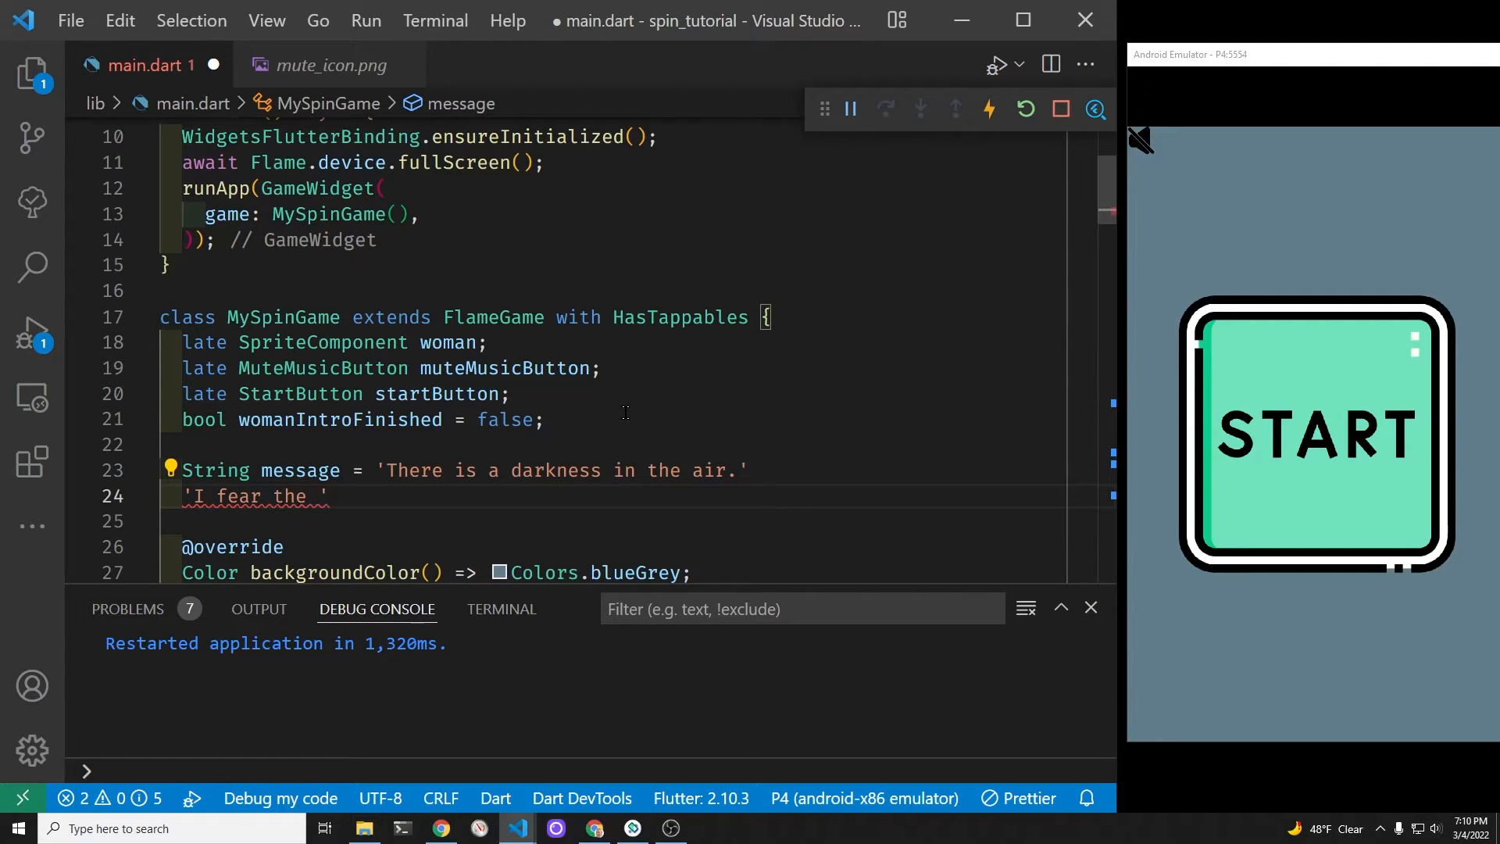
{"action": "type", "text": "night"}
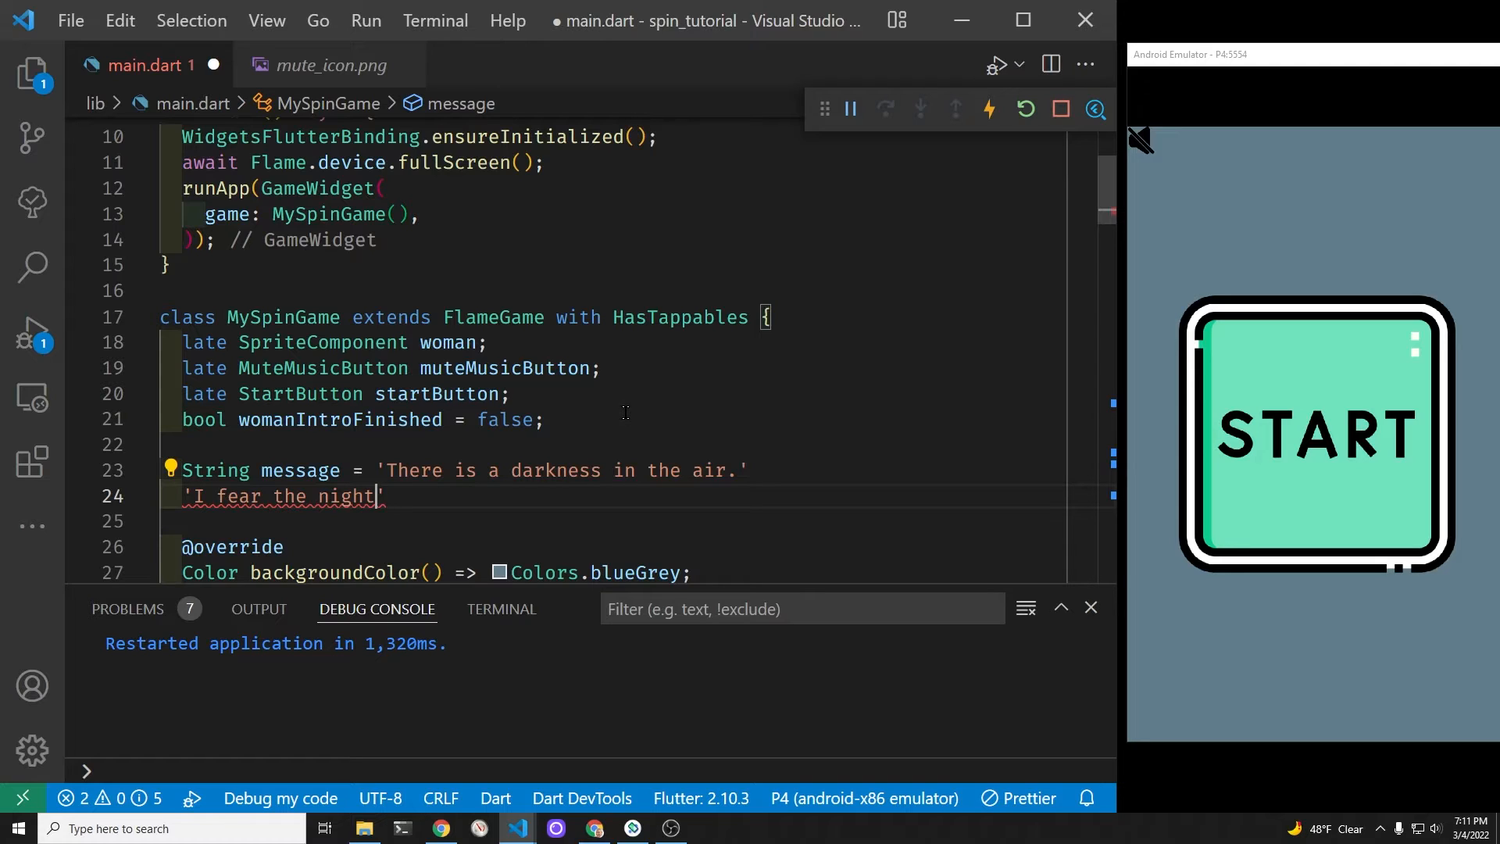
{"action": "type", "text": ".'"}
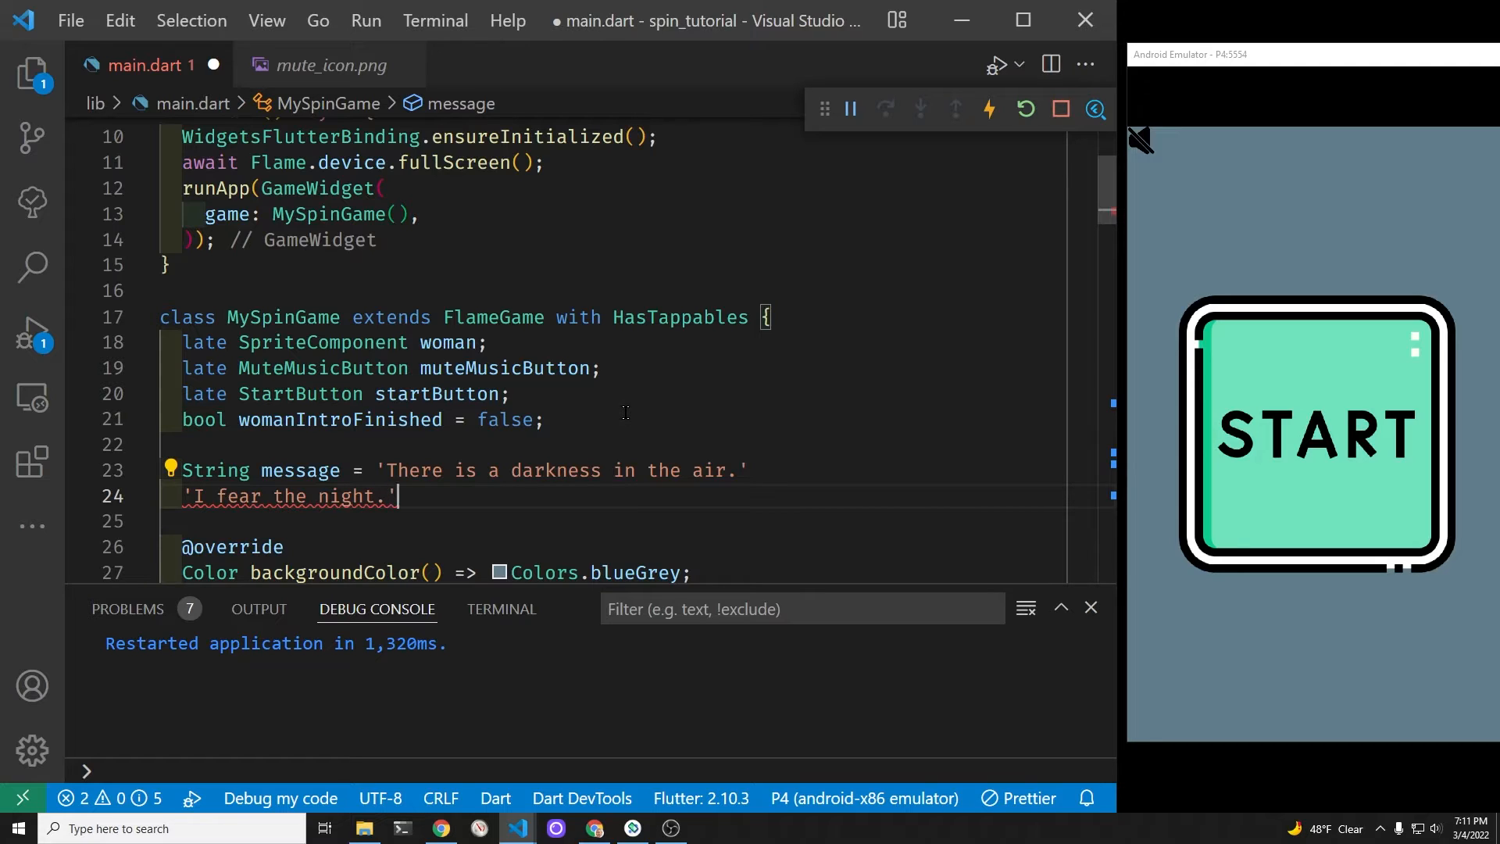
{"action": "type", "text": ";"}
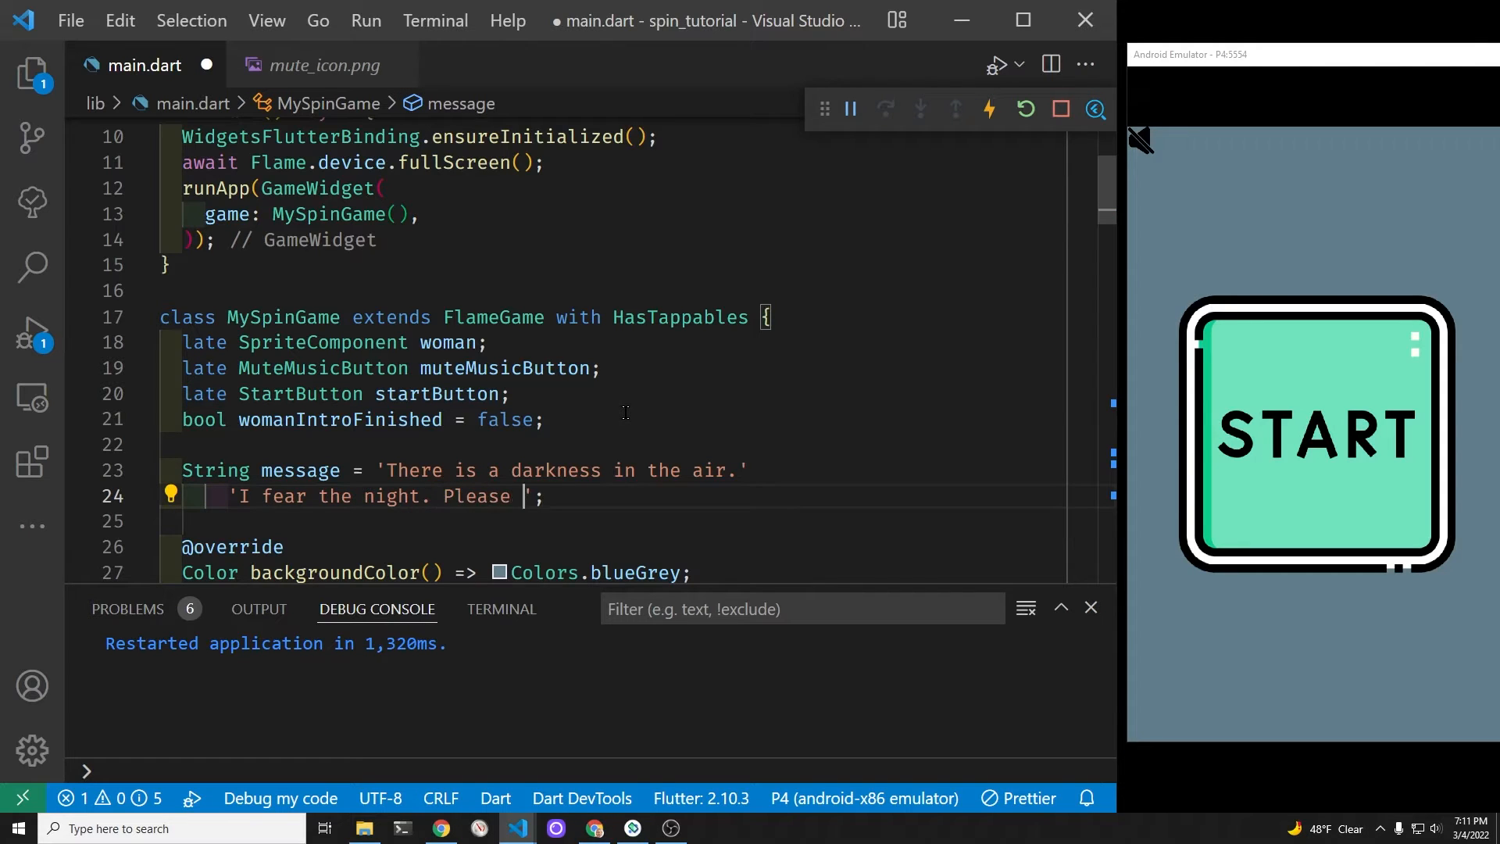
{"action": "type", "text": "hel"}
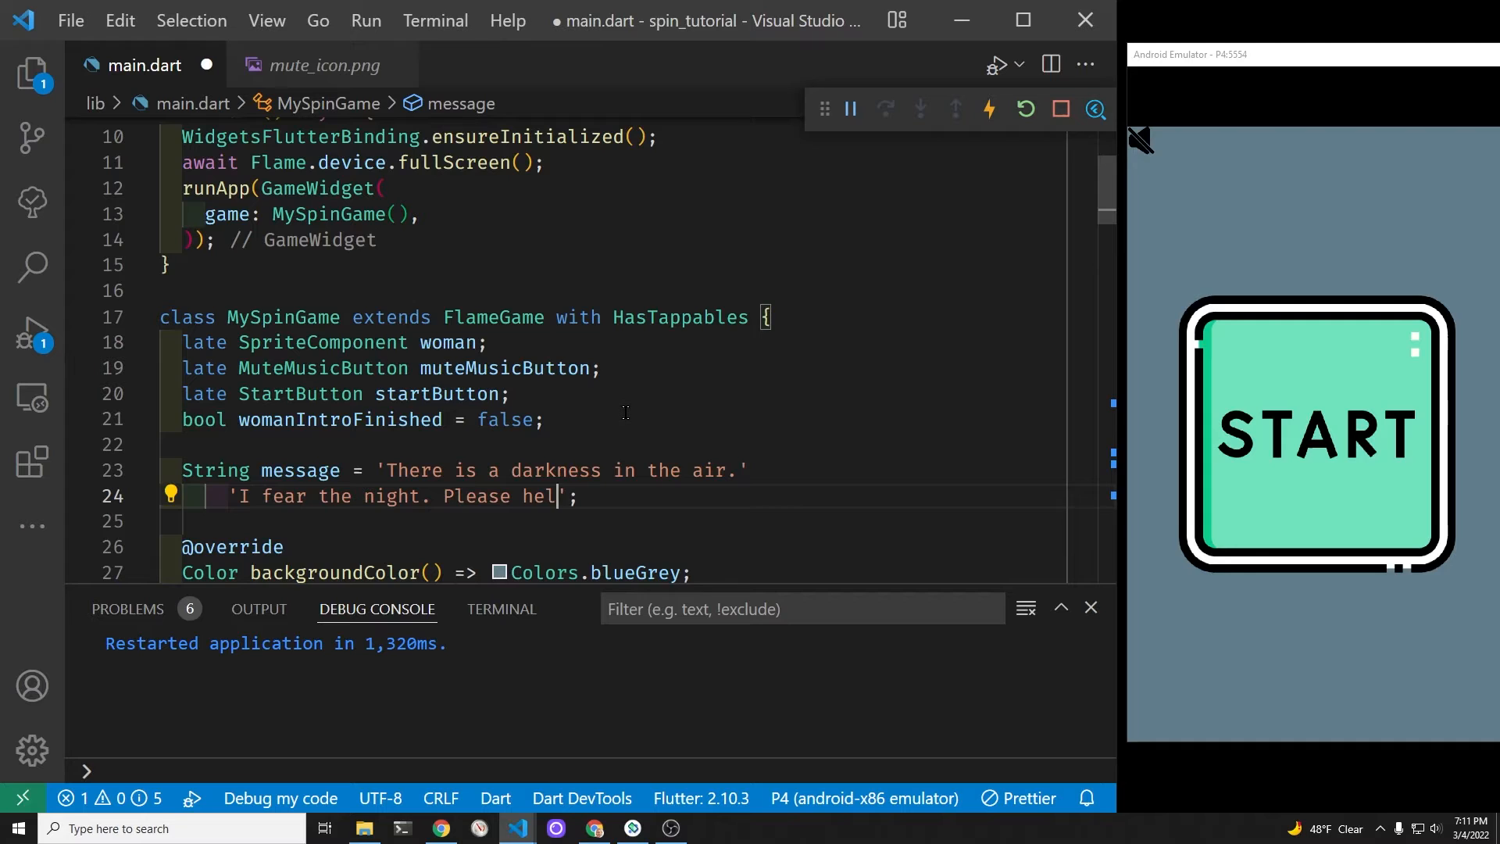
{"action": "type", "text": "p"}
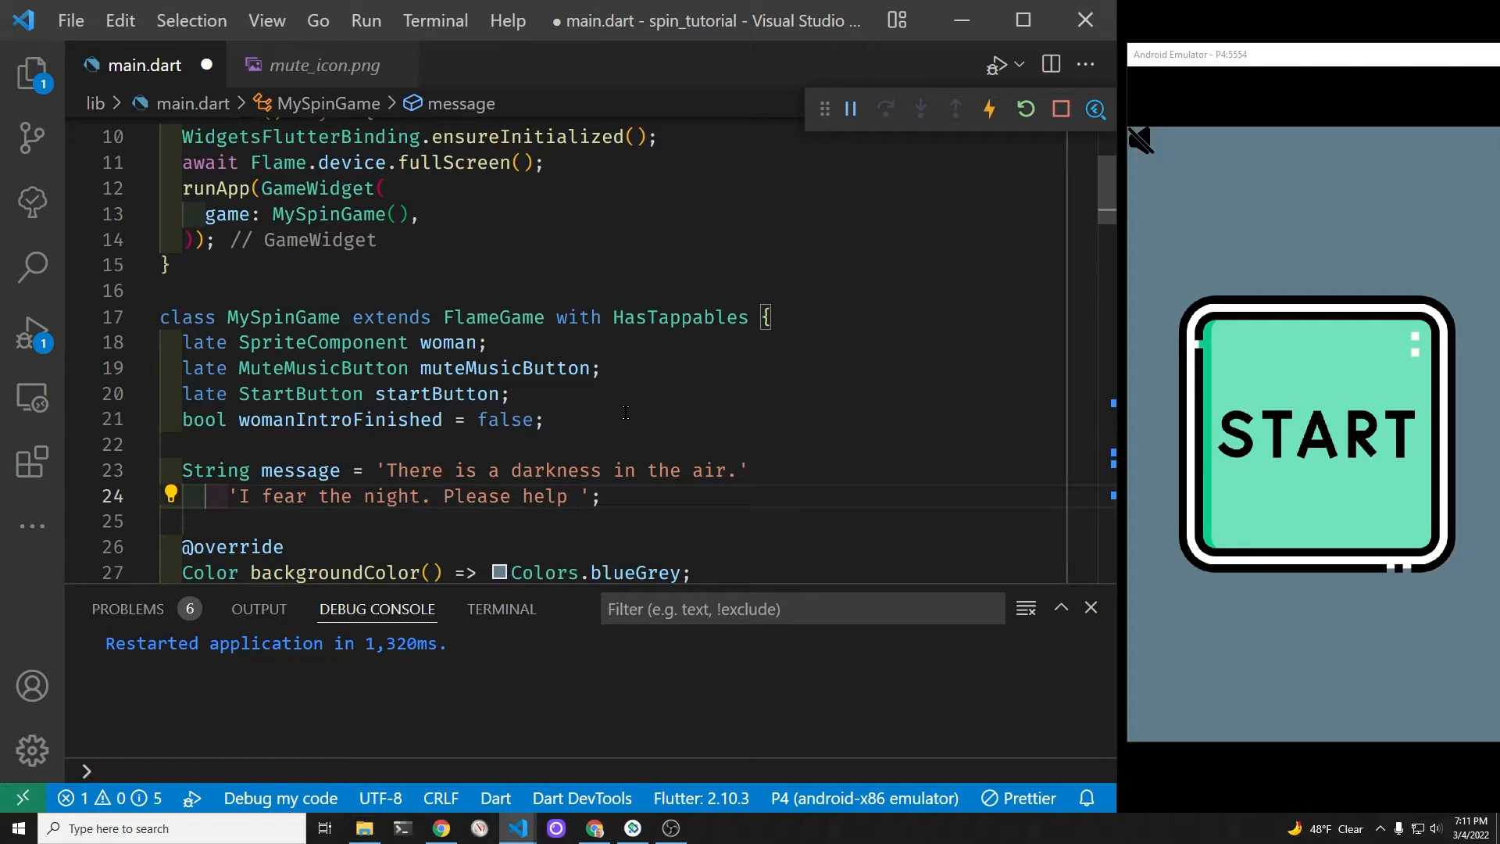
{"action": "type", "text": "me."}
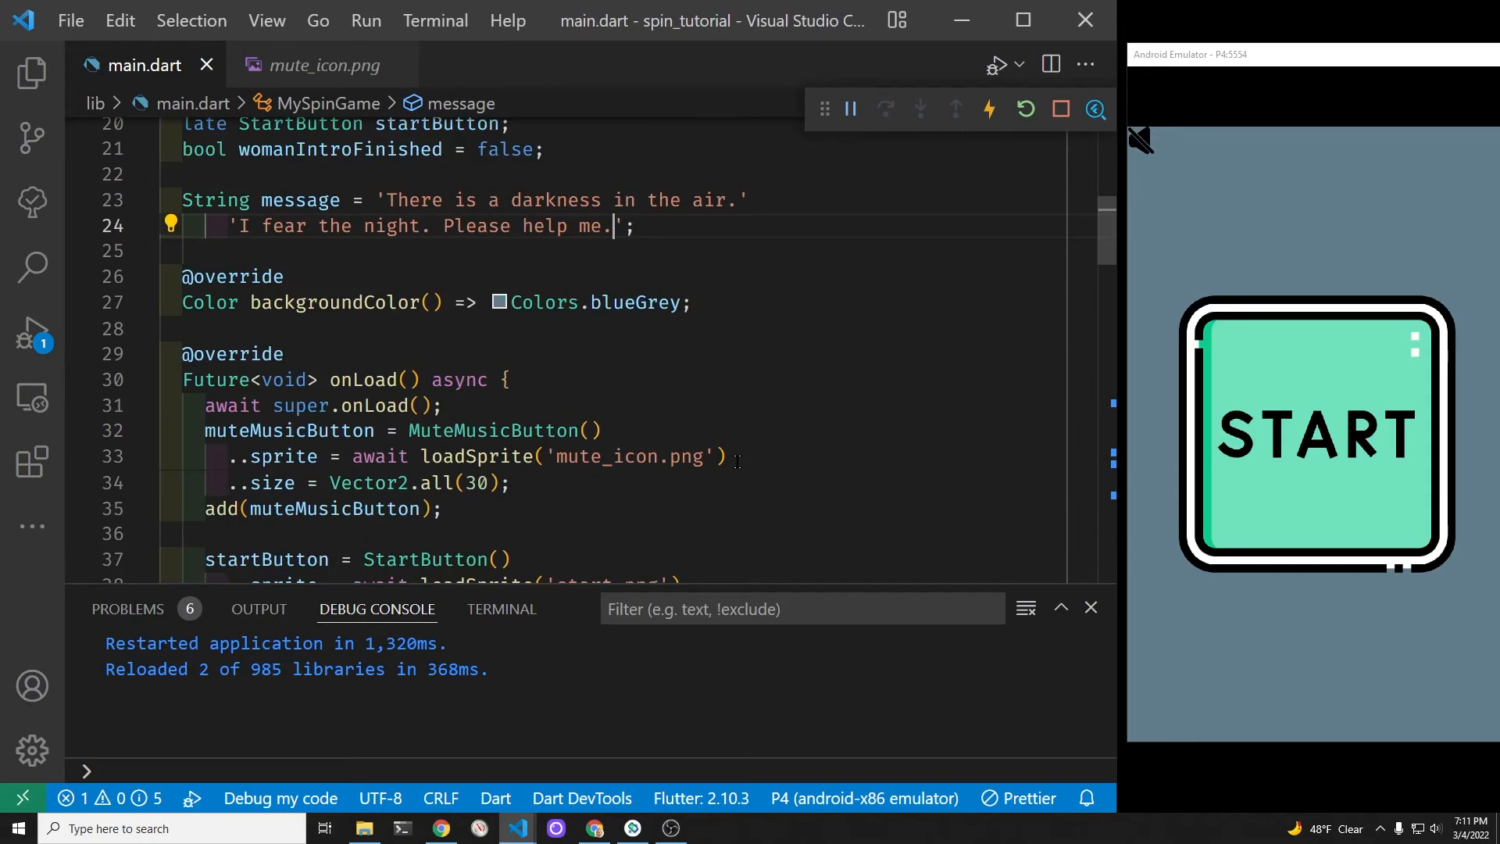
{"action": "scroll", "scroll_direction": "down", "scroll_amount": 3}
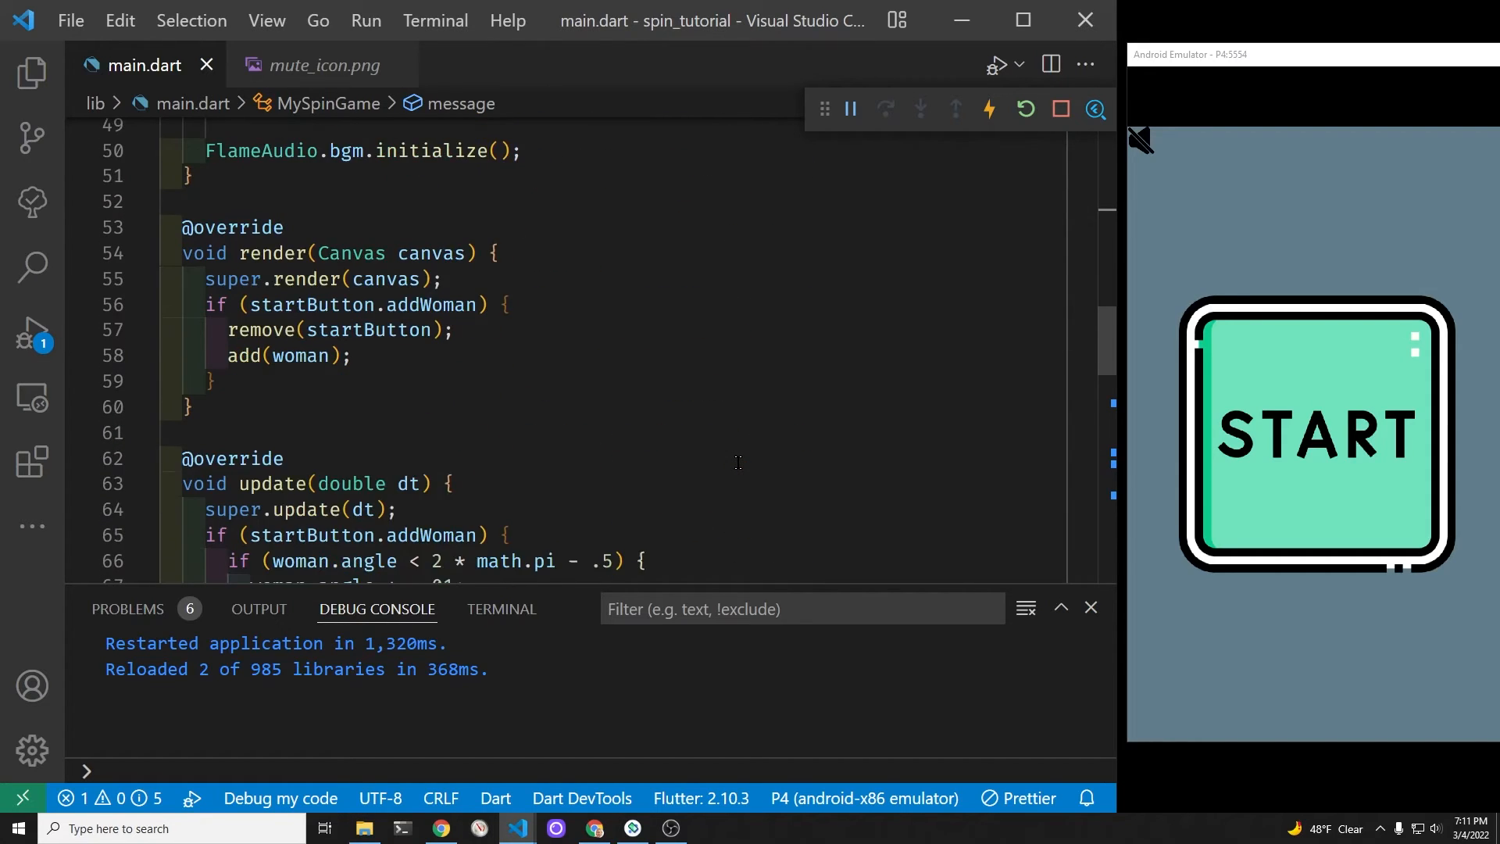
{"action": "scroll", "scroll_direction": "down", "scroll_amount": 3}
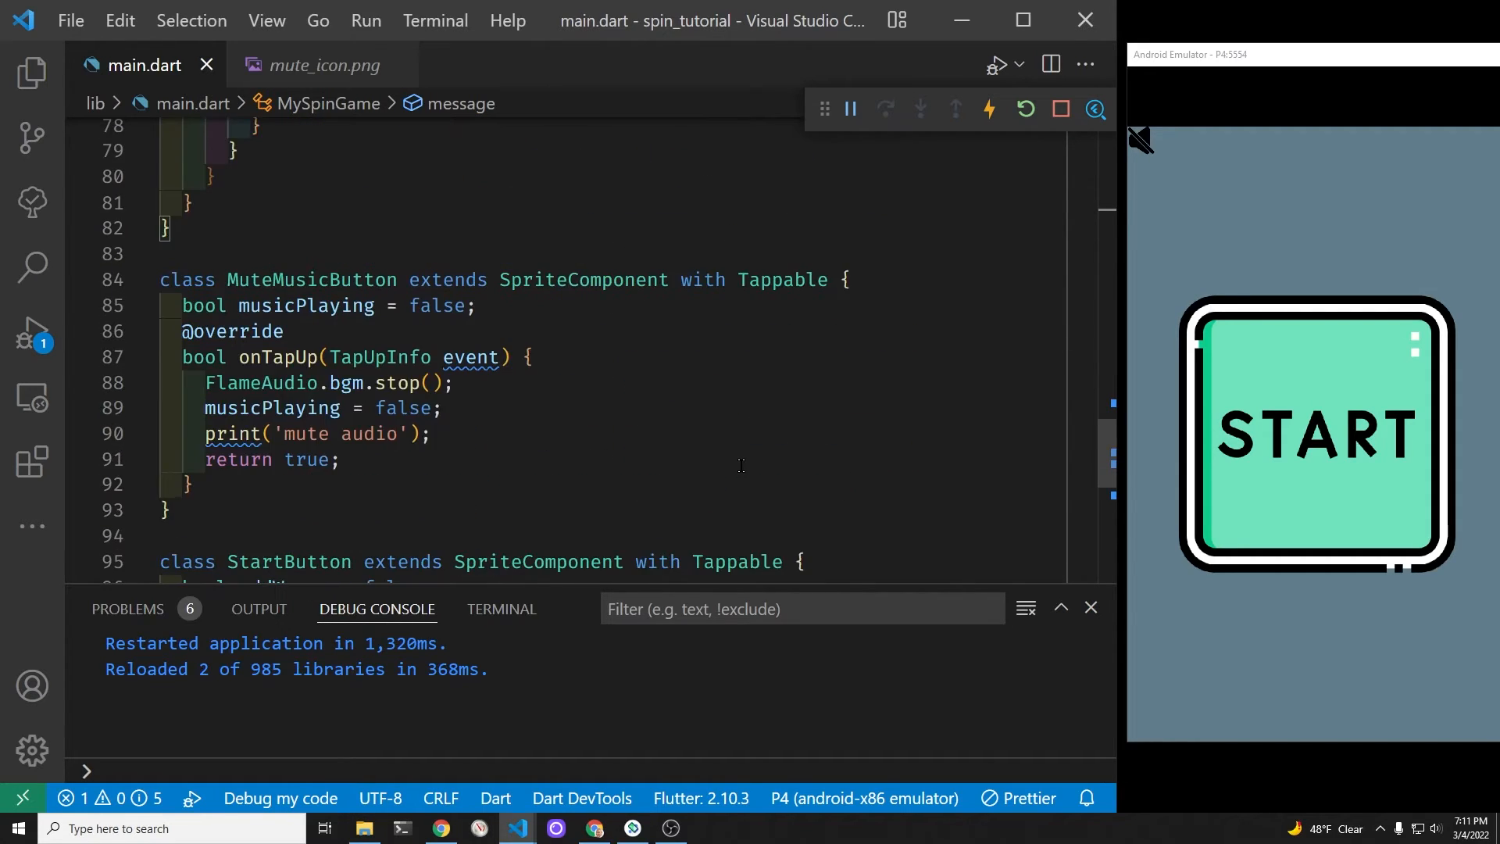
{"action": "scroll", "scroll_direction": "down", "scroll_amount": 3}
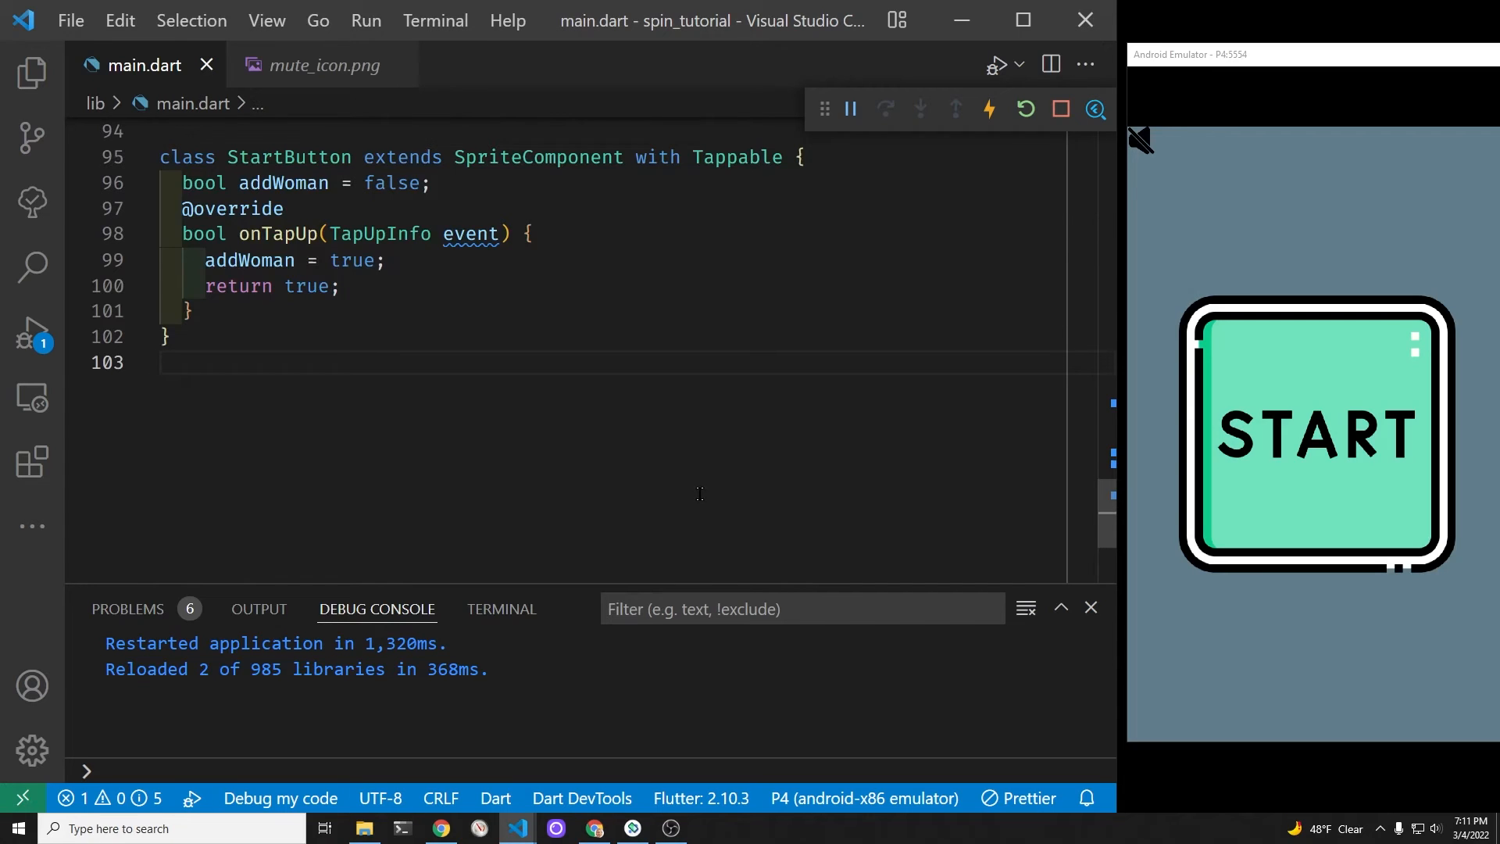
{"action": "mouse_move", "coordinate": [1043, 409]}
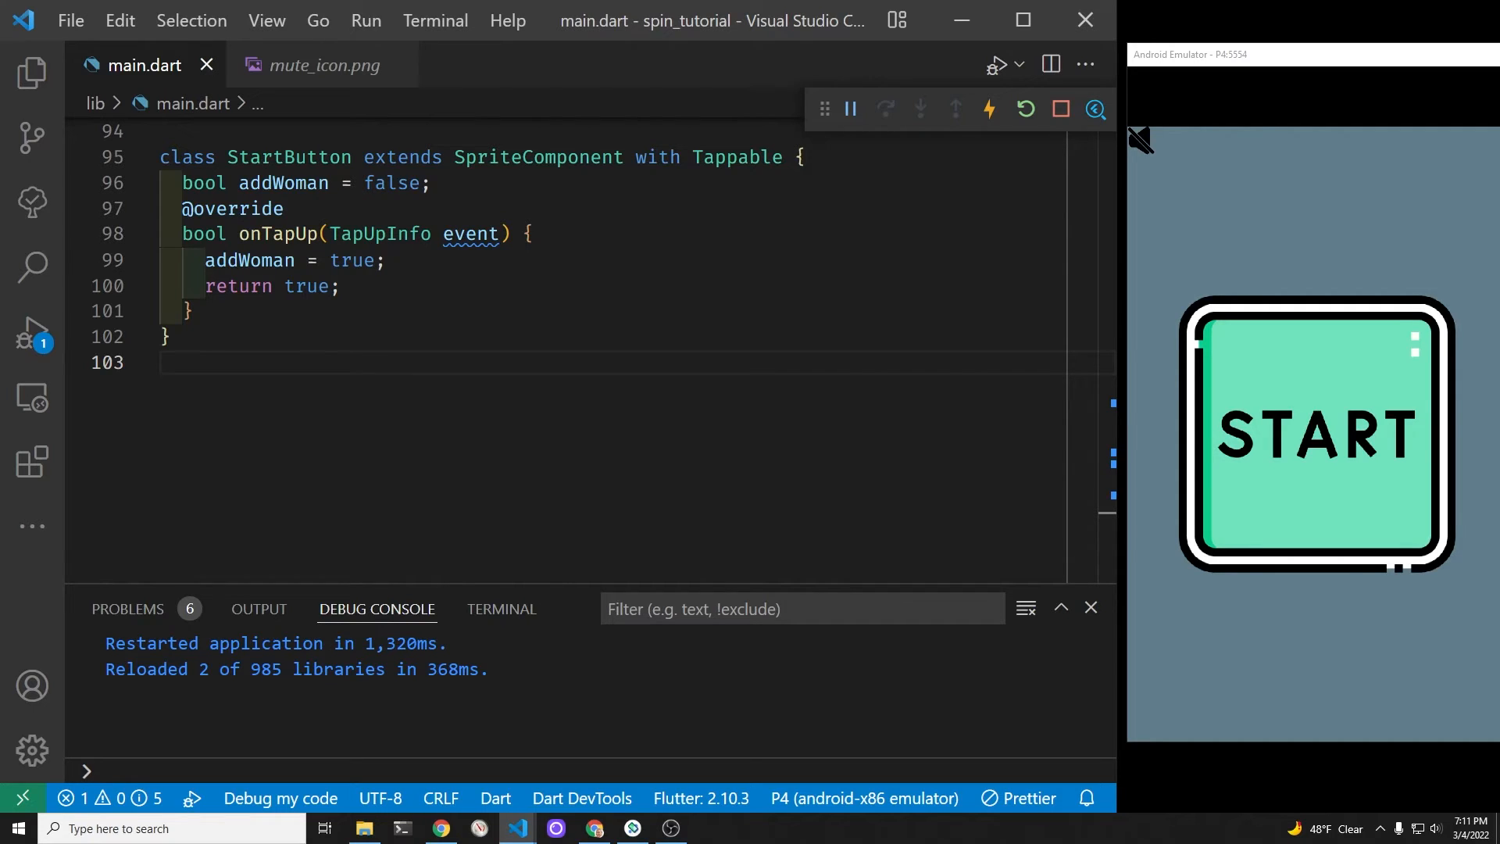
{"action": "mouse_move", "coordinate": [729, 510]}
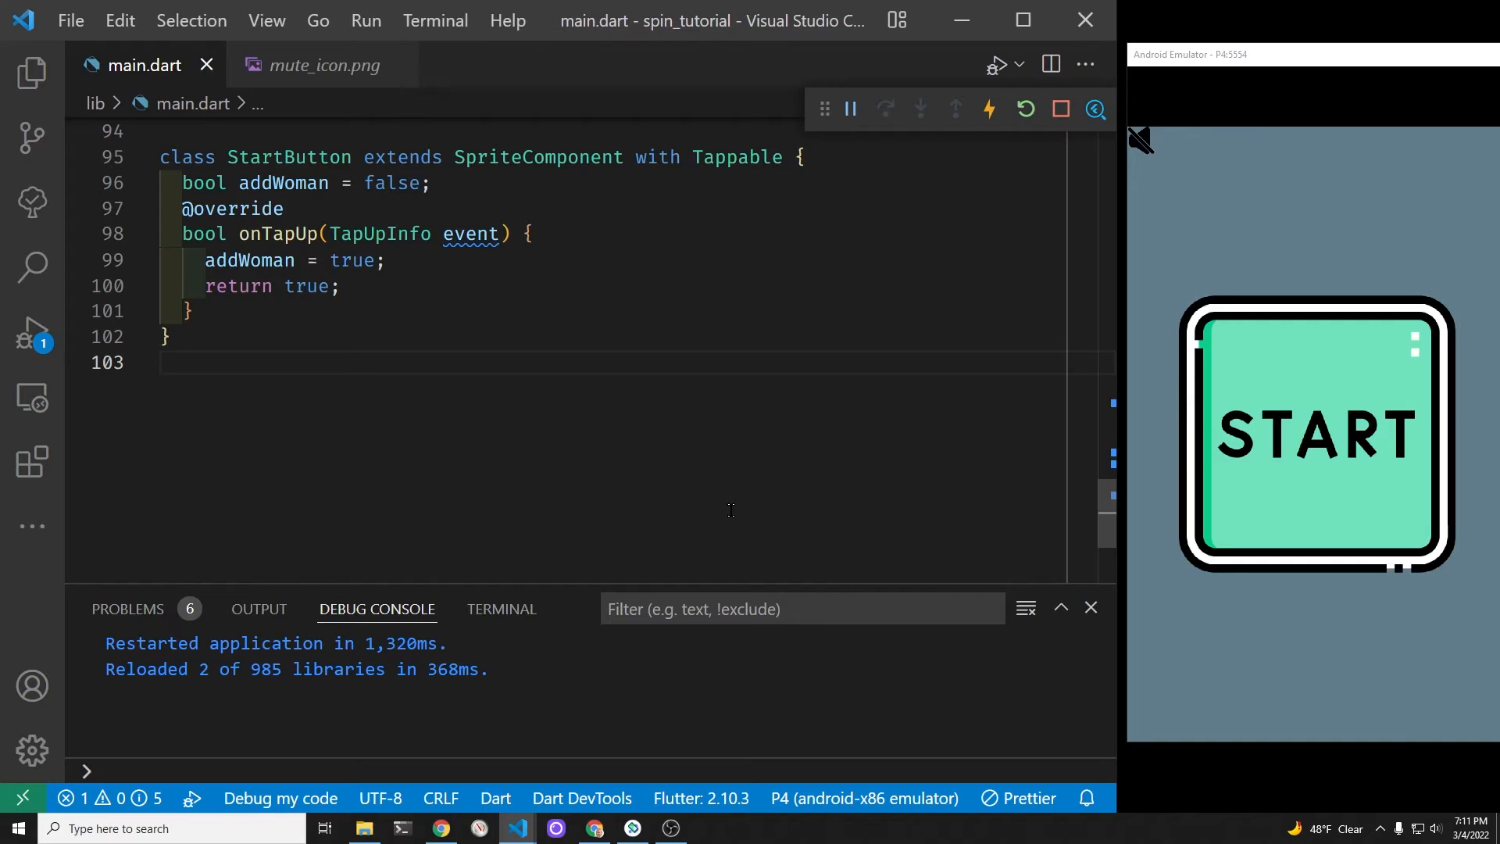
Declare class WomanTextBox extends TextBoxComponent
{"action": "type", "text": "class"}
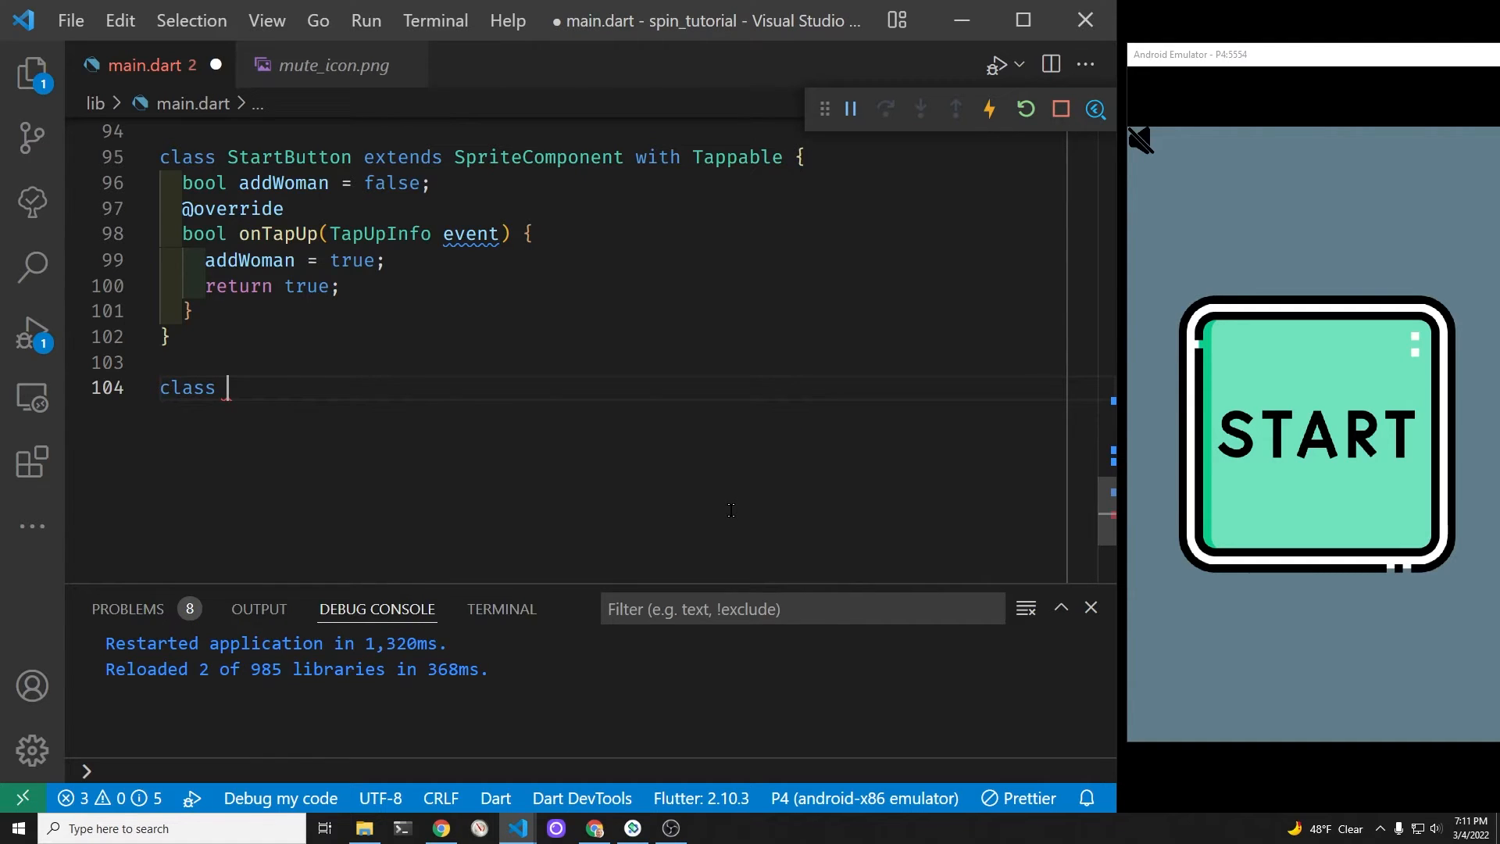
{"action": "type", "text": "My"}
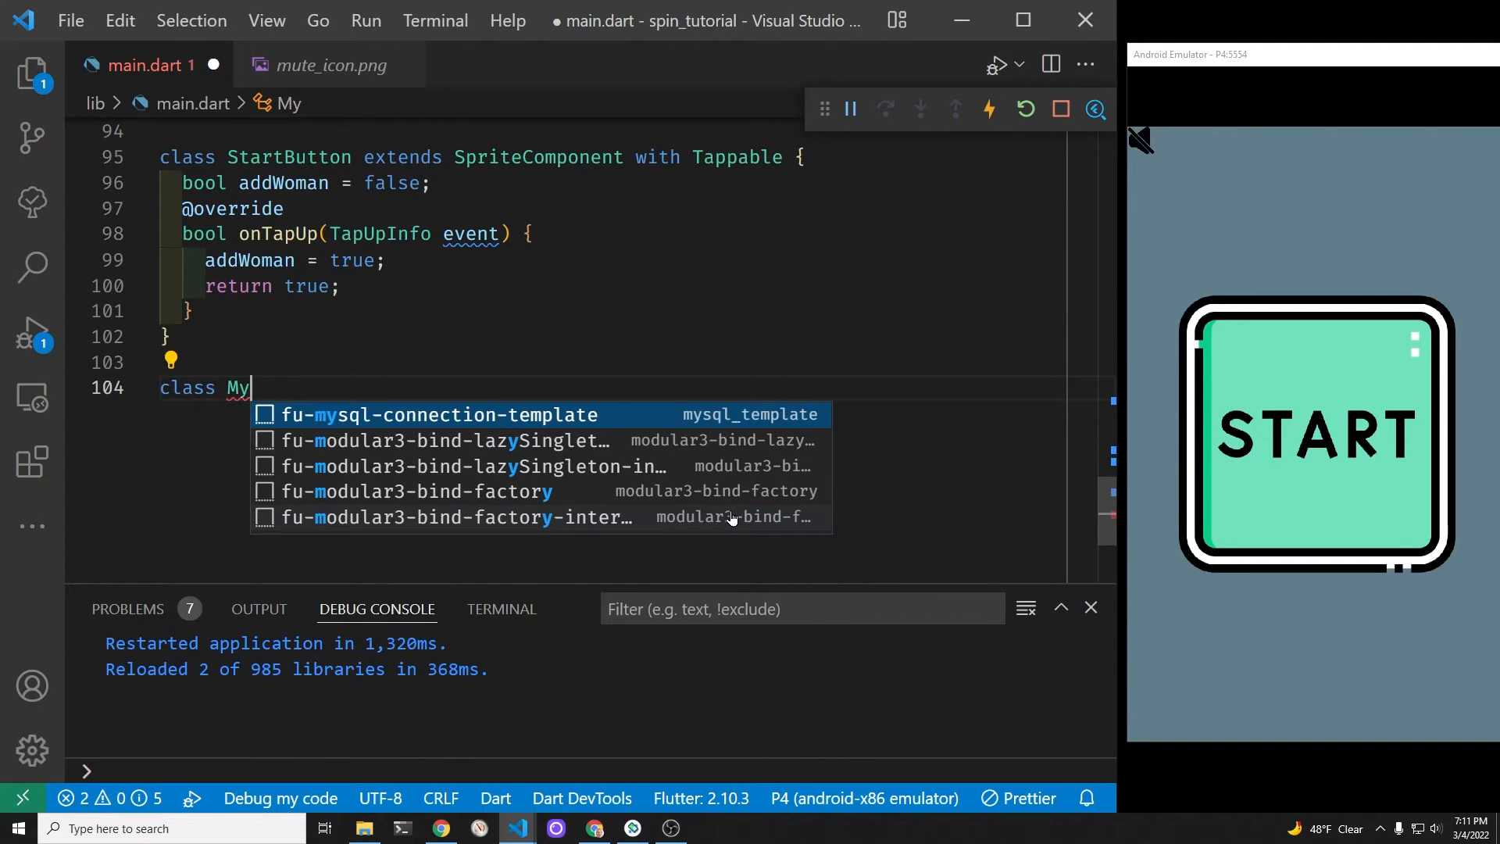
{"action": "type", "text": "W"}
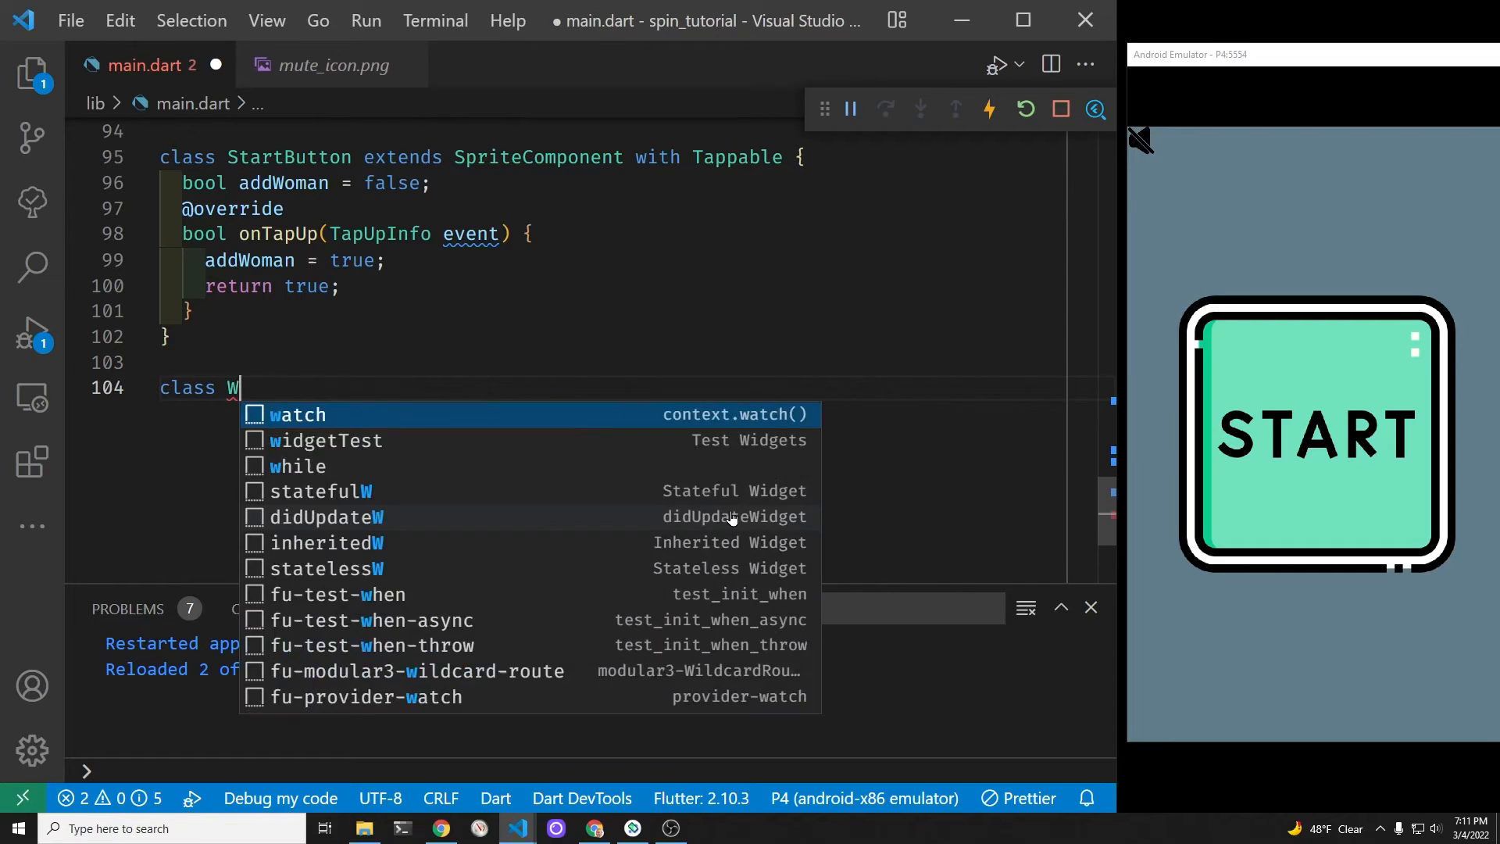
{"action": "type", "text": "omanText"}
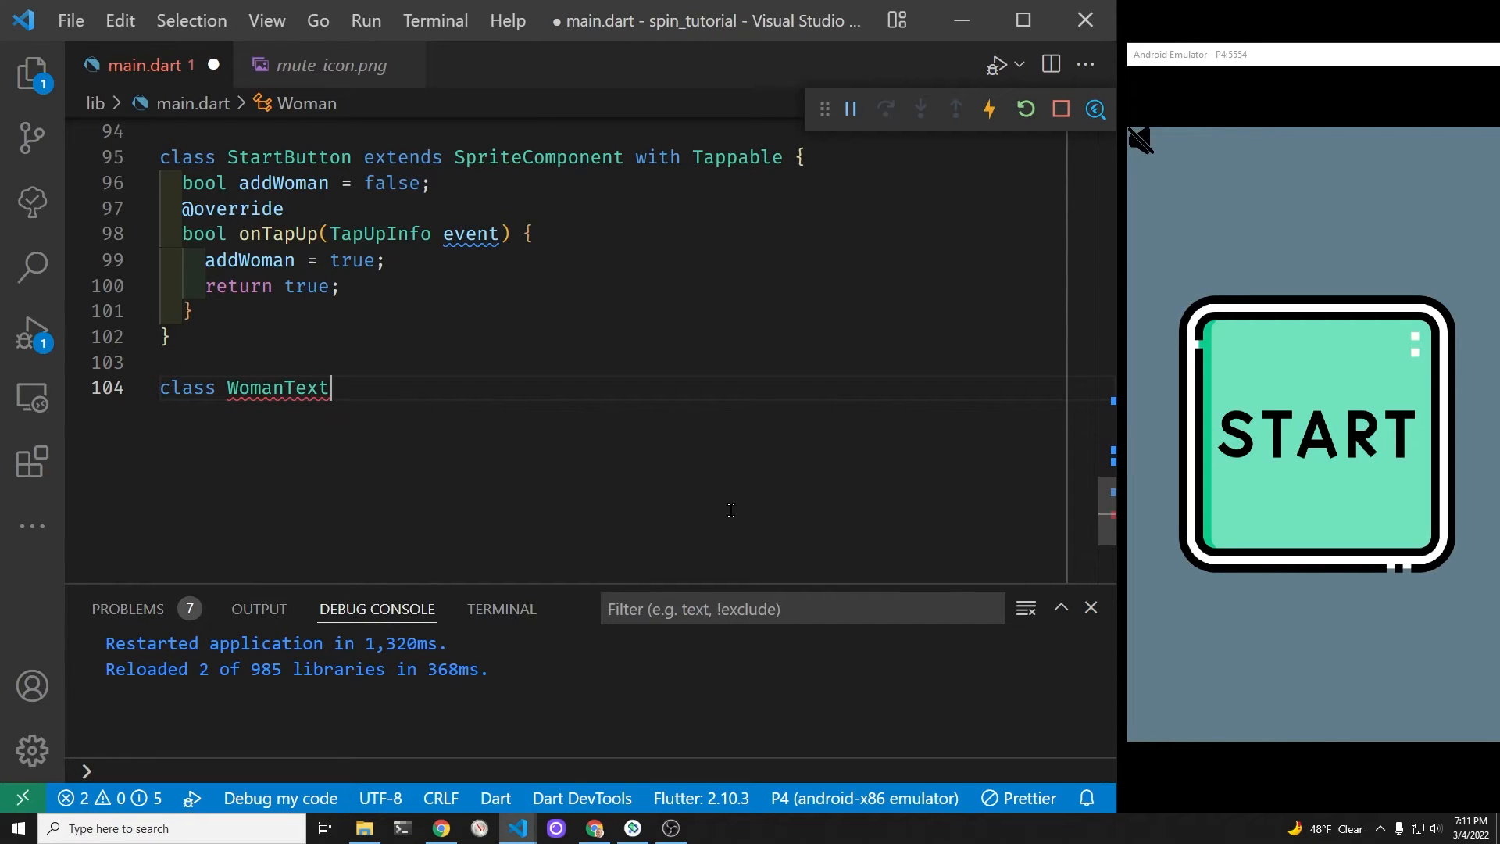
{"action": "type", "text": "Box extends"}
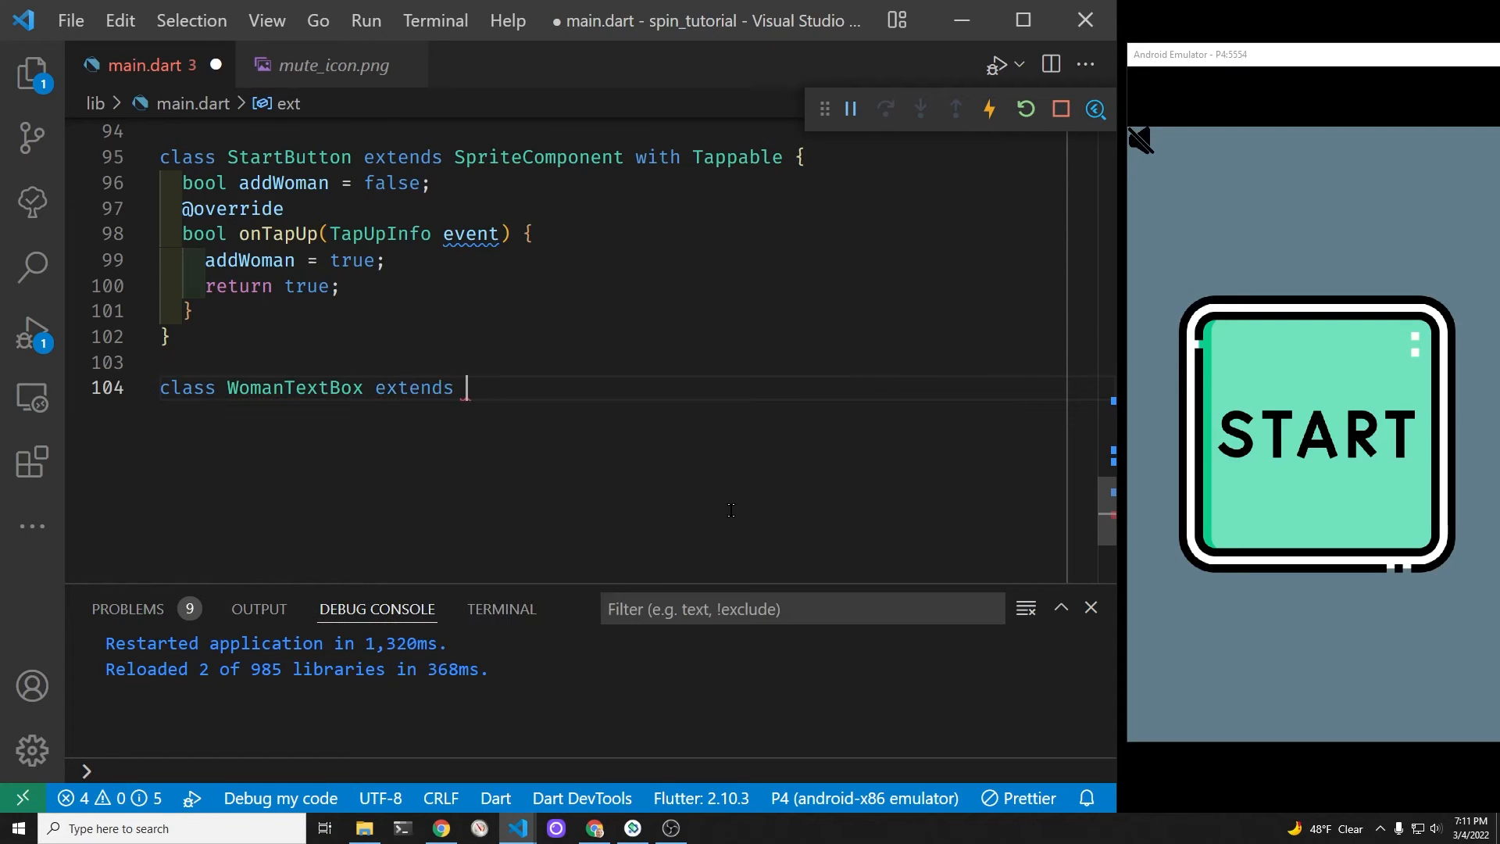
{"action": "type", "text": "TextBoxComponent {"}
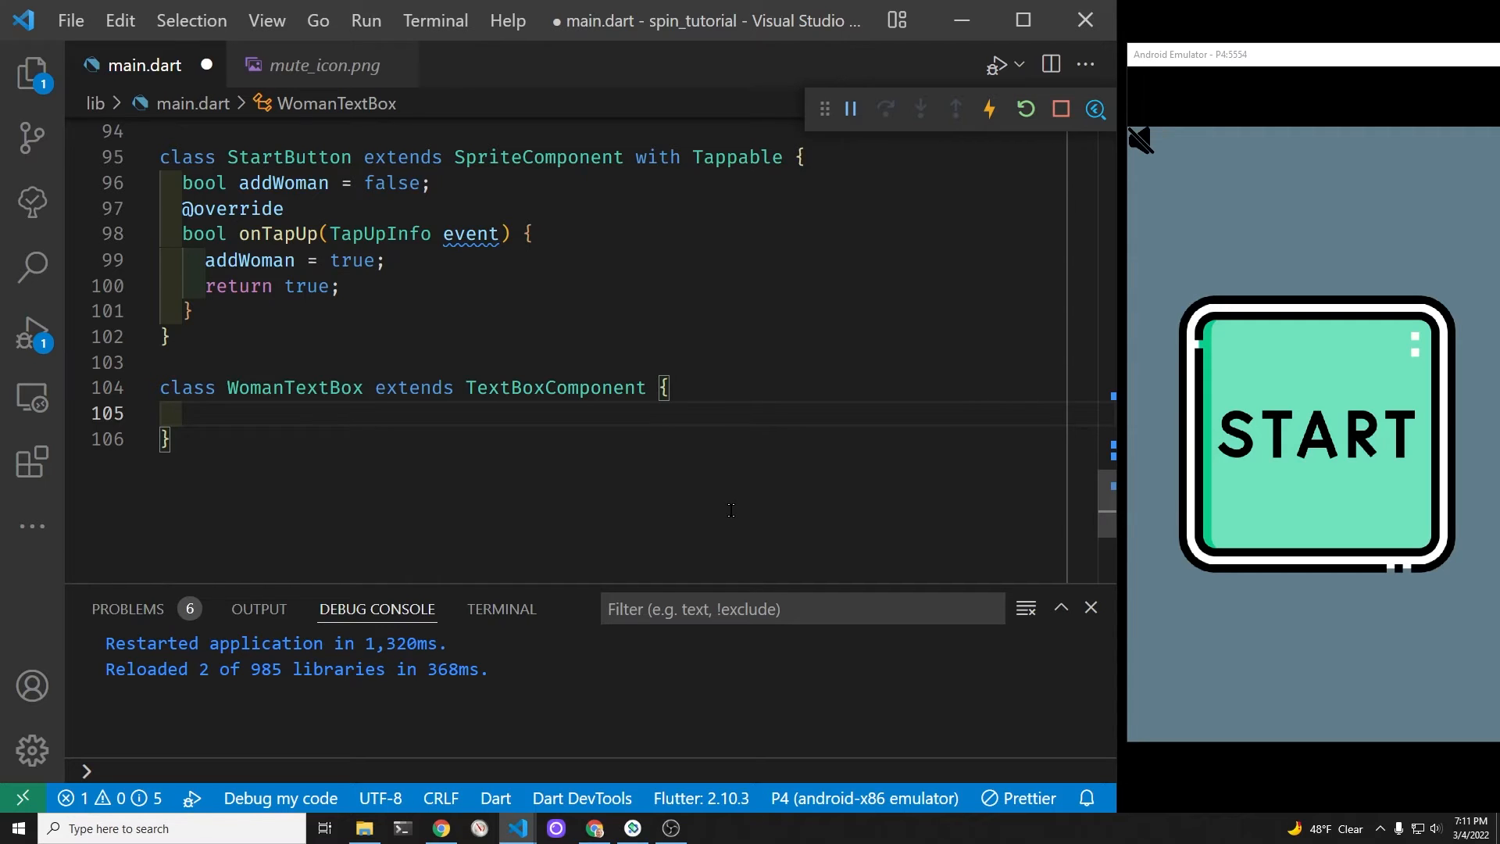
Add a WomanTextBox(String text) constructor passing TextBoxConfig(timePerChar: 0.2), and save
{"action": "type", "text": "W"}
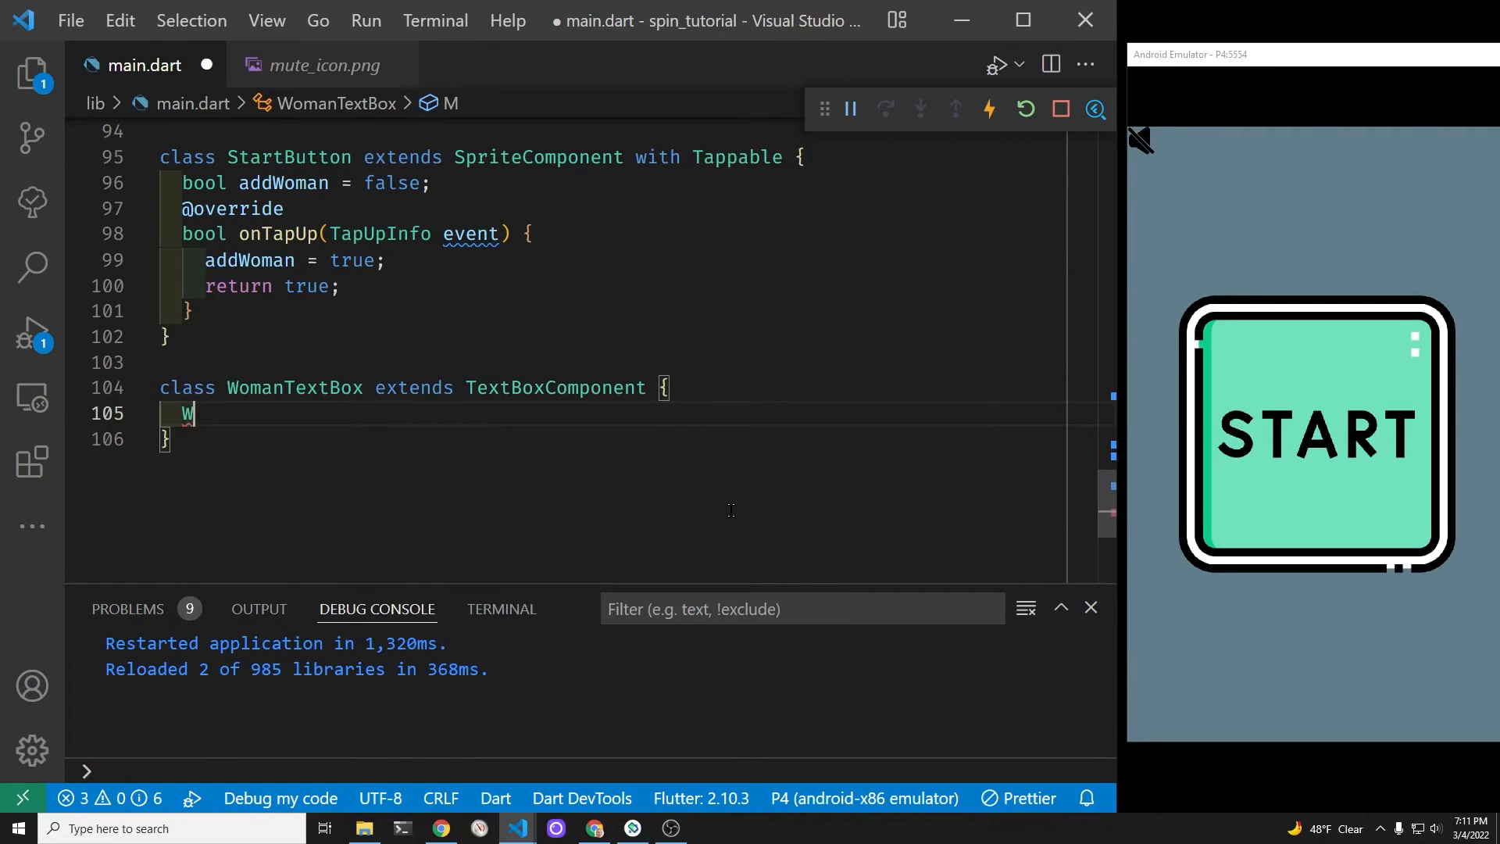
{"action": "type", "text": "omanTextBox"}
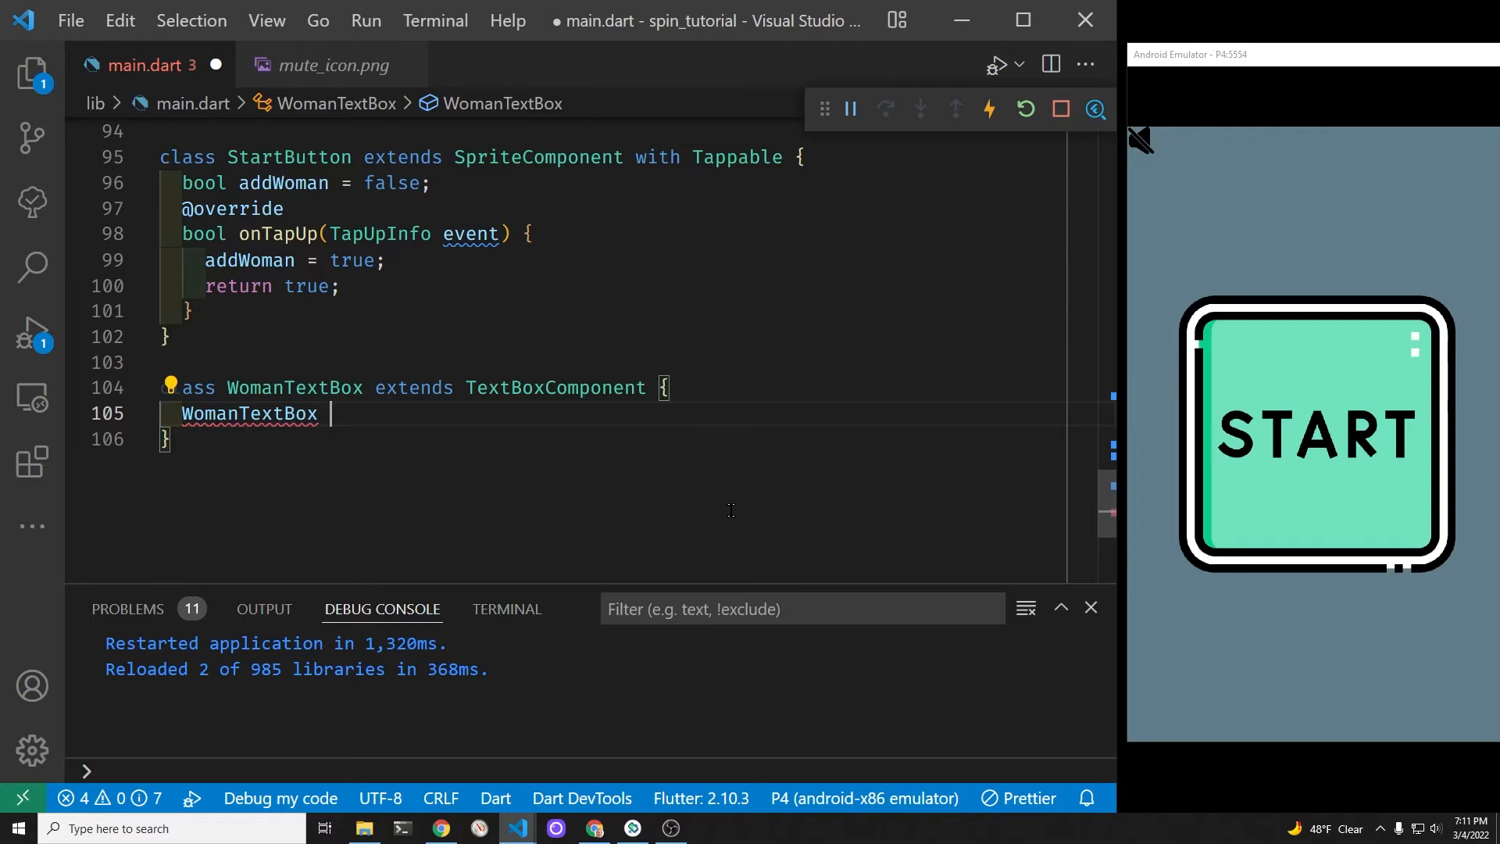
{"action": "type", "text": "(String"}
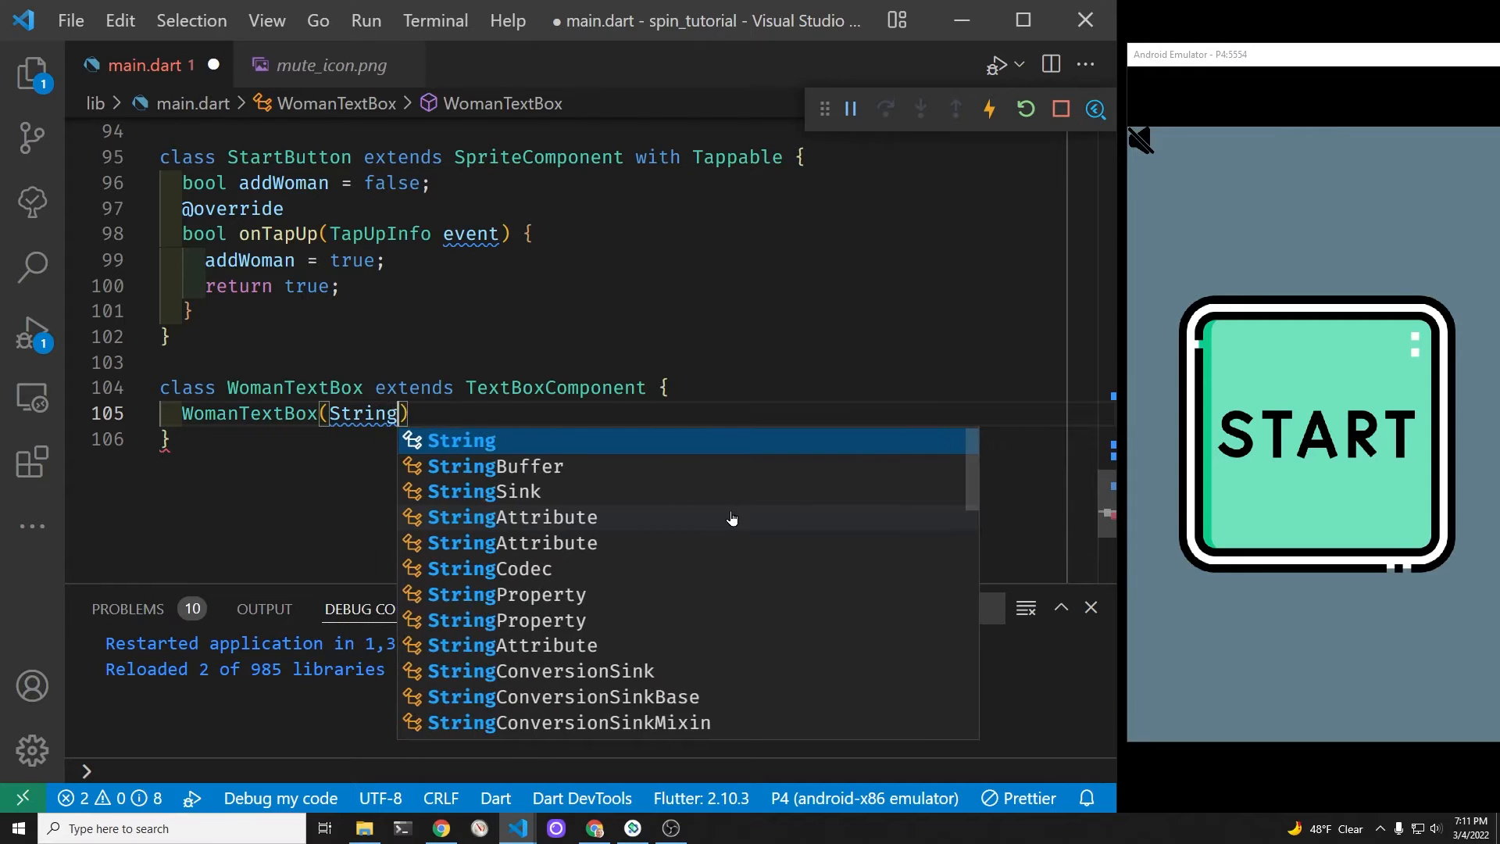
{"action": "type", "text": "text"}
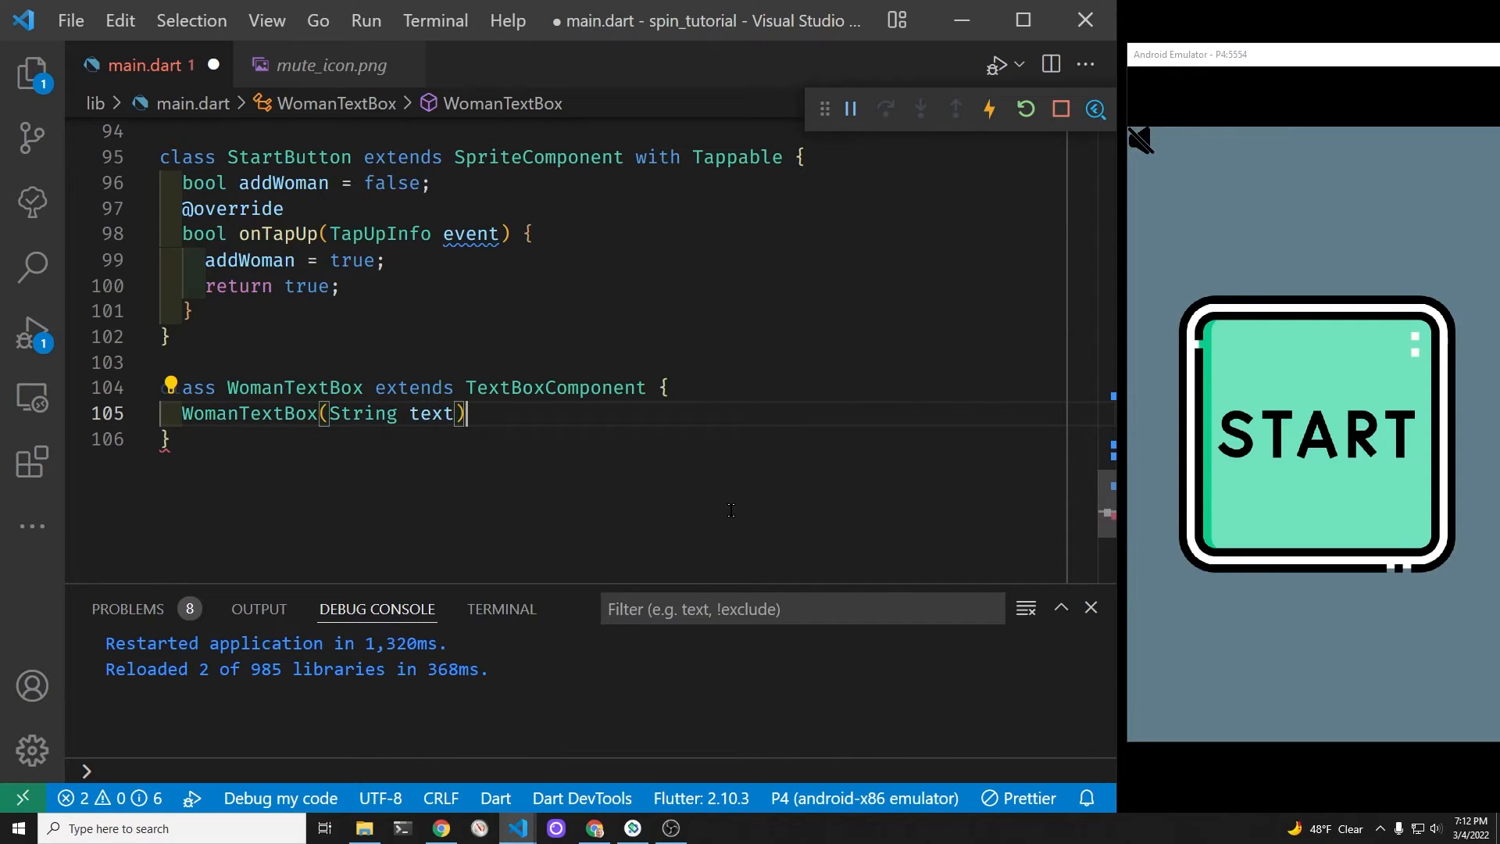
{"action": "type", "text": ": super(text: text"}
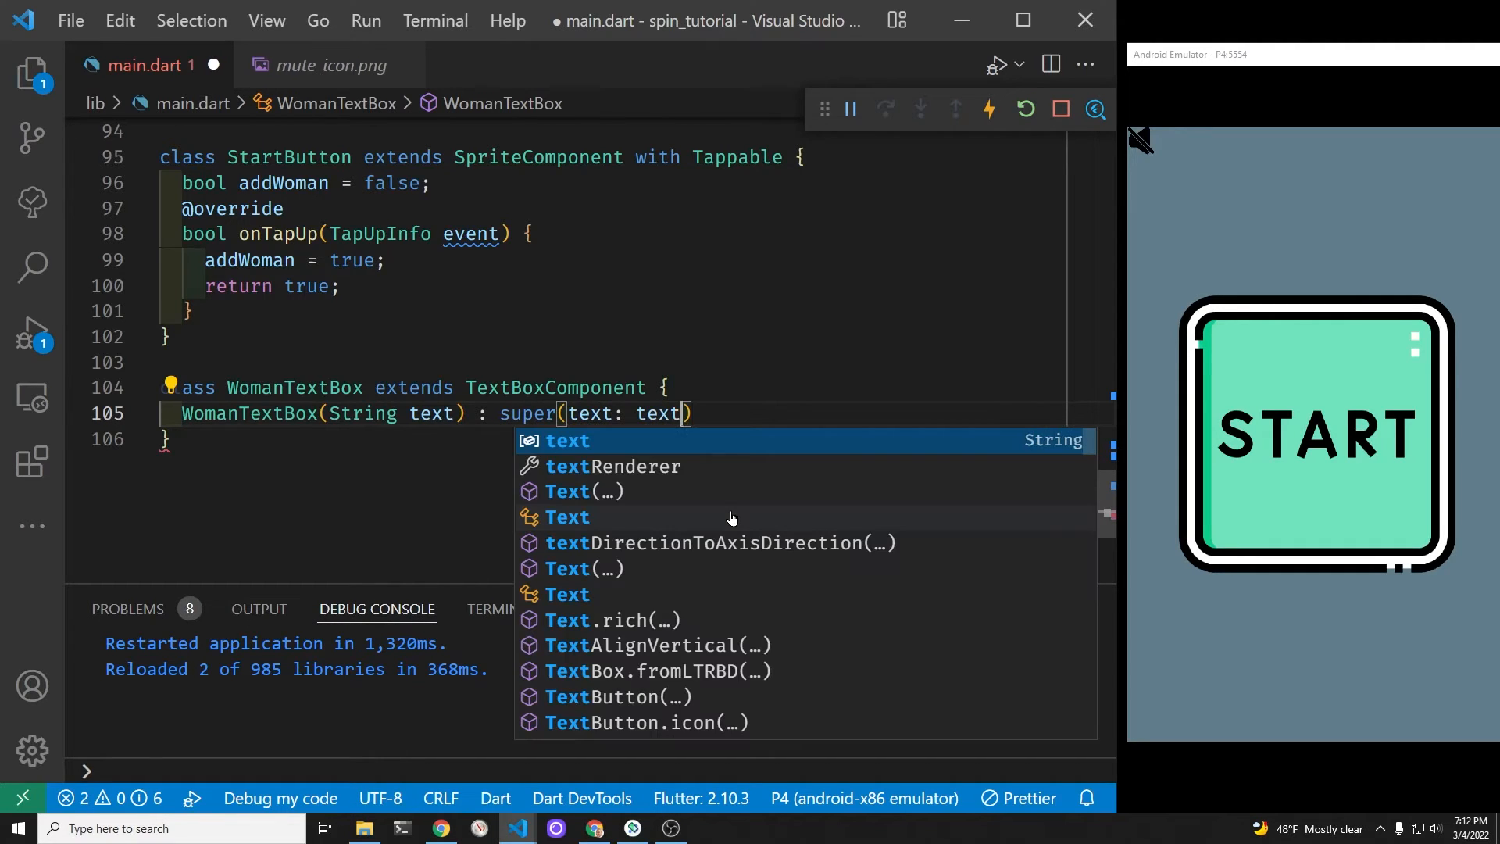
{"action": "type", "text": ", boxConfig:"}
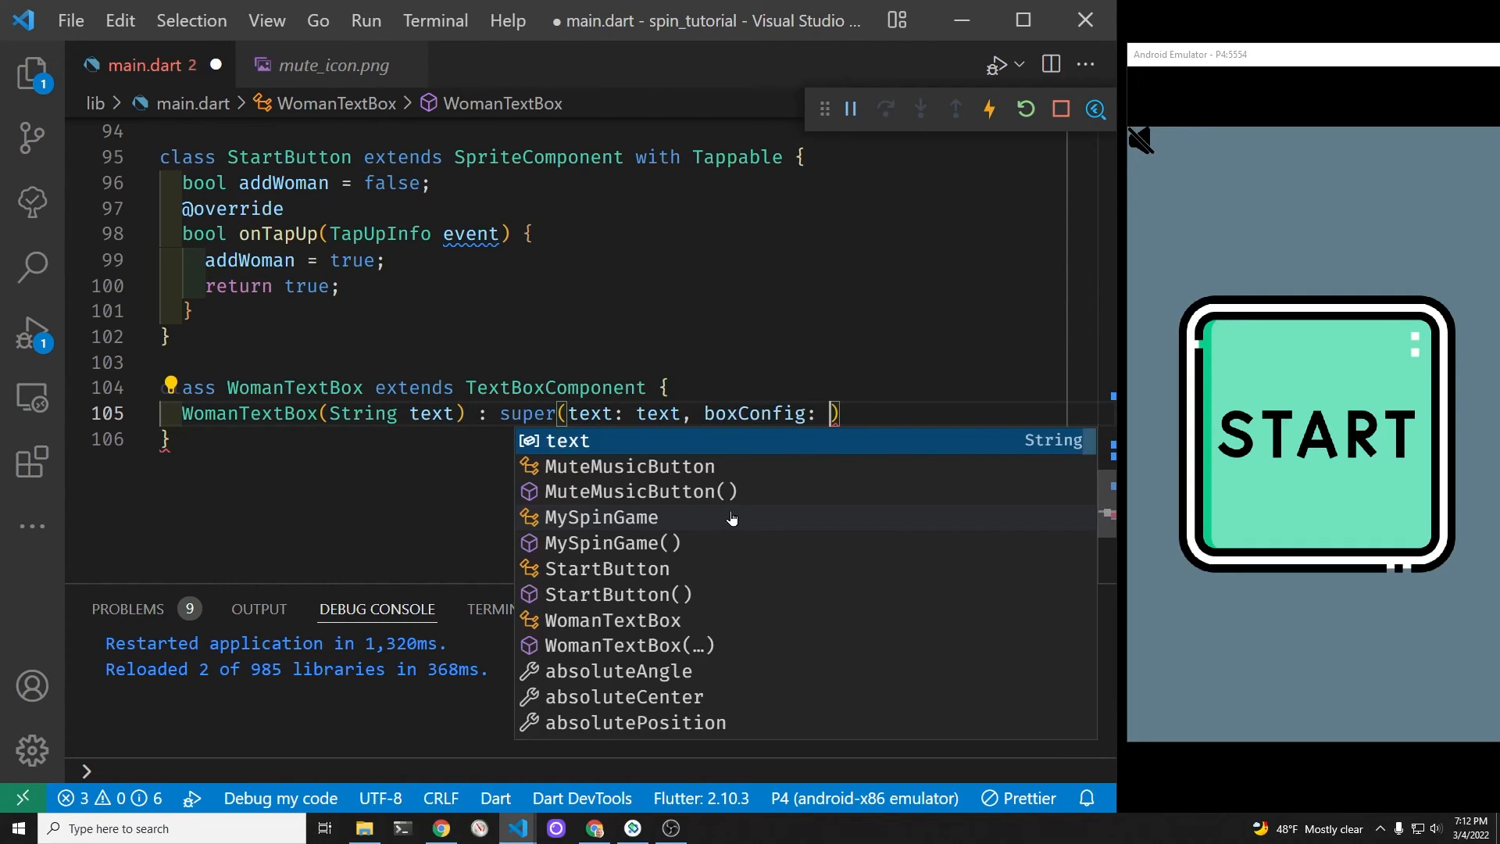
{"action": "type", "text": "TextC"}
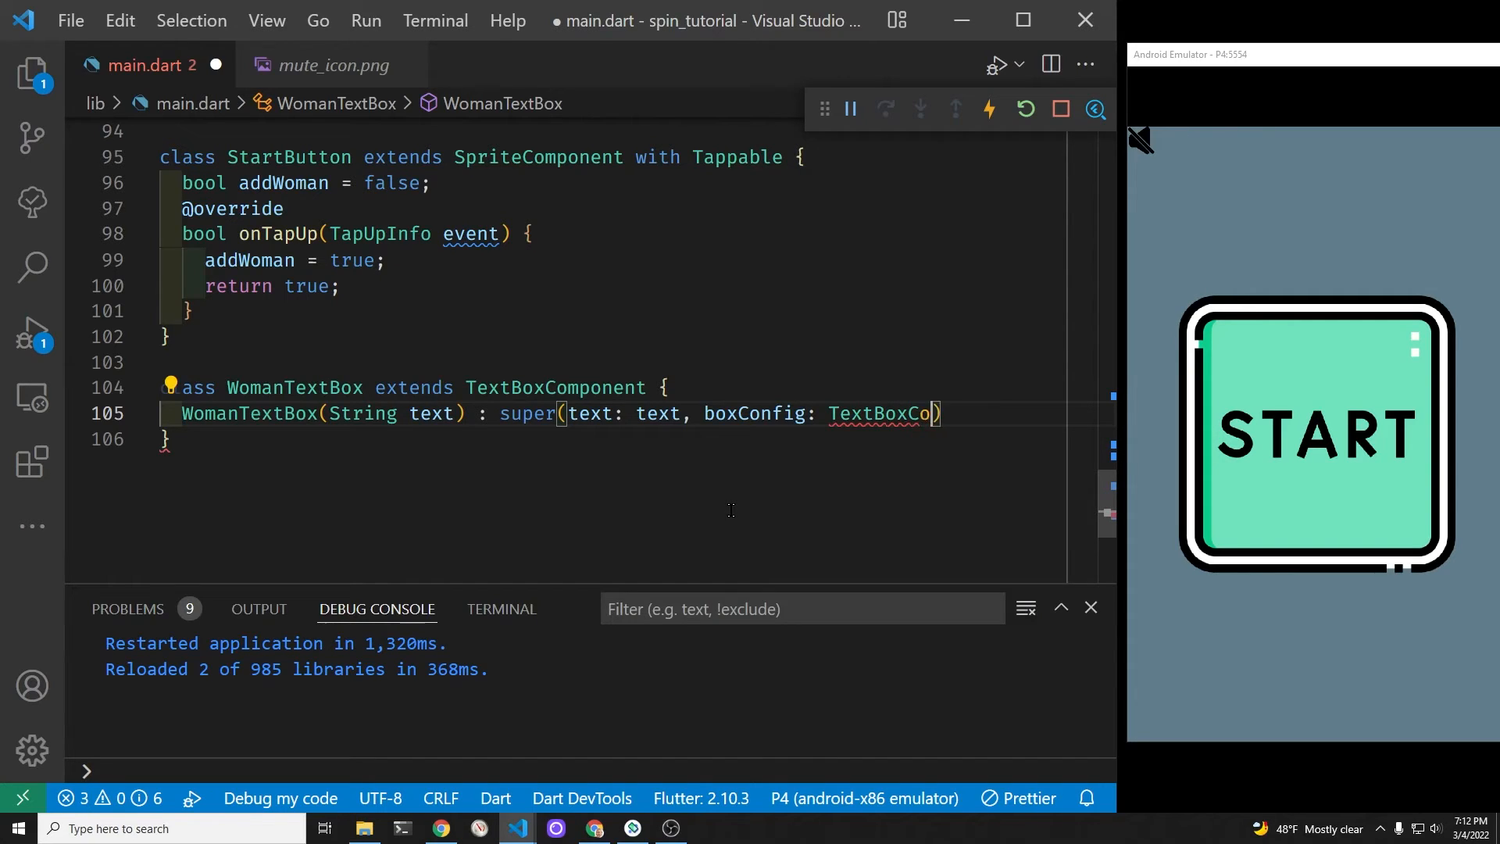
{"action": "type", "text": "nfig"}
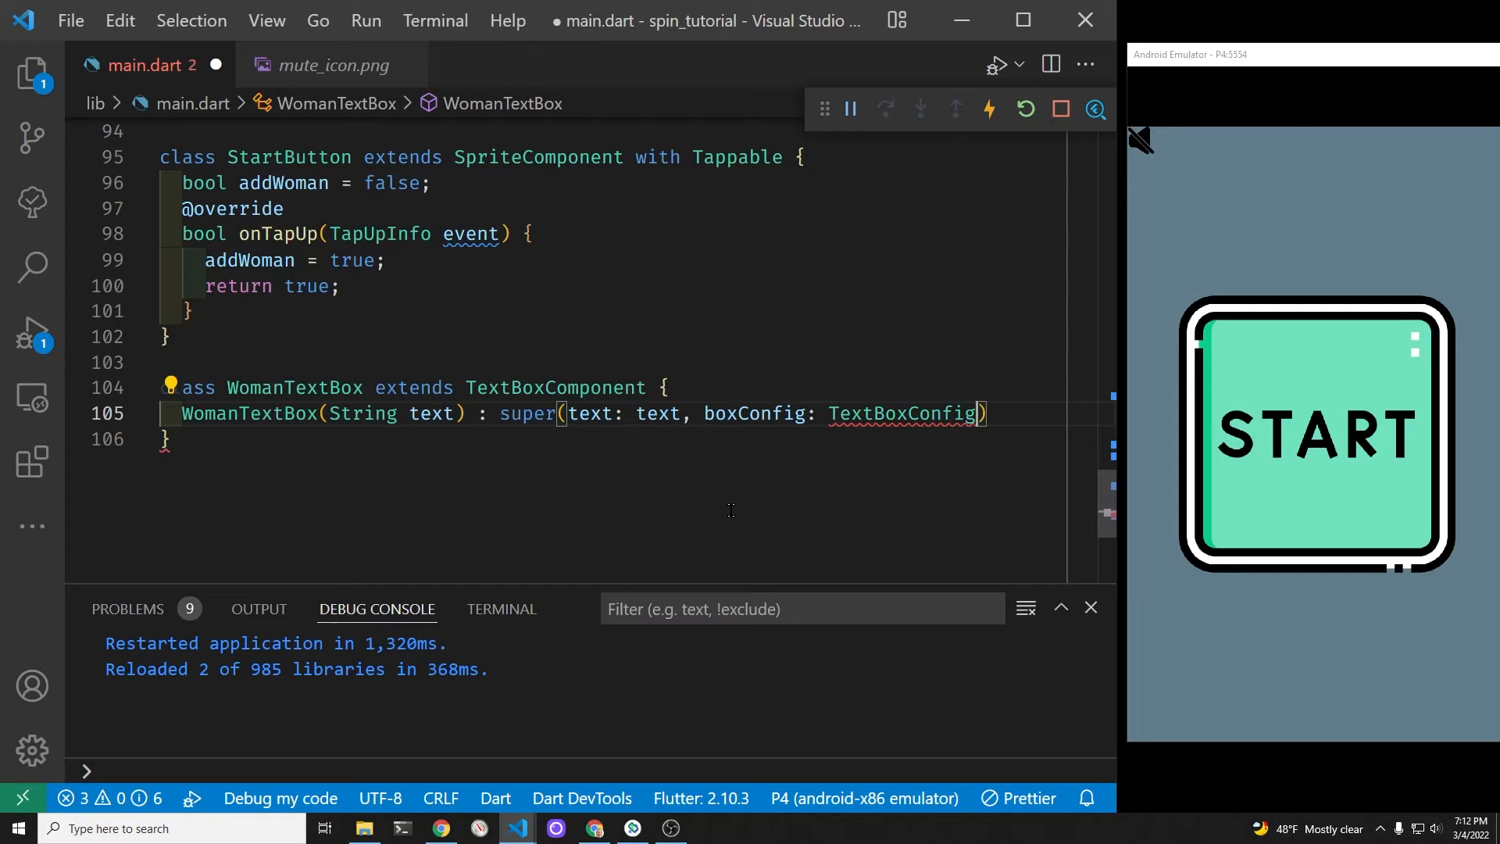
{"action": "type", "text": "(timePerChar:"}
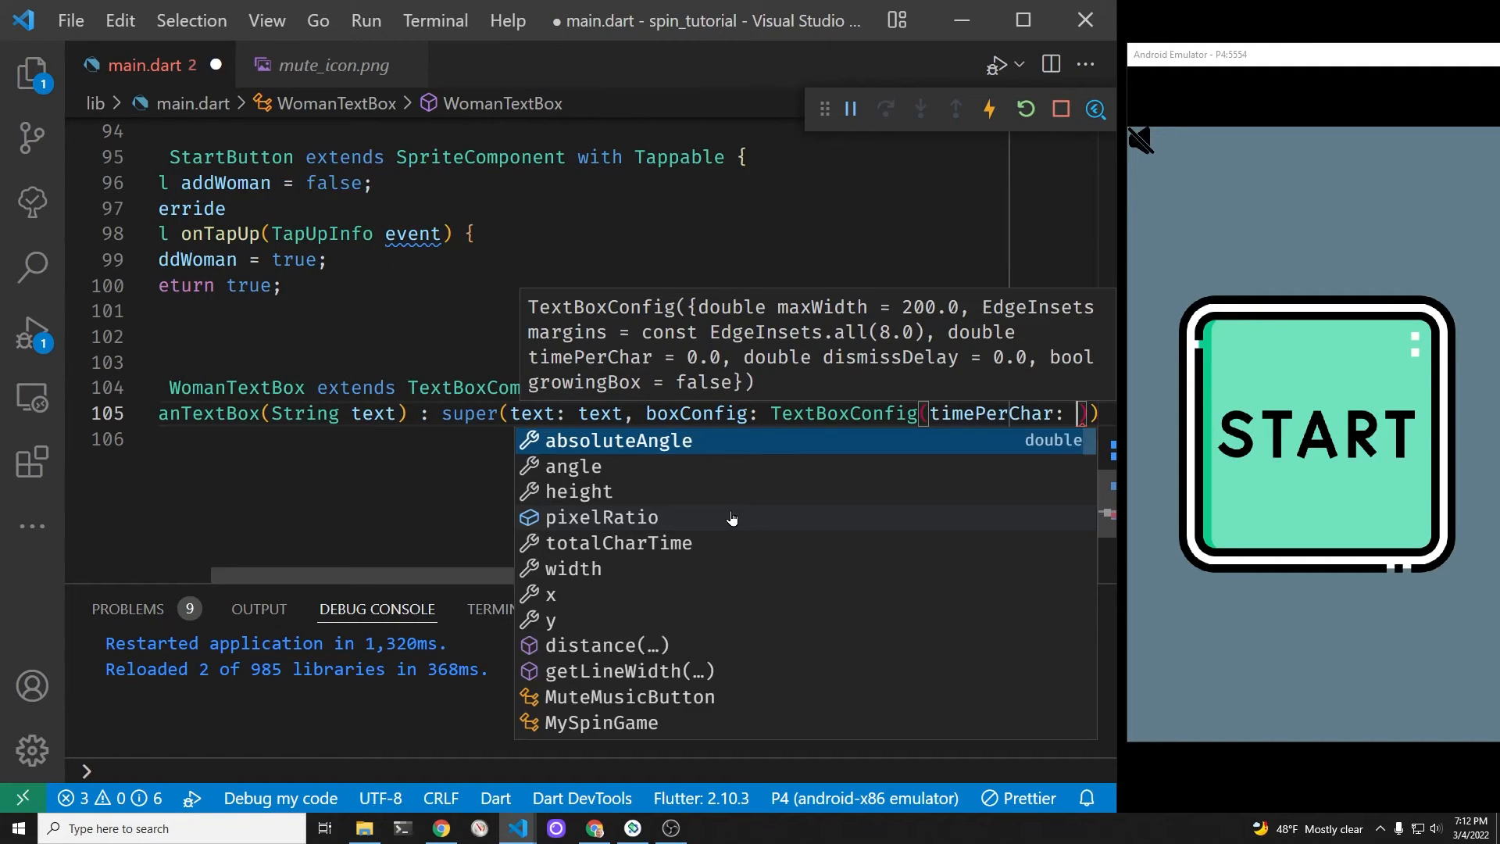
{"action": "type", "text": "0.2"}
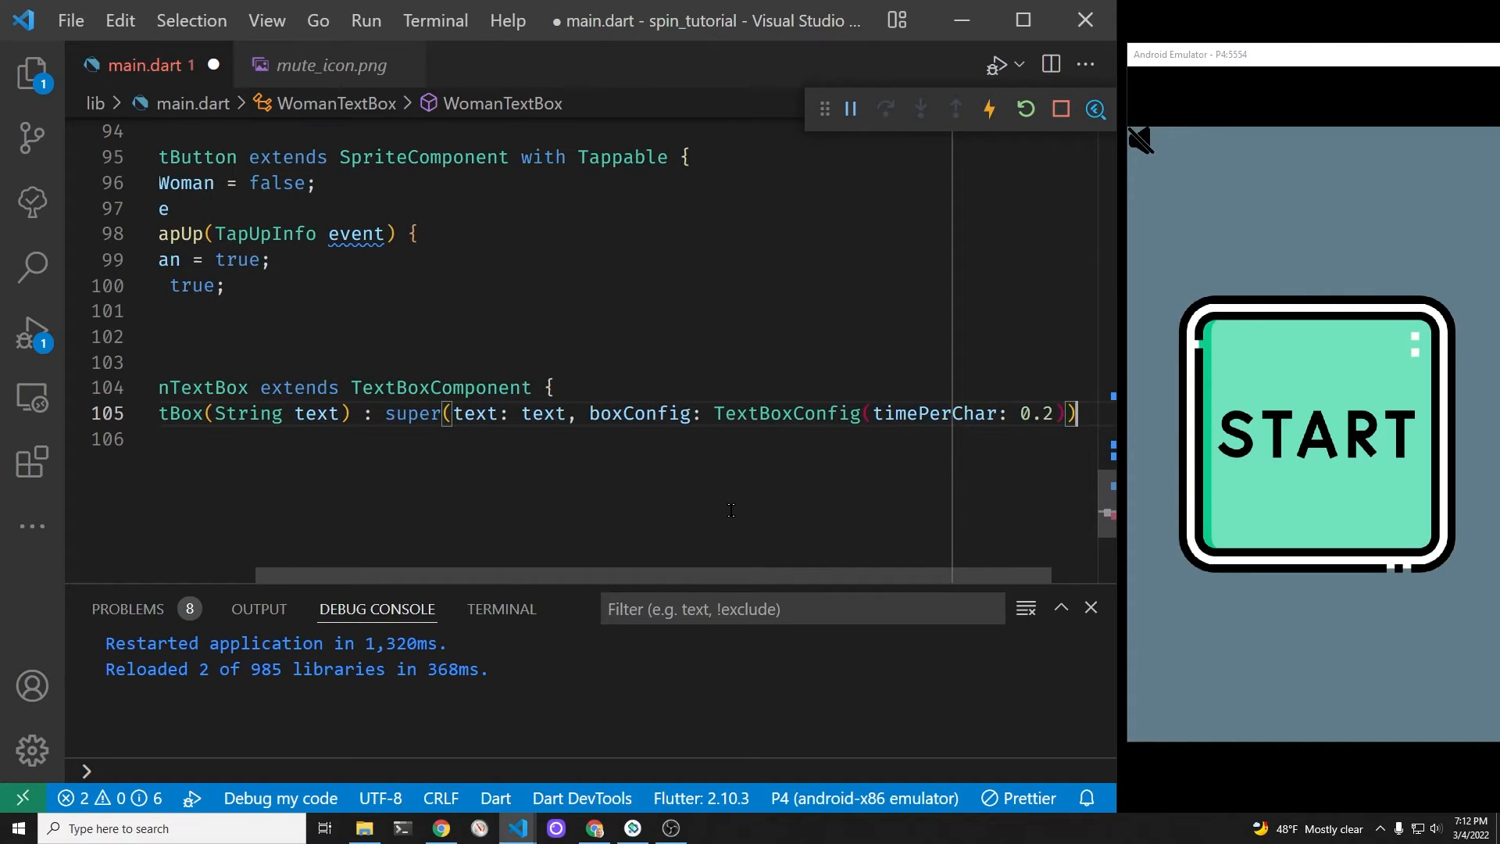
{"action": "key", "text": "ctrl+s"}
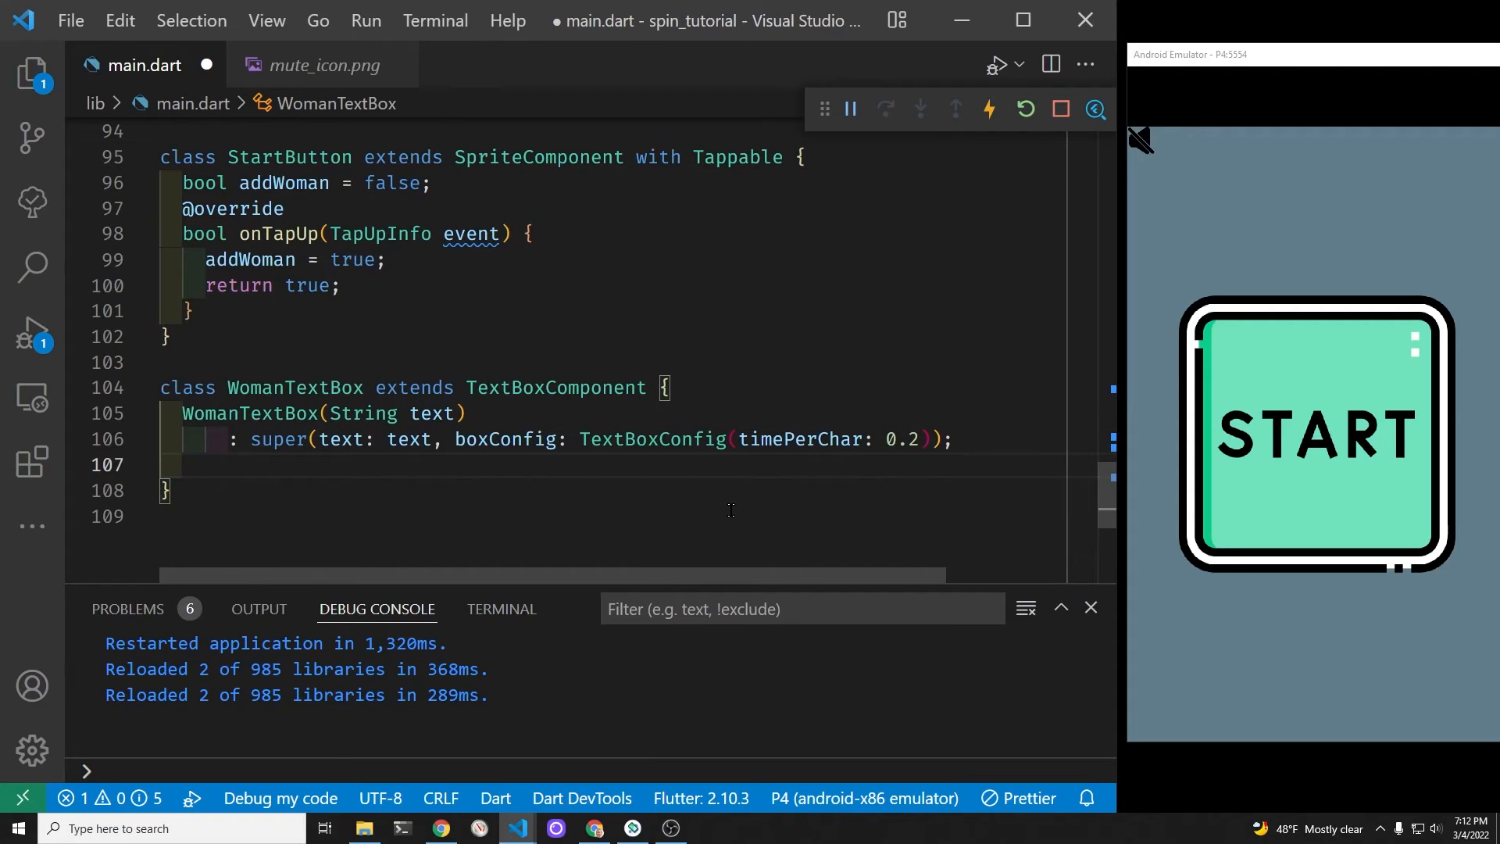
{"action": "type", "text": "@override"}
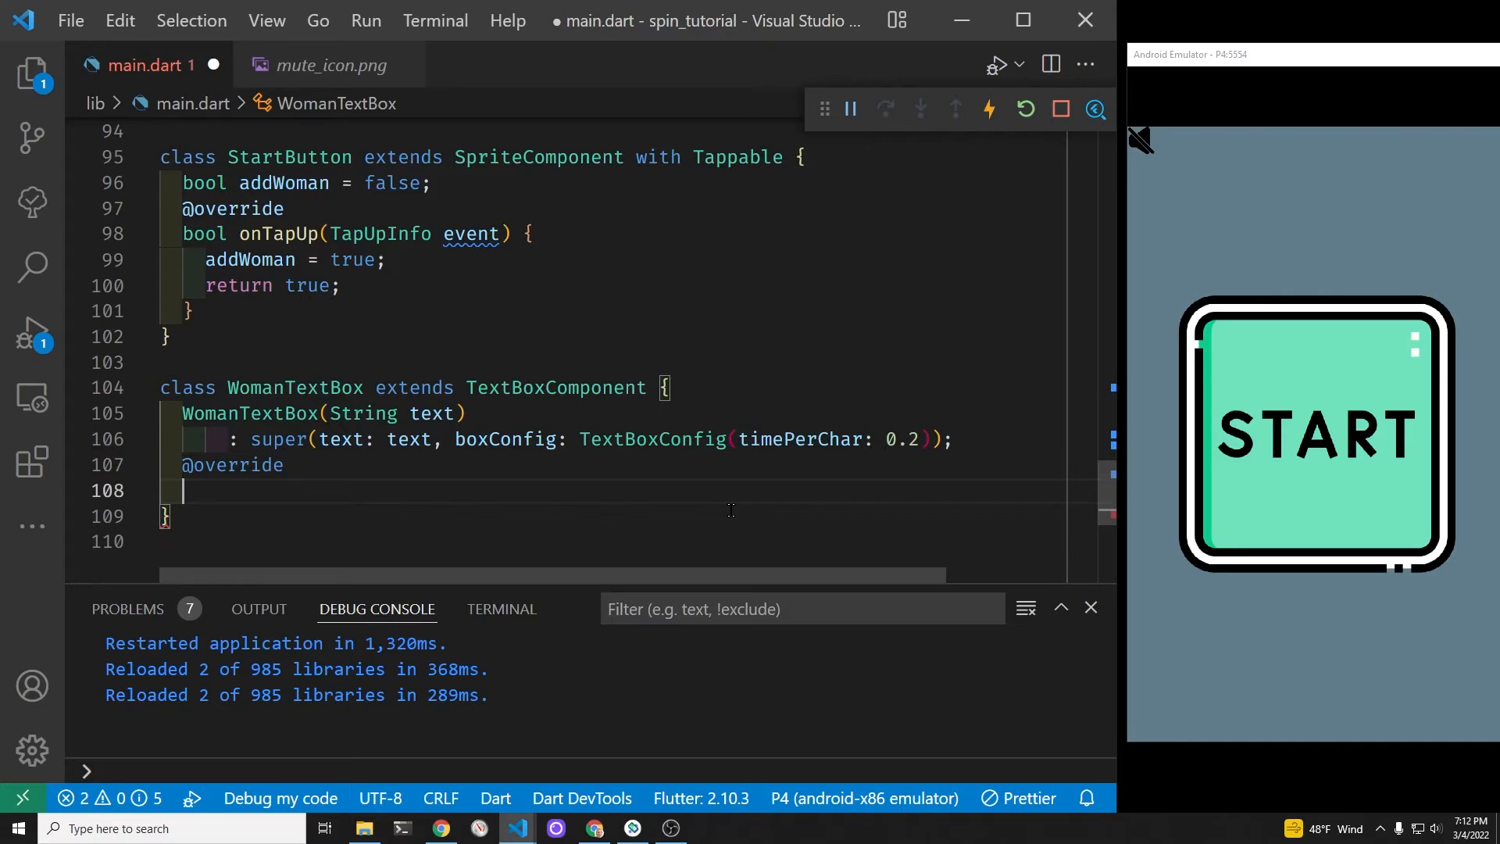
Override drawBackground(Canvas c) with a Rect.fromLTWH rect starting at 0, 0
{"action": "type", "text": "void"}
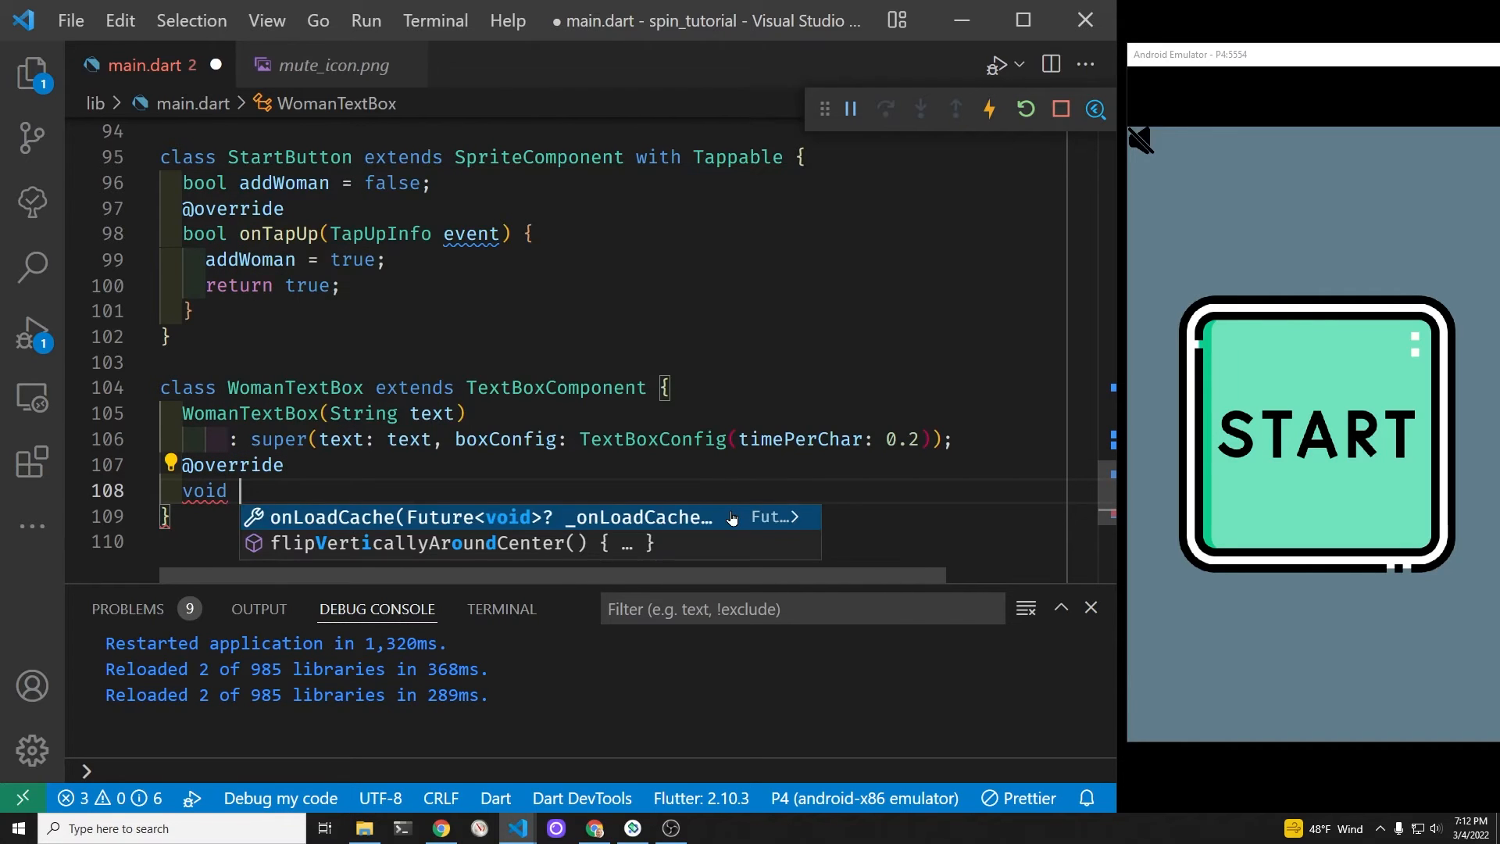
{"action": "type", "text": "drawBac"}
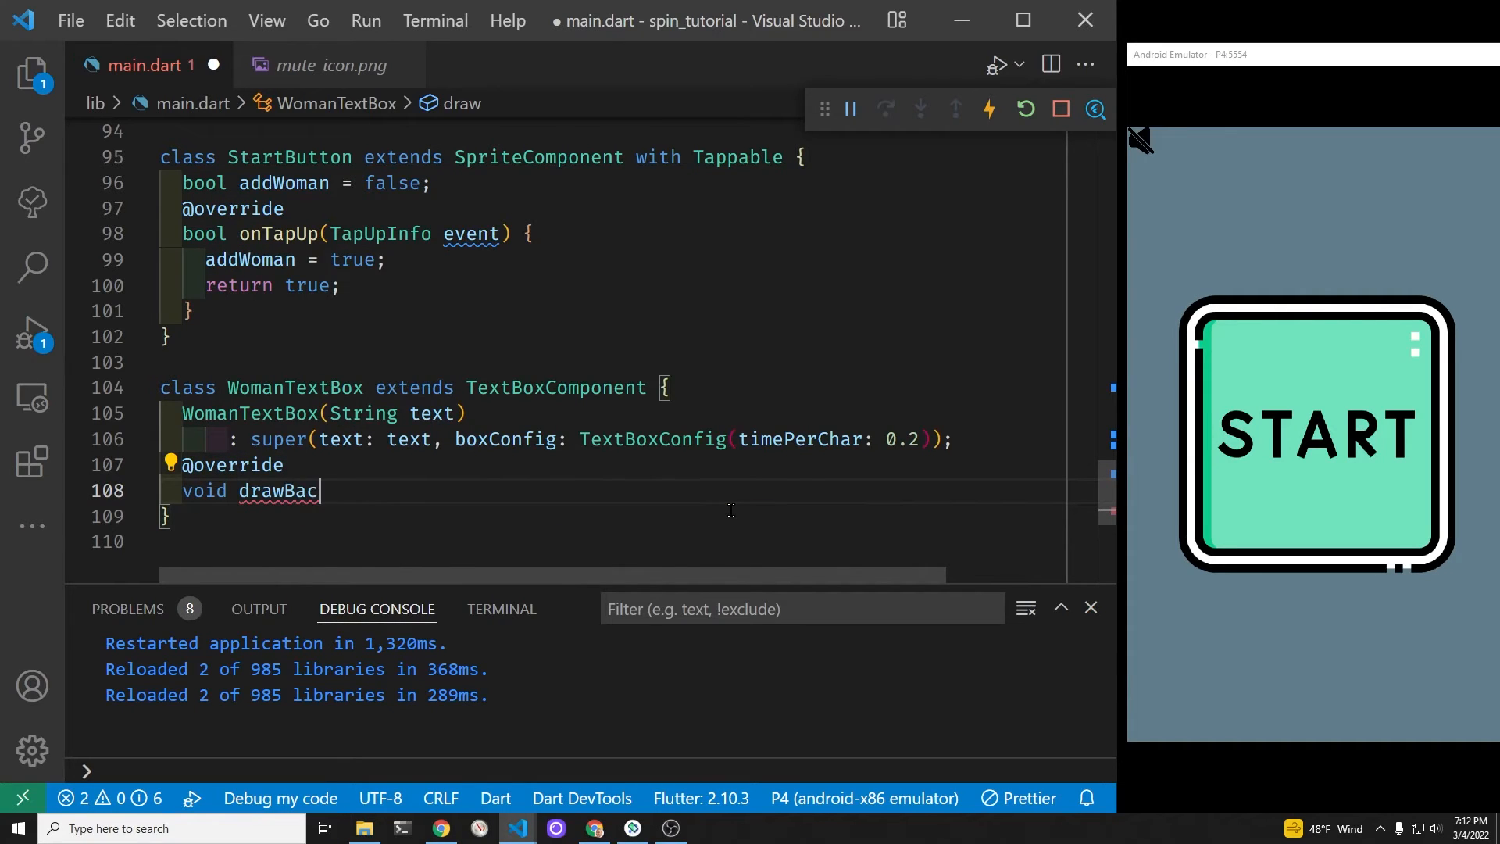
{"action": "type", "text": "kground"}
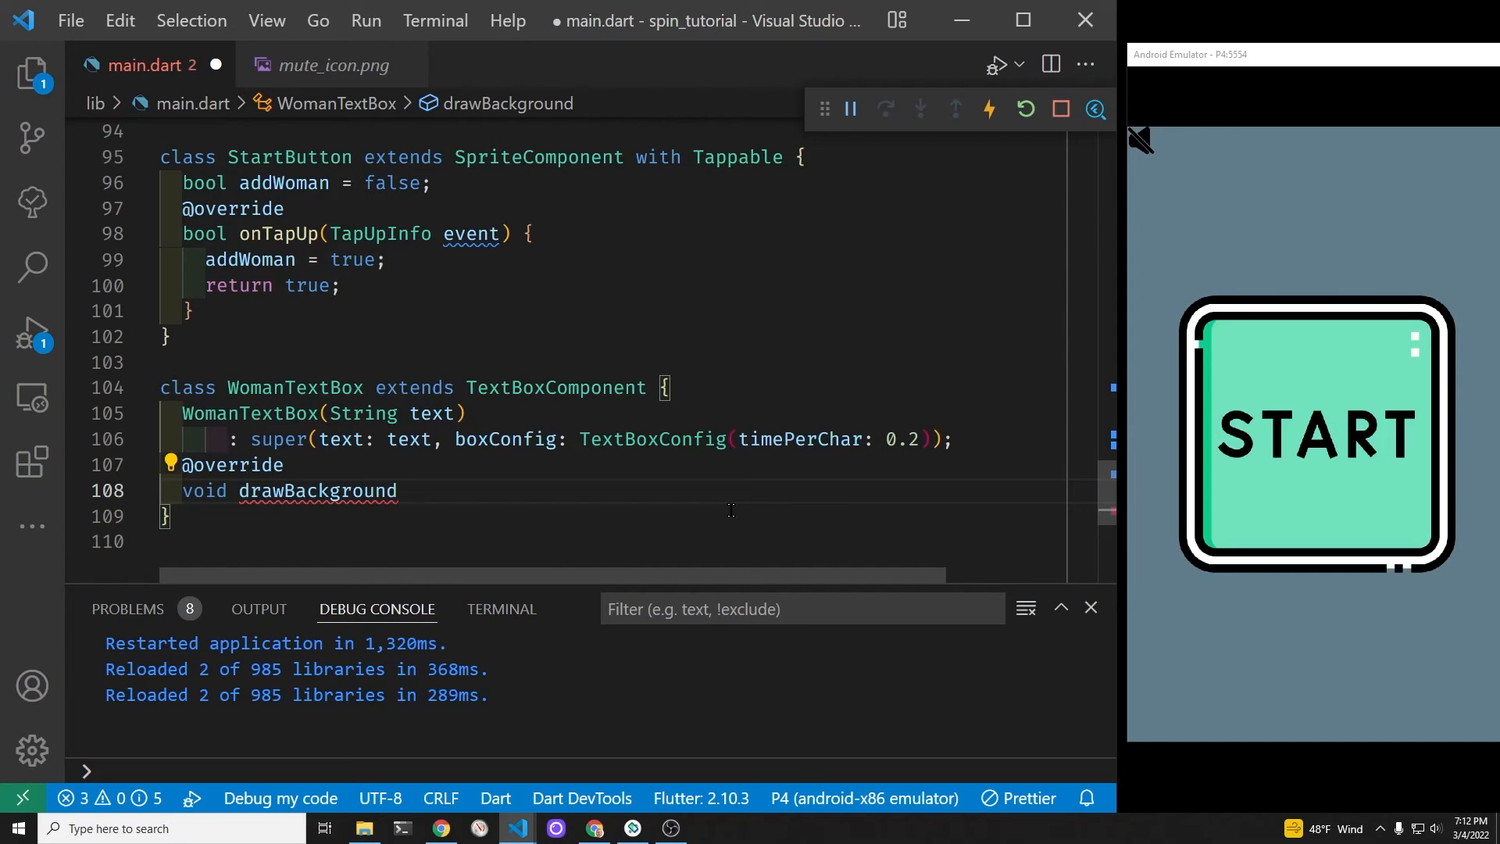
{"action": "type", "text": "(Canvas c) {"}
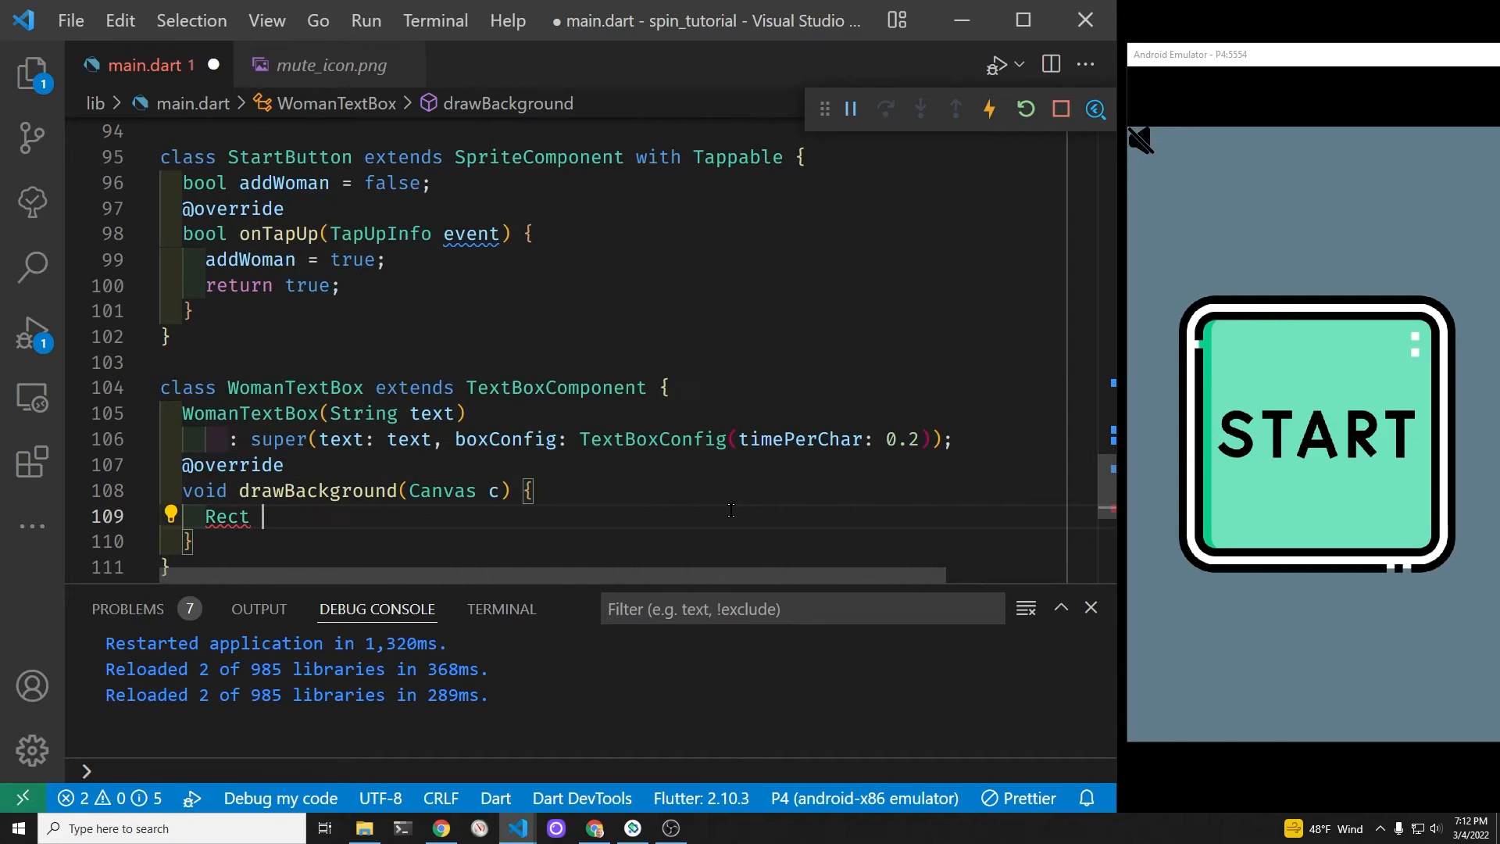
{"action": "type", "text": "rect ="}
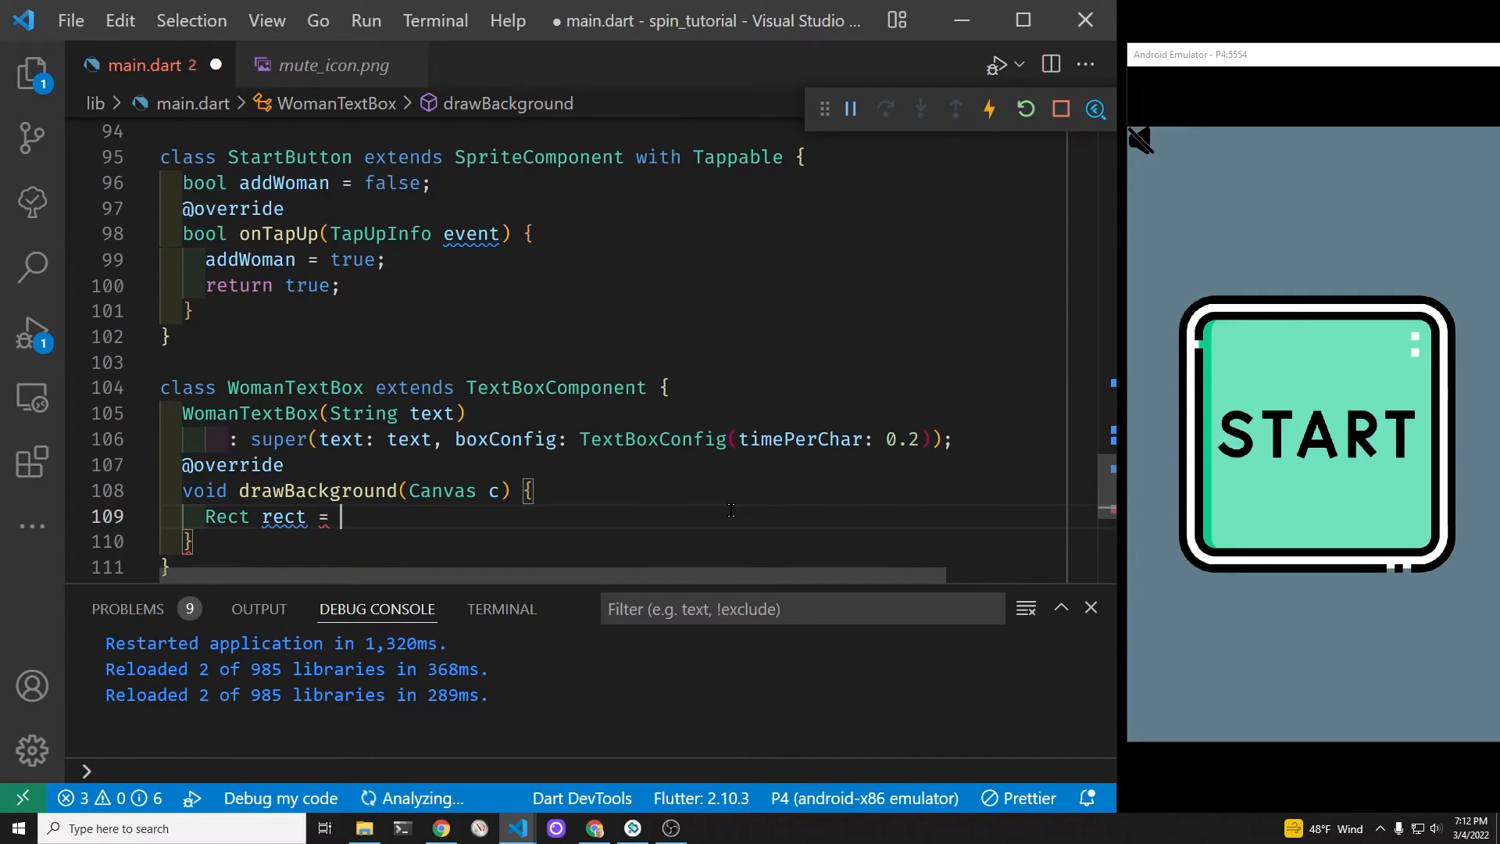
{"action": "type", "text": "Rect.from"}
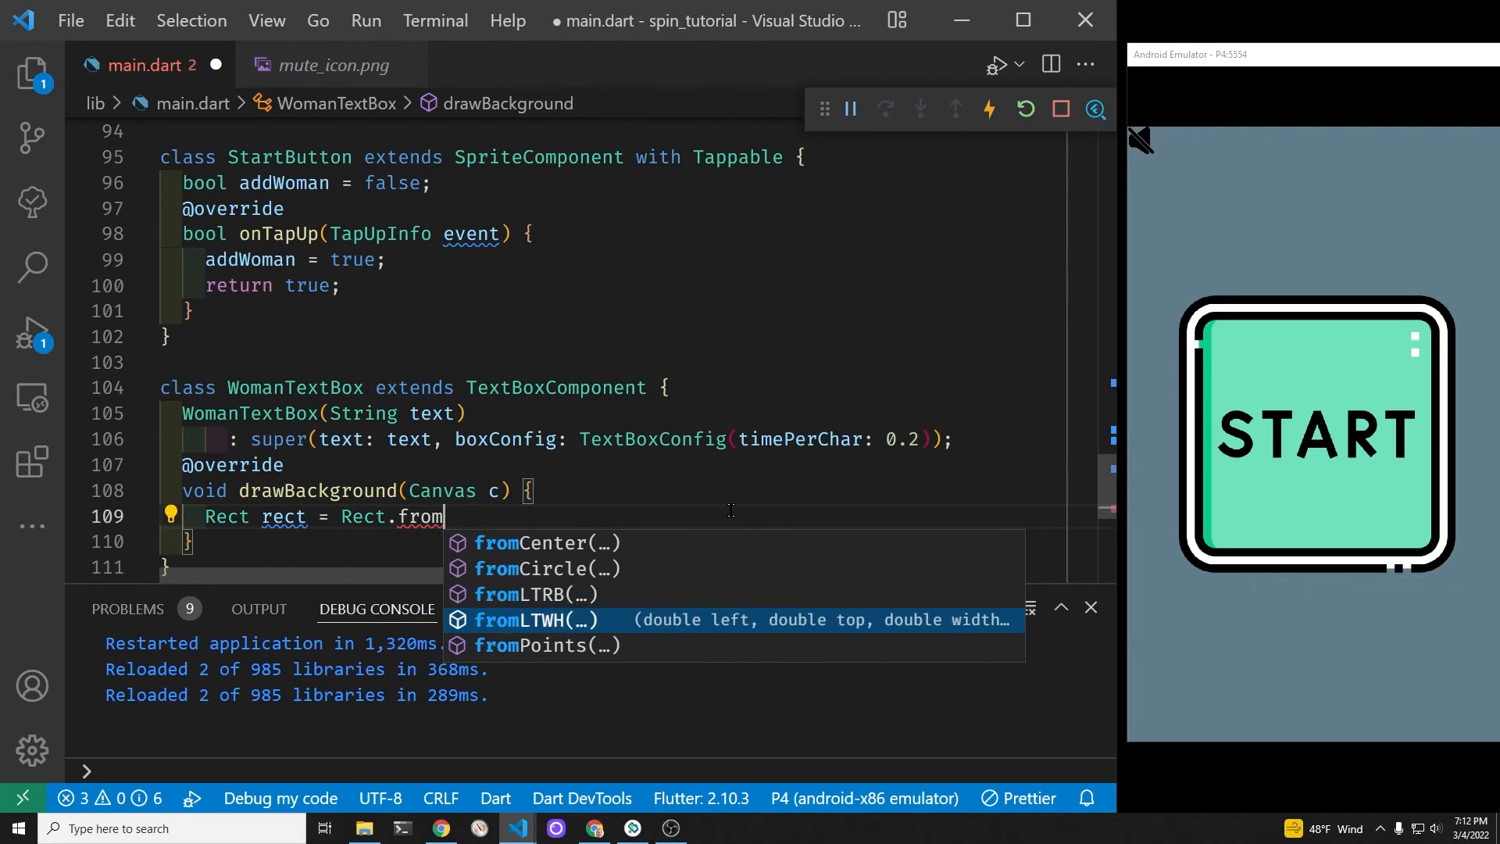
{"action": "left_click", "coordinate": [534, 619]}
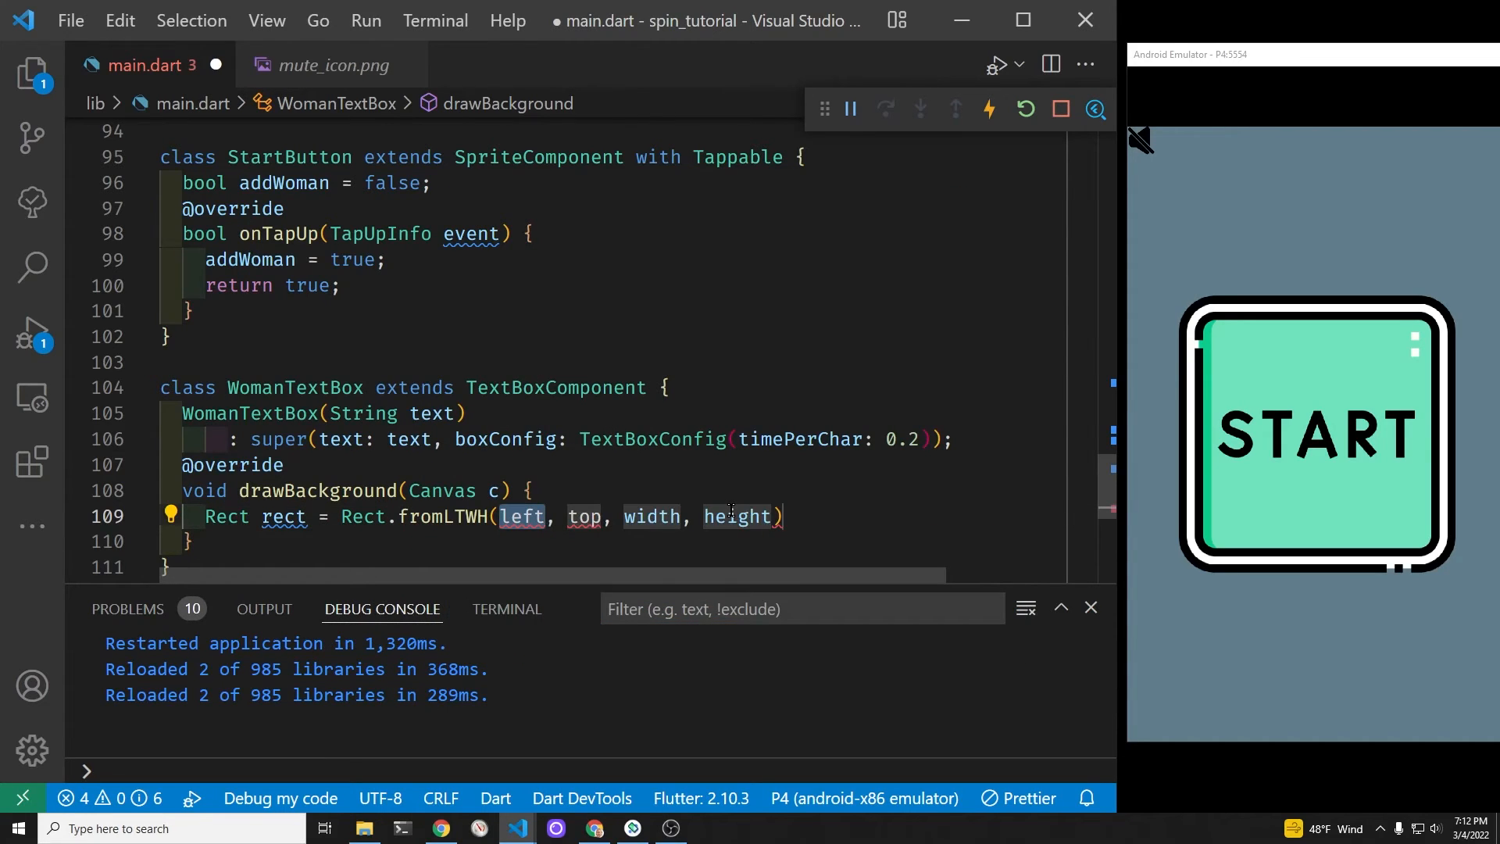
{"action": "type", "text": "0"}
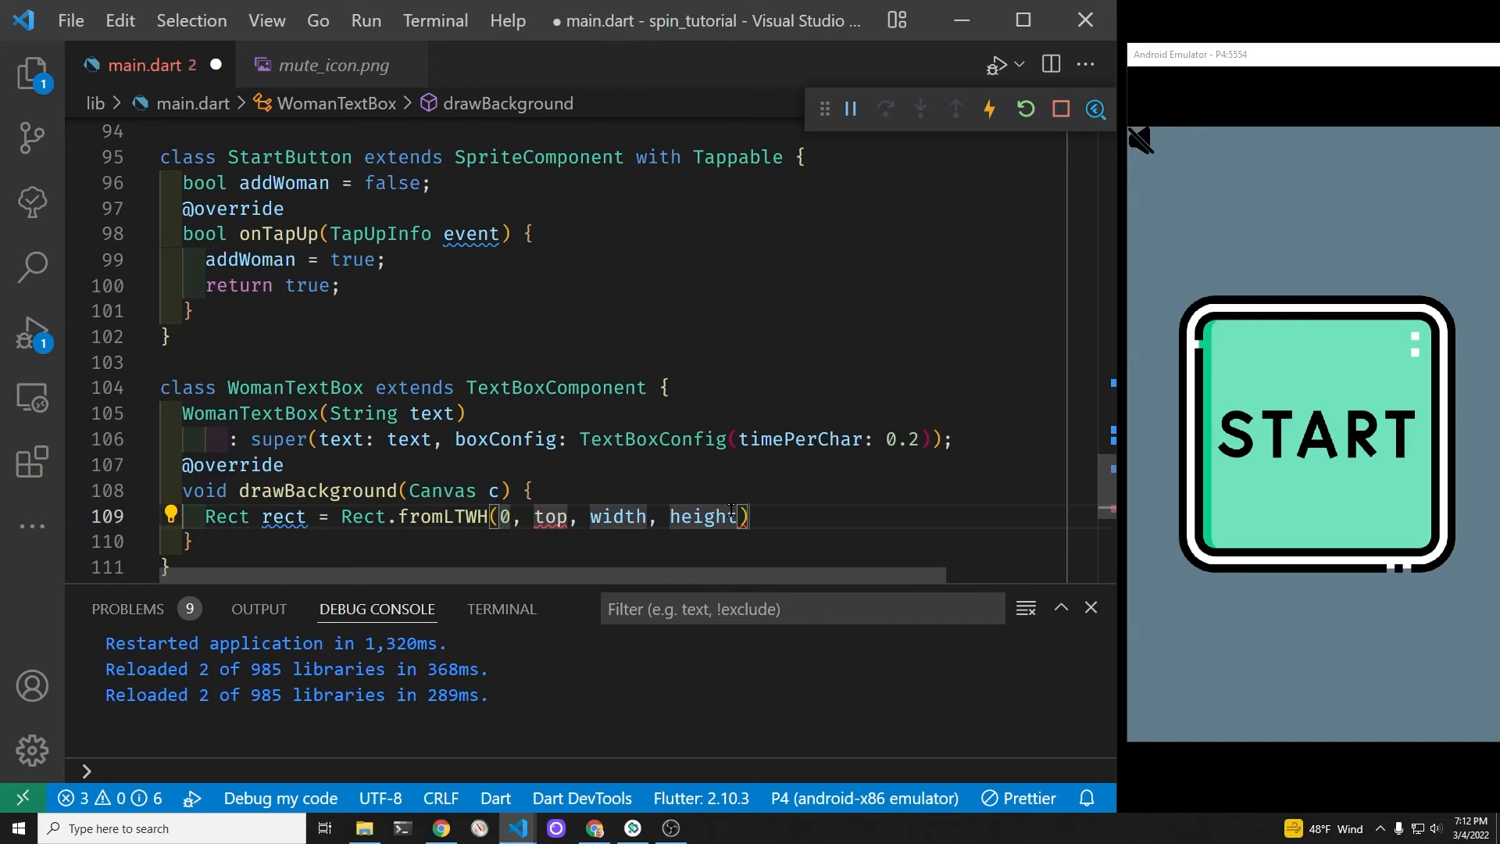
{"action": "type", "text": "0"}
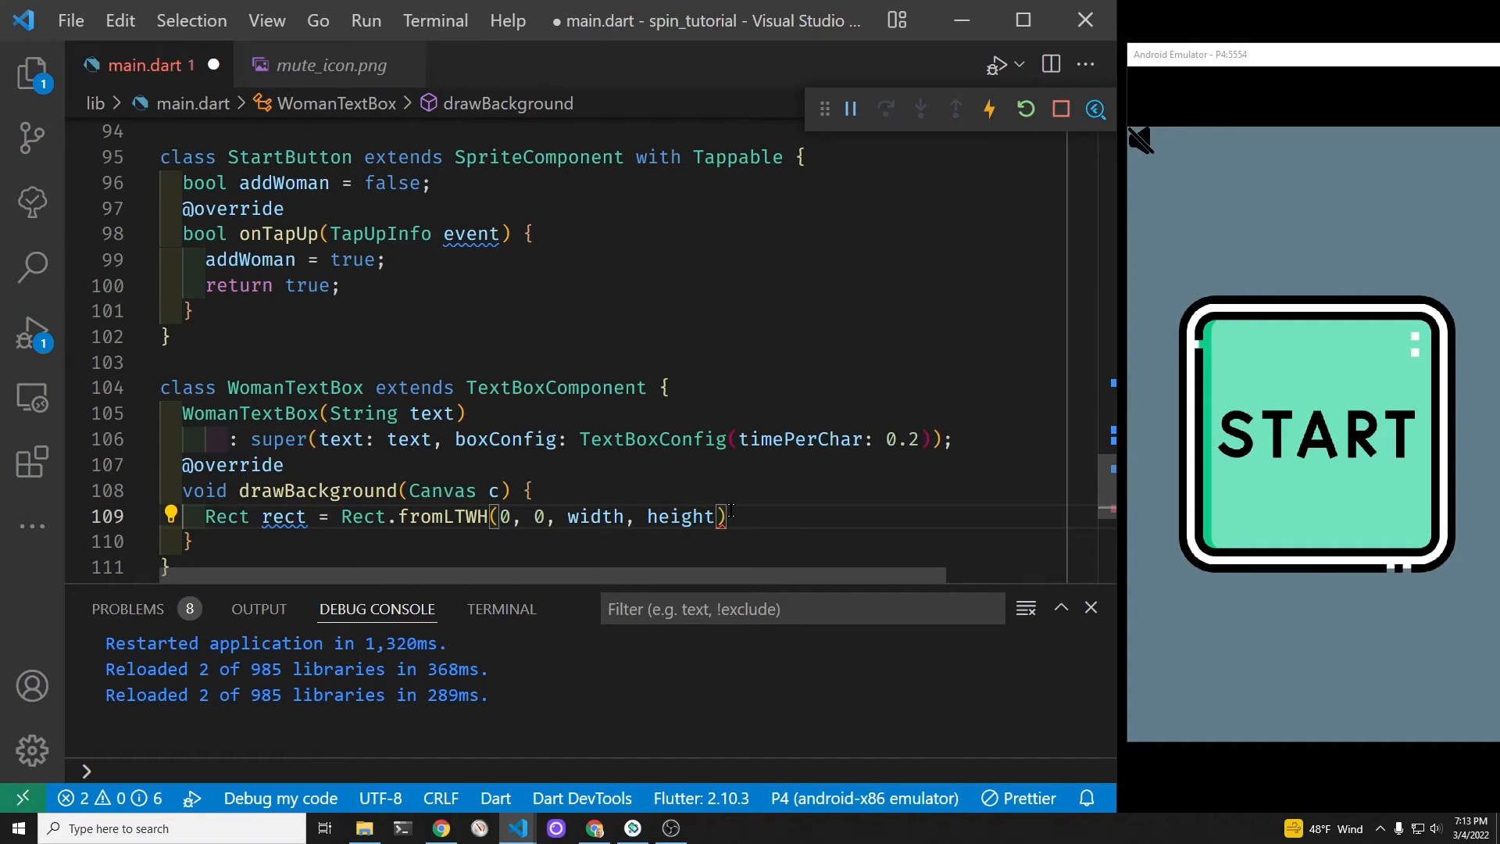
{"action": "type", "text": ";"}
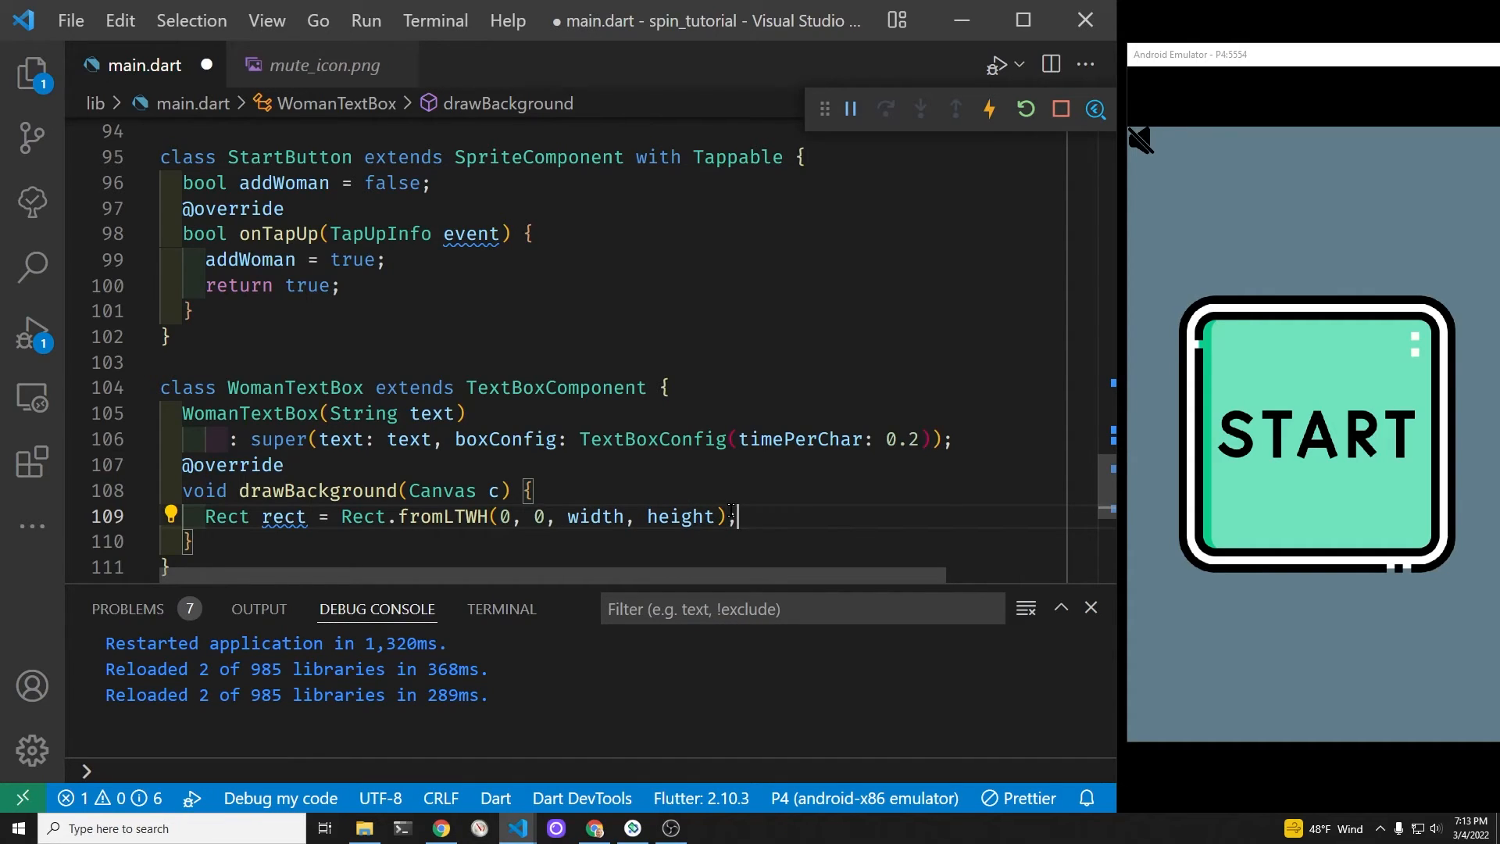
Draw the rect with Paint()..color = Colors.blueGrey, then scroll to the top of main.dart
{"action": "key", "text": "Return"}
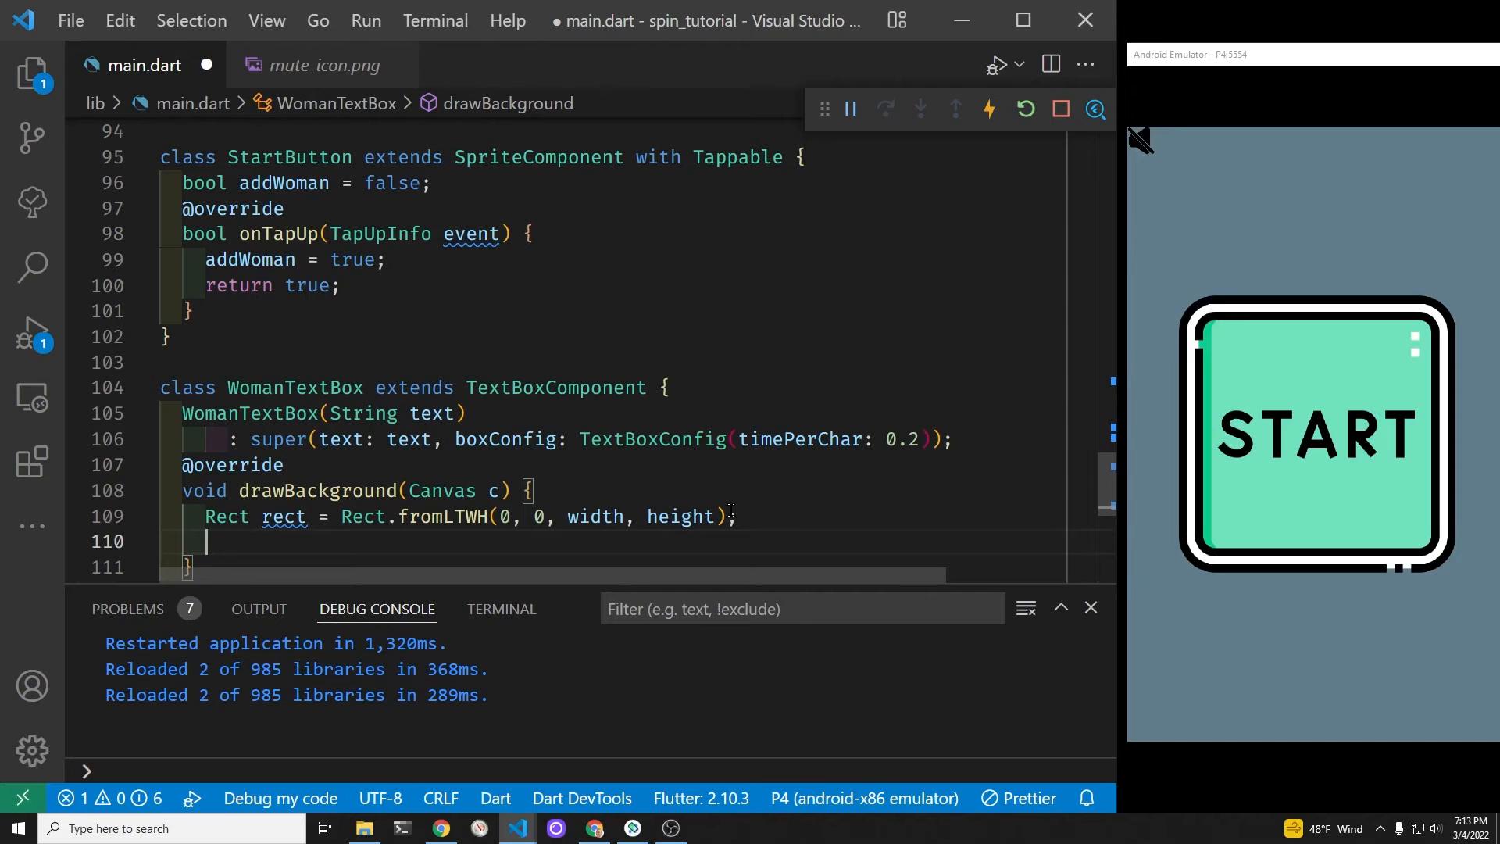
{"action": "type", "text": "cr"}
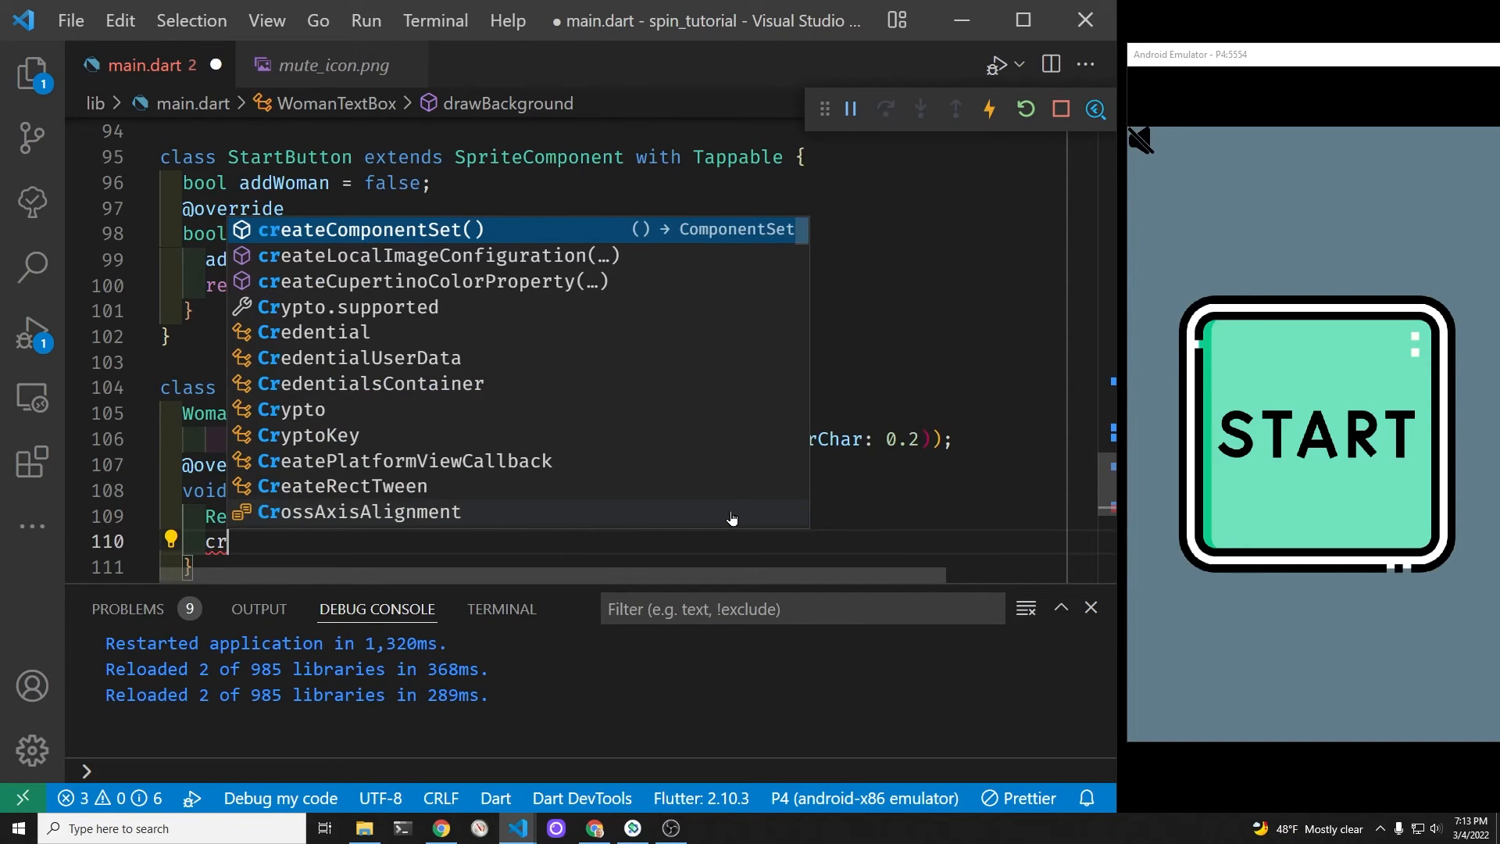
{"action": "type", "text": "."}
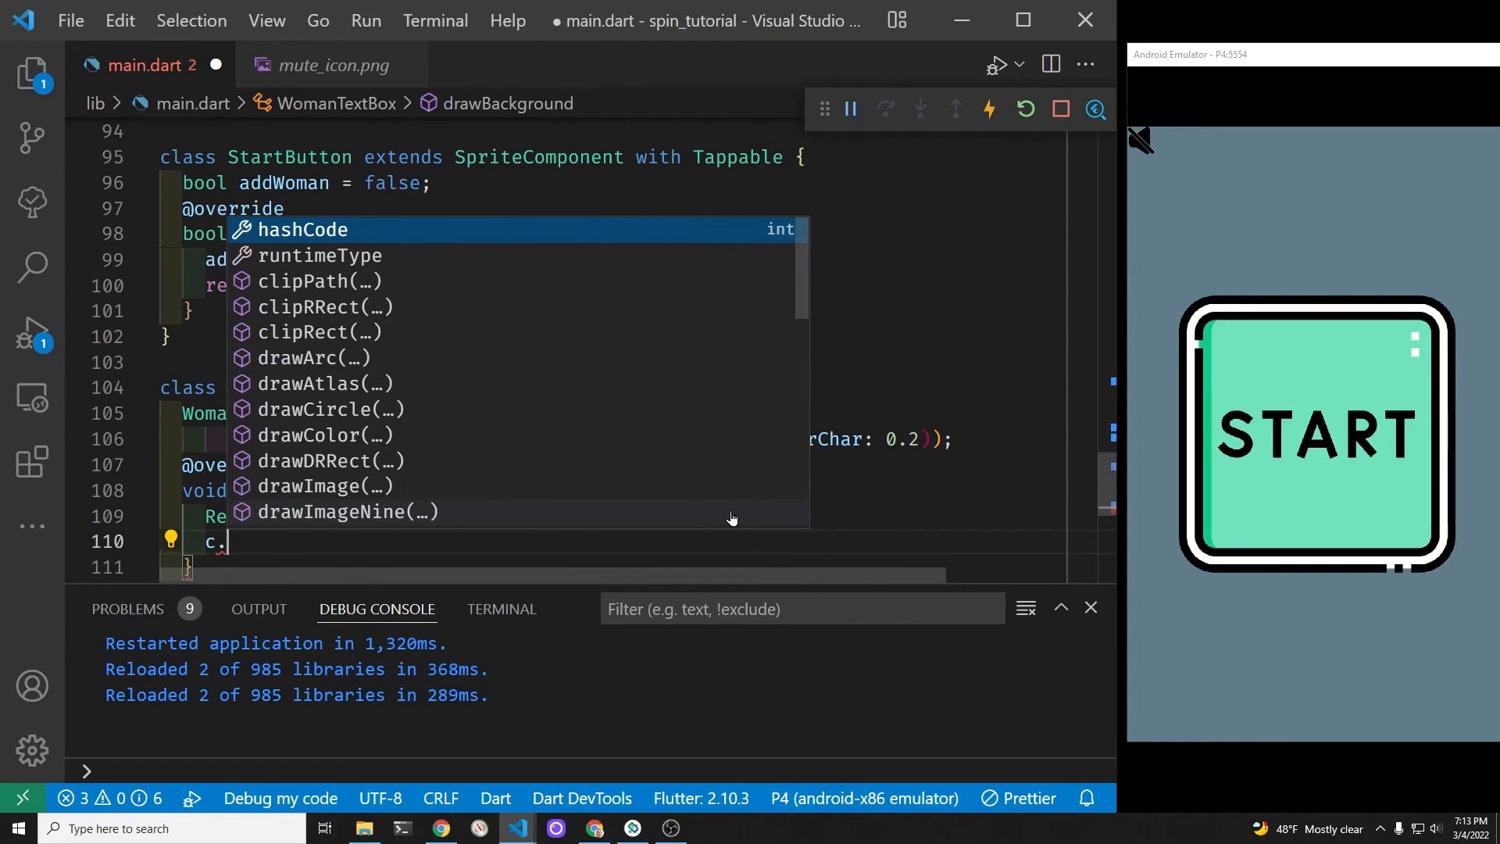
{"action": "type", "text": "d"}
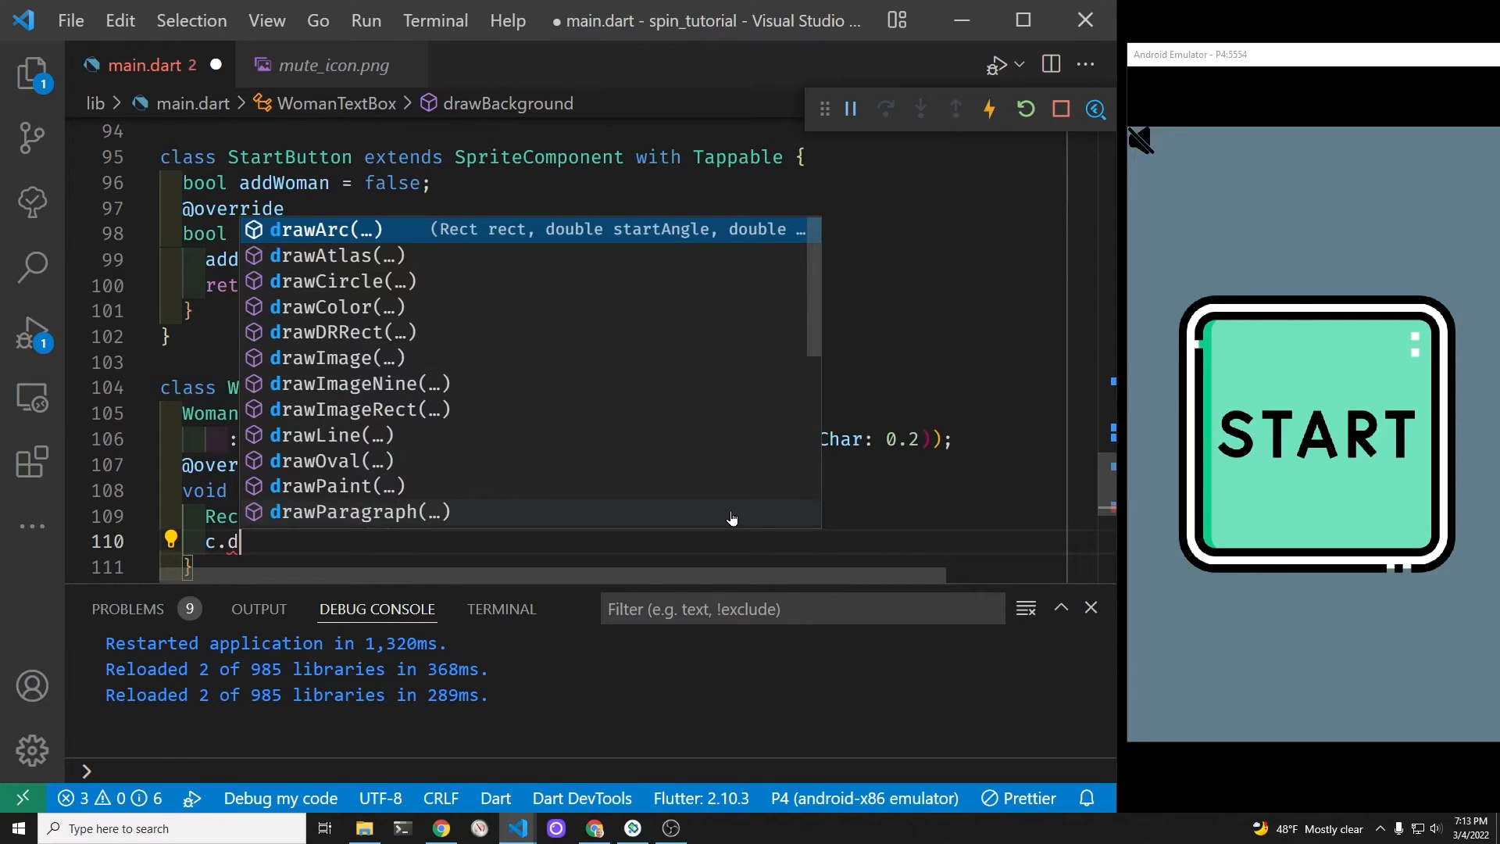
{"action": "type", "text": "r"}
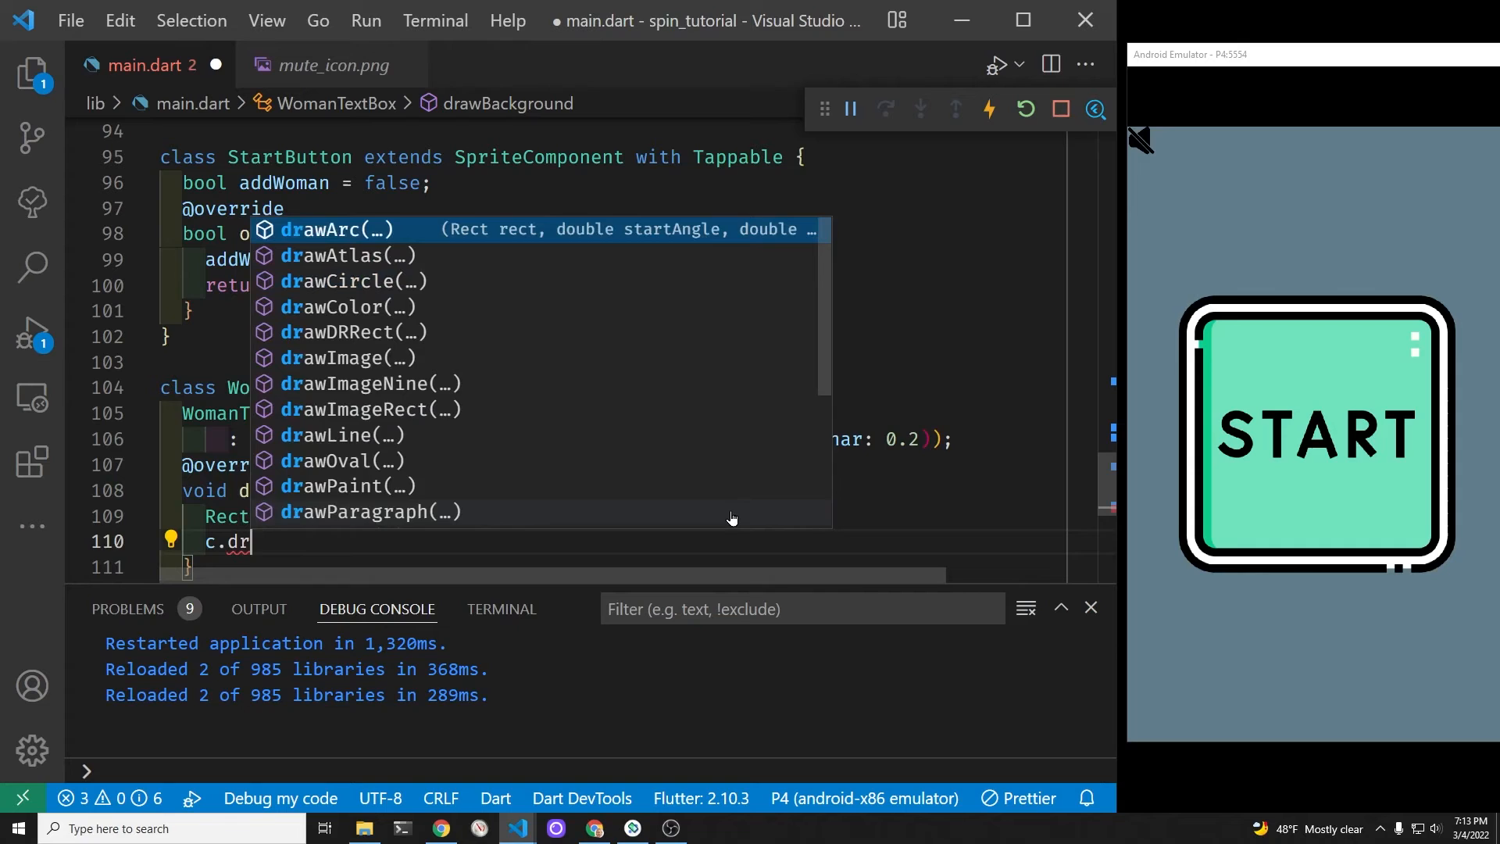
{"action": "type", "text": "Rect(rect, paint"}
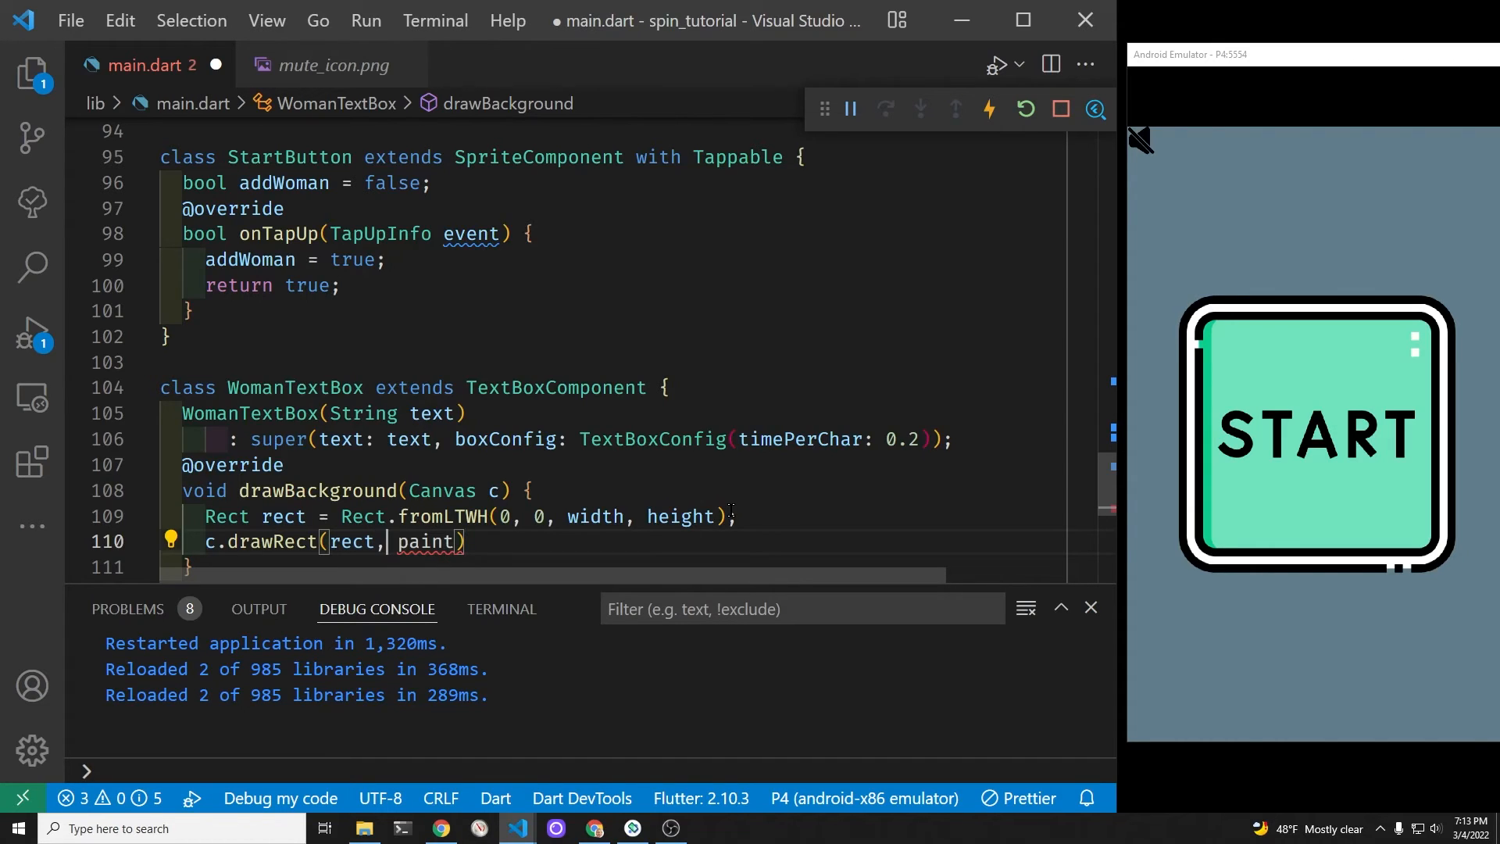
{"action": "key", "text": "Backspace"}
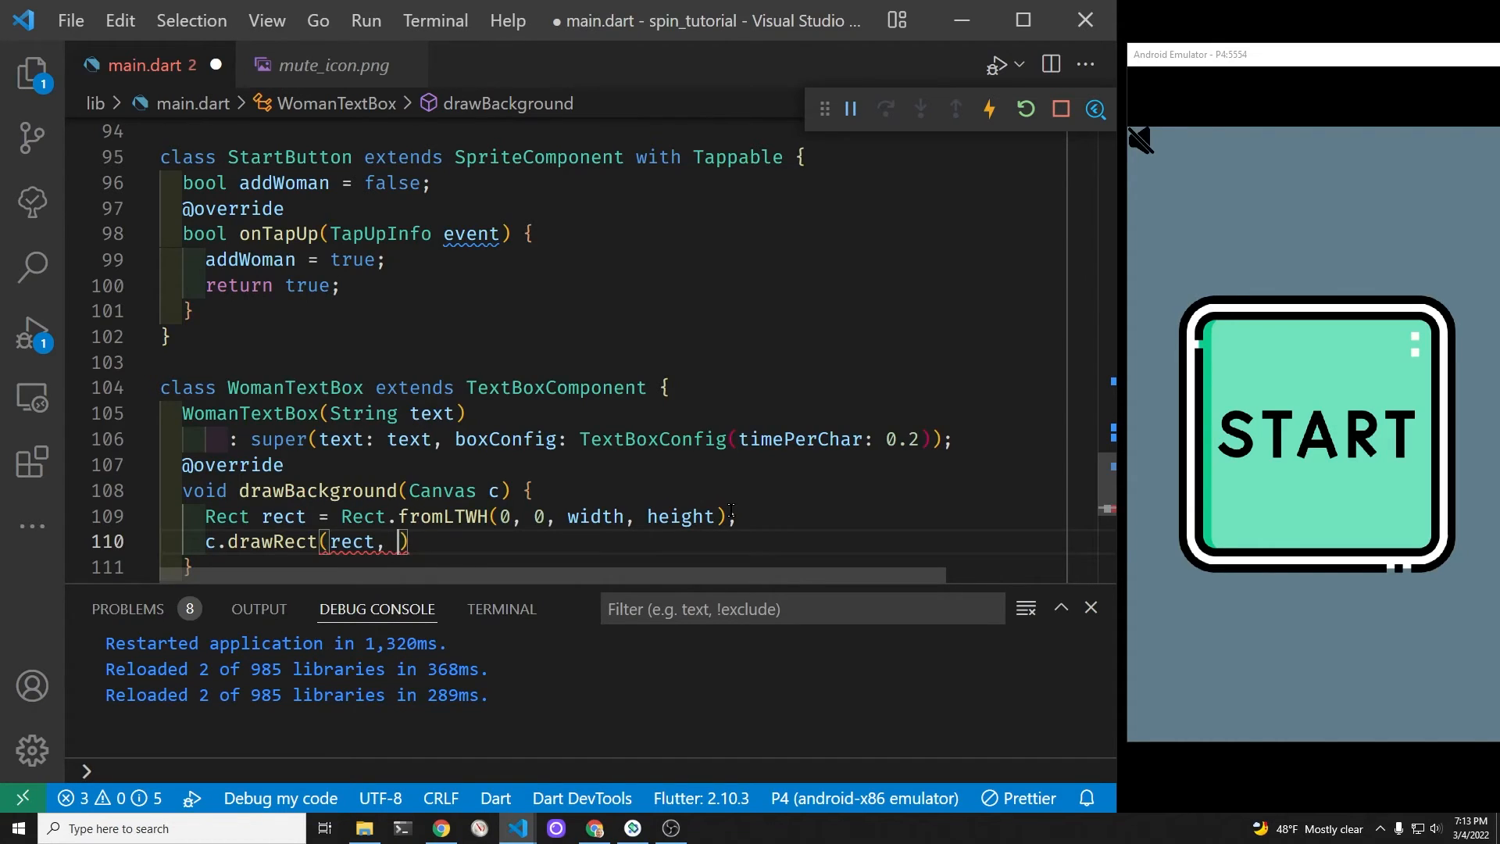
{"action": "type", "text": "Pain"}
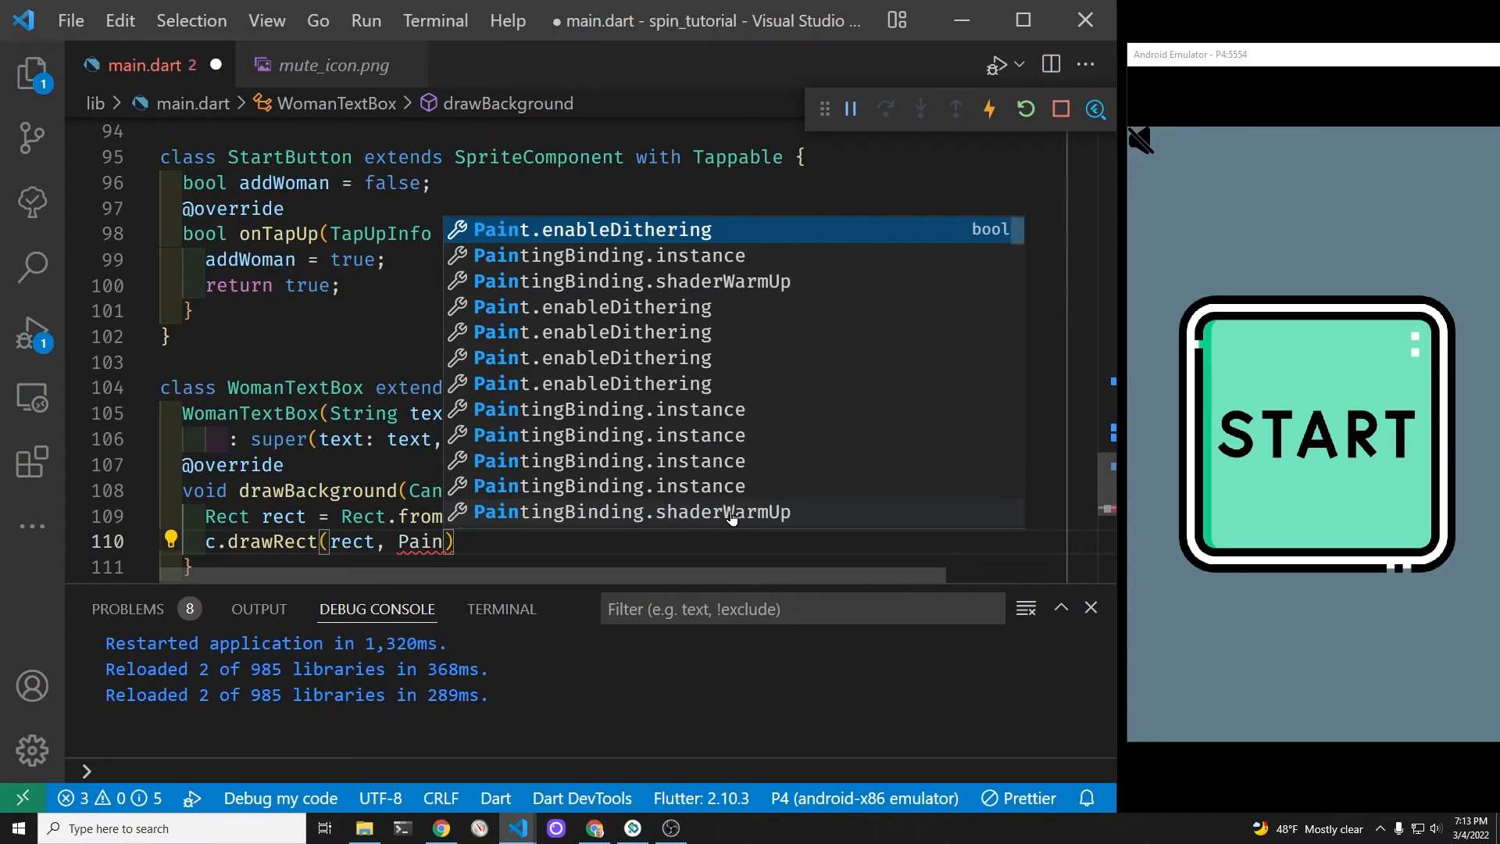
{"action": "type", "text": "()"}
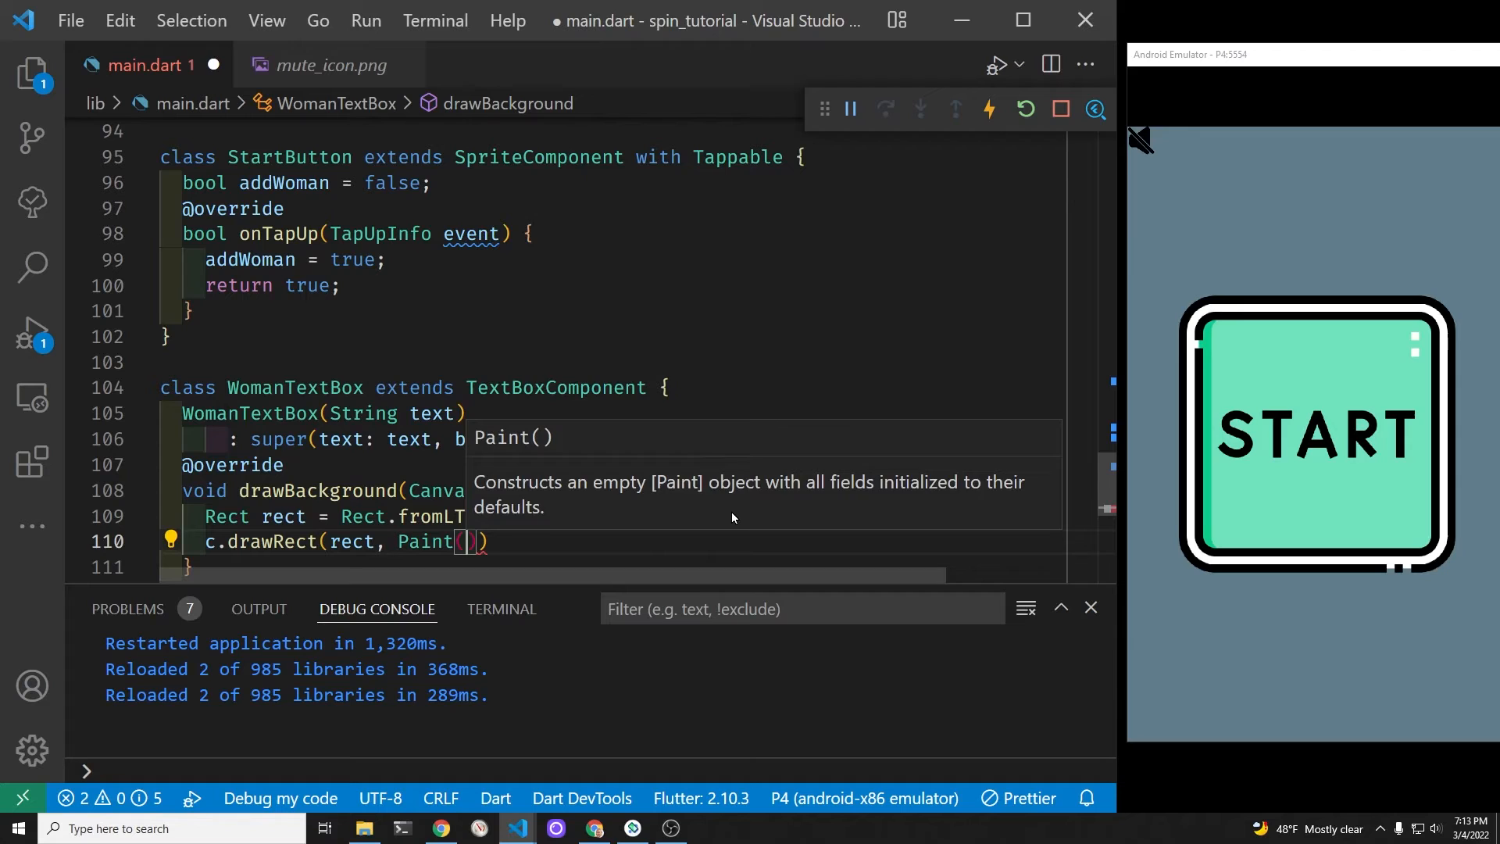
{"action": "type", "text": "..color ="}
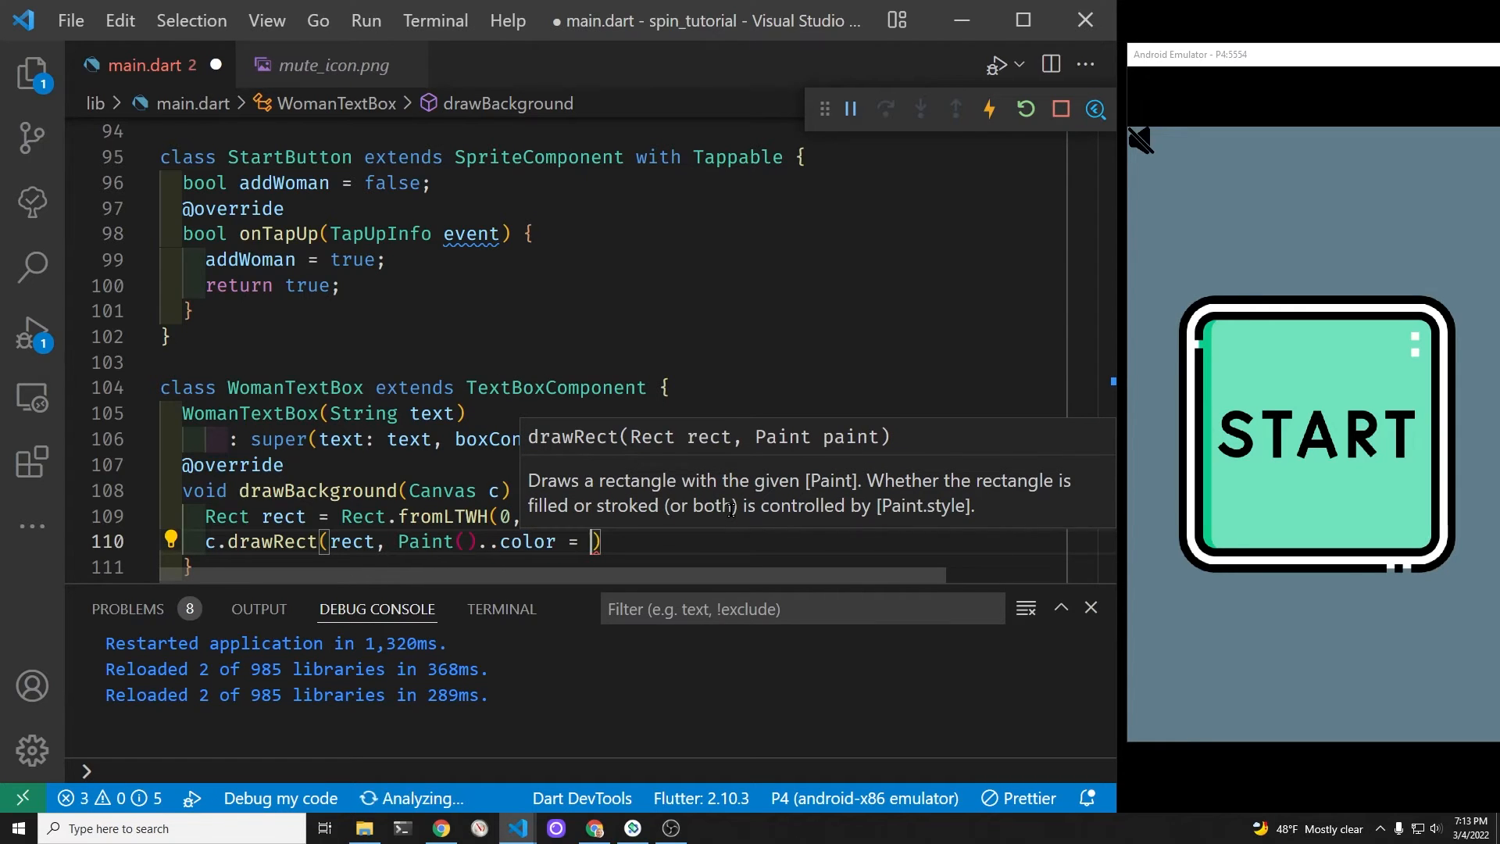
{"action": "type", "text": "Colors."}
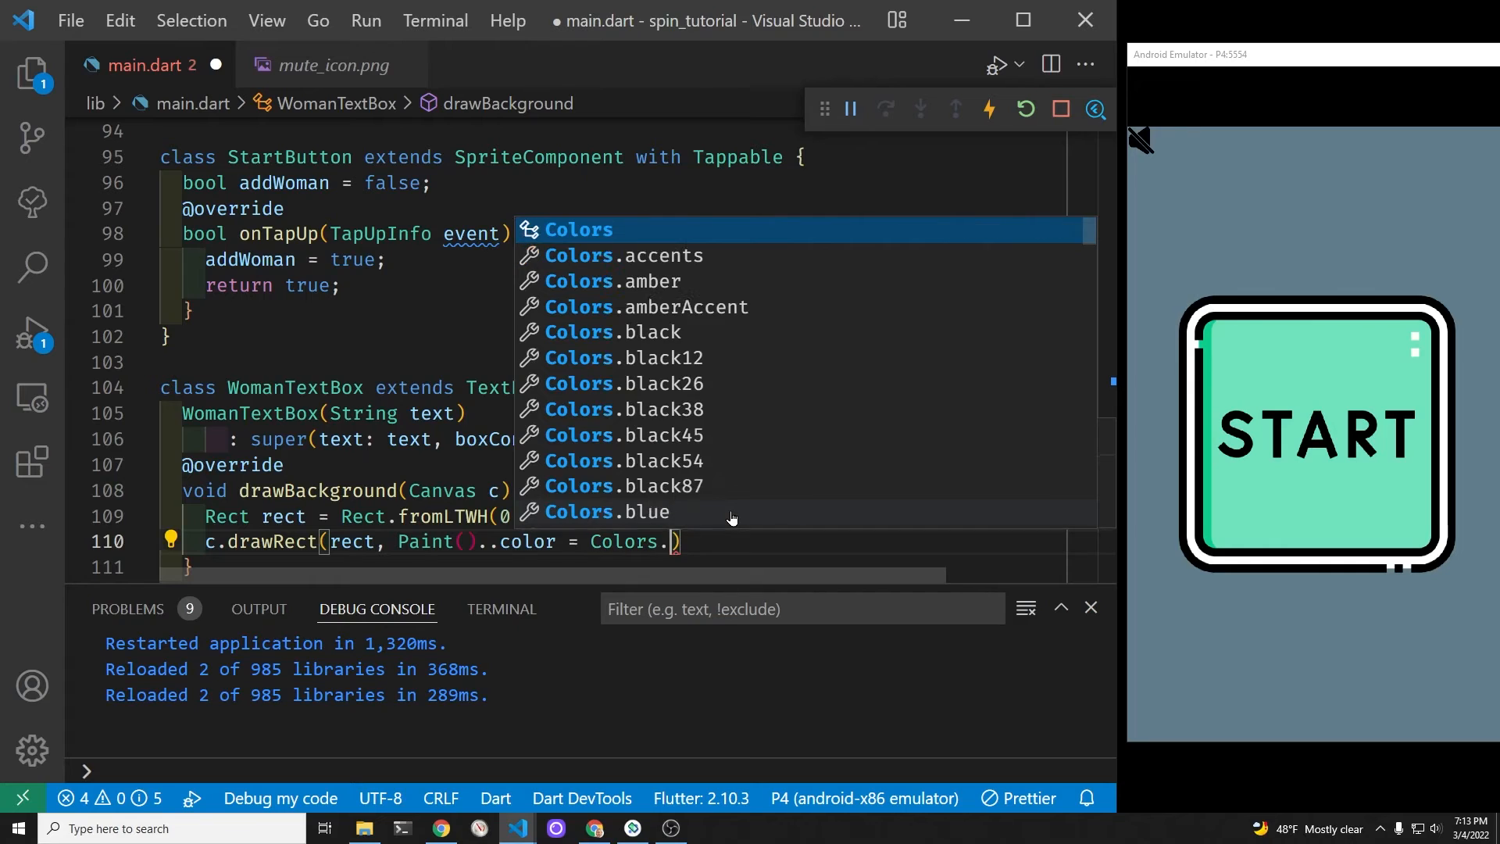
{"action": "type", "text": "blueGrey"}
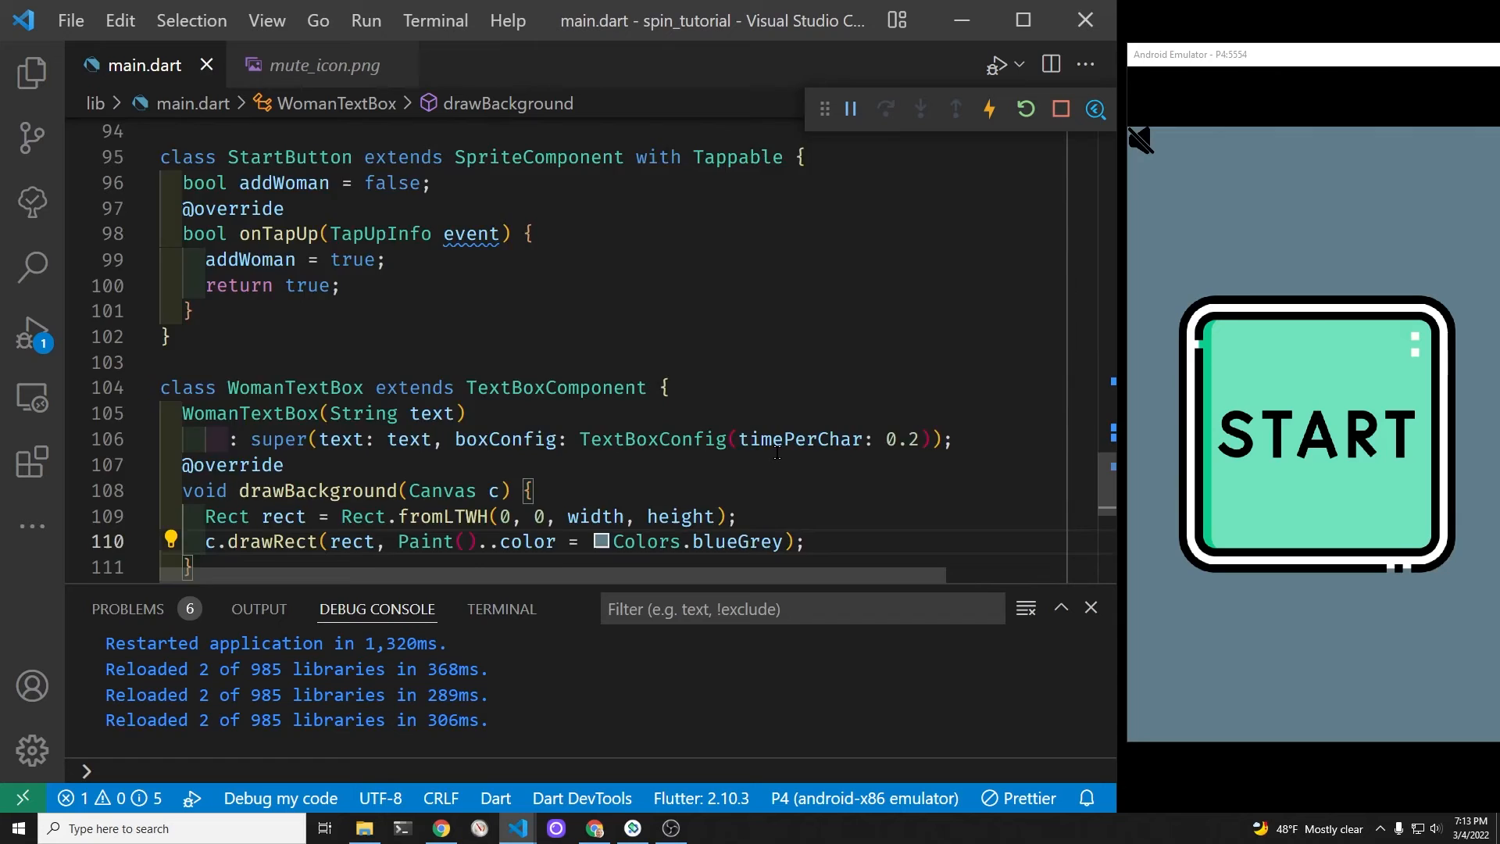
{"action": "scroll", "scroll_direction": "up", "scroll_amount": 3}
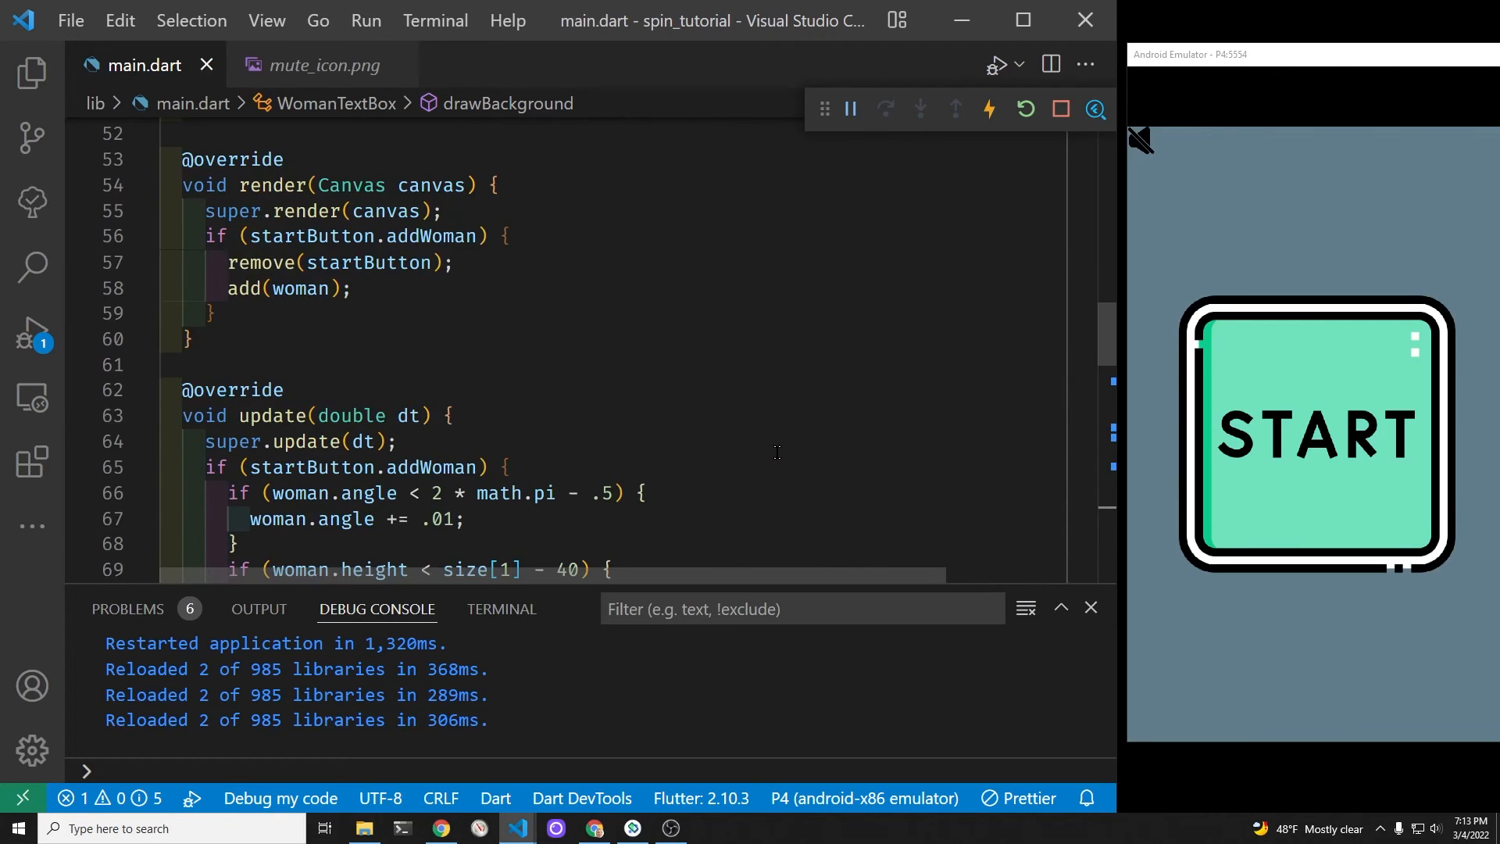
{"action": "scroll", "scroll_direction": "up", "scroll_amount": 3}
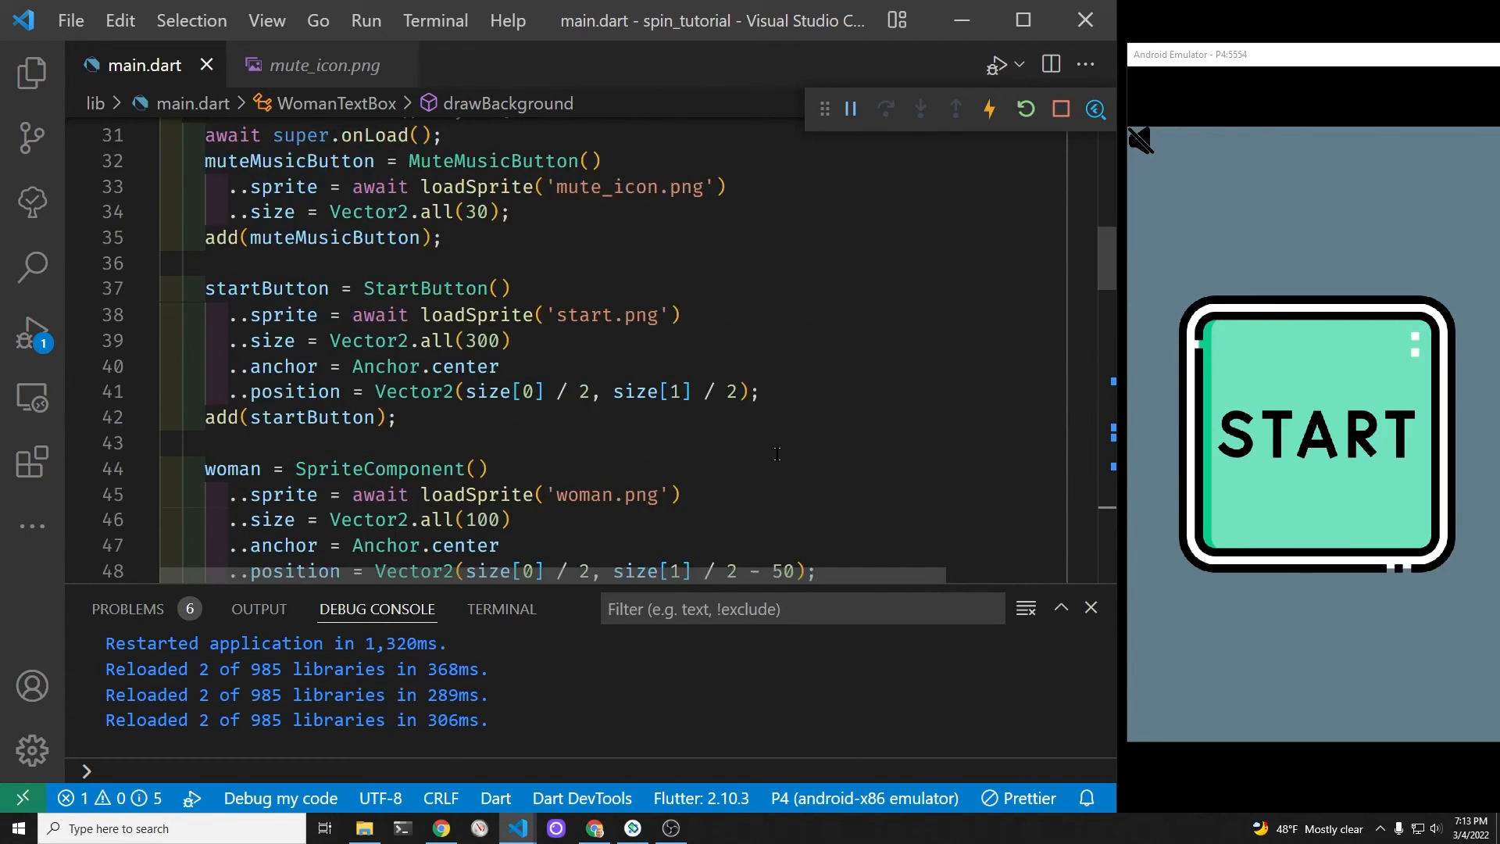
{"action": "scroll", "scroll_direction": "up", "scroll_amount": 3}
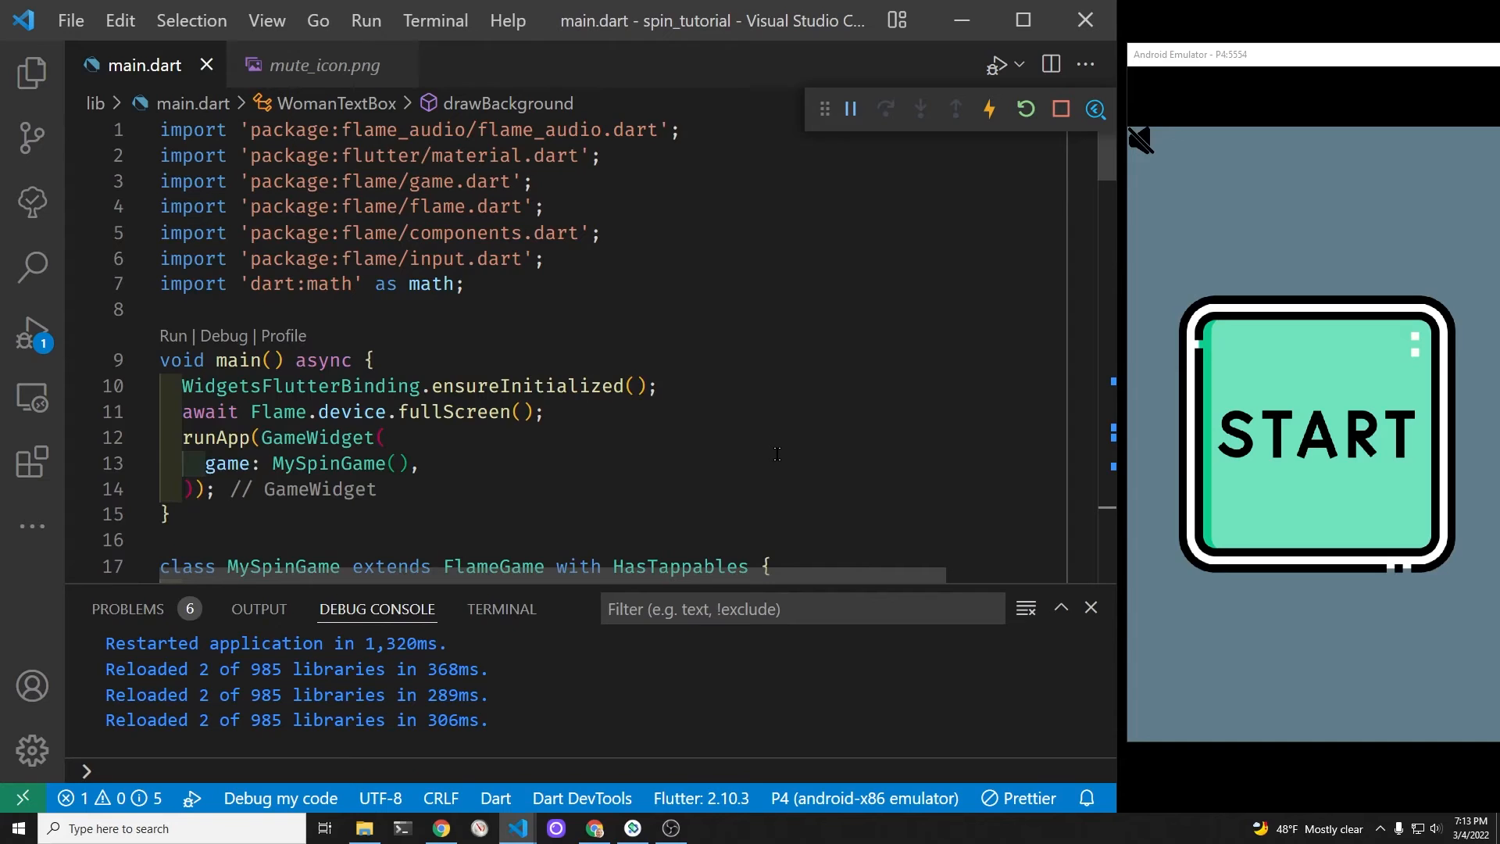
Declare 'late WomanTextBox womanTextBox;' right after the womanIntroFinished field in MySpinGame
{"action": "scroll", "scroll_direction": "down", "scroll_amount": 3}
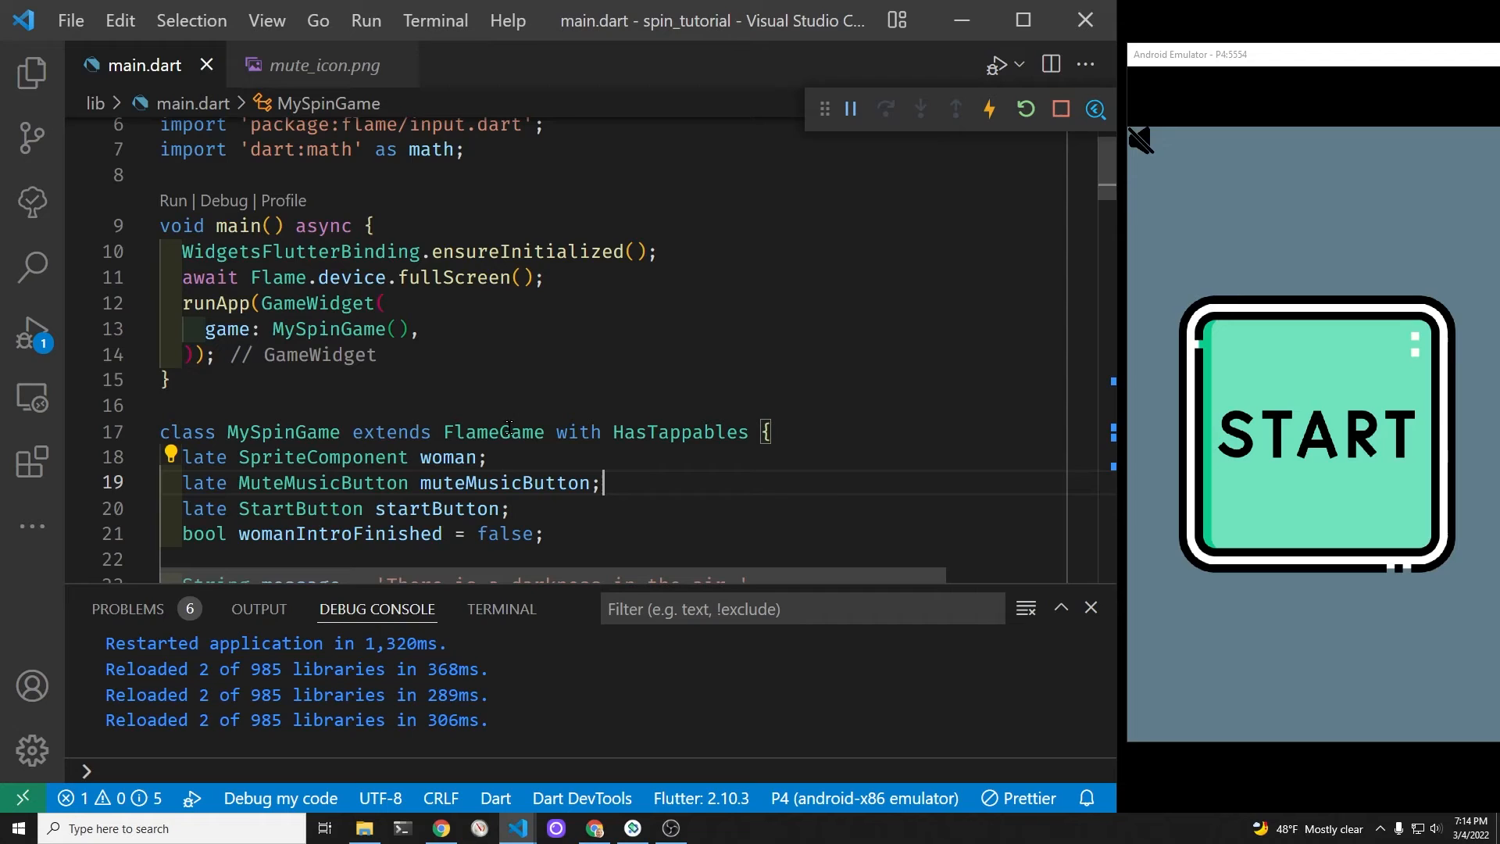
{"action": "left_click", "coordinate": [640, 533]}
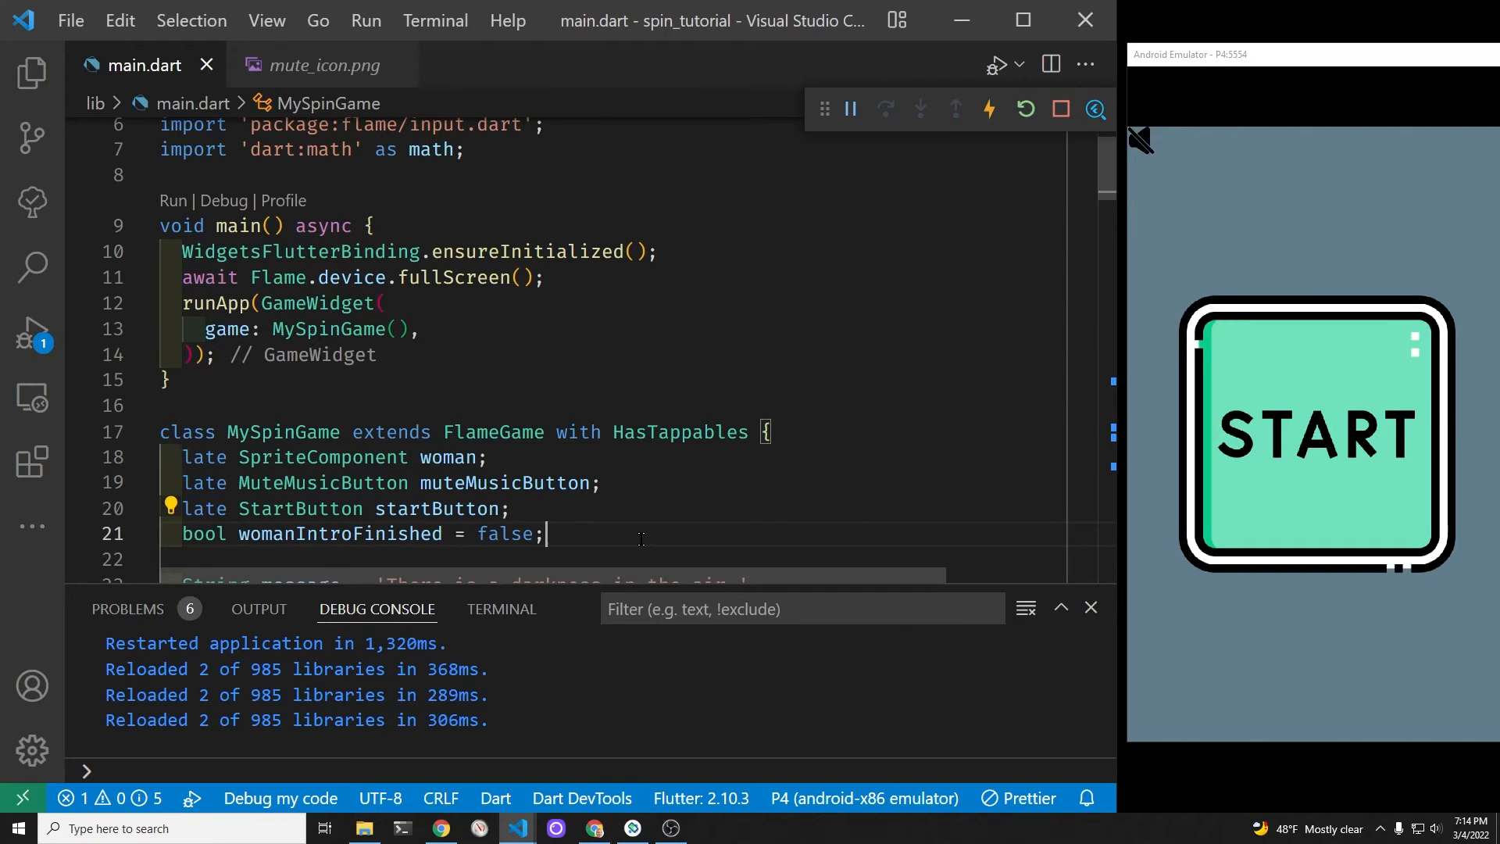
{"action": "type", "text": "lat"}
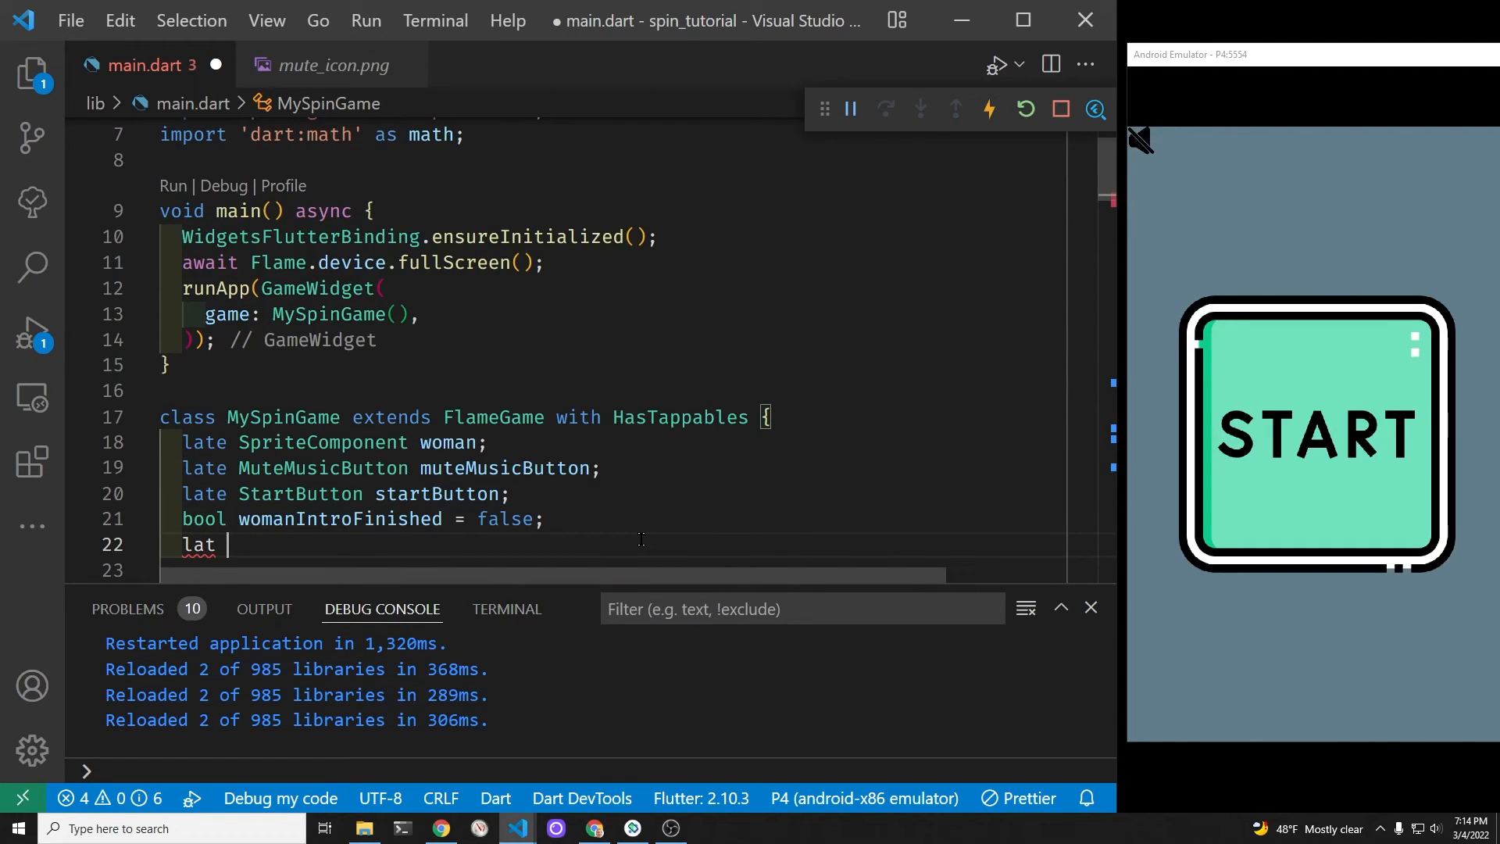
{"action": "type", "text": "e"}
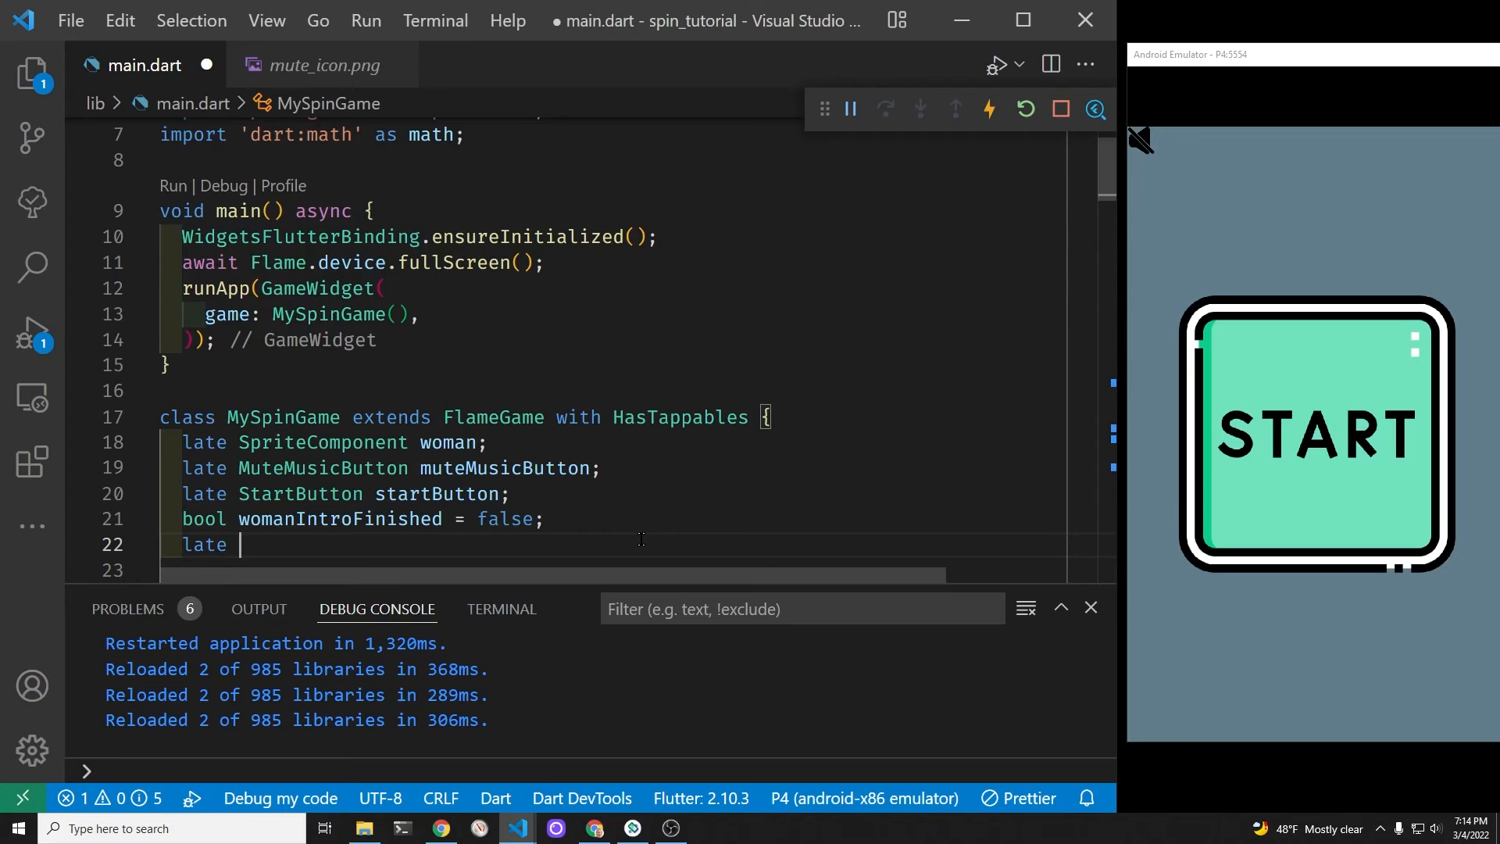
{"action": "type", "text": "WomanTextBox"}
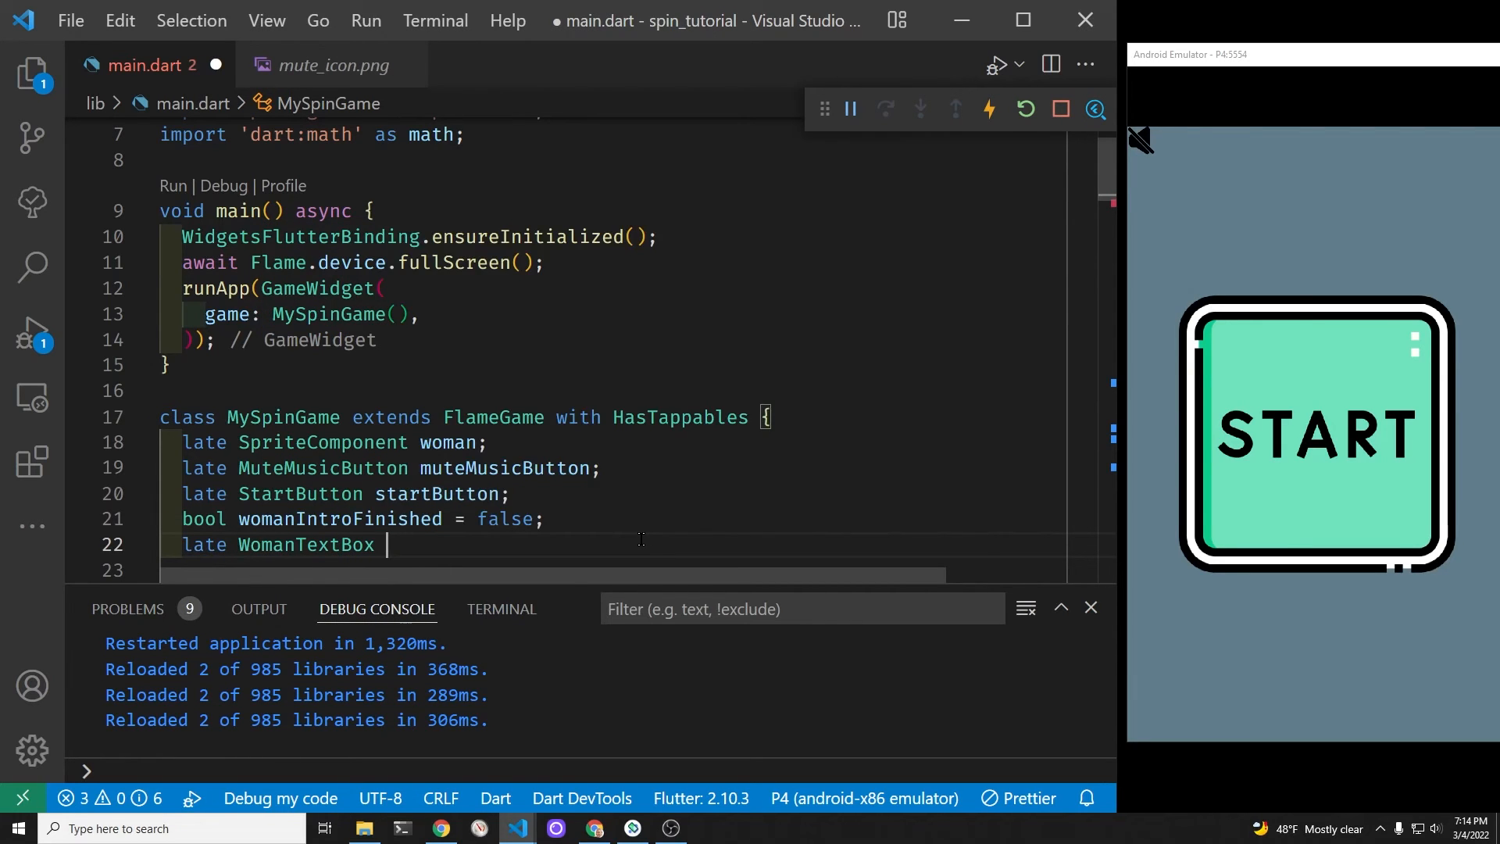
{"action": "type", "text": "womanTextBox;"}
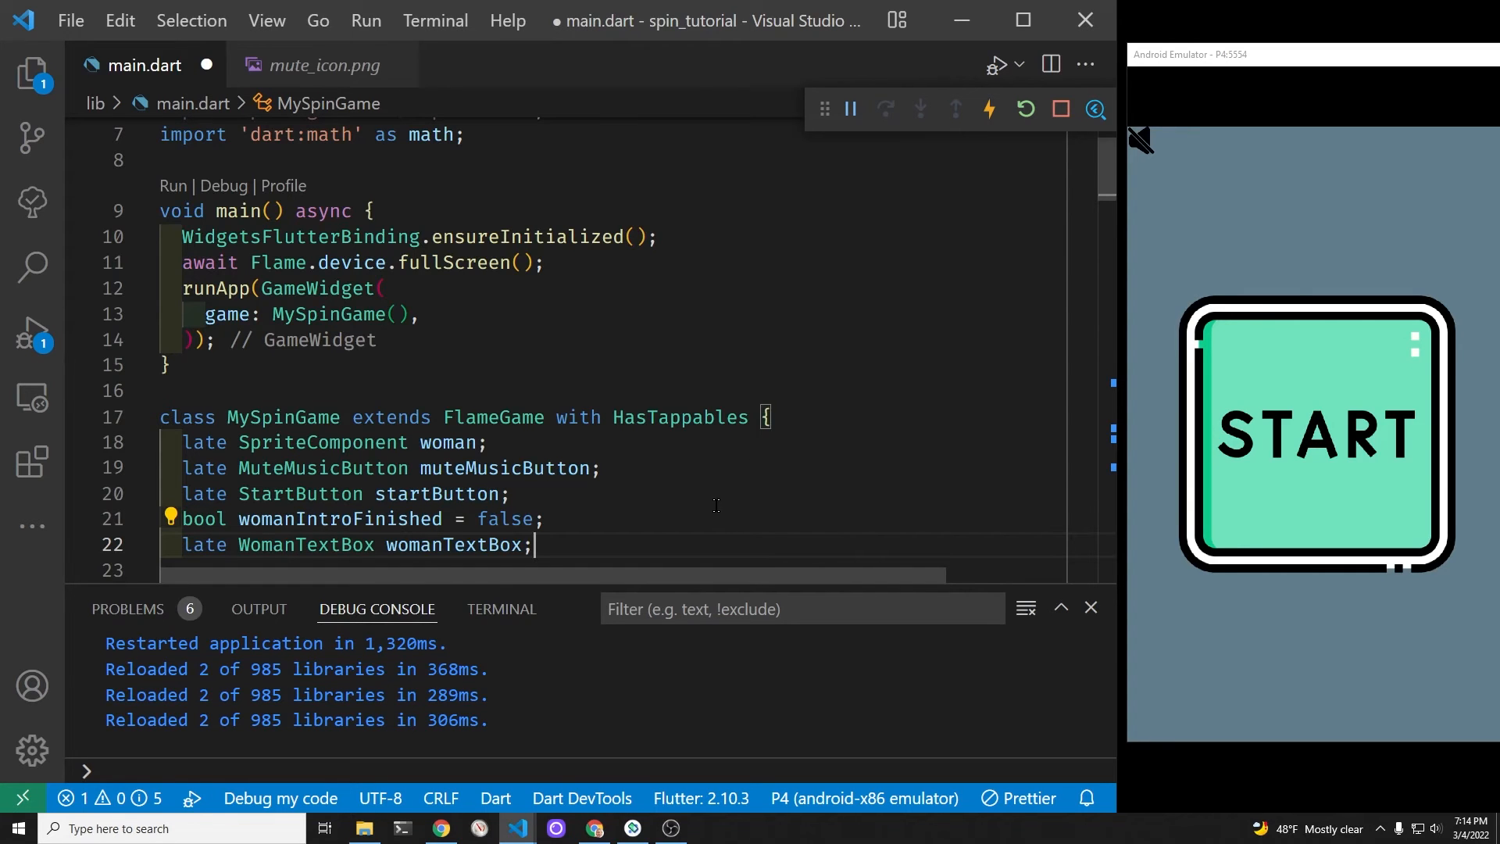
In onLoad, set womanTextBox = WomanTextBox(message) anchored bottomLeft at Vector2(0, size[1])
{"action": "scroll", "scroll_direction": "down", "scroll_amount": 3}
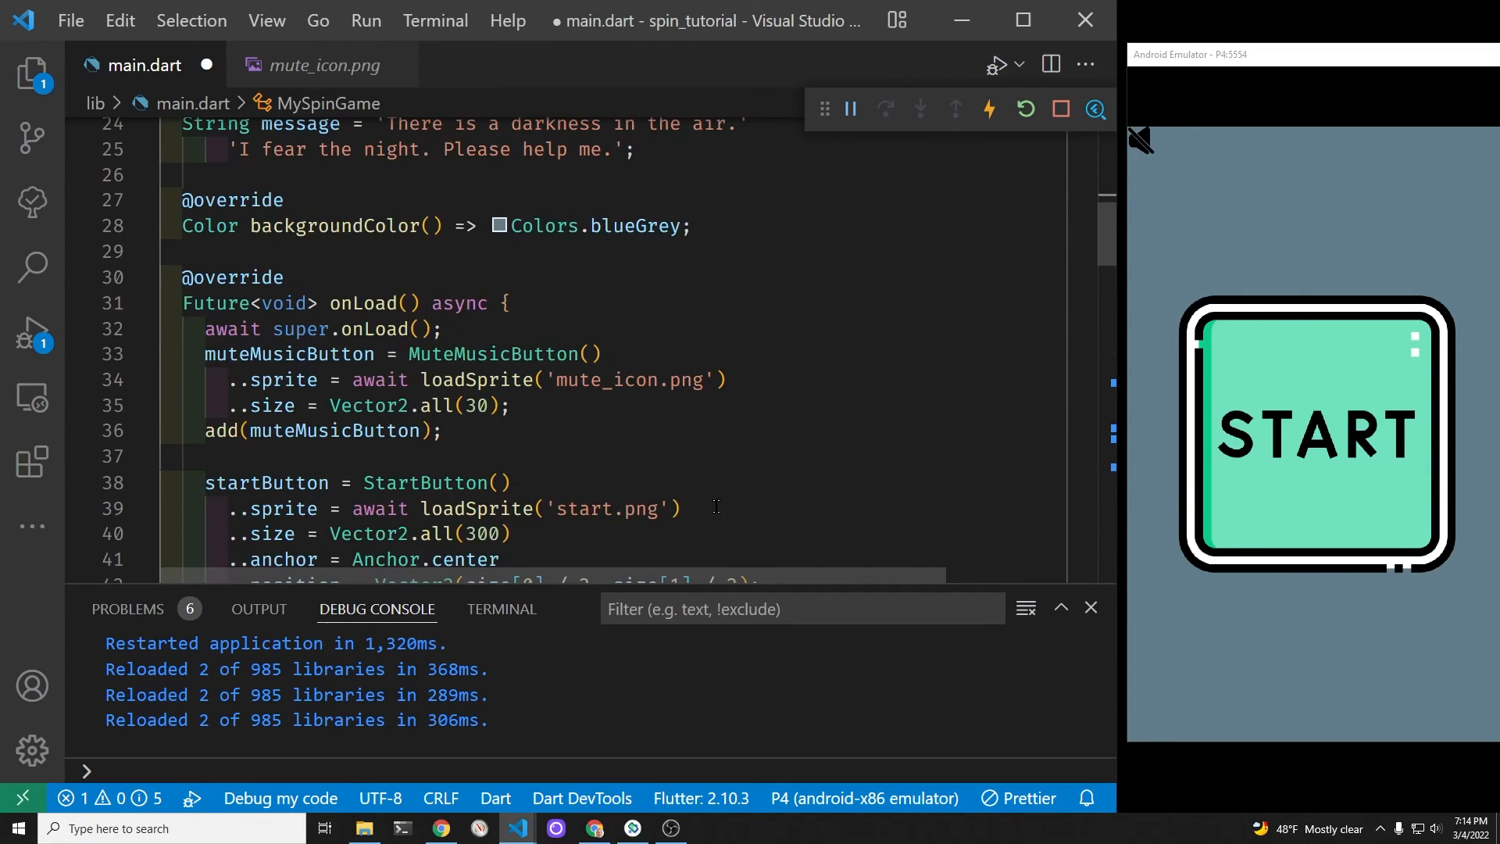
{"action": "scroll", "scroll_direction": "down", "scroll_amount": 3}
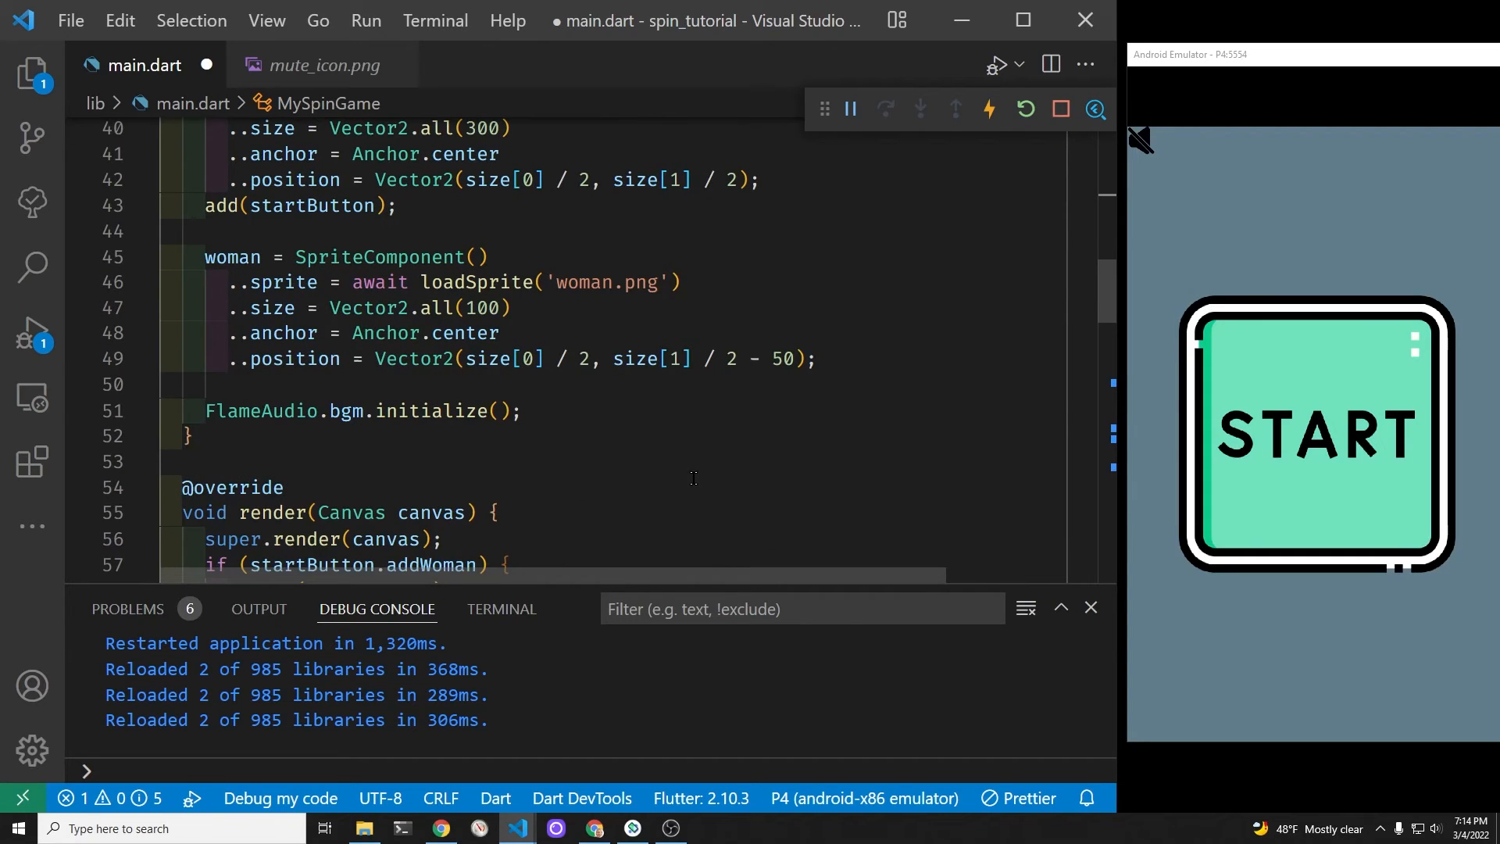
{"action": "left_click", "coordinate": [524, 410]}
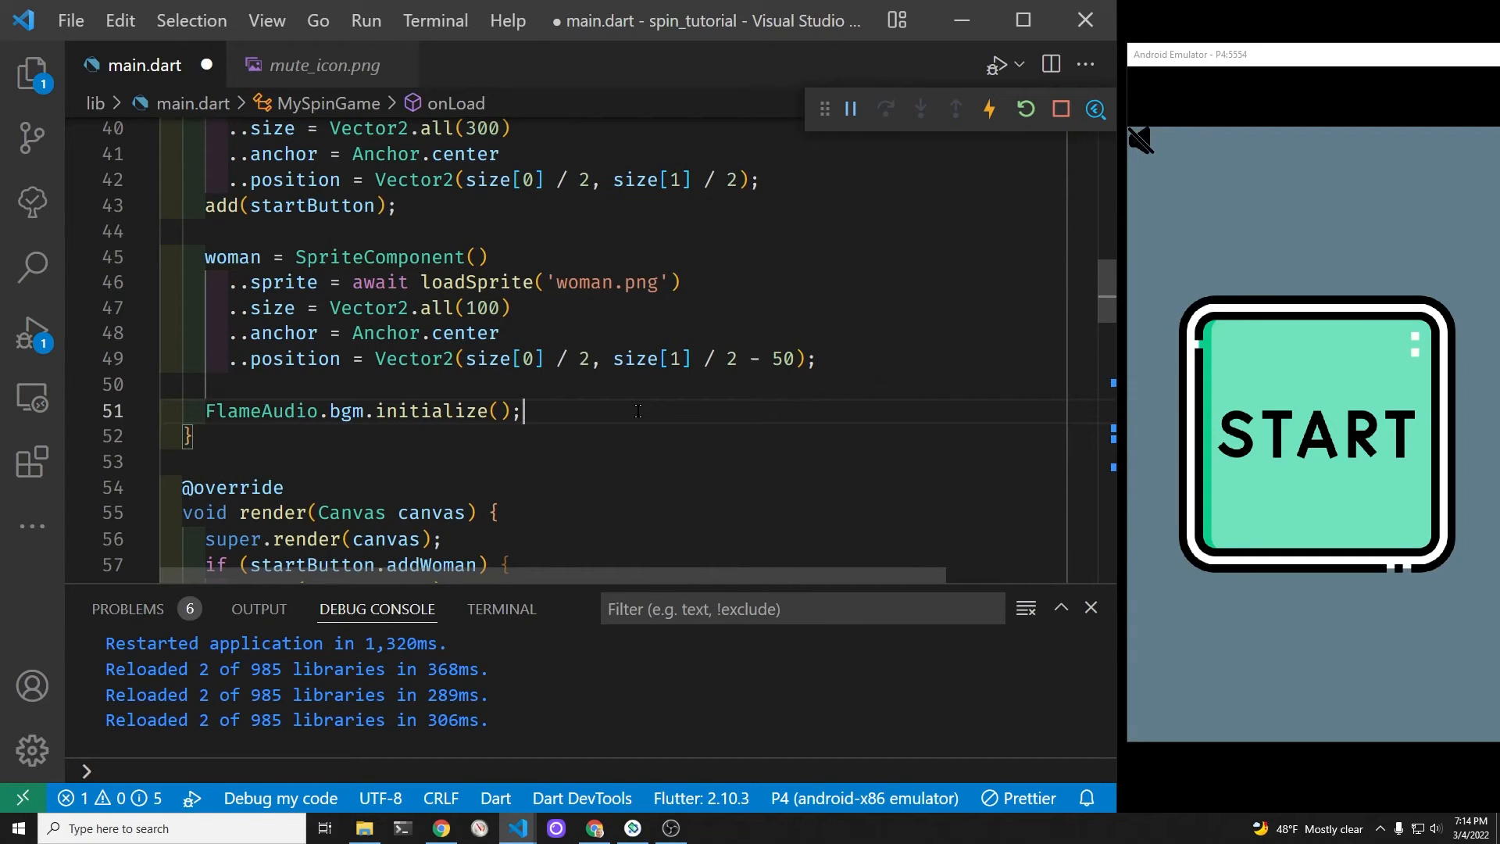
{"action": "type", "text": "womanTextBox"}
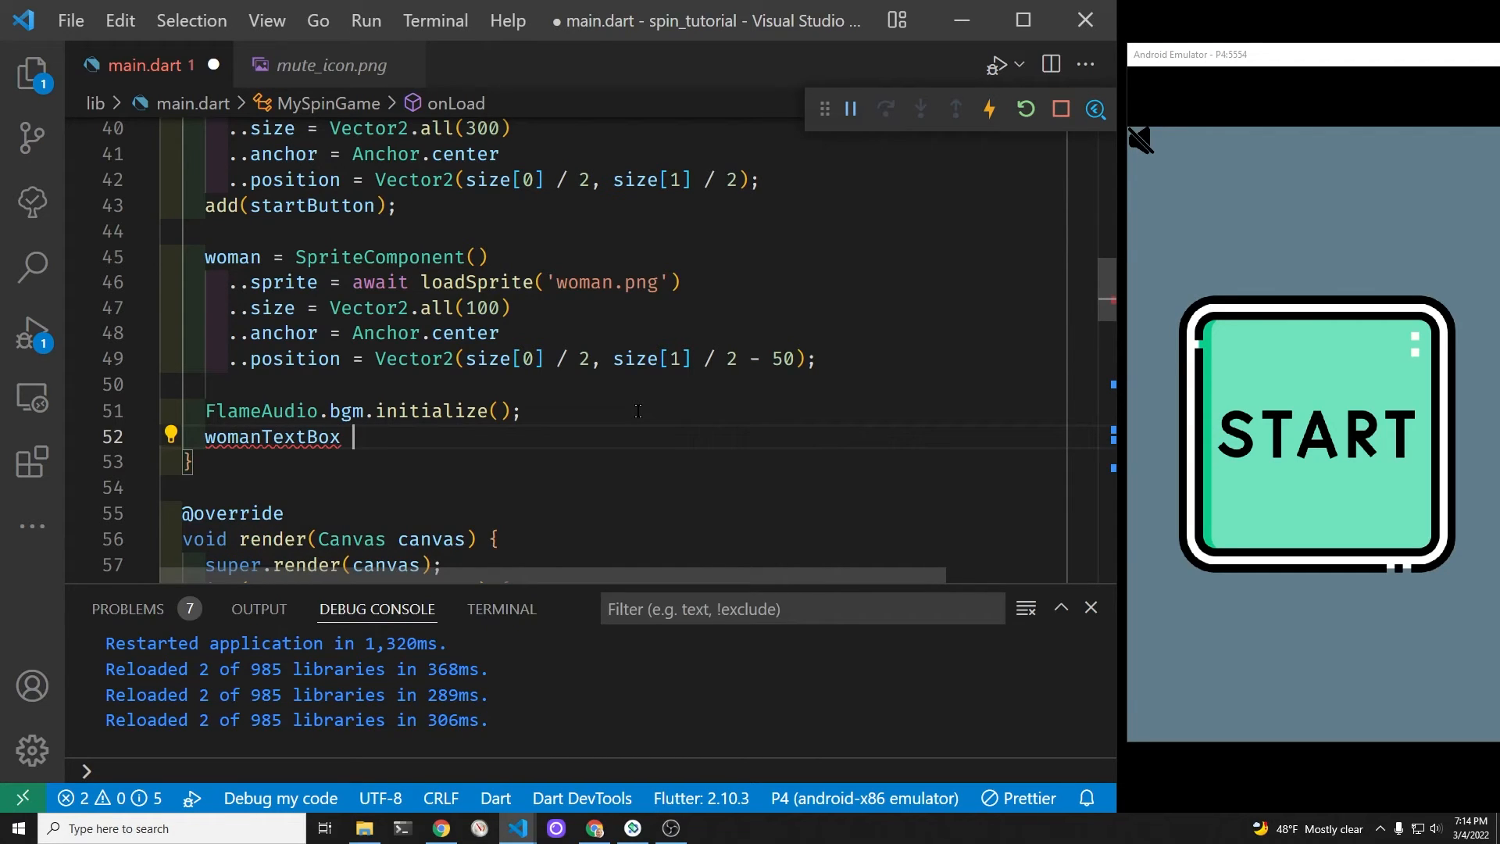
{"action": "type", "text": "= WomanTextBox(text"}
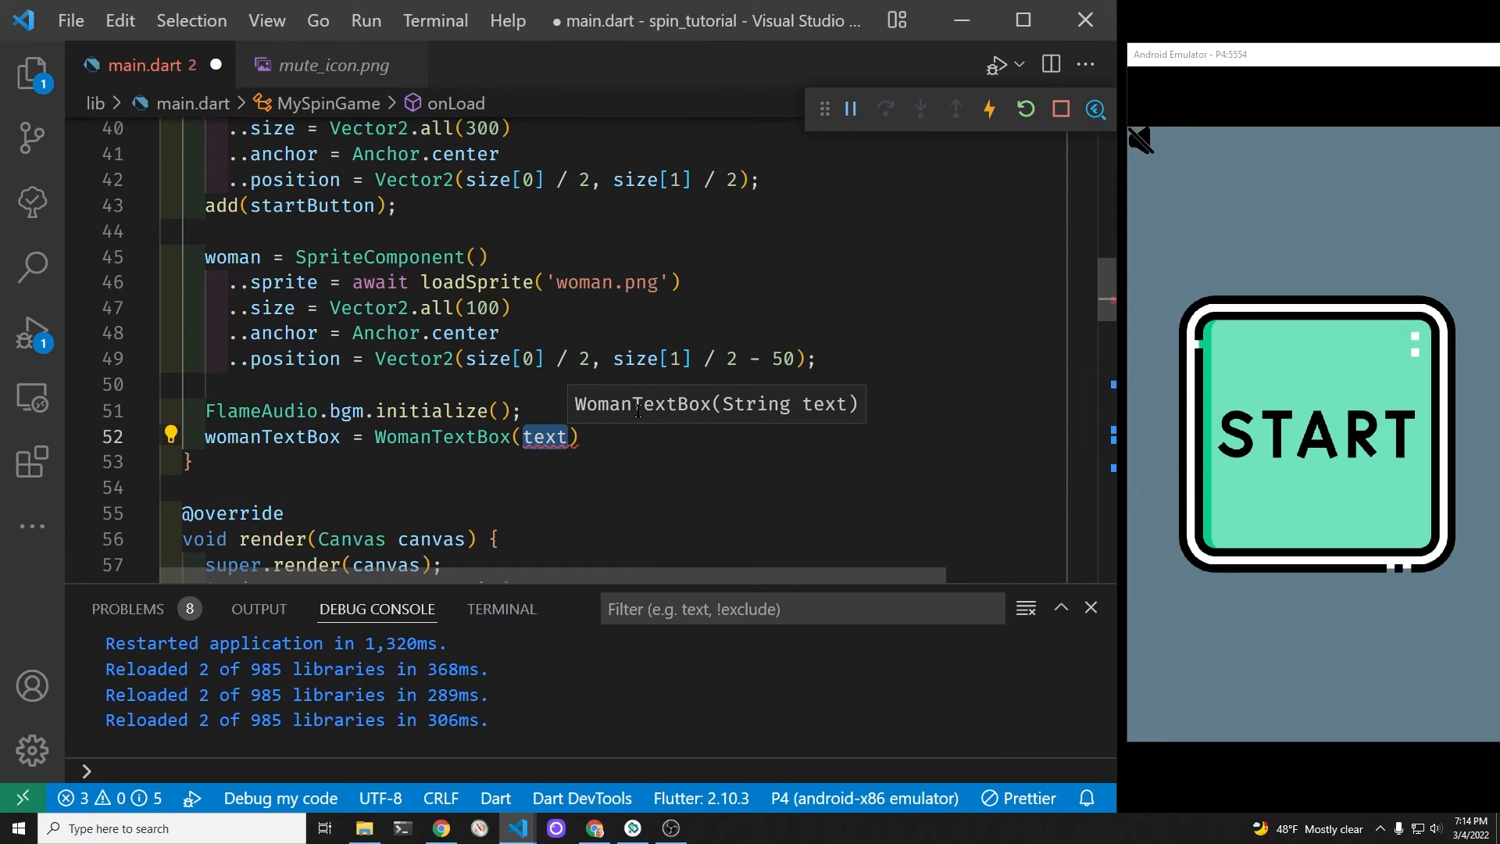
{"action": "type", "text": "message"}
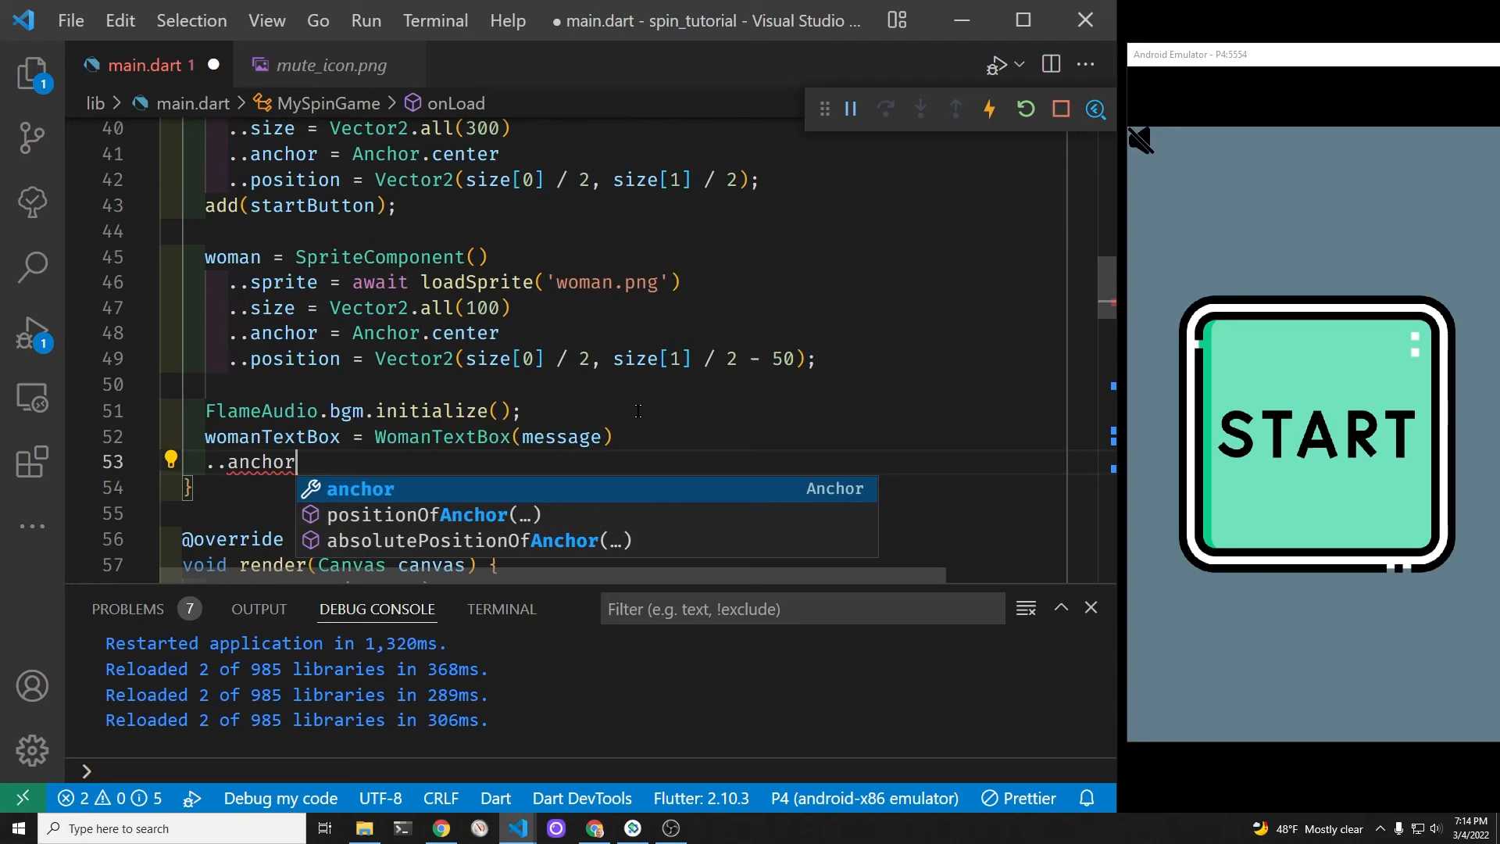
{"action": "type", "text": "= A"}
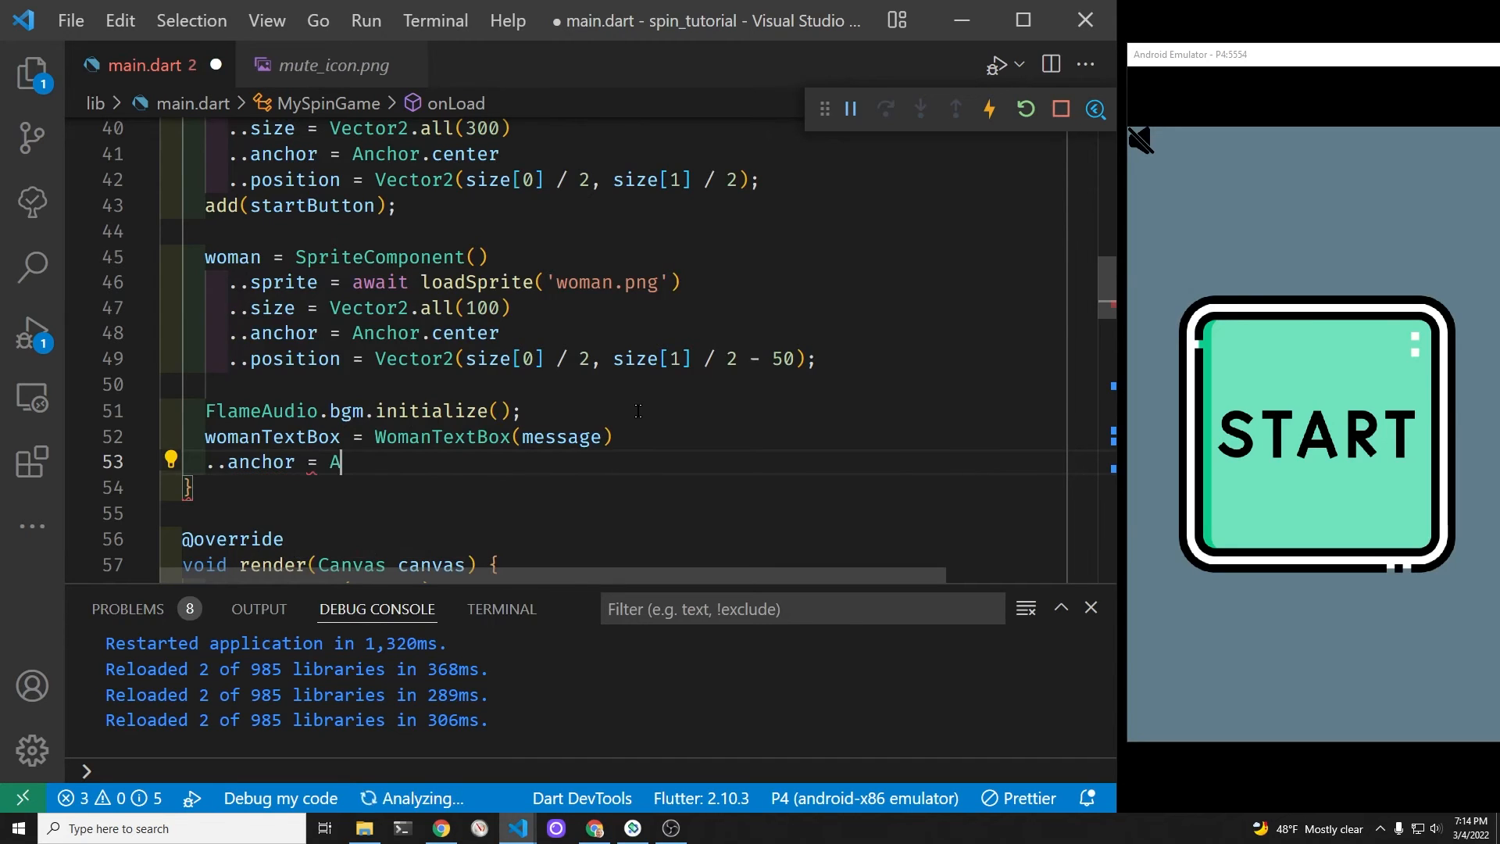
{"action": "type", "text": "nc"}
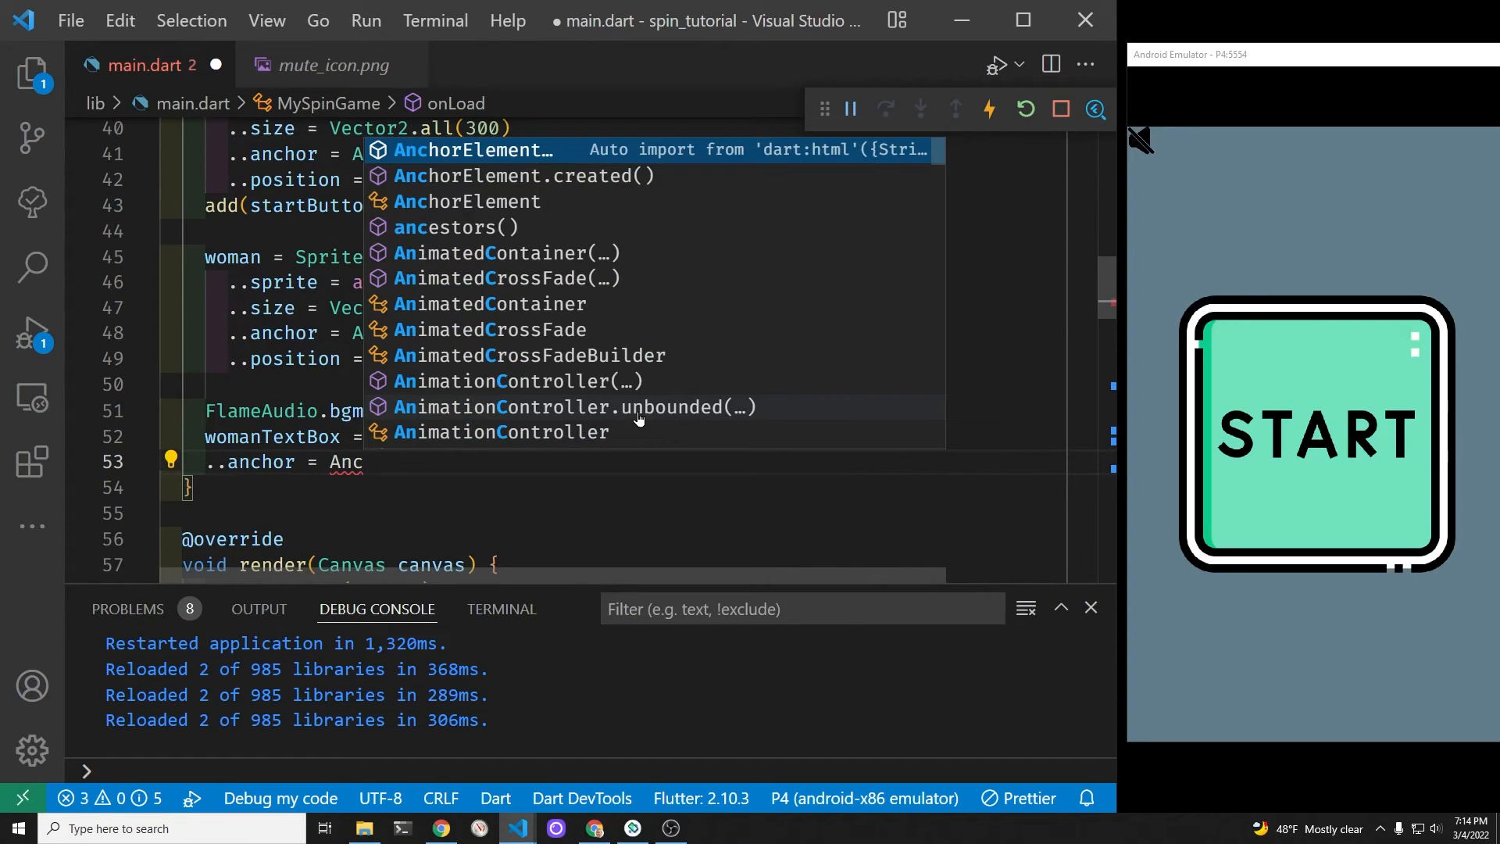
{"action": "type", "text": "hor.bottomLeft"}
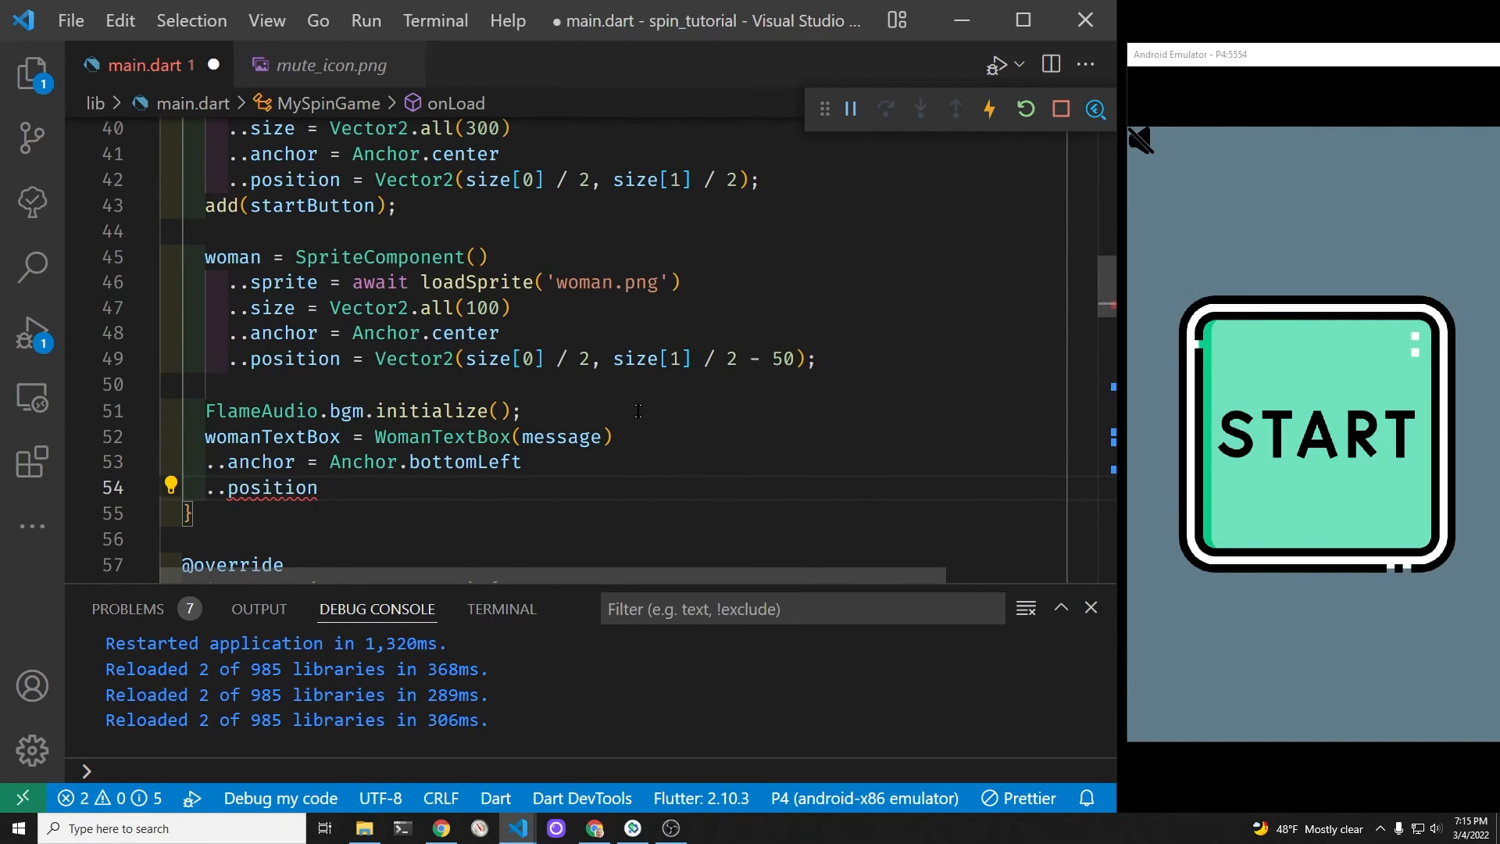
{"action": "type", "text": "= V"}
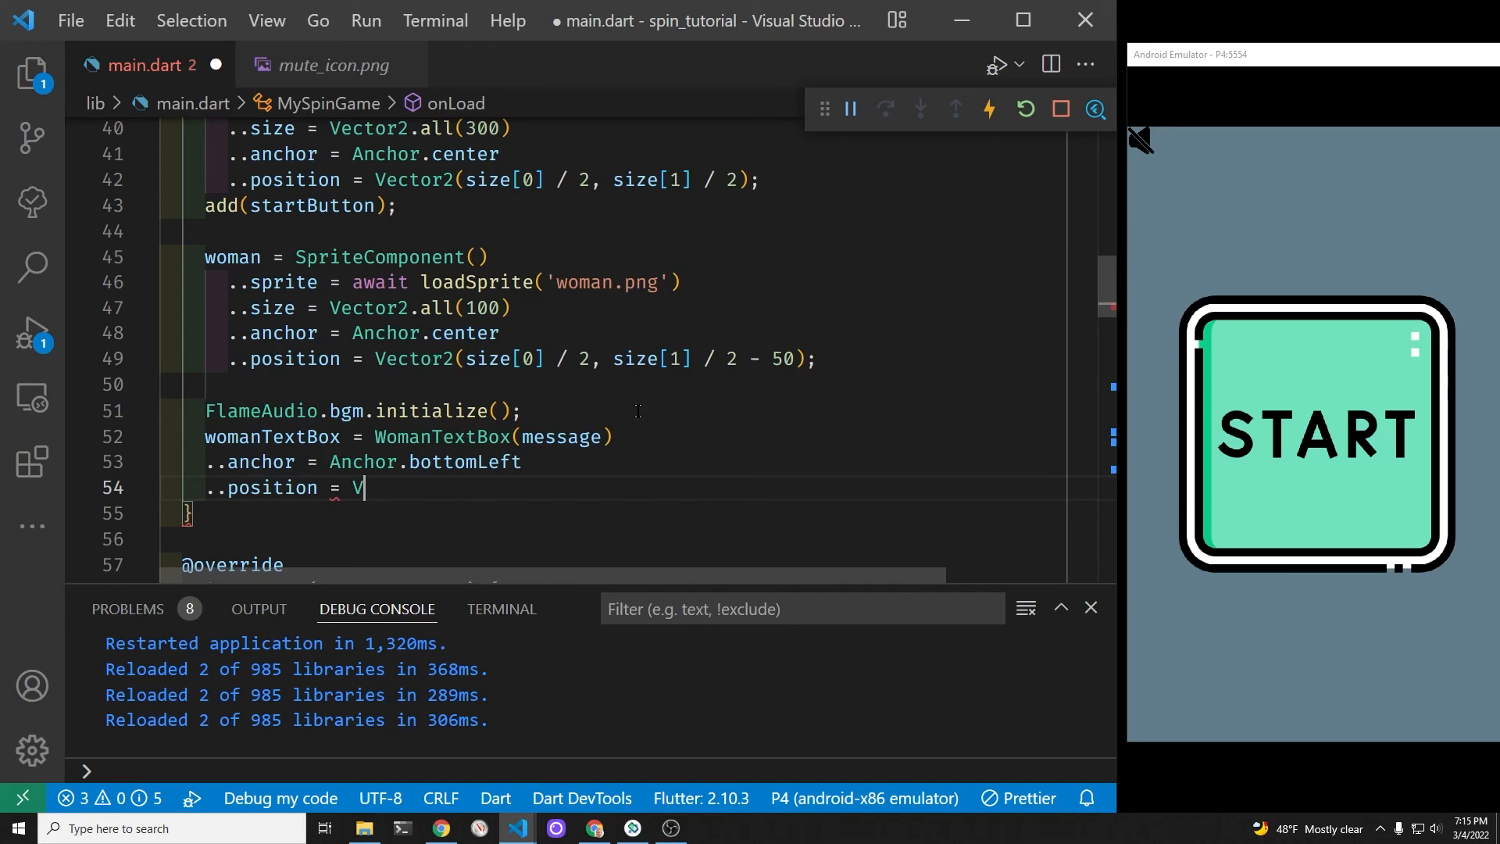
{"action": "type", "text": "ector2(0,"}
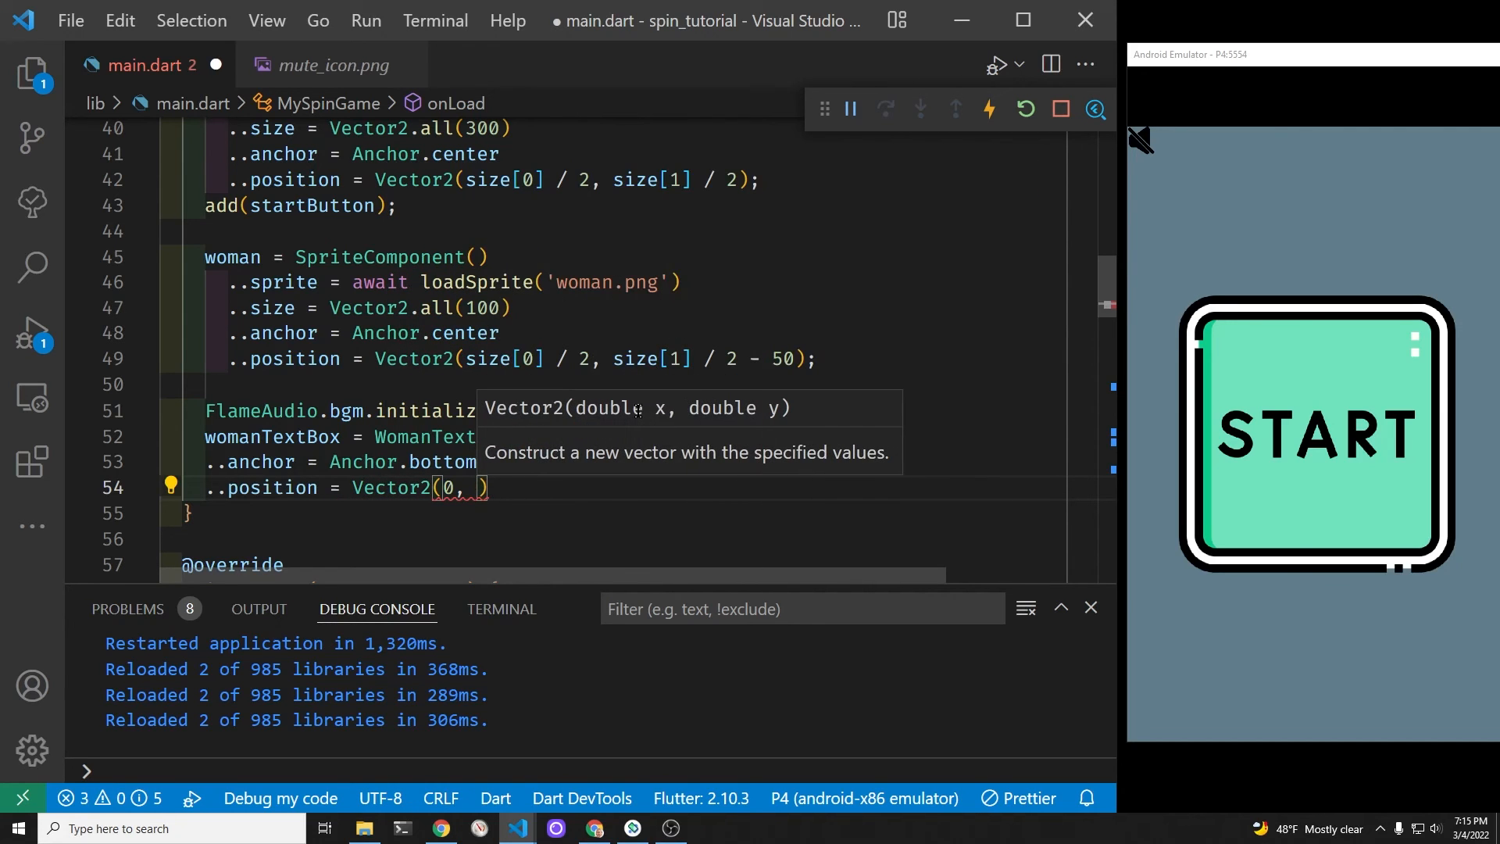
{"action": "type", "text": "size[1"}
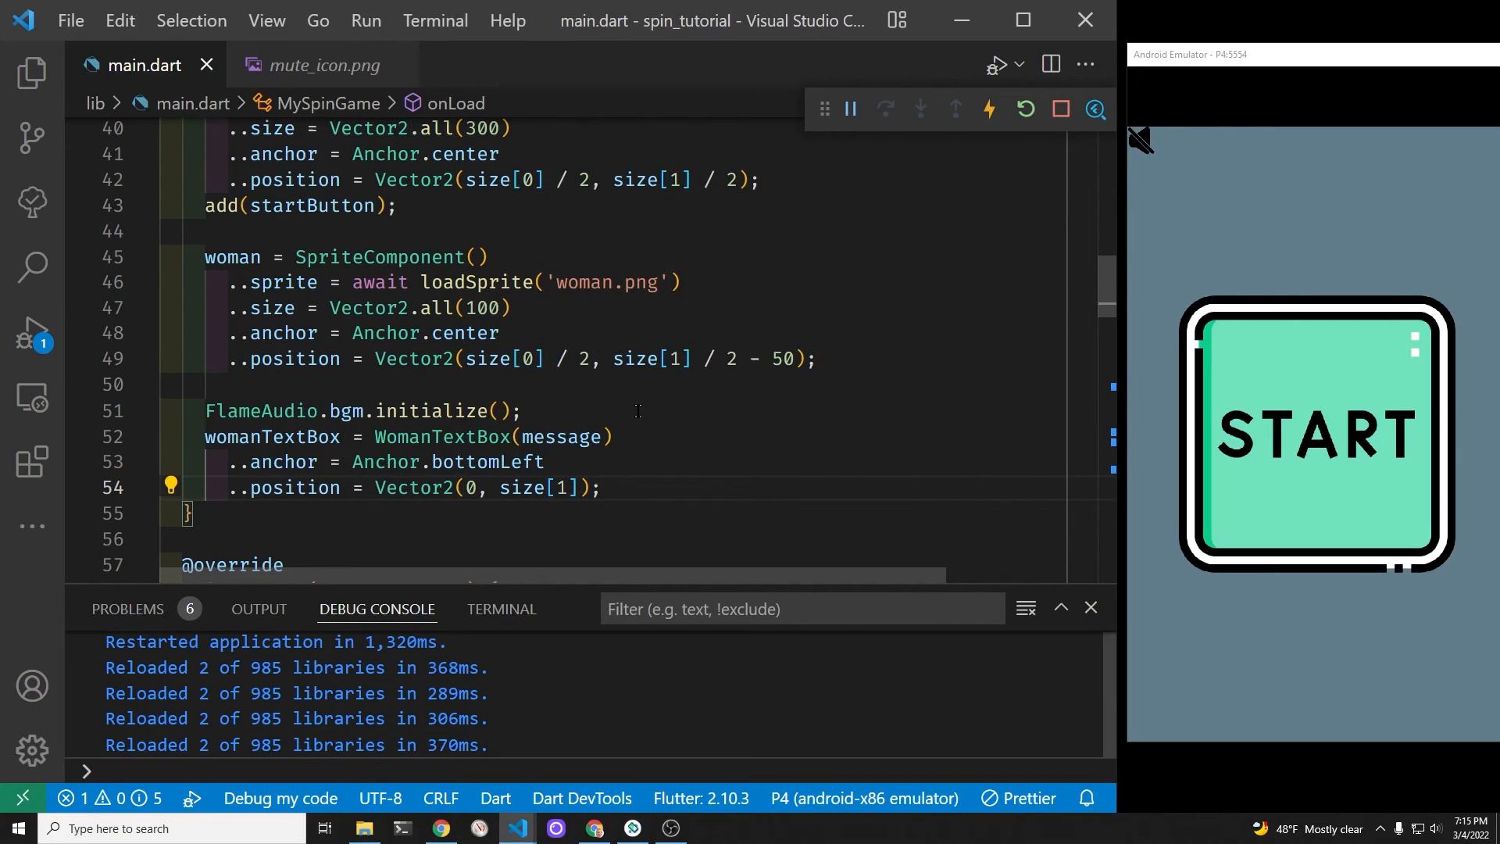
Begin typing on a line after the intro-finished flag, cancel it, and relocate that line
{"action": "scroll", "scroll_direction": "down", "scroll_amount": 3}
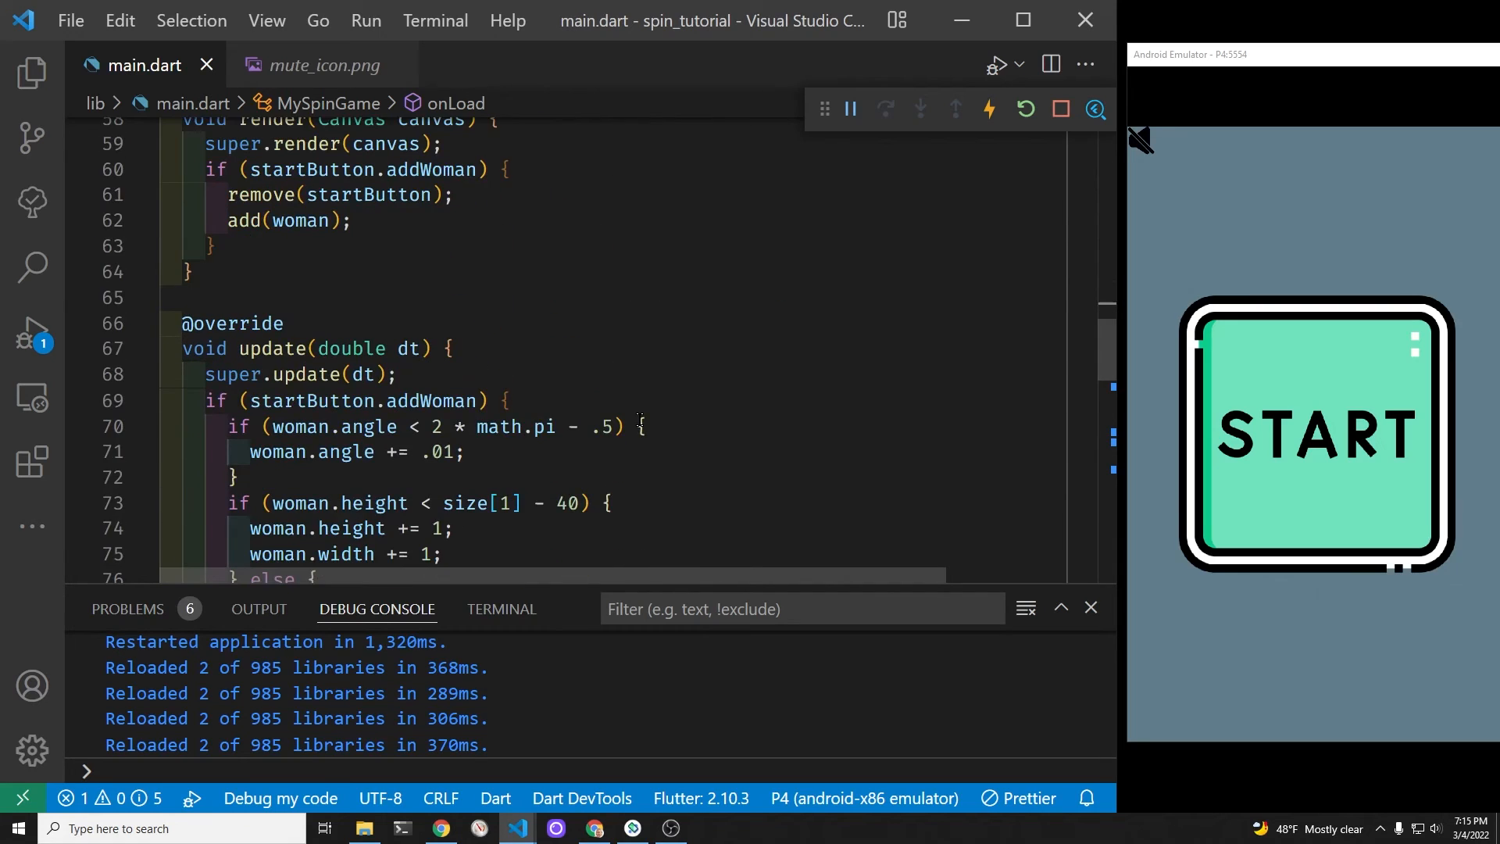
{"action": "scroll", "scroll_direction": "down", "scroll_amount": 3}
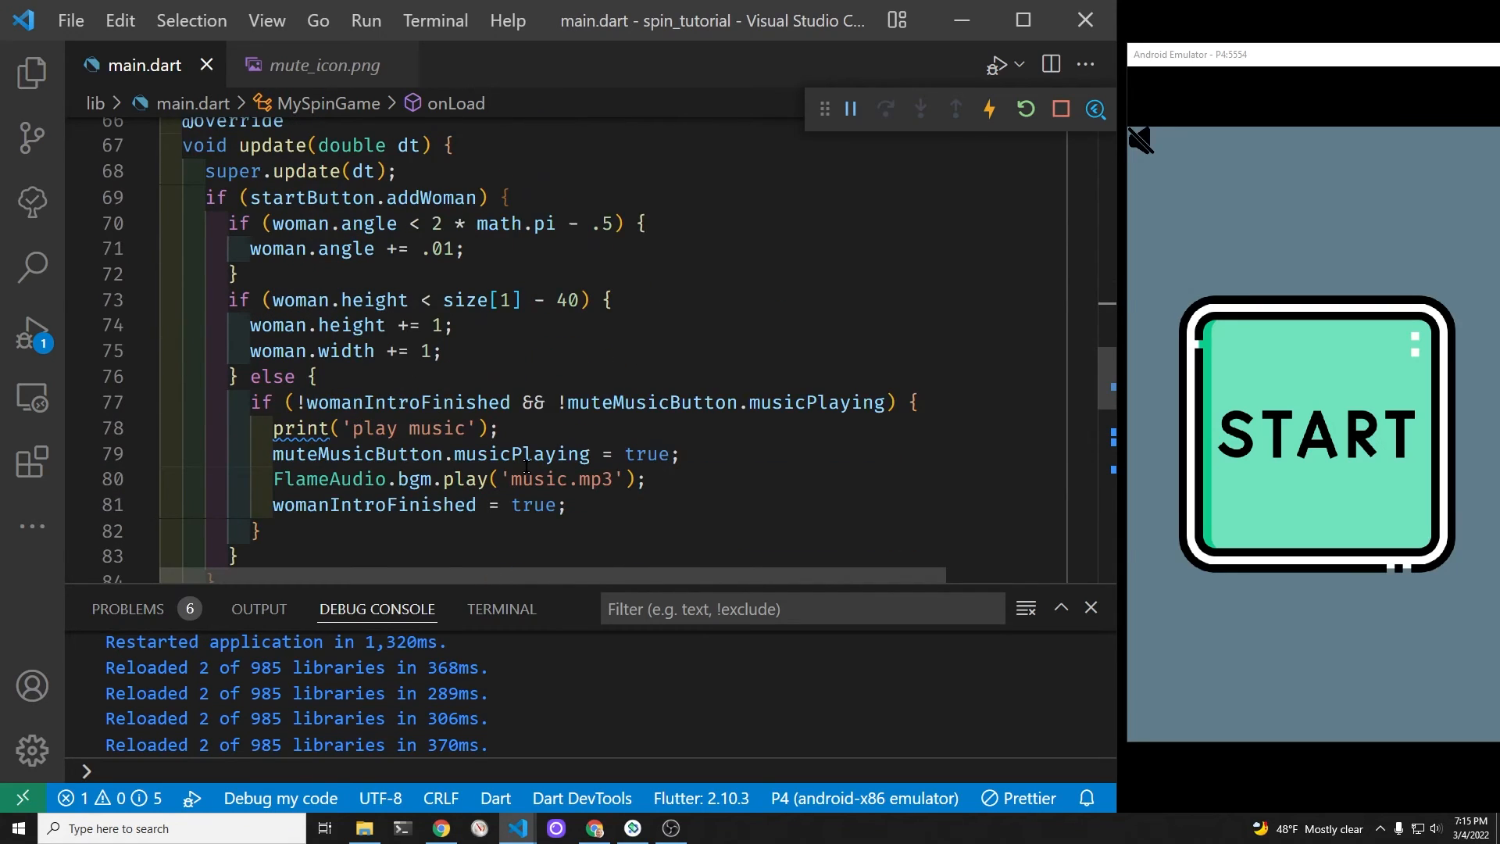
{"action": "left_click", "coordinate": [566, 504]}
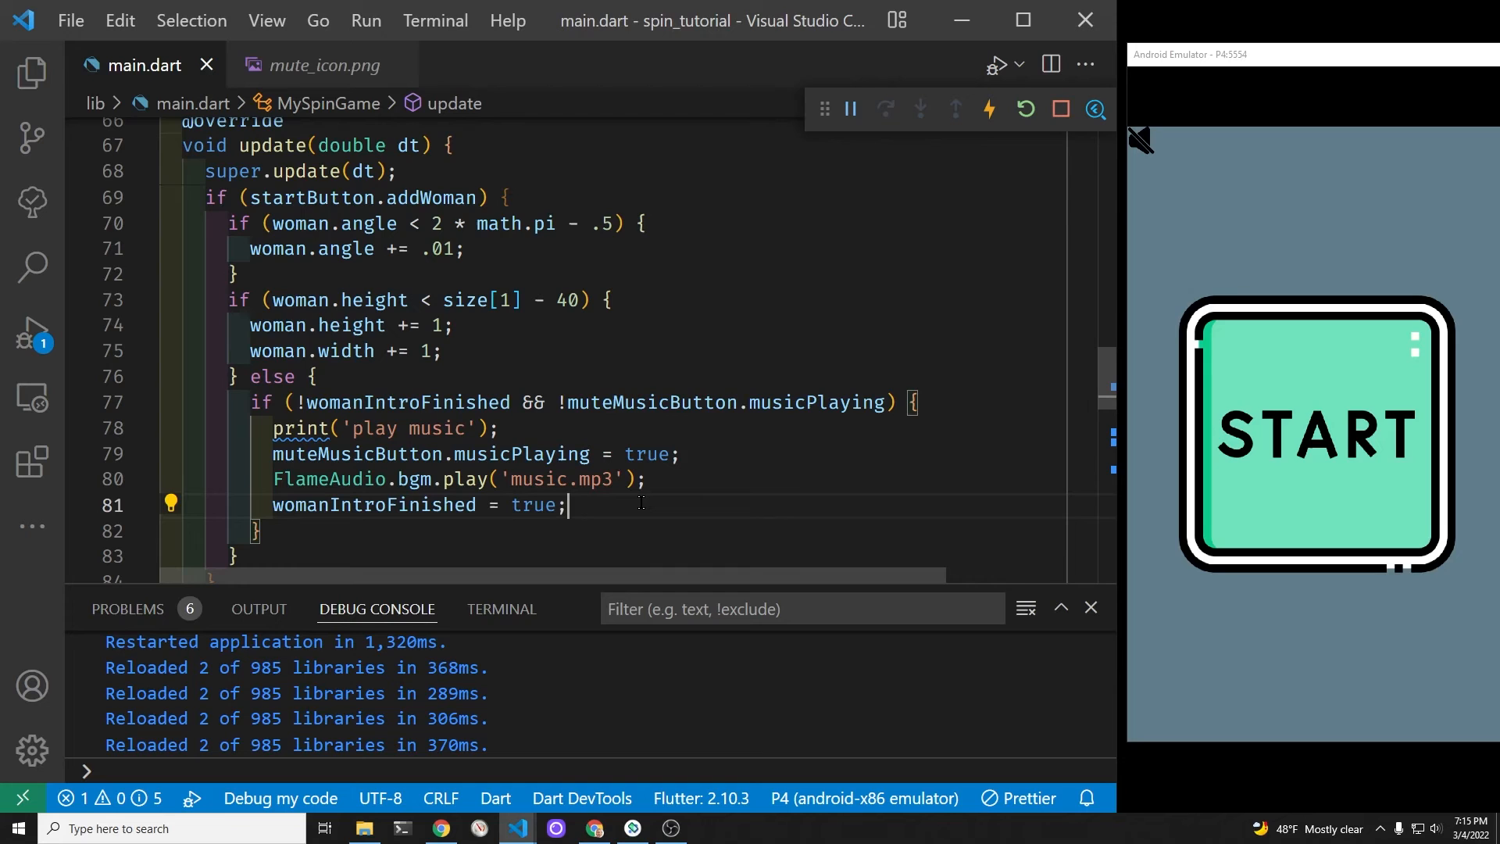
{"action": "type", "text": "ad"}
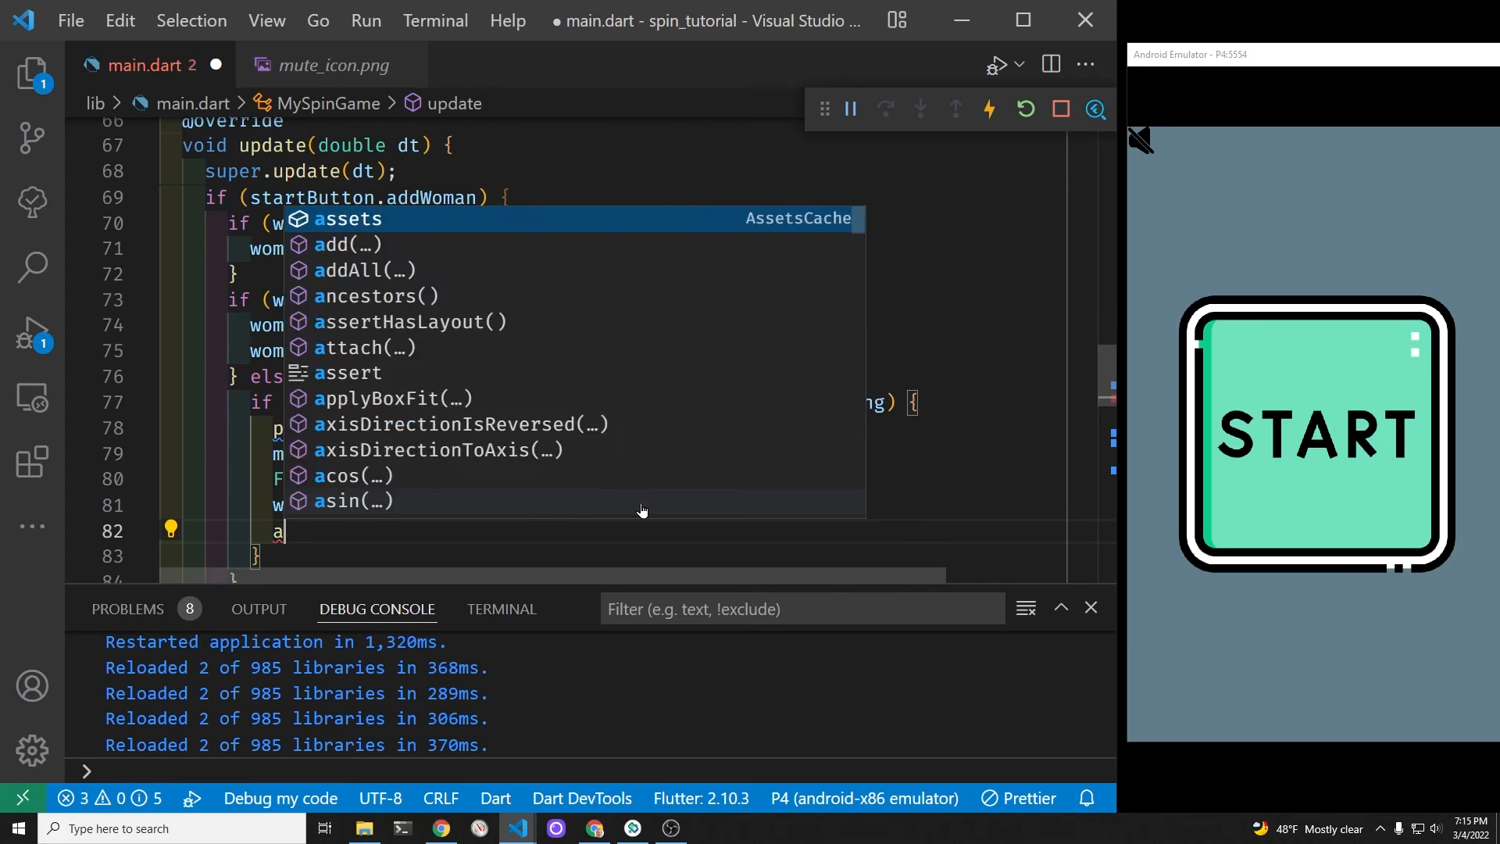
{"action": "key", "text": "Escape"}
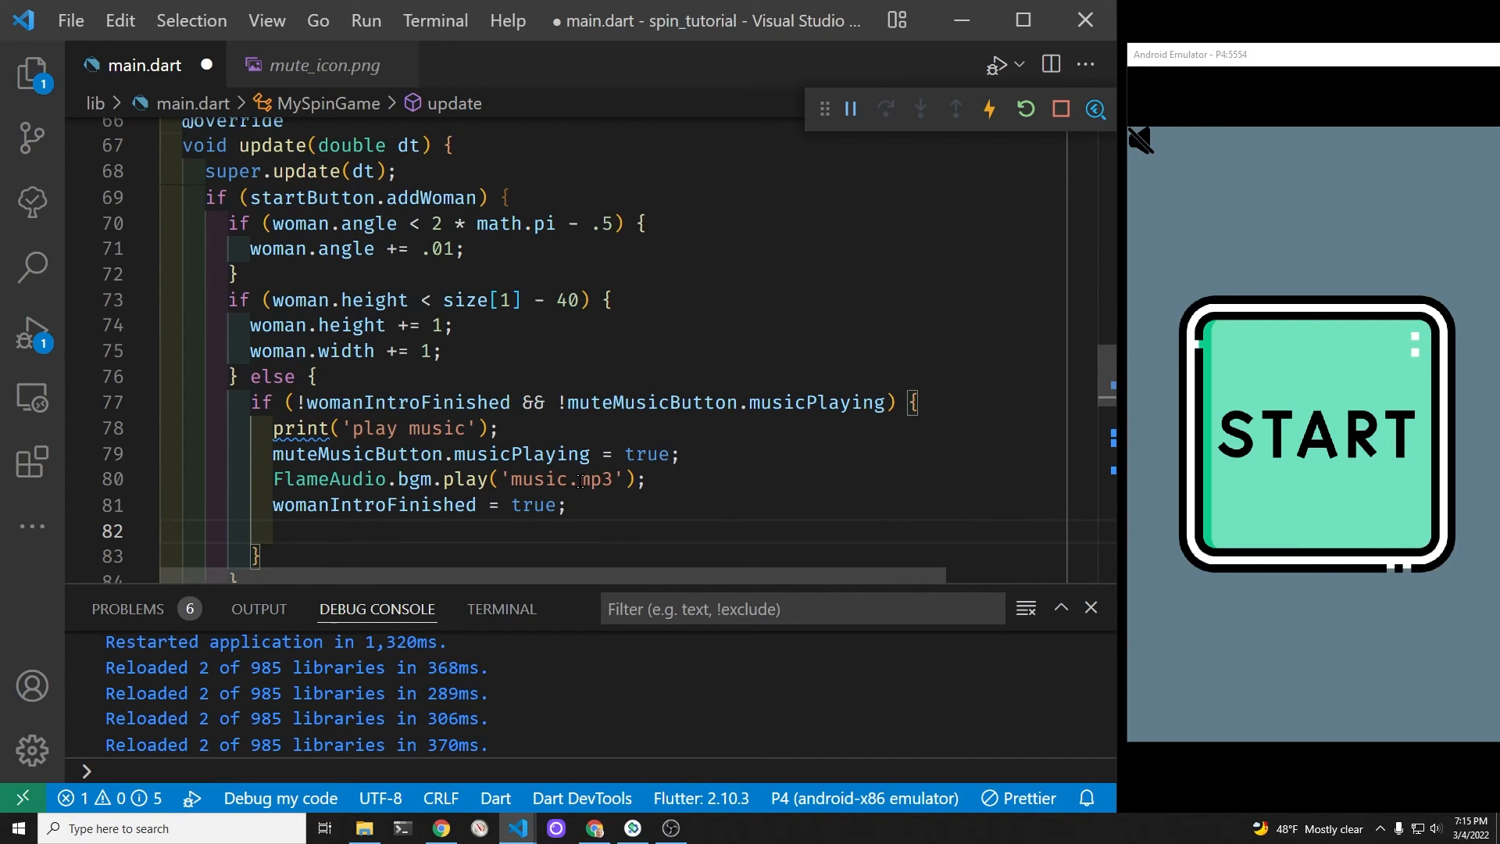
{"action": "scroll", "scroll_direction": "up", "scroll_amount": 3}
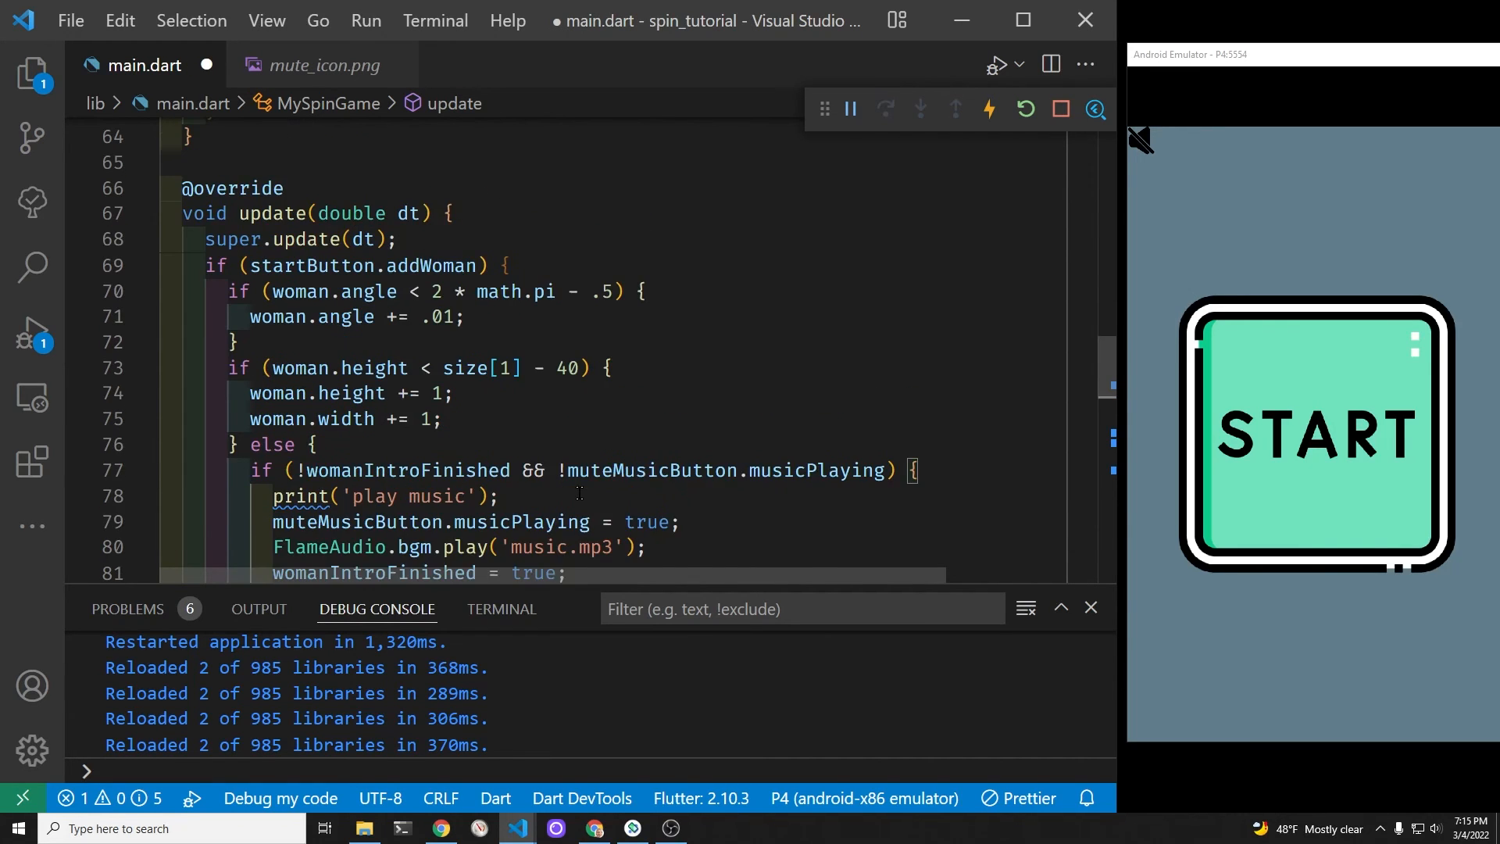
{"action": "scroll", "scroll_direction": "down", "scroll_amount": 3}
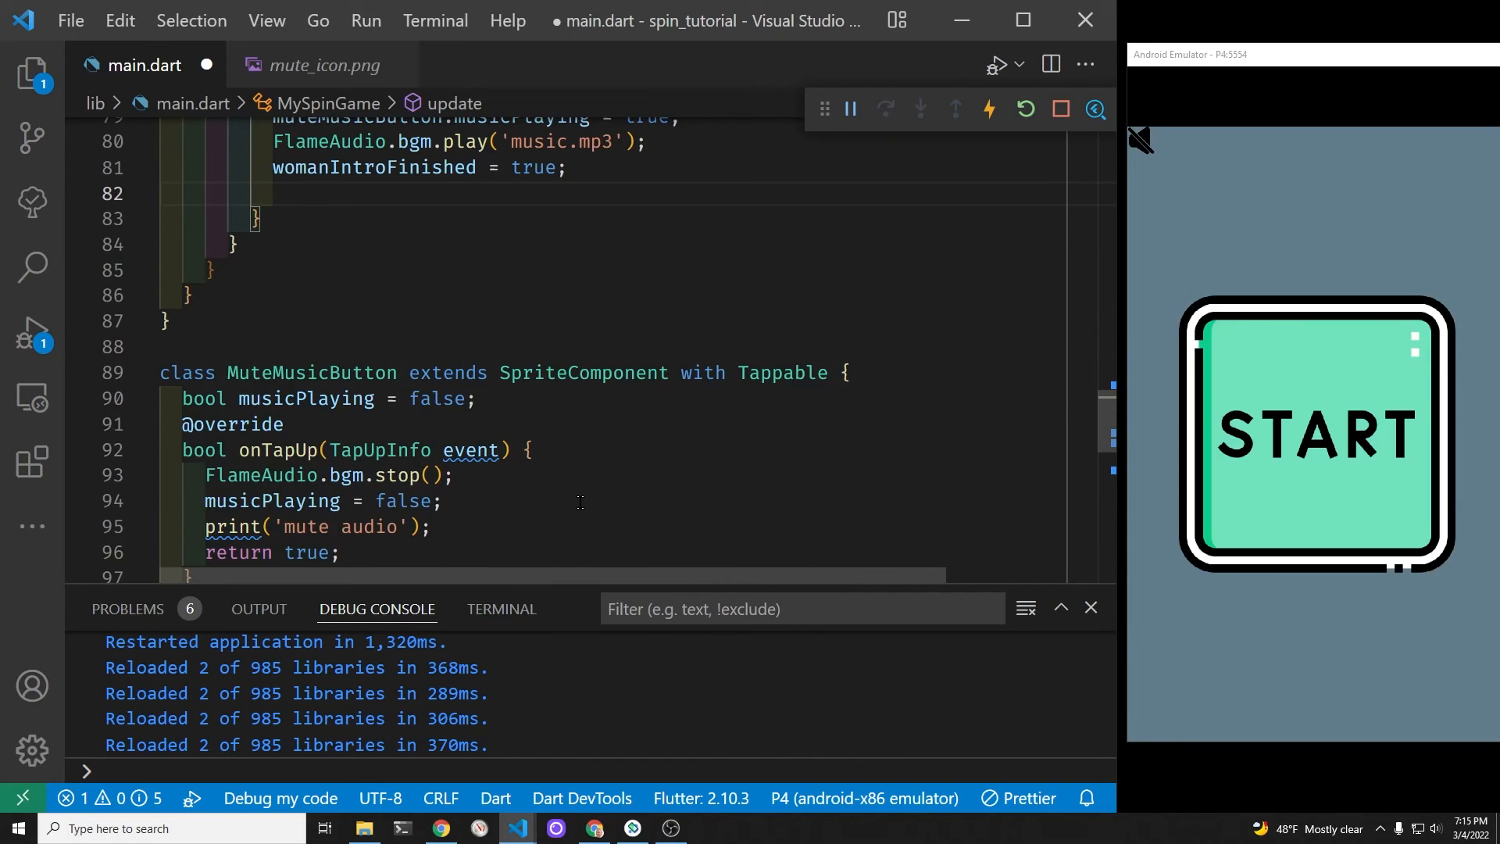
{"action": "scroll", "scroll_direction": "down", "scroll_amount": 3}
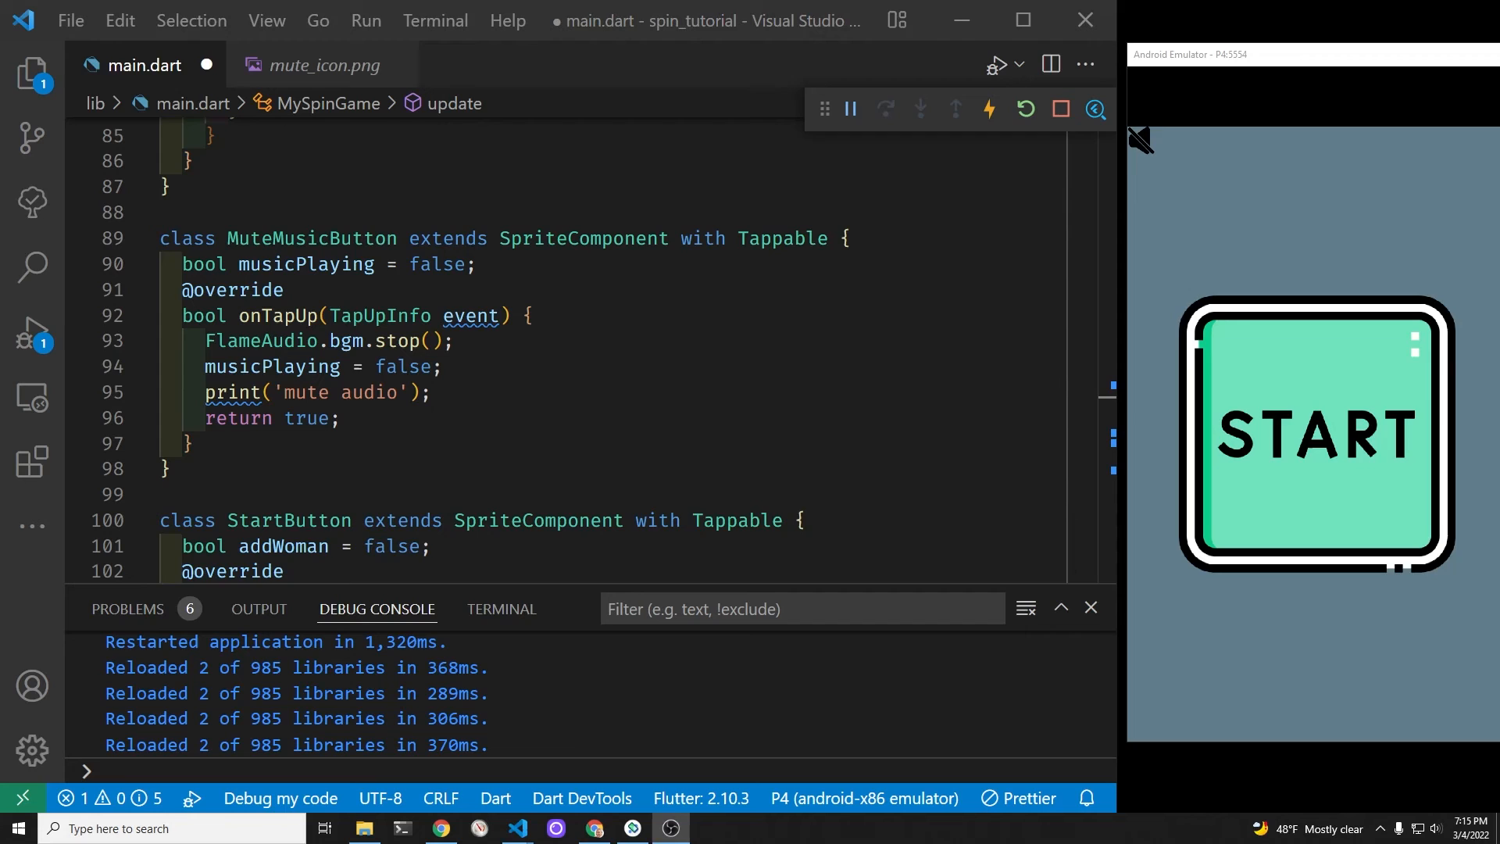
{"action": "scroll", "scroll_direction": "up", "scroll_amount": 3}
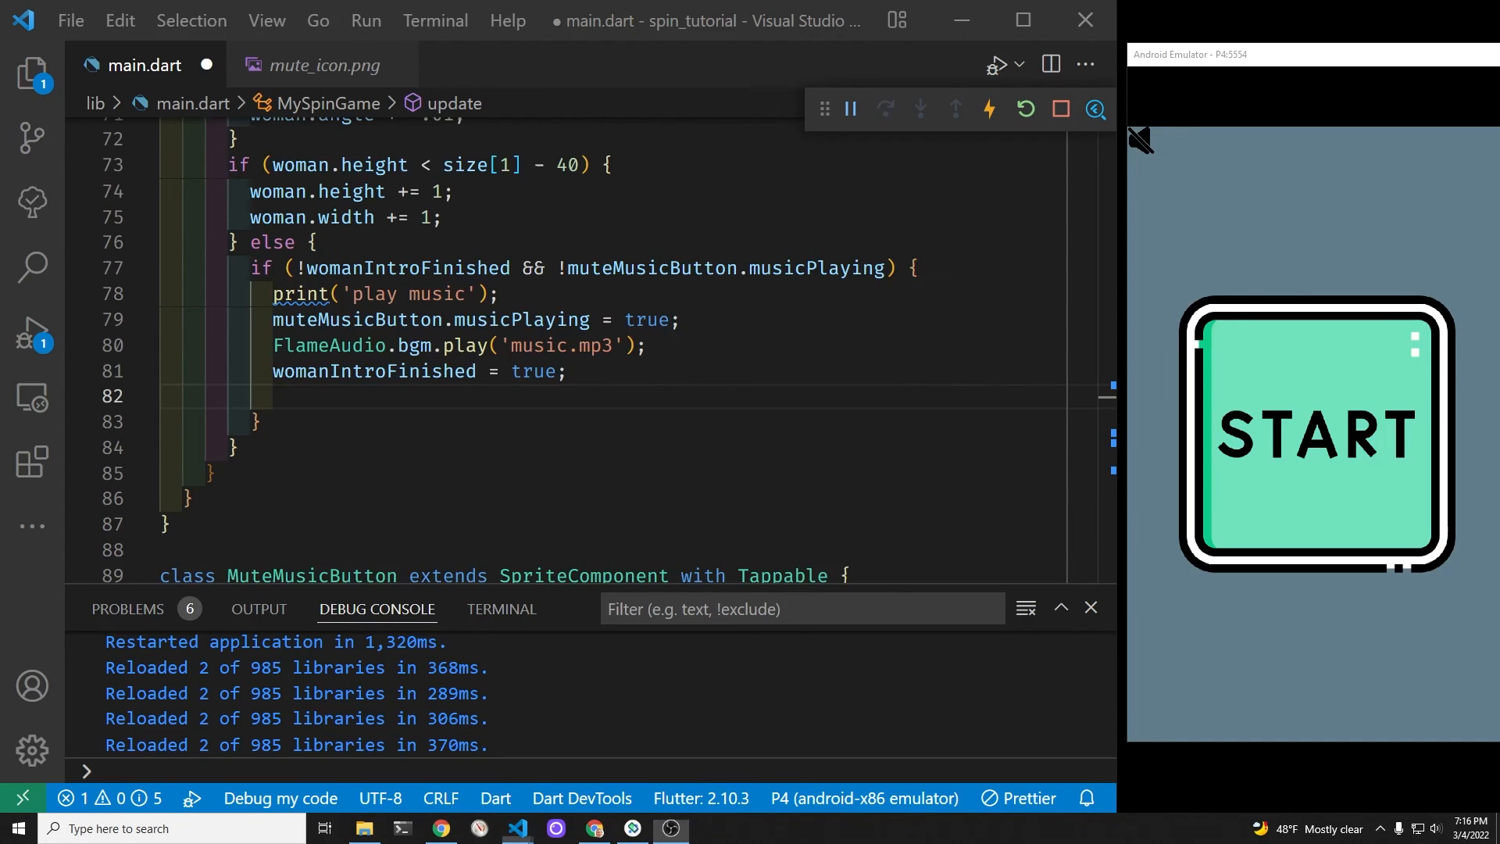
Add add(womanTextBox) after womanIntroFinished = true in update's music-start branch
{"action": "left_click", "coordinate": [567, 371]}
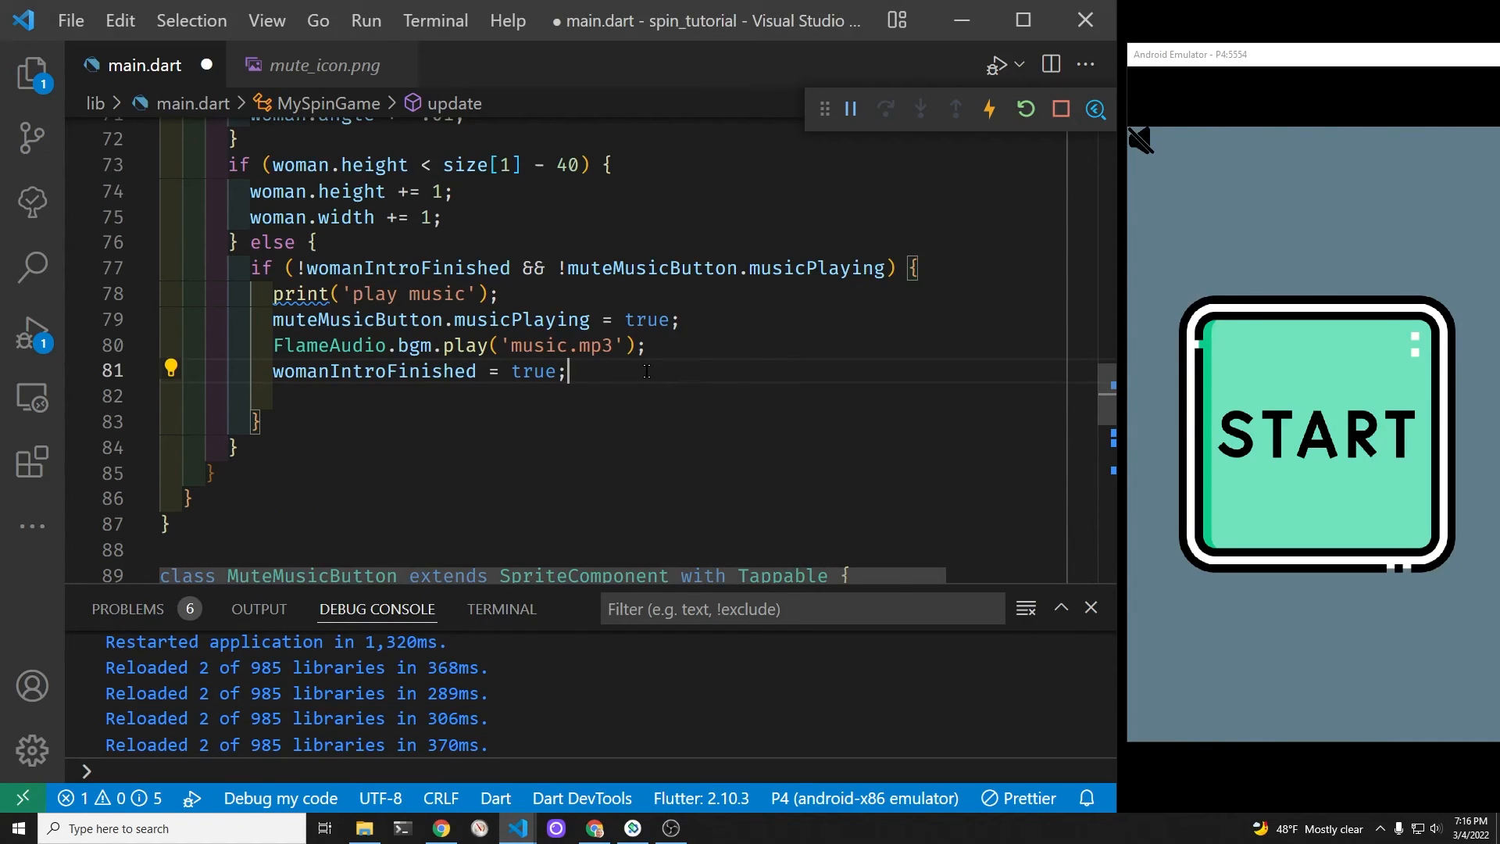
{"action": "type", "text": "ad"}
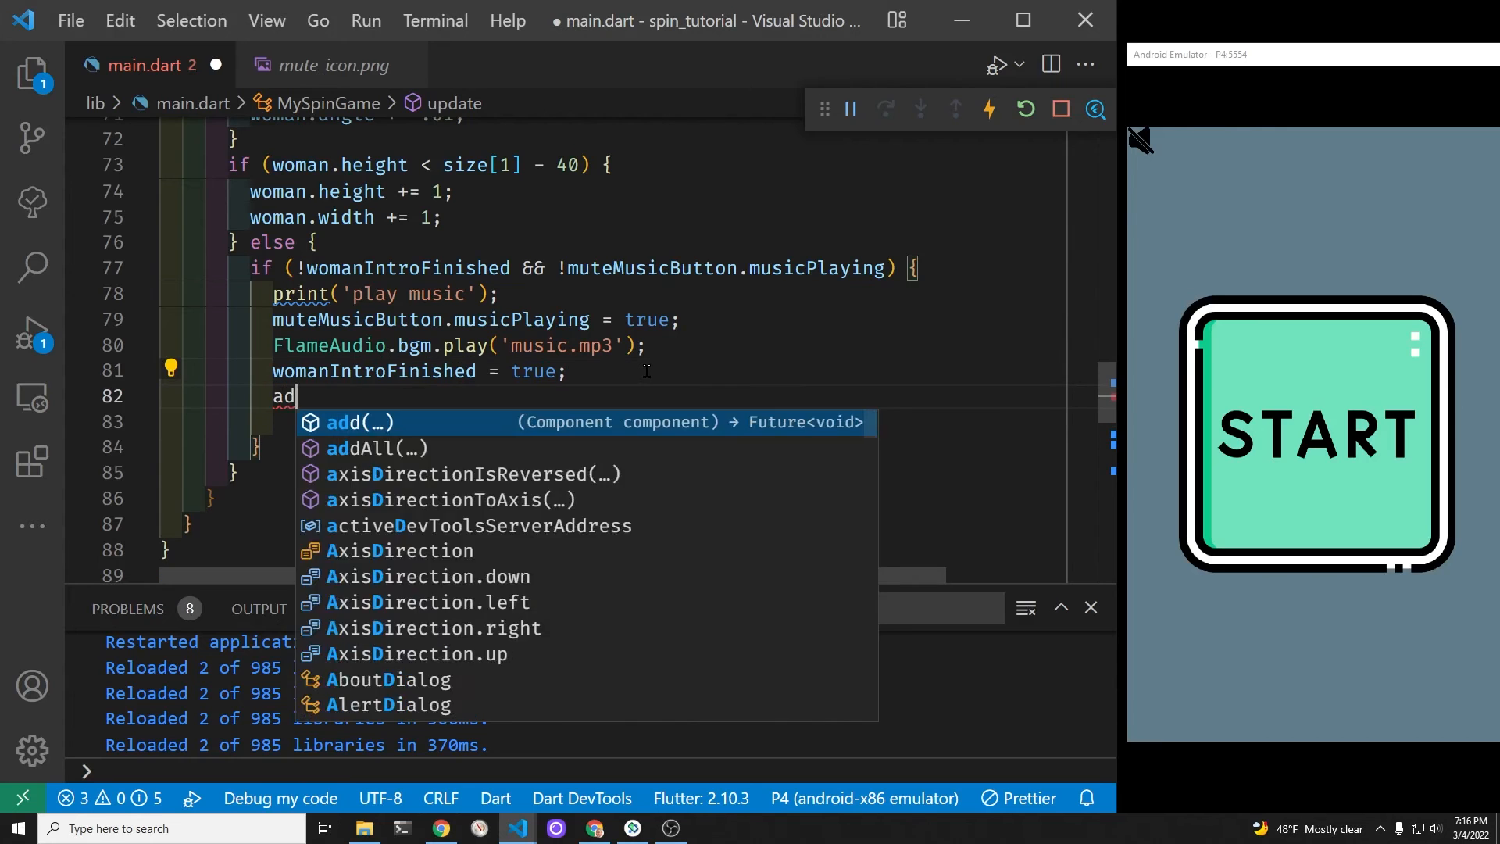
{"action": "type", "text": "(my"}
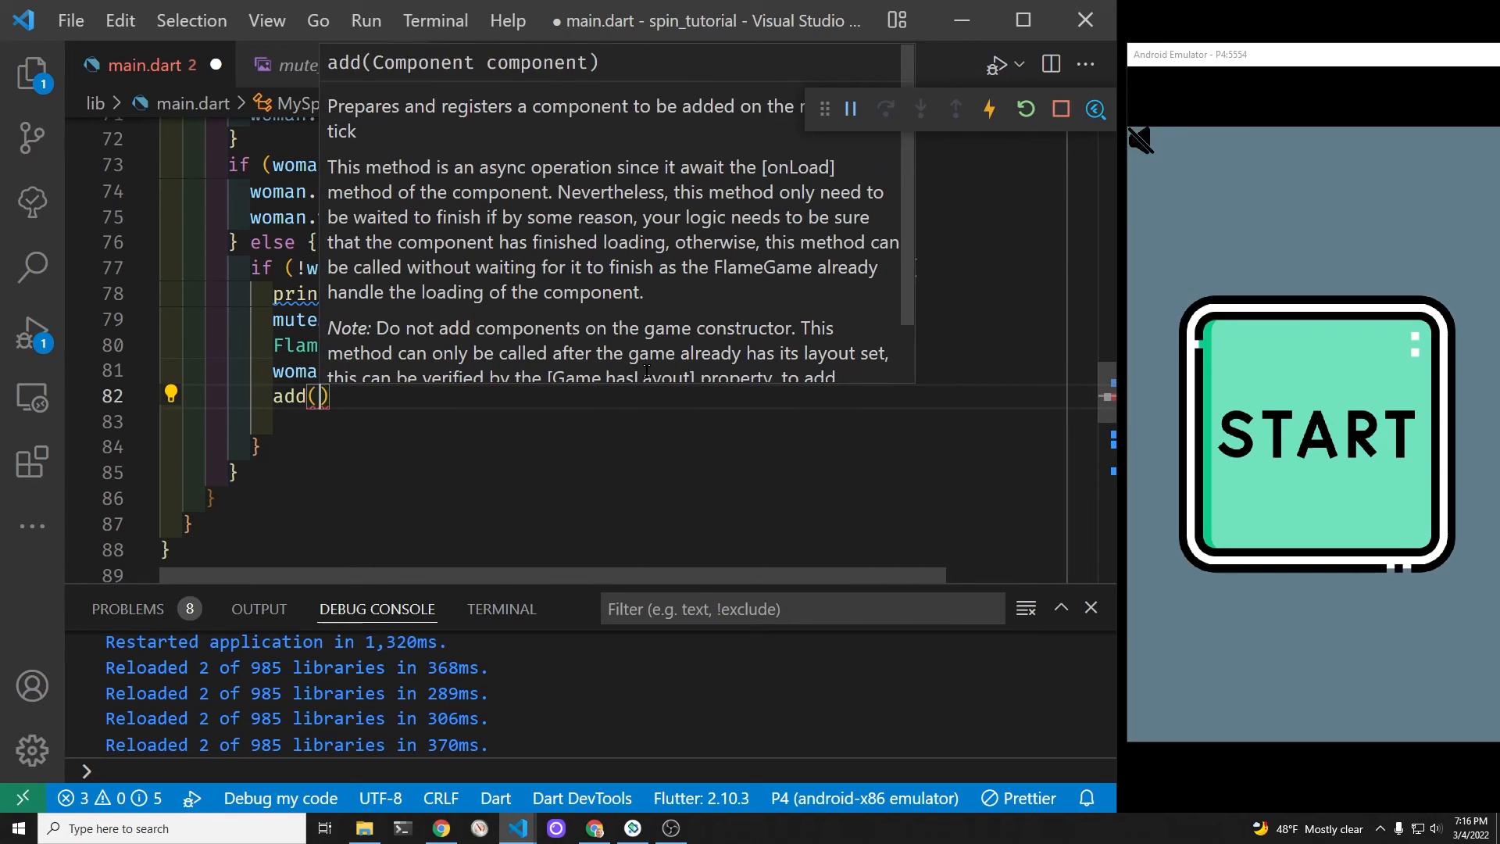
{"action": "type", "text": "womanTextBox"}
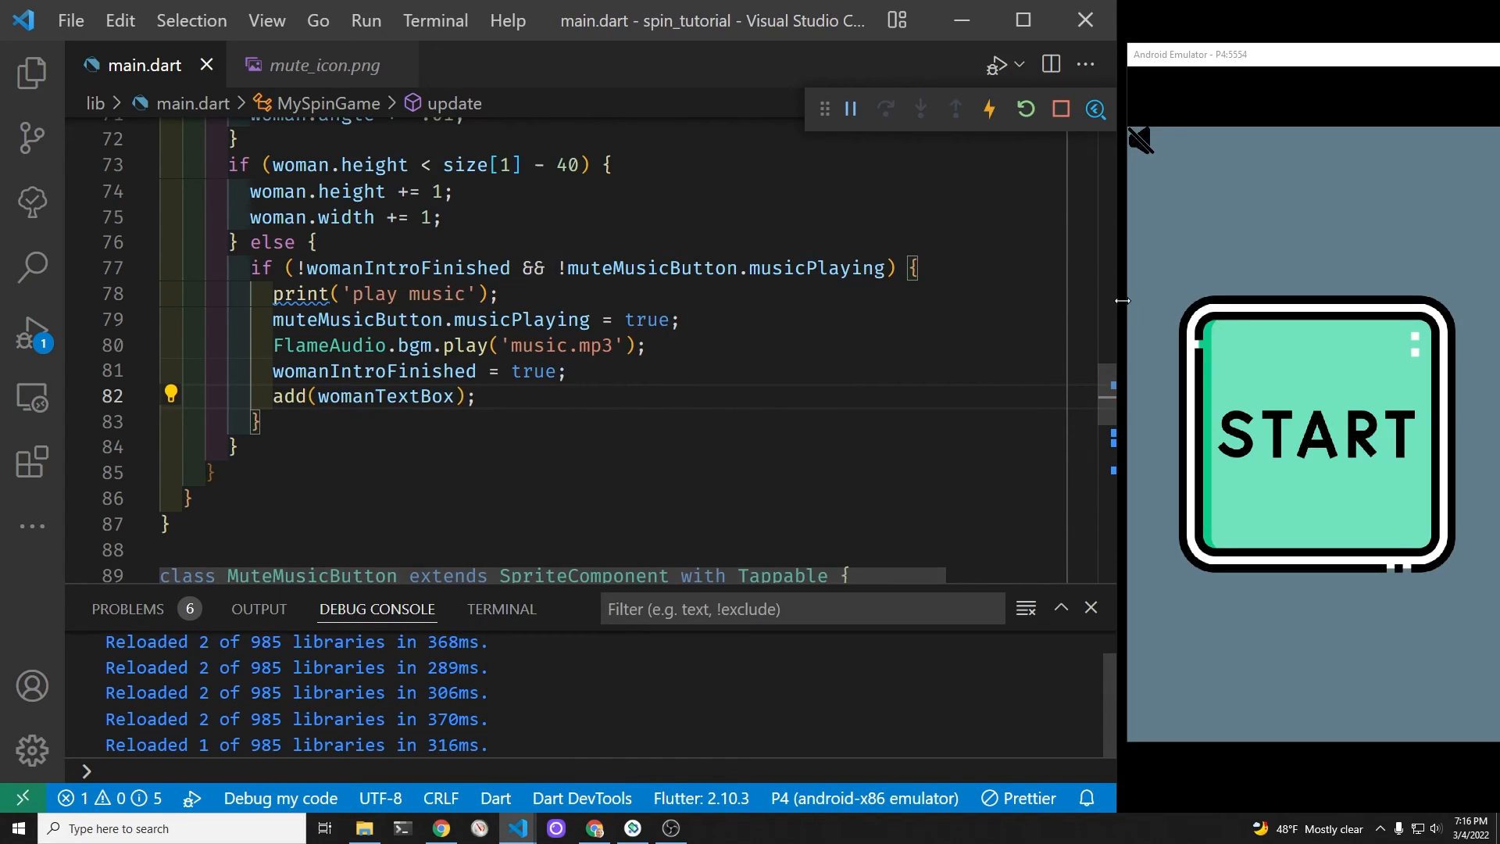
Restart the game and tap START in the emulator to bring in the woman and message
{"action": "left_click", "coordinate": [1024, 108]}
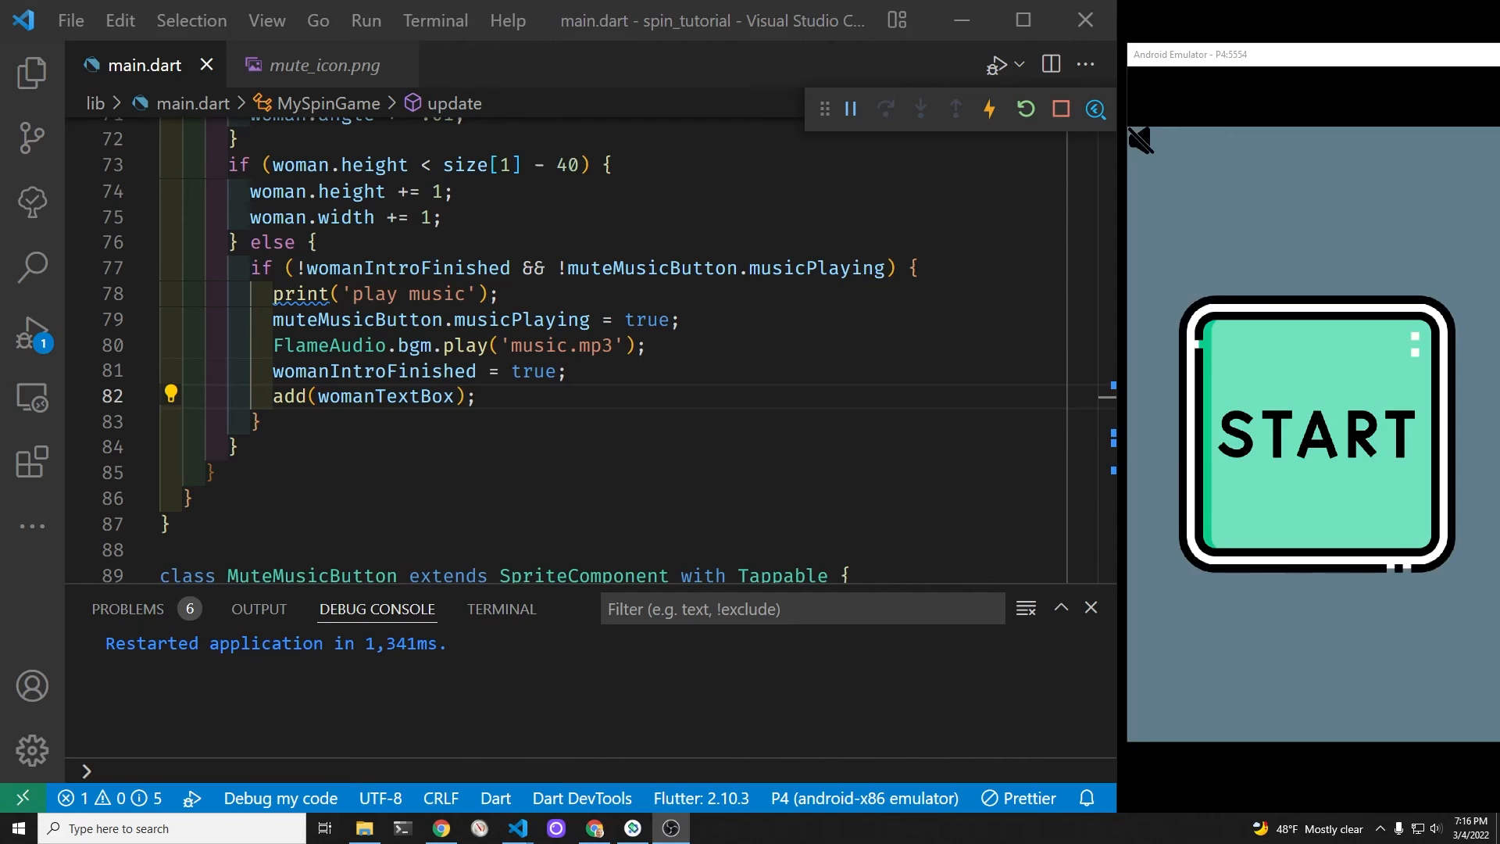
{"action": "mouse_move", "coordinate": [1344, 400]}
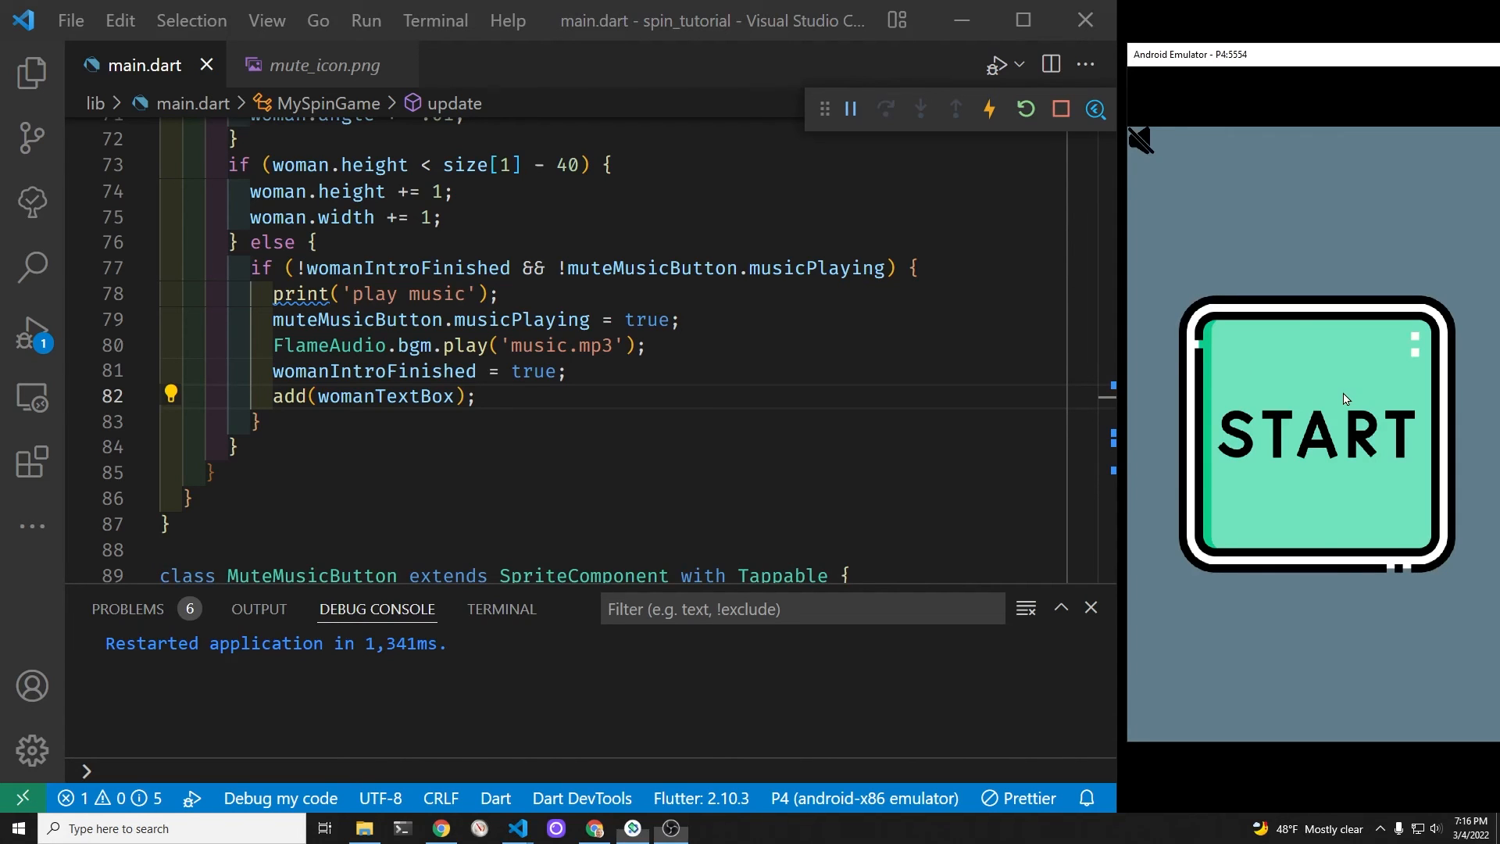
{"action": "left_click", "coordinate": [1315, 435]}
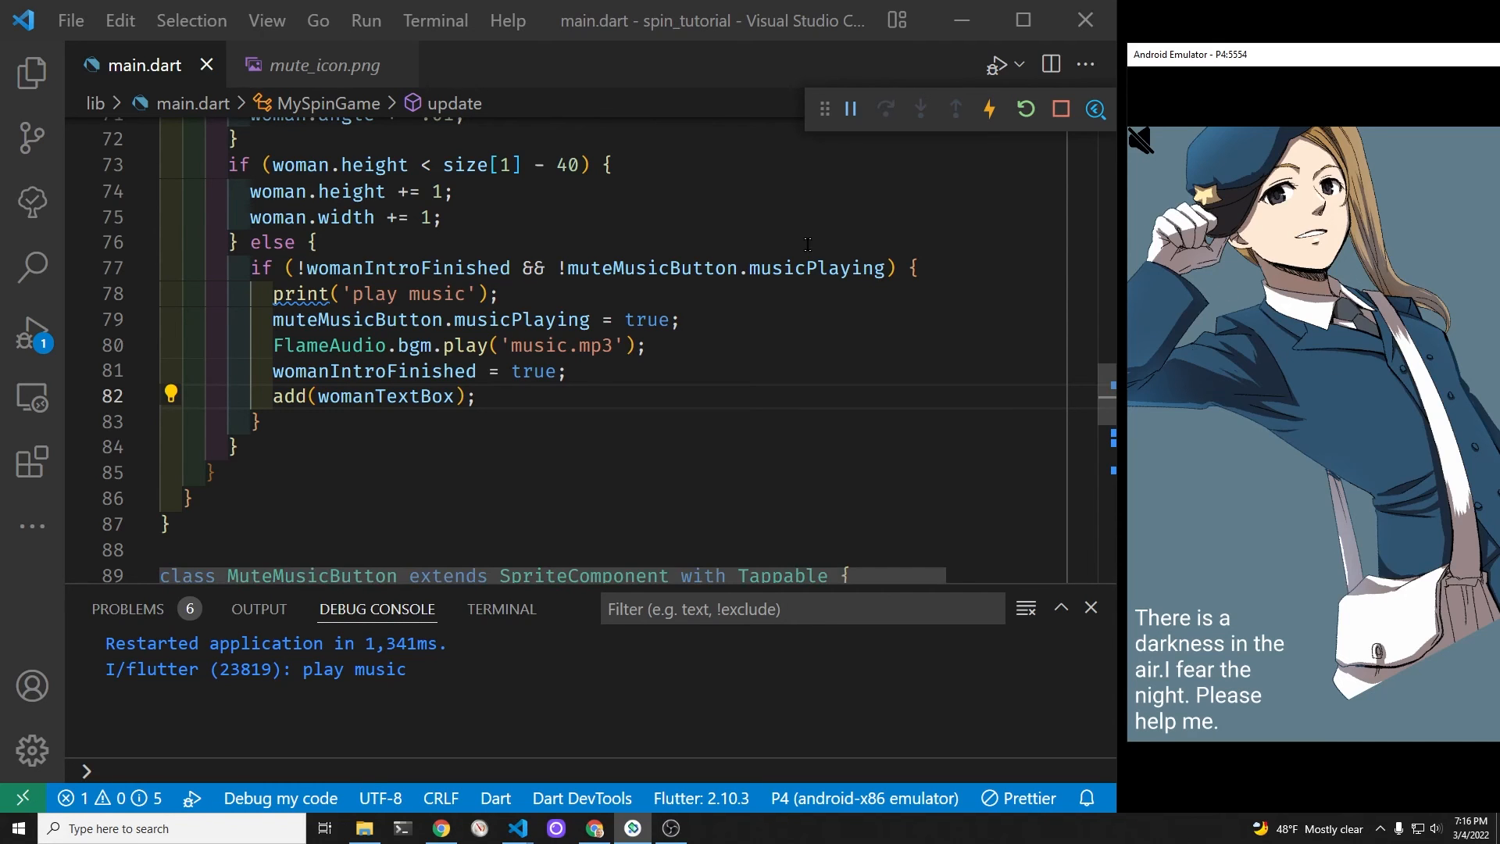
Insert a space after 'air.' in the woman's message and hot-restart the game
{"action": "scroll", "scroll_direction": "up", "scroll_amount": 3}
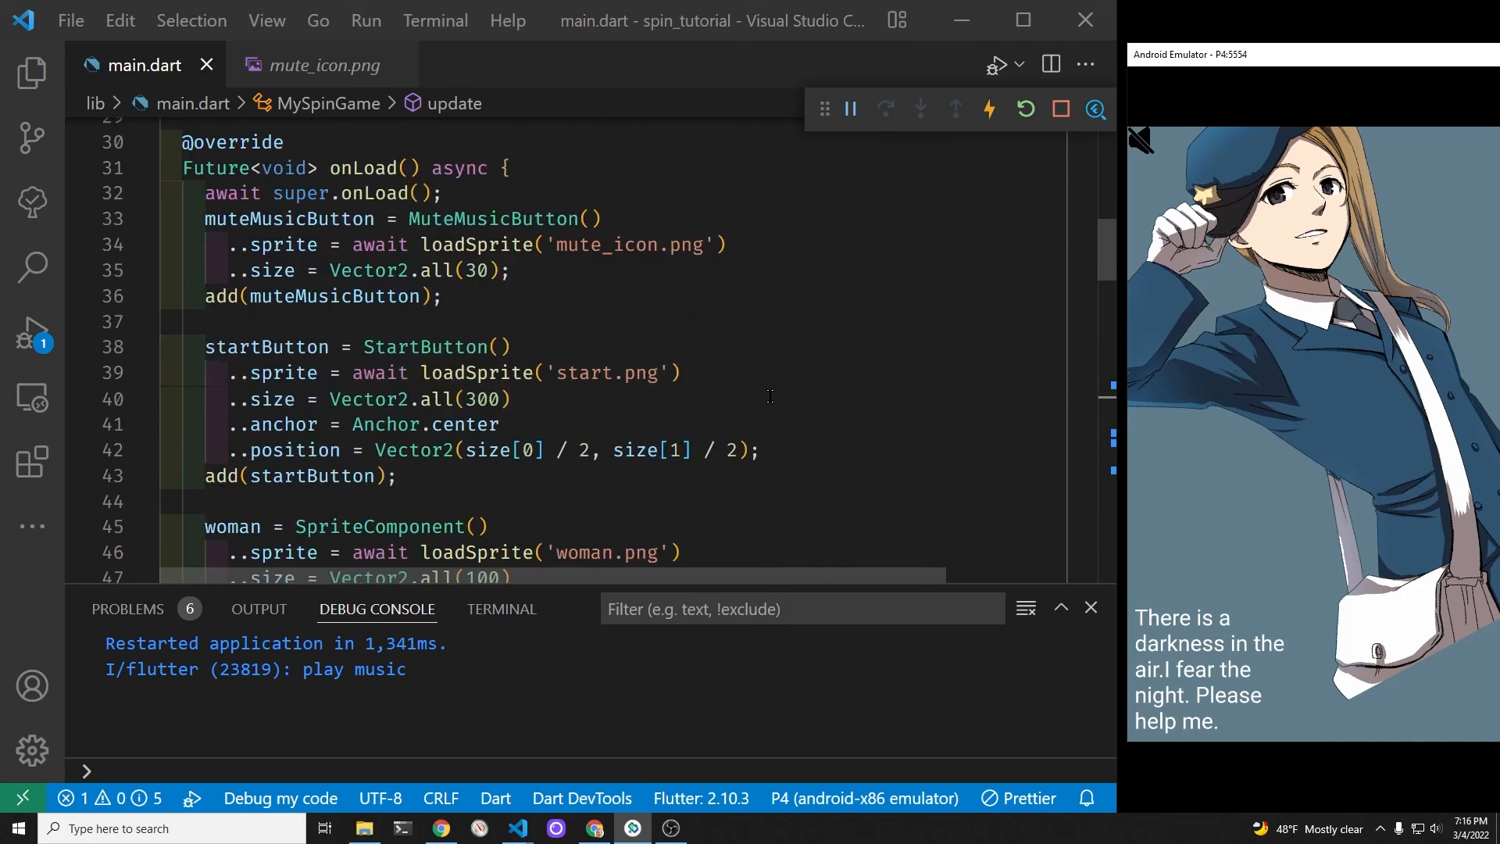
{"action": "scroll", "scroll_direction": "up", "scroll_amount": 3}
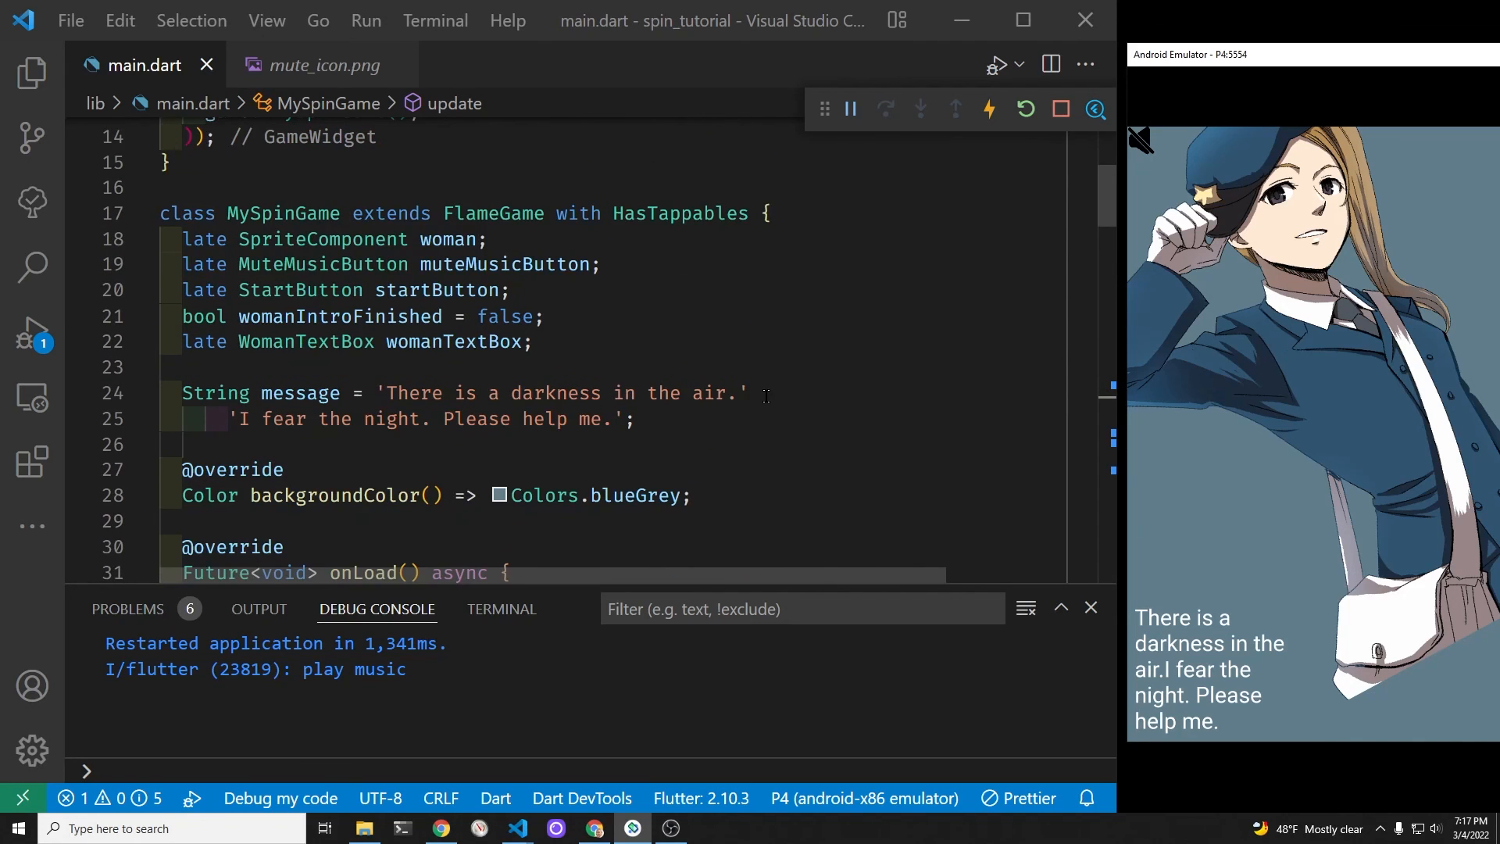
{"action": "left_click", "coordinate": [751, 393]}
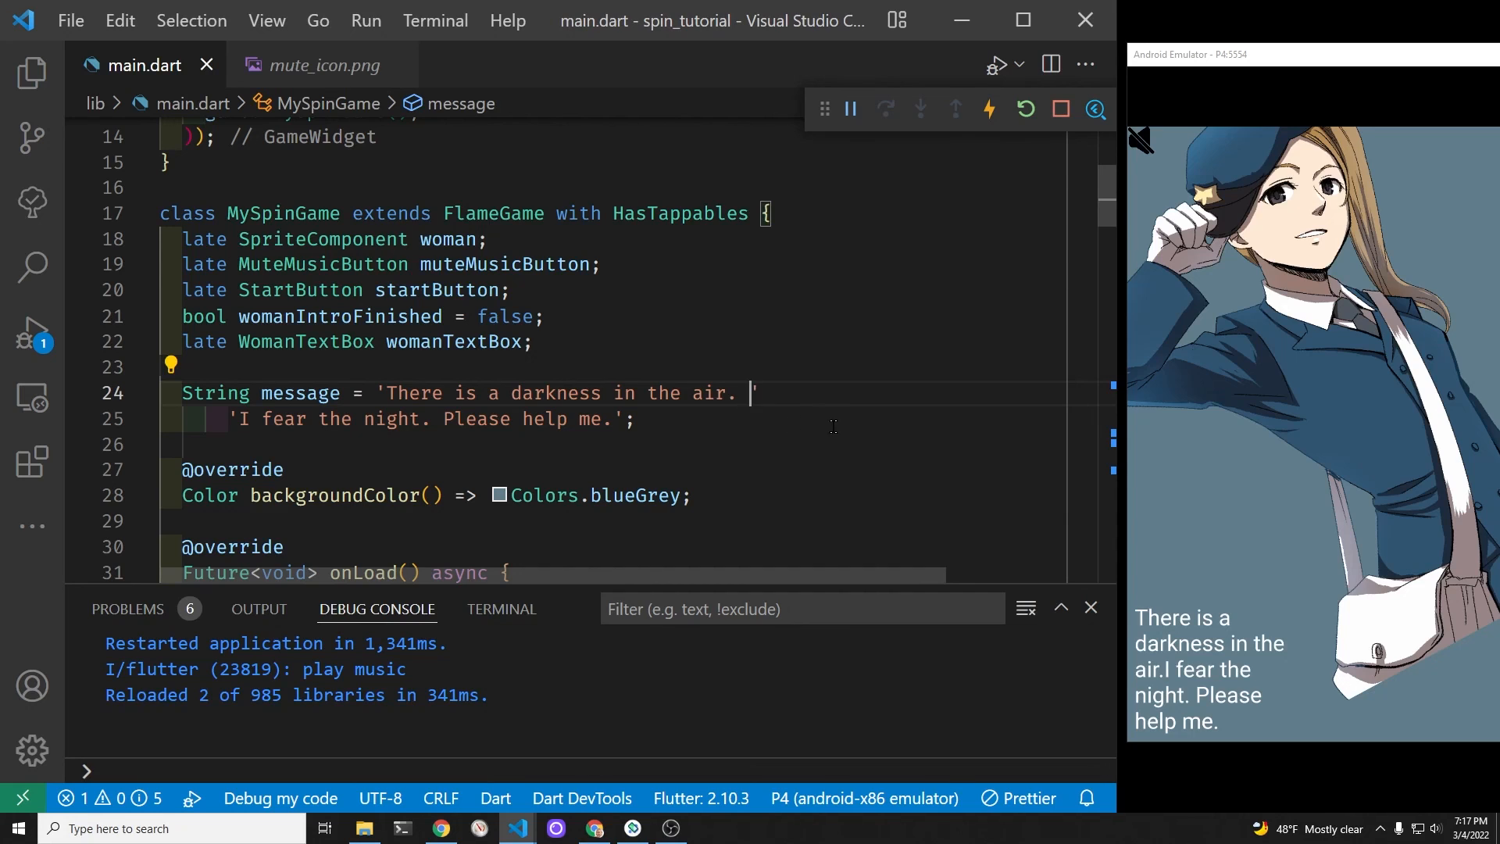
{"action": "left_click", "coordinate": [1024, 109]}
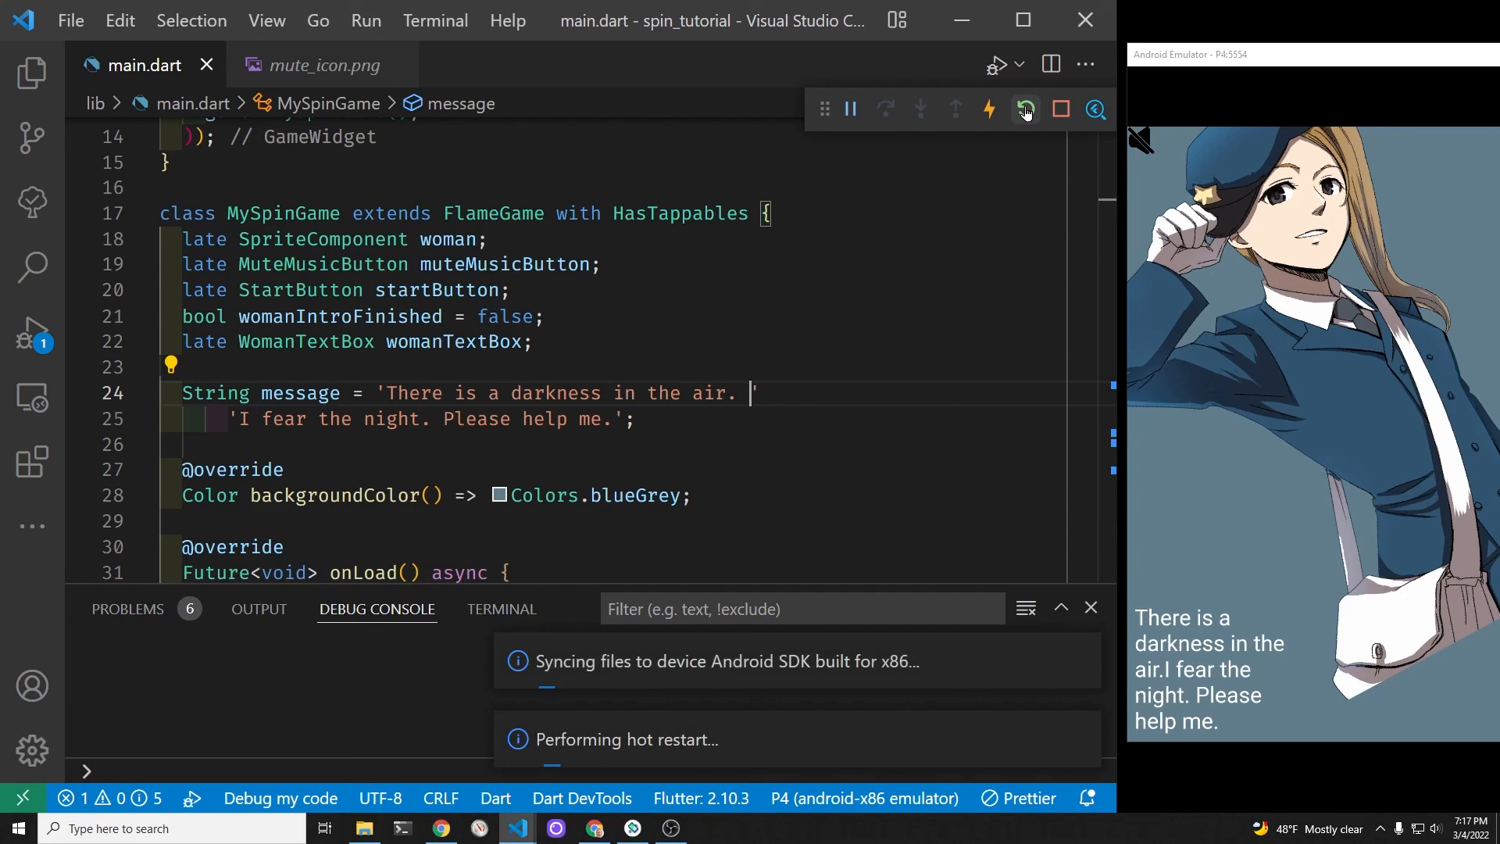
{"action": "left_click", "coordinate": [1026, 110]}
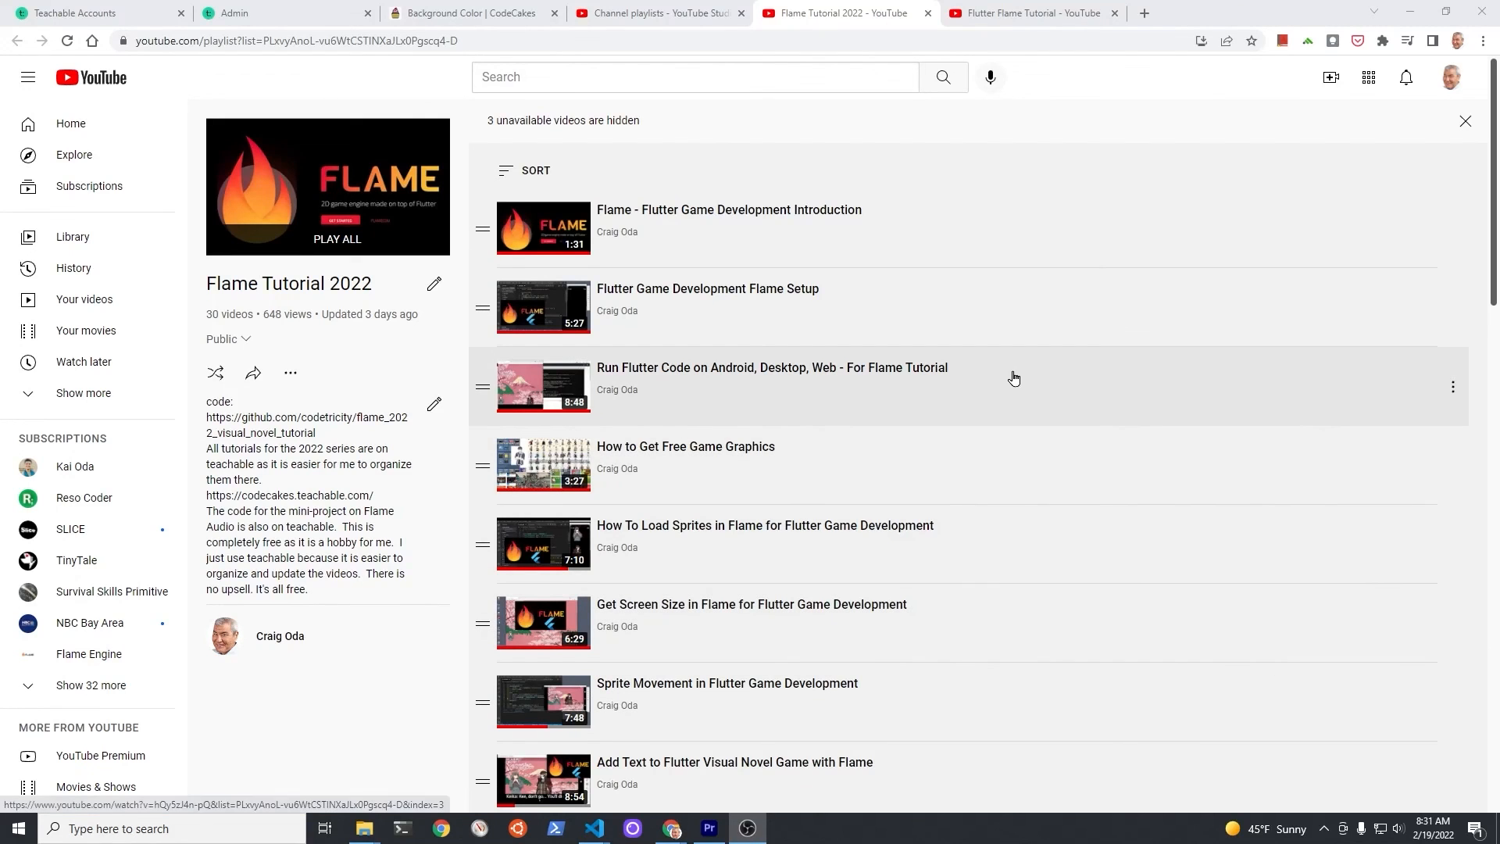
Browse the Flutter Flame Tutorial playlist, then open the CodeCakes Background Color lecture
{"action": "left_click", "coordinate": [1028, 12]}
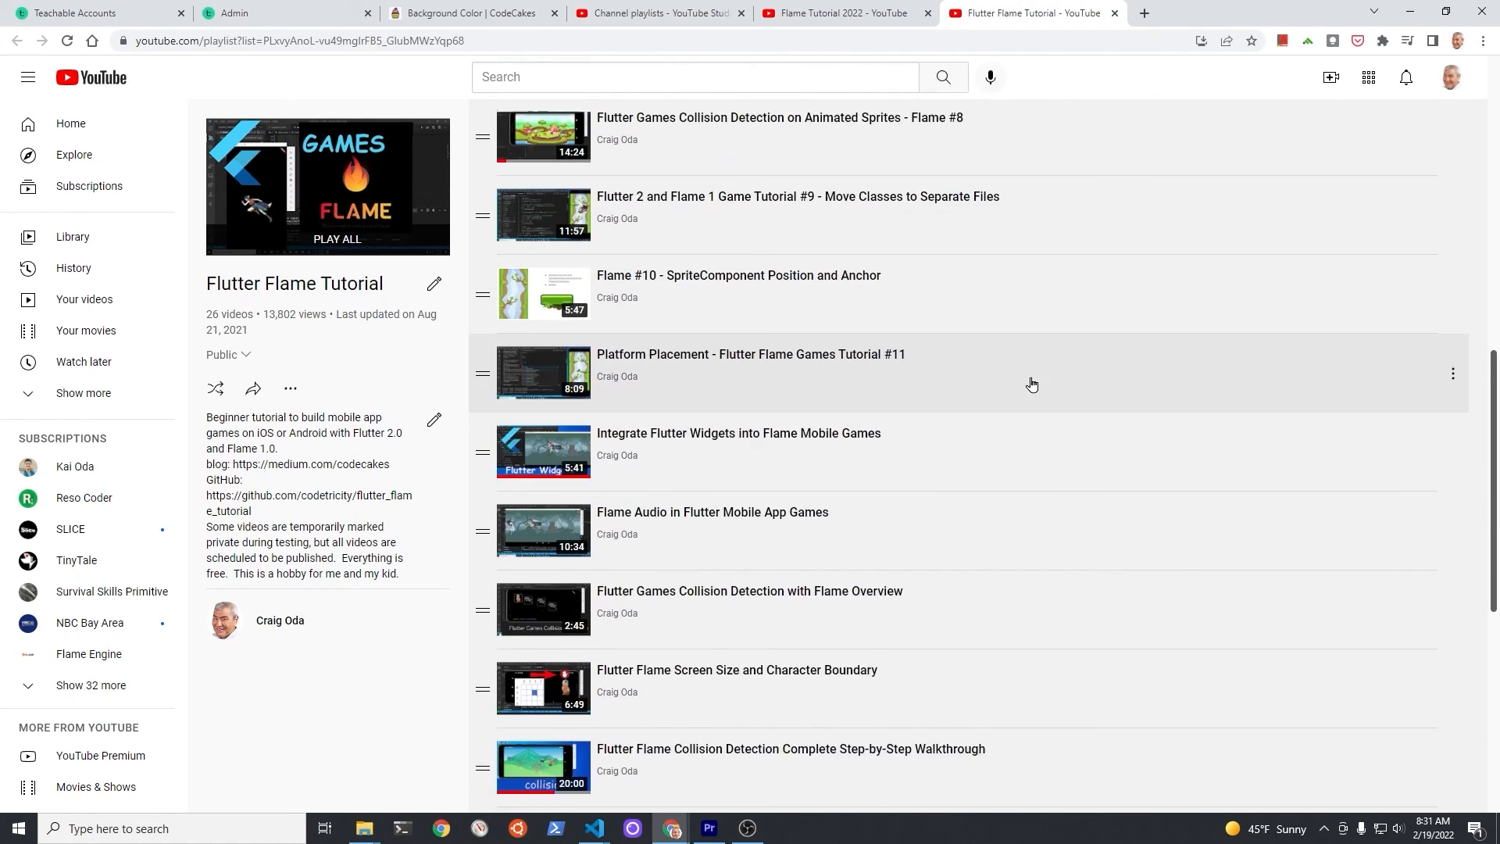
{"action": "scroll", "scroll_direction": "down", "scroll_amount": 3}
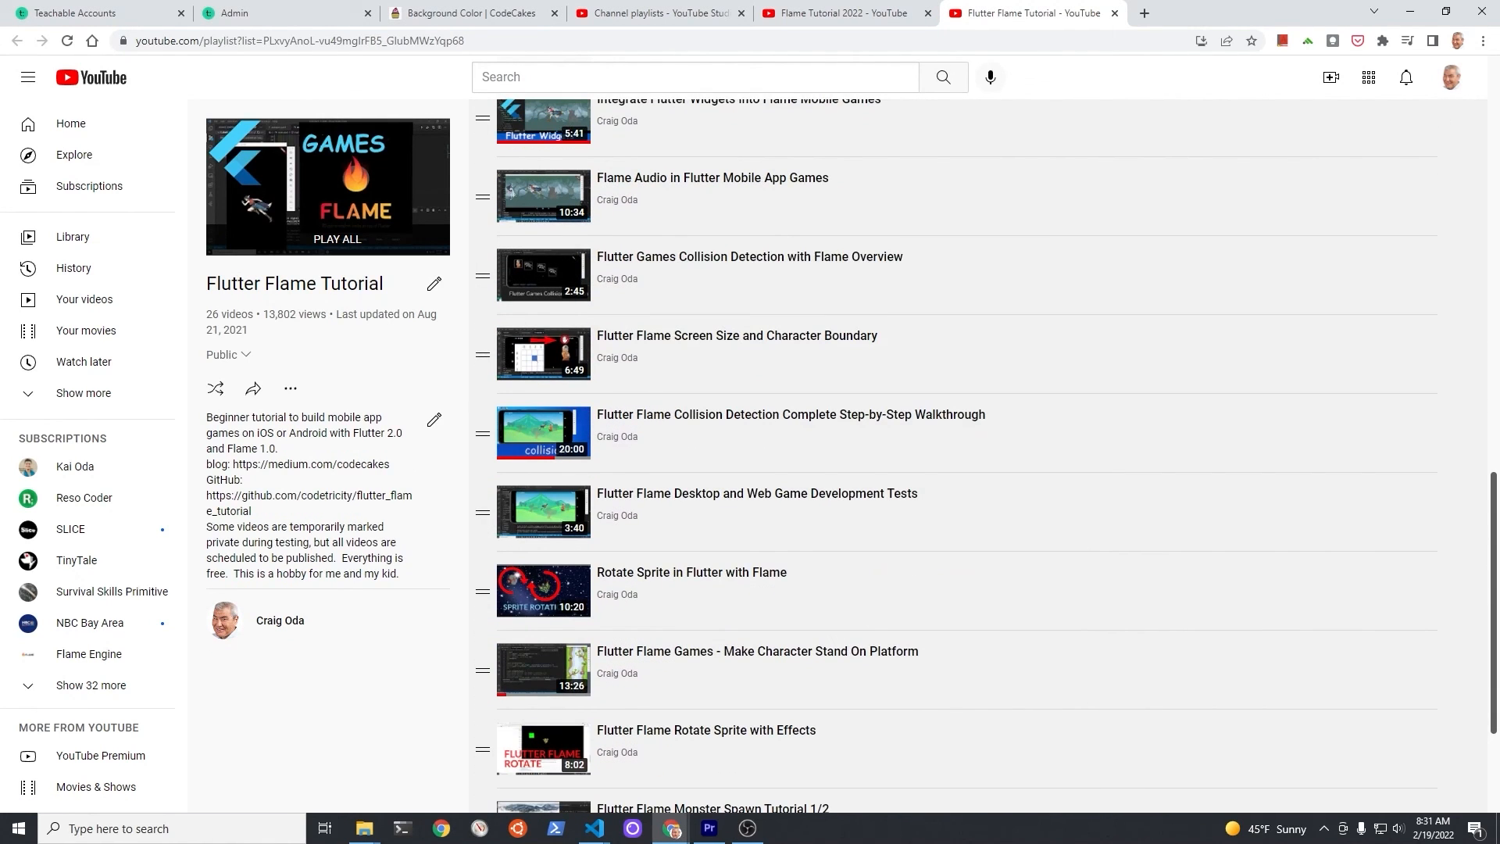
{"action": "left_click", "coordinate": [469, 13]}
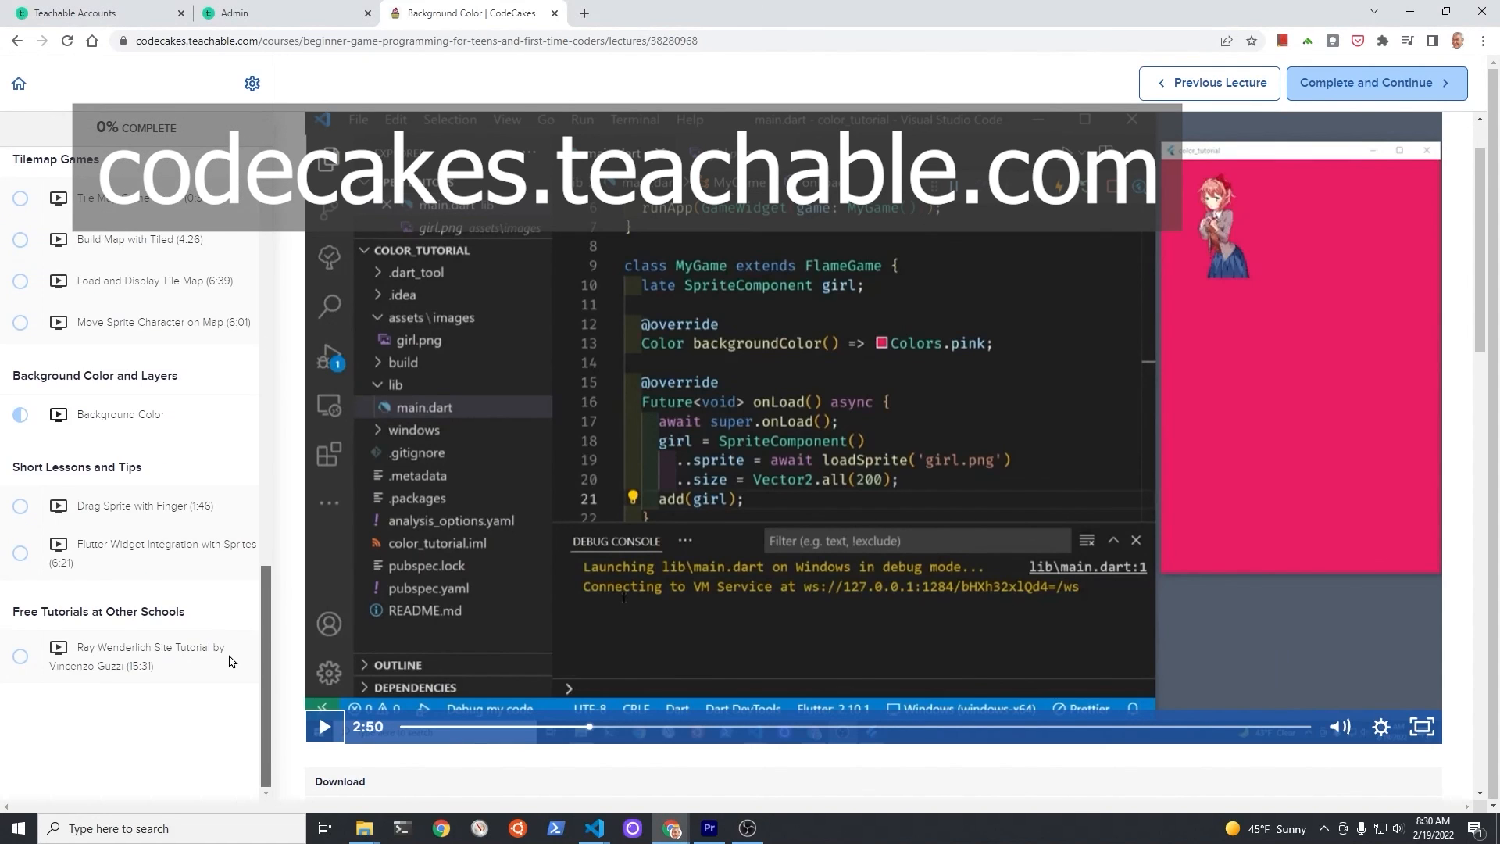
{"action": "scroll", "scroll_direction": "up", "scroll_amount": 3}
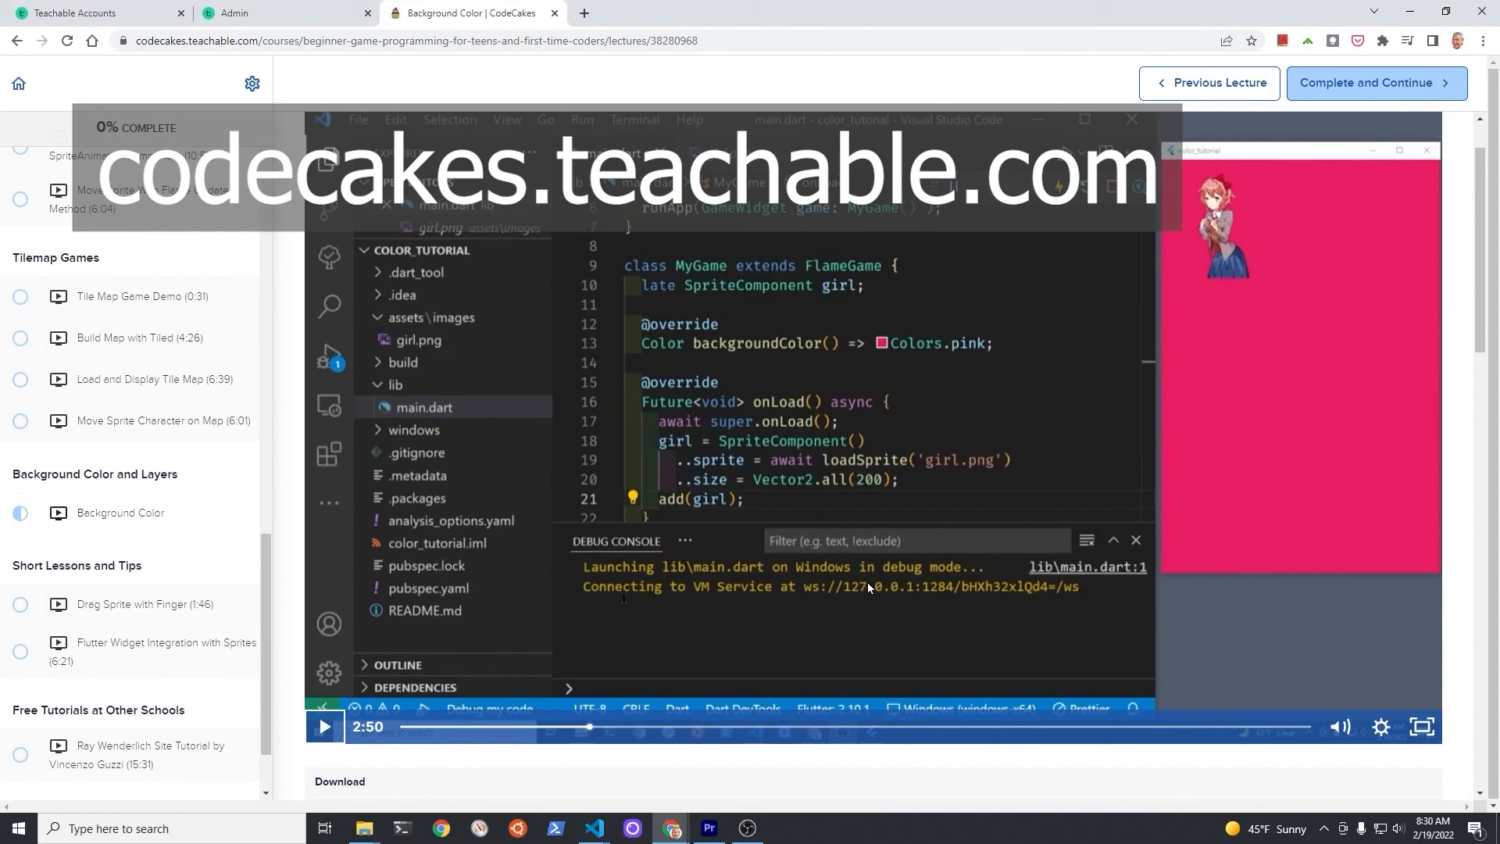